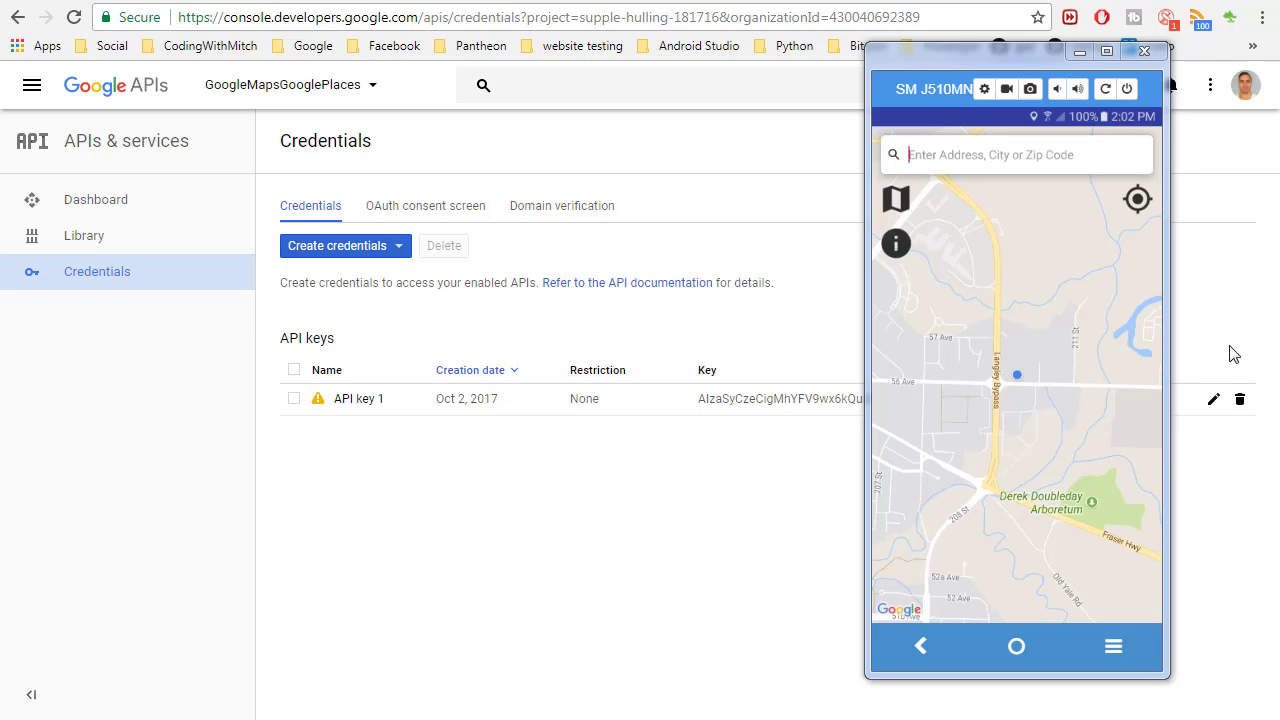
mouse_move(1240, 360)
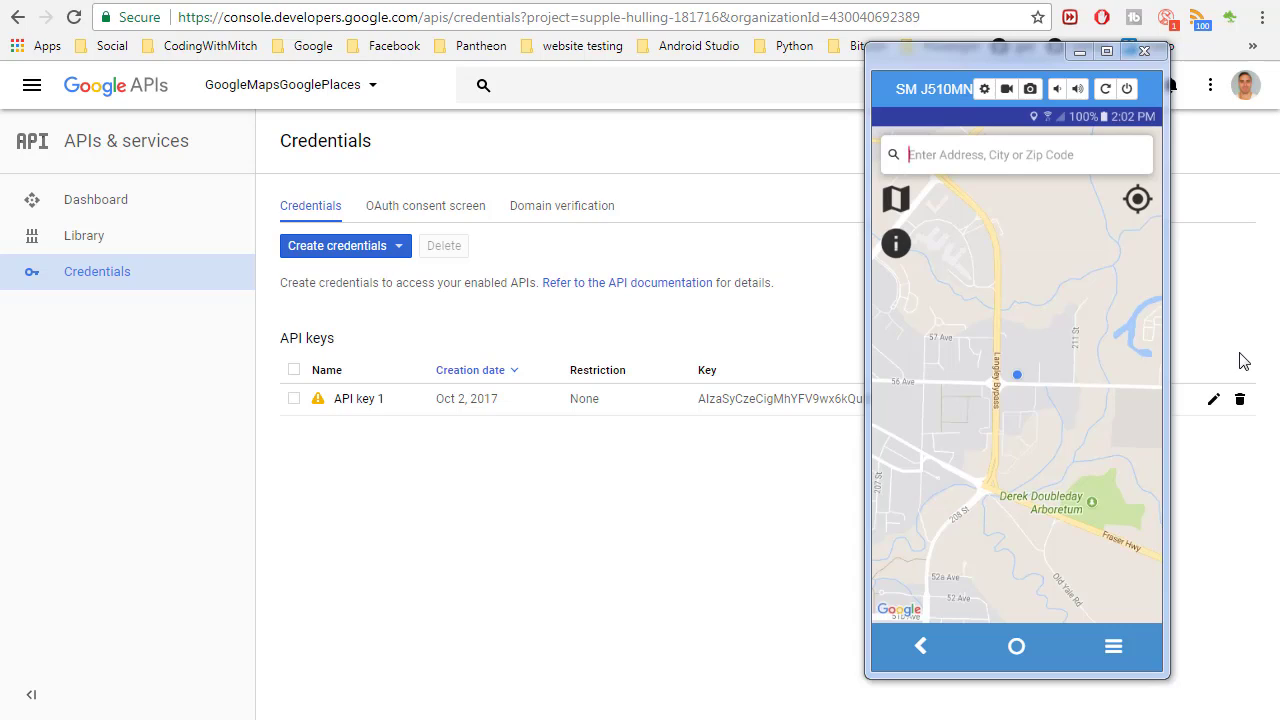
mouse_move(1228, 328)
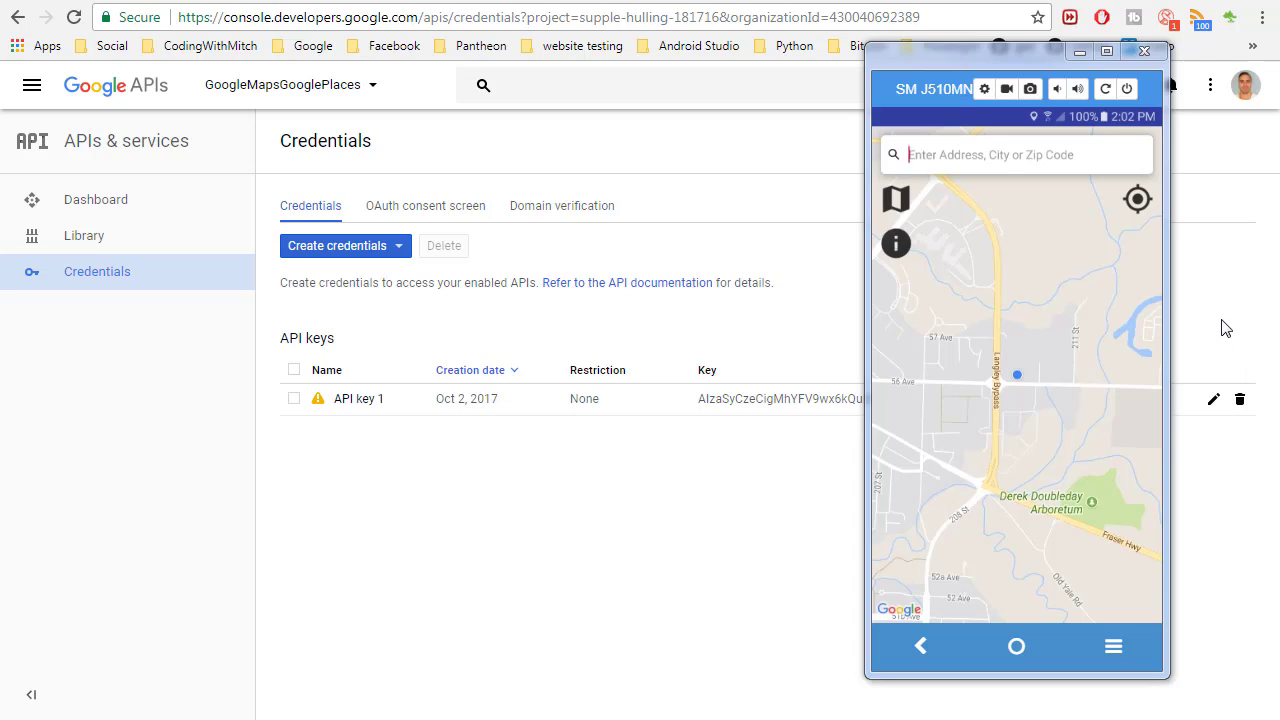
mouse_move(1232, 336)
text(jap)
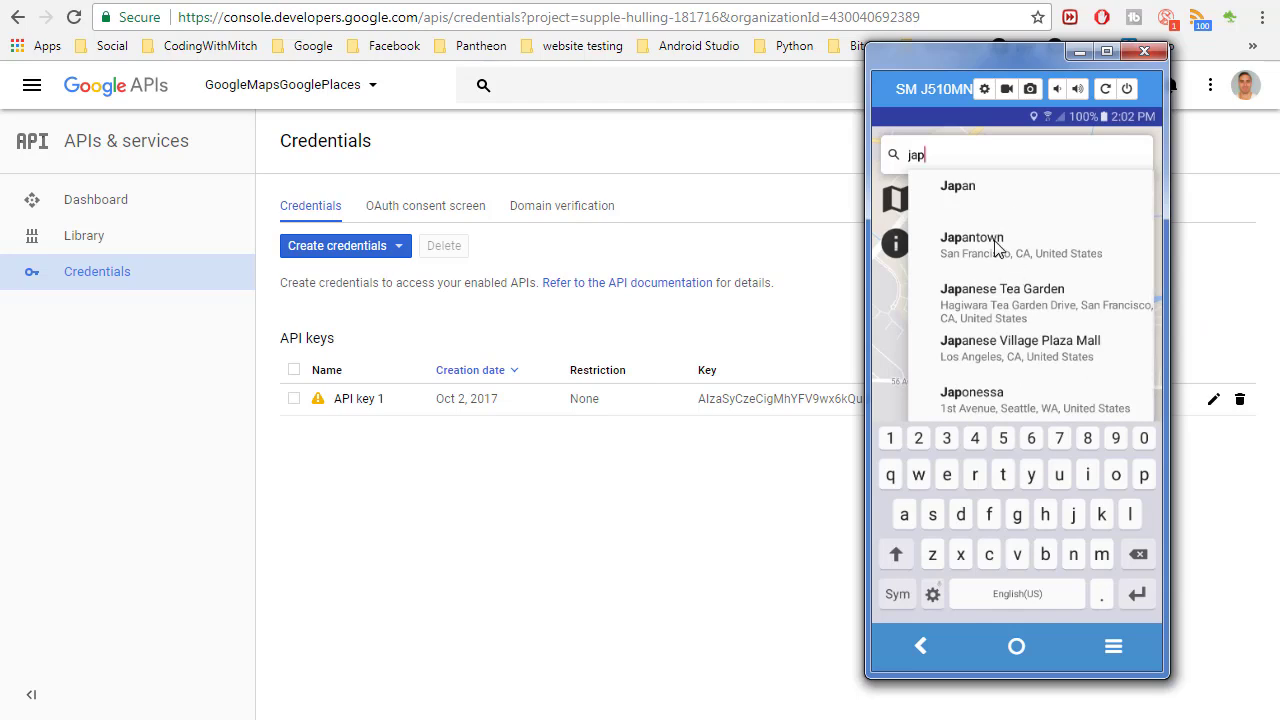
mouse_move(962, 212)
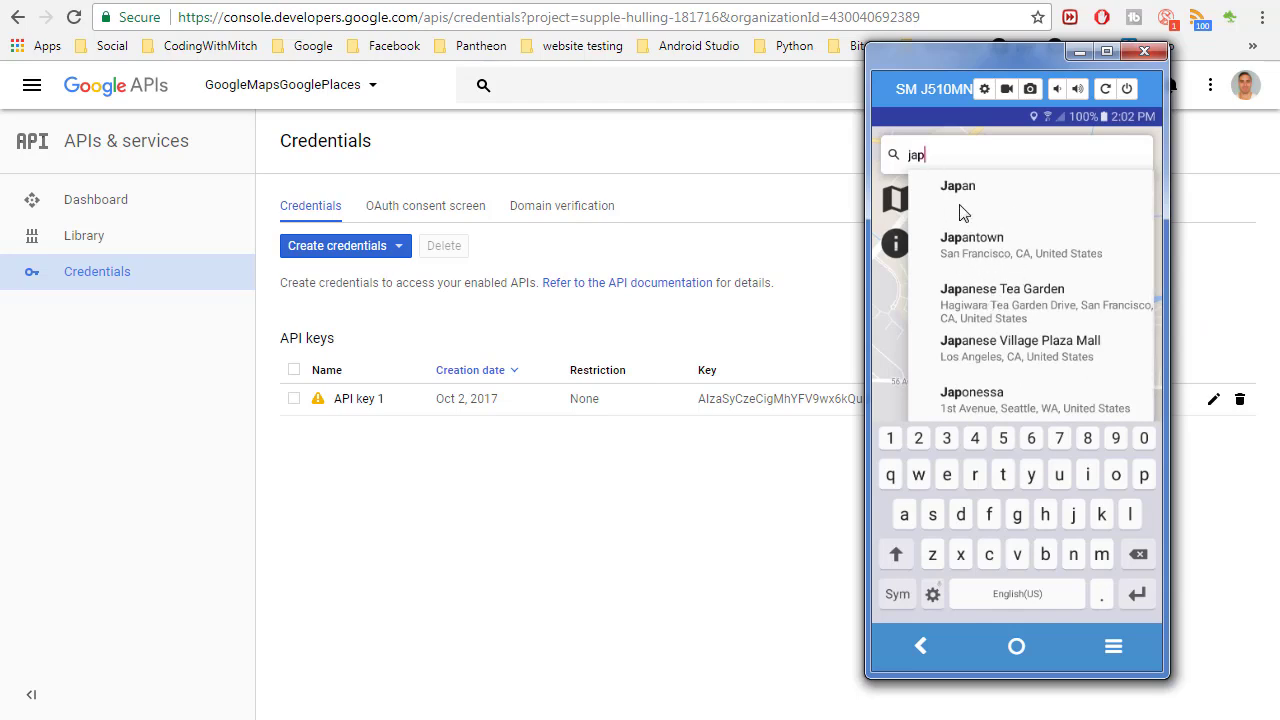
Step: Clear the 'jap' search text from the mirrored map app's address field
key(backspace)
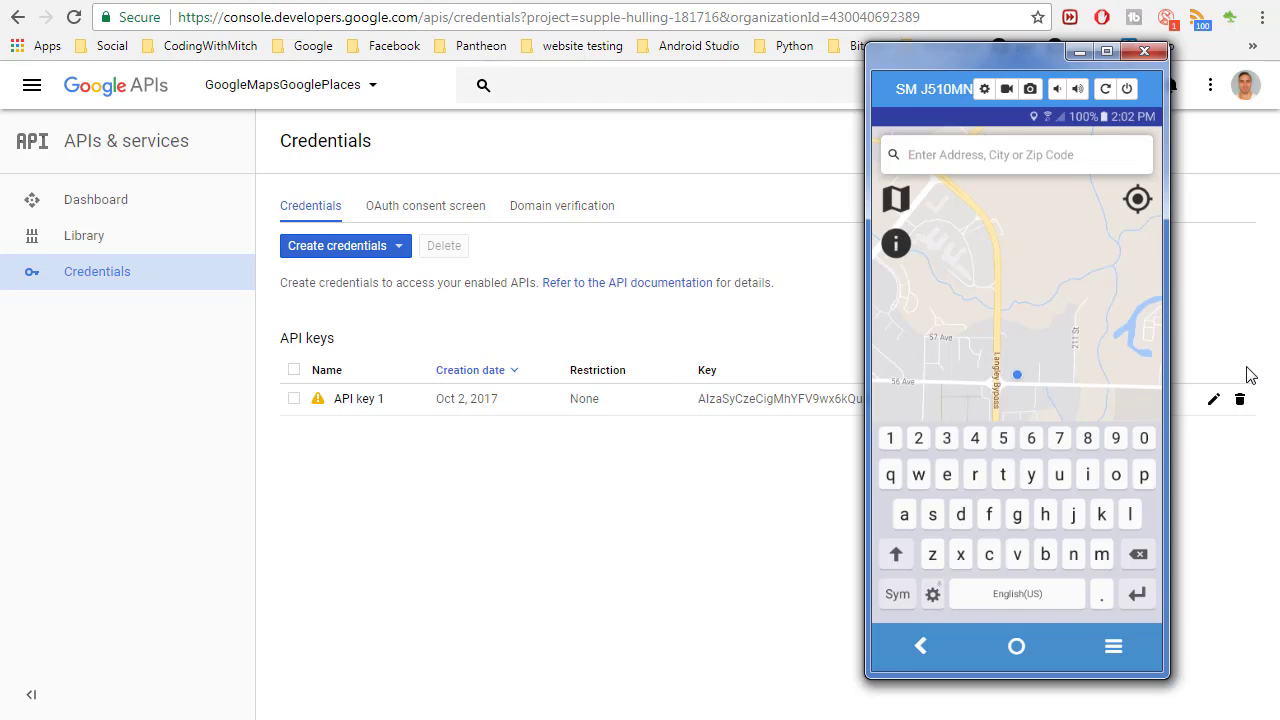
mouse_move(630, 532)
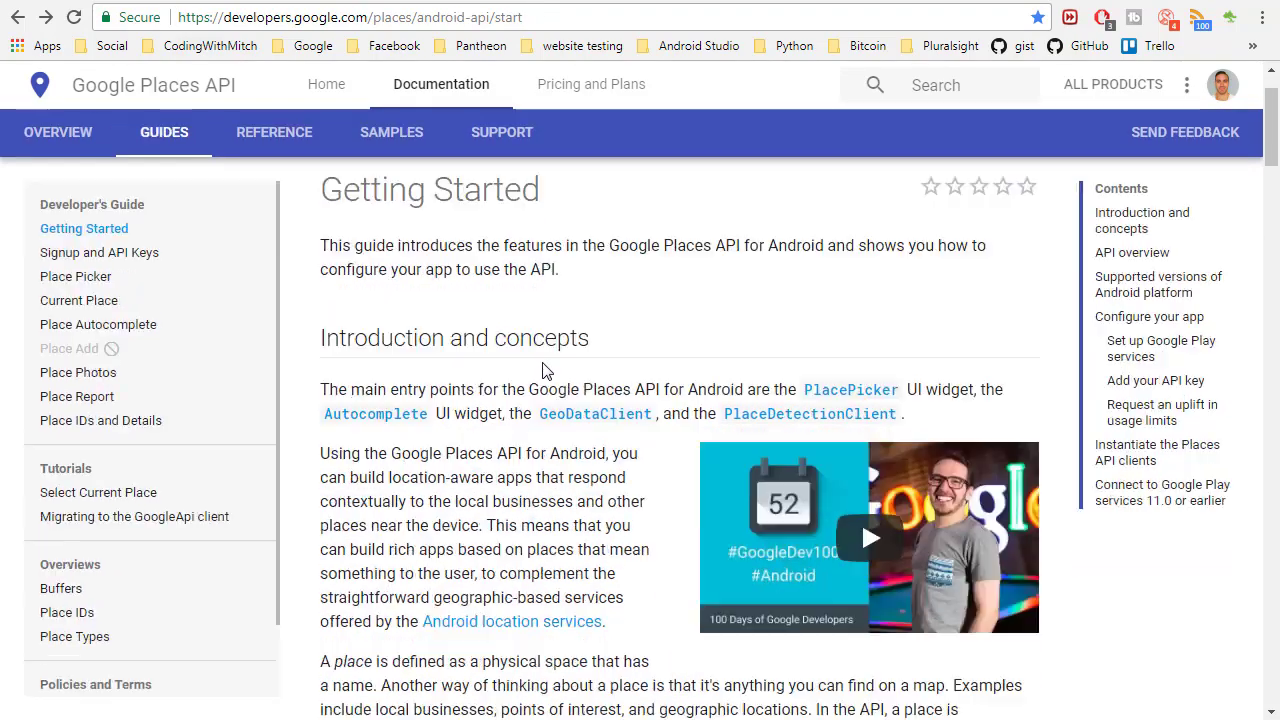
Step: Scroll through the Places API for Android Getting Started guide
scroll(down, 3)
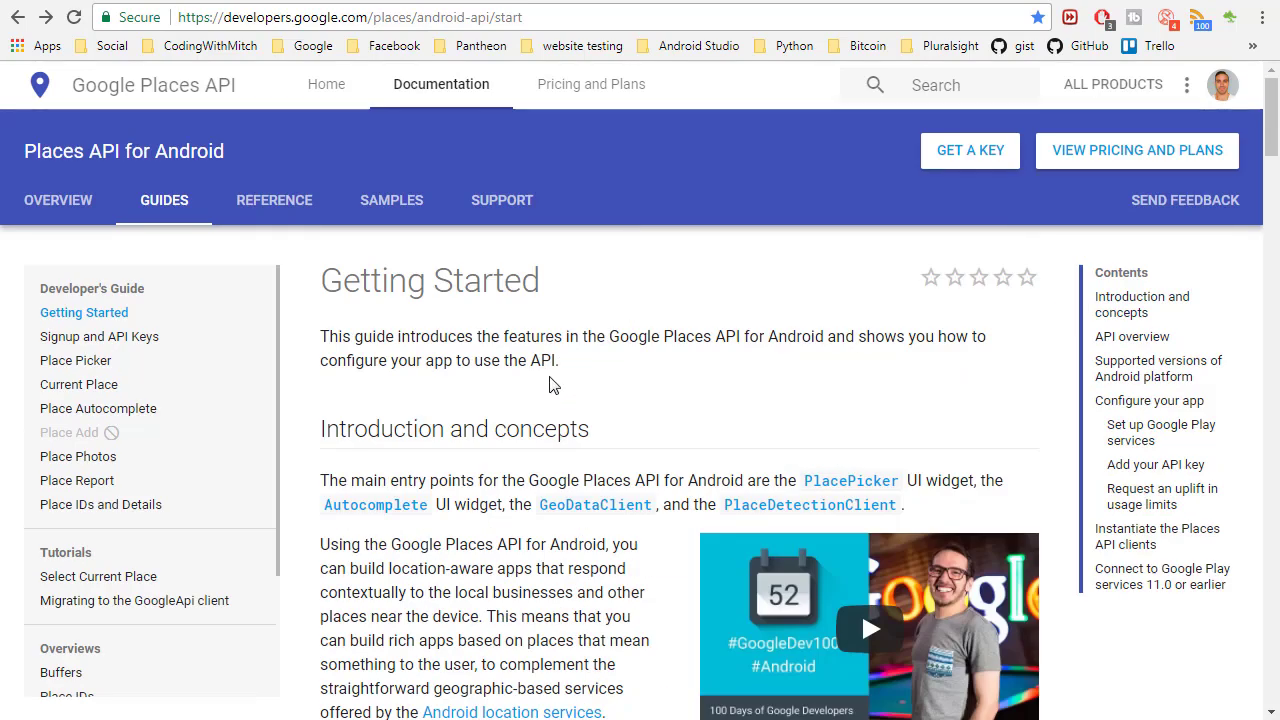
mouse_move(504, 408)
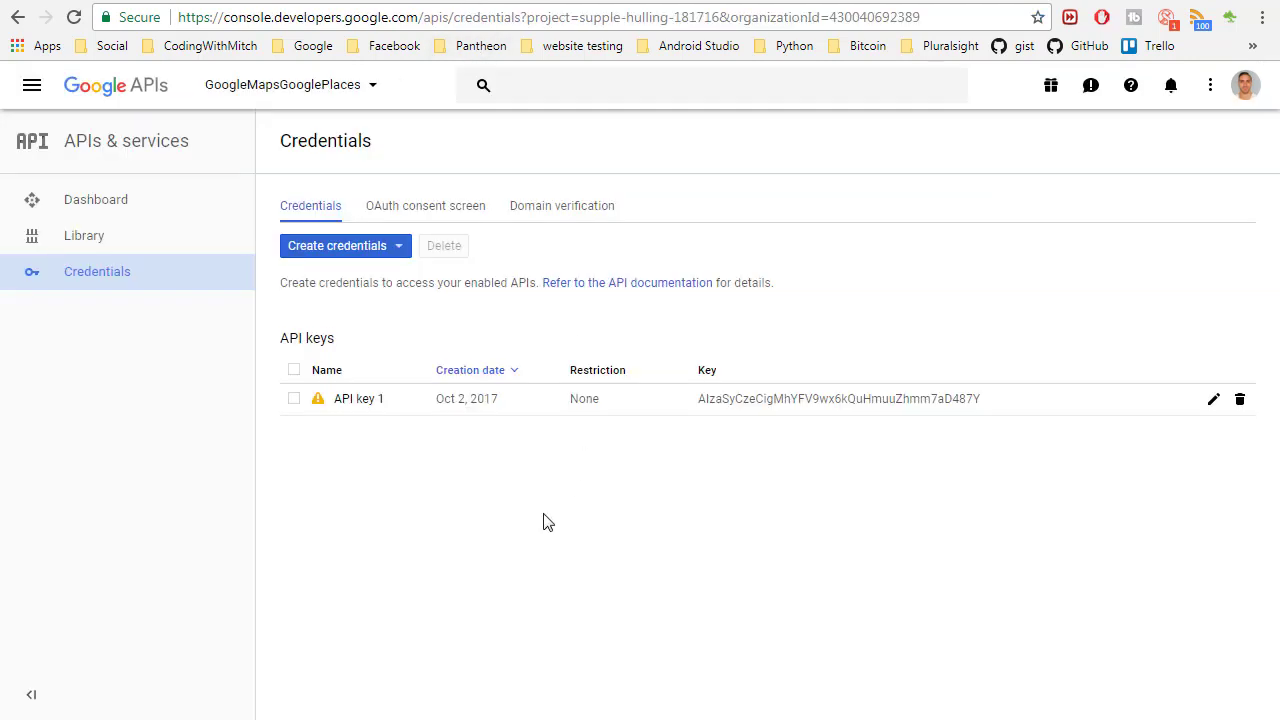
mouse_move(396, 476)
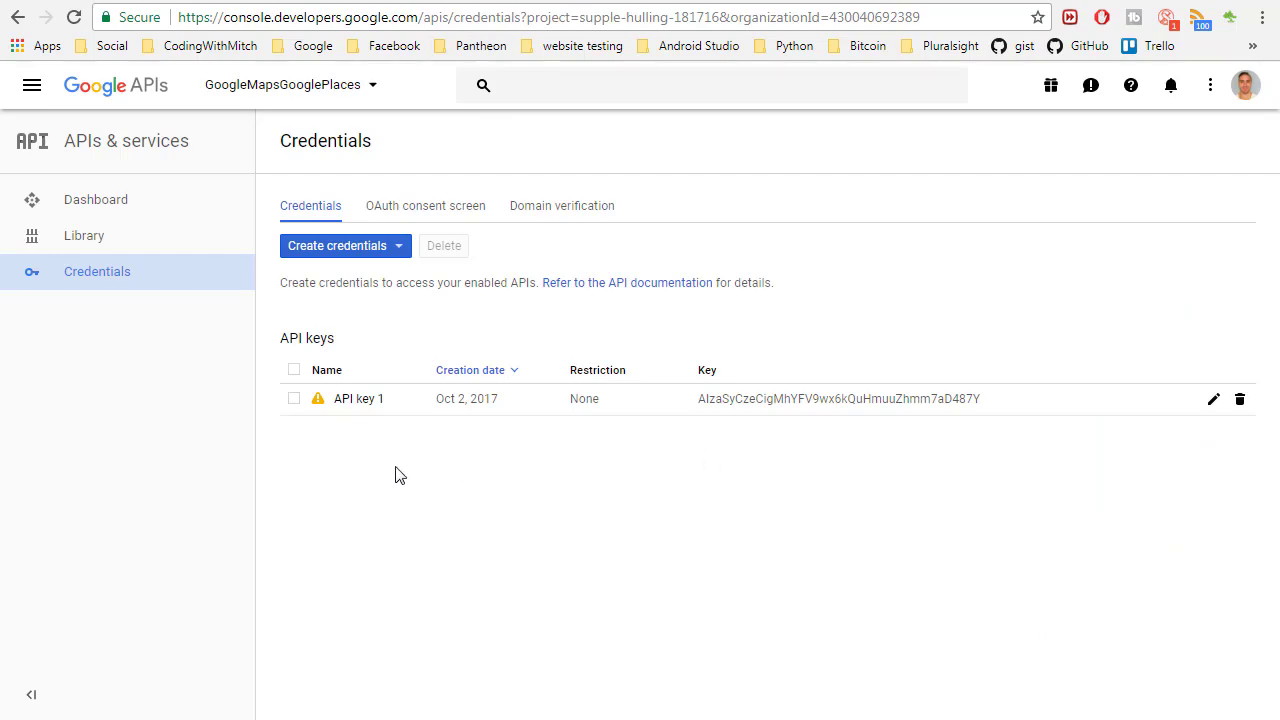
Step: Restrict API key 1 to Android apps and add a package name and fingerprint entry
click(358, 398)
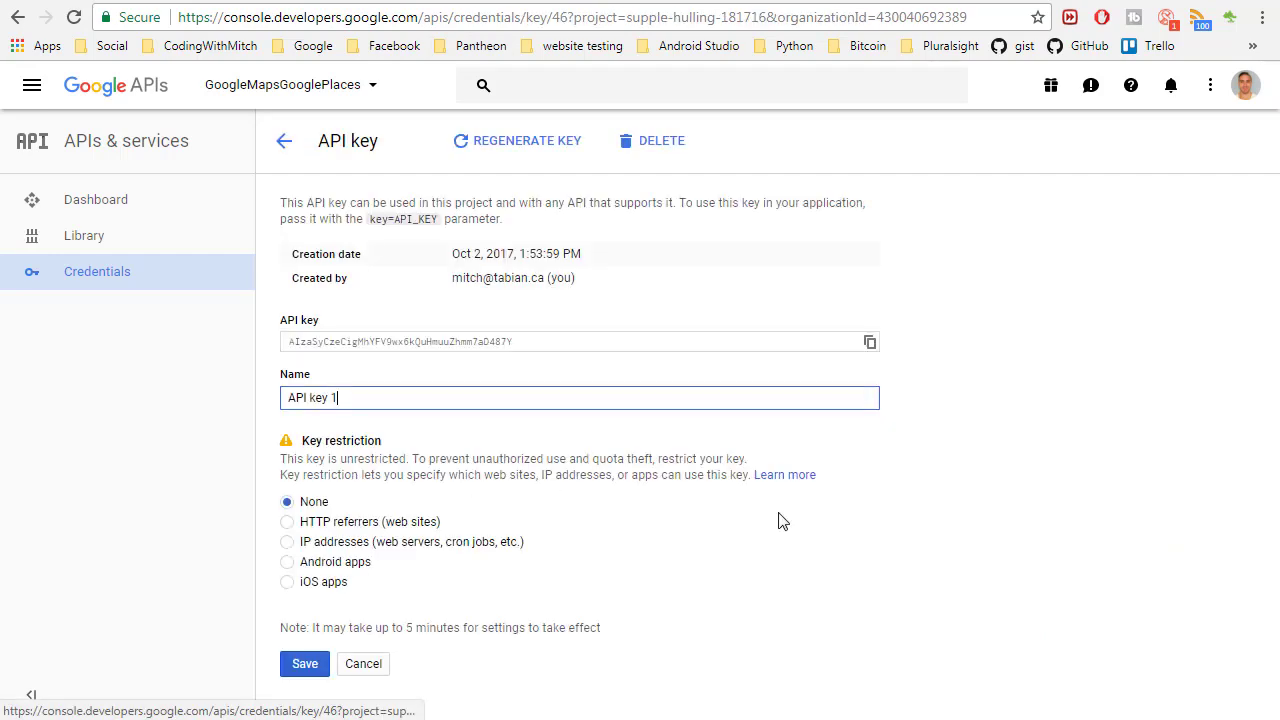
click(288, 560)
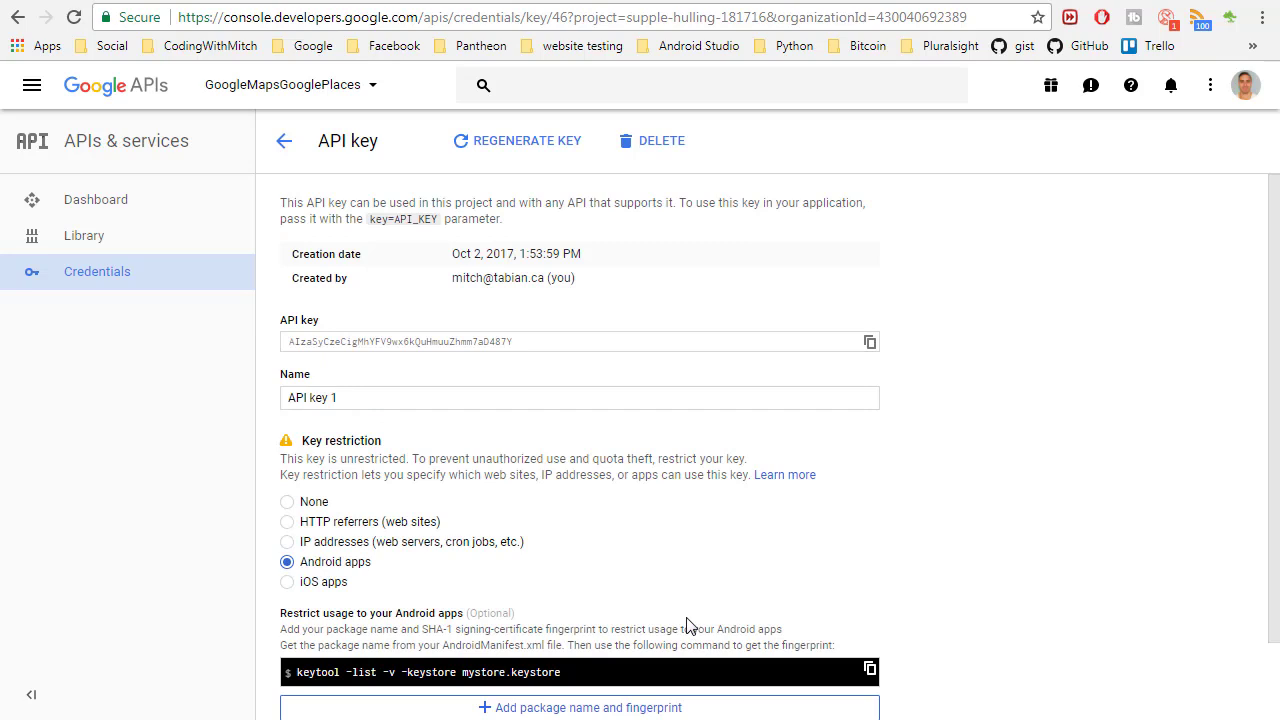
scroll(down, 3)
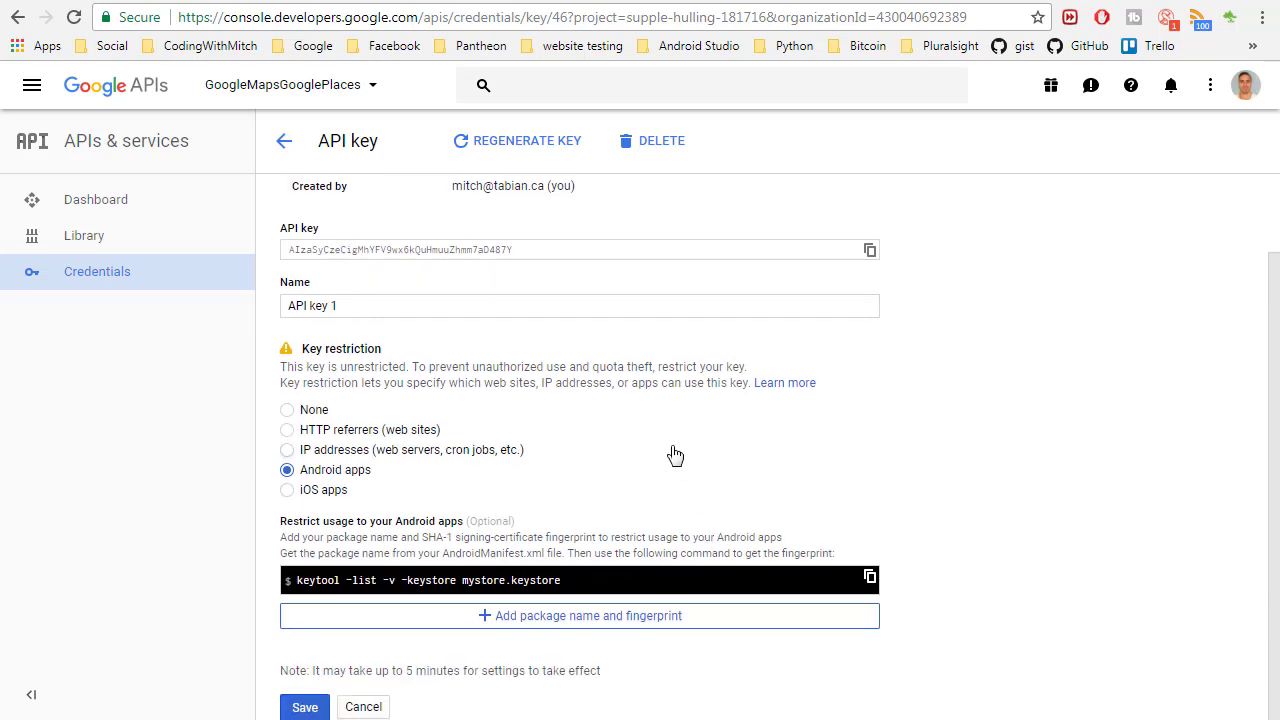
click(580, 616)
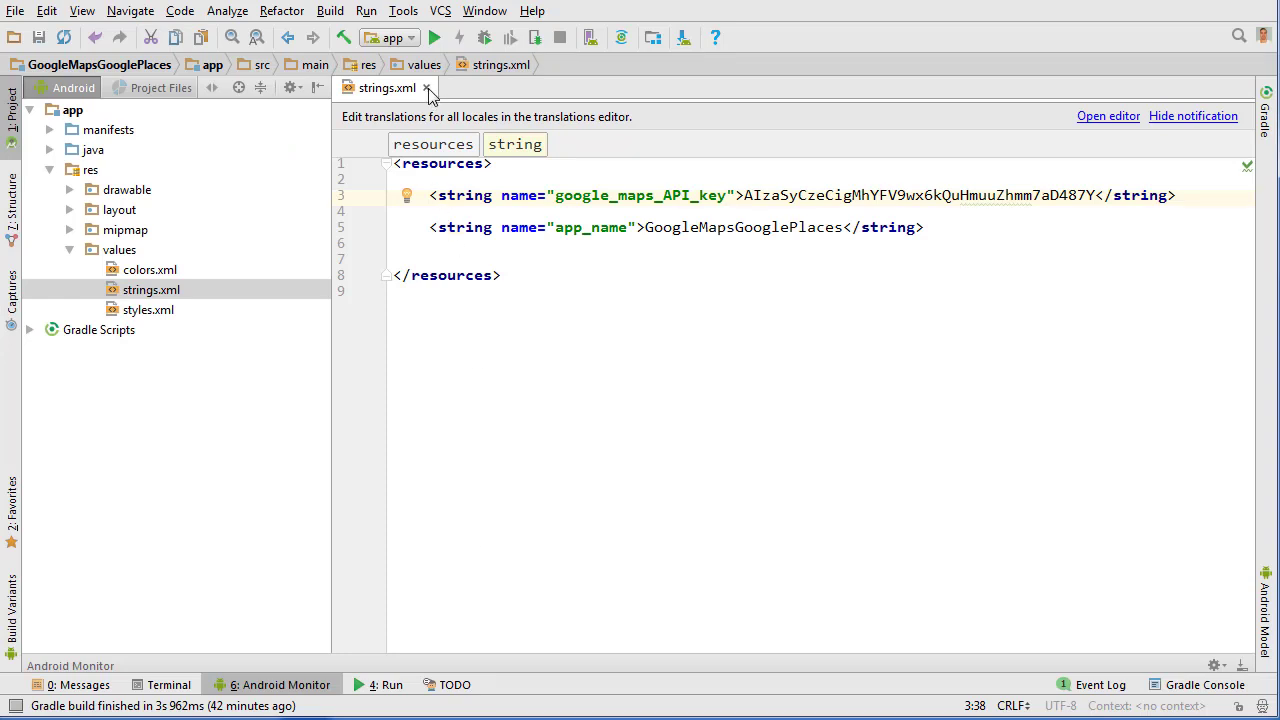
Step: Run the Gradle signingReport task and copy the debug keystore's SHA1 fingerprint
click(426, 88)
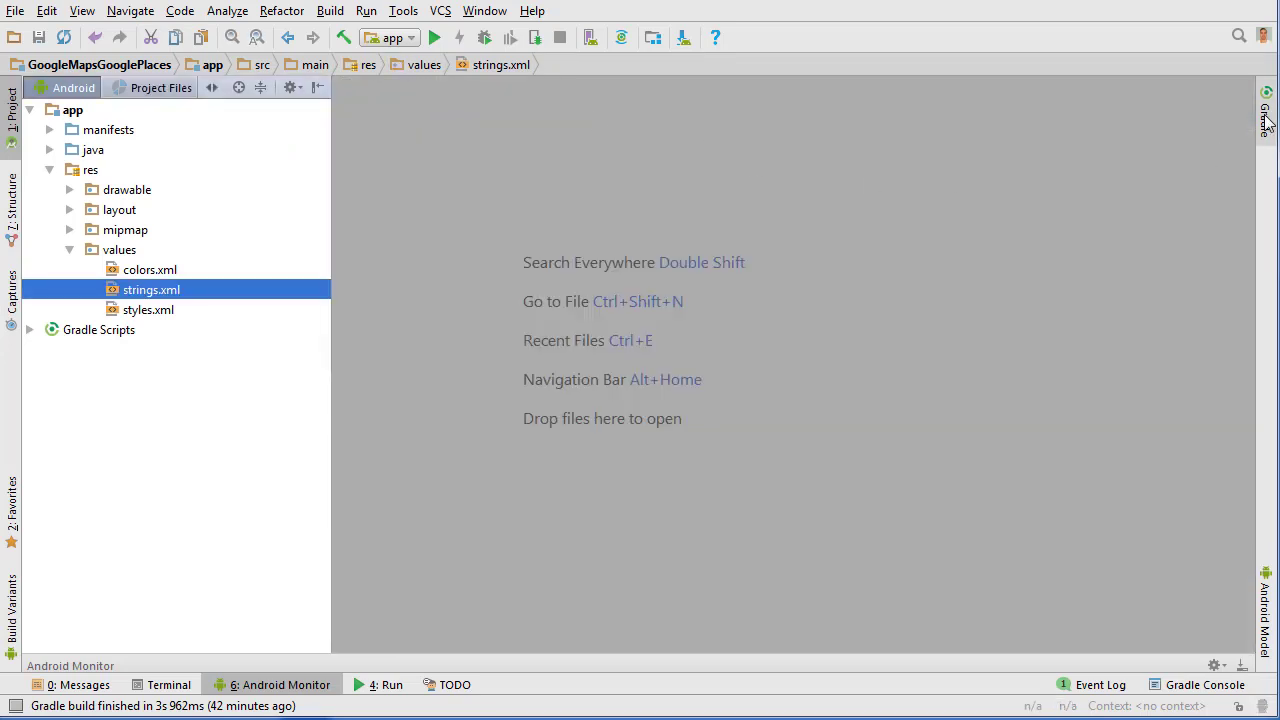
click(1264, 110)
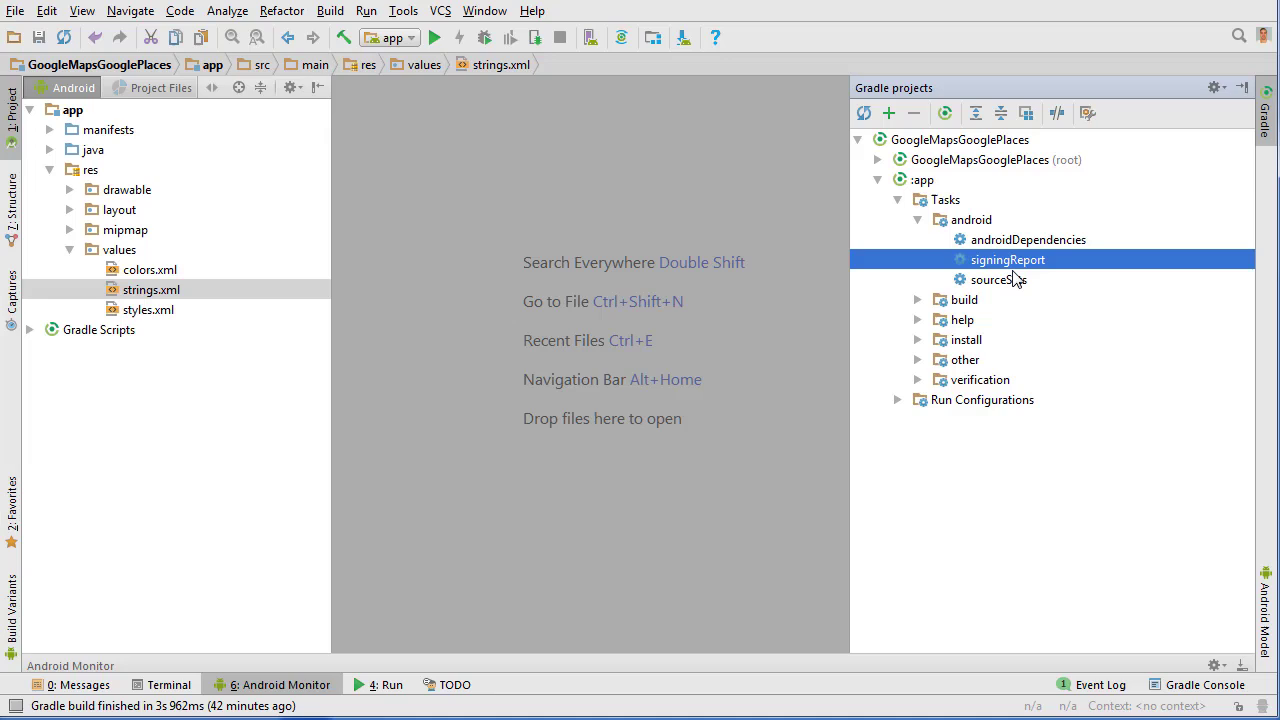
click(878, 180)
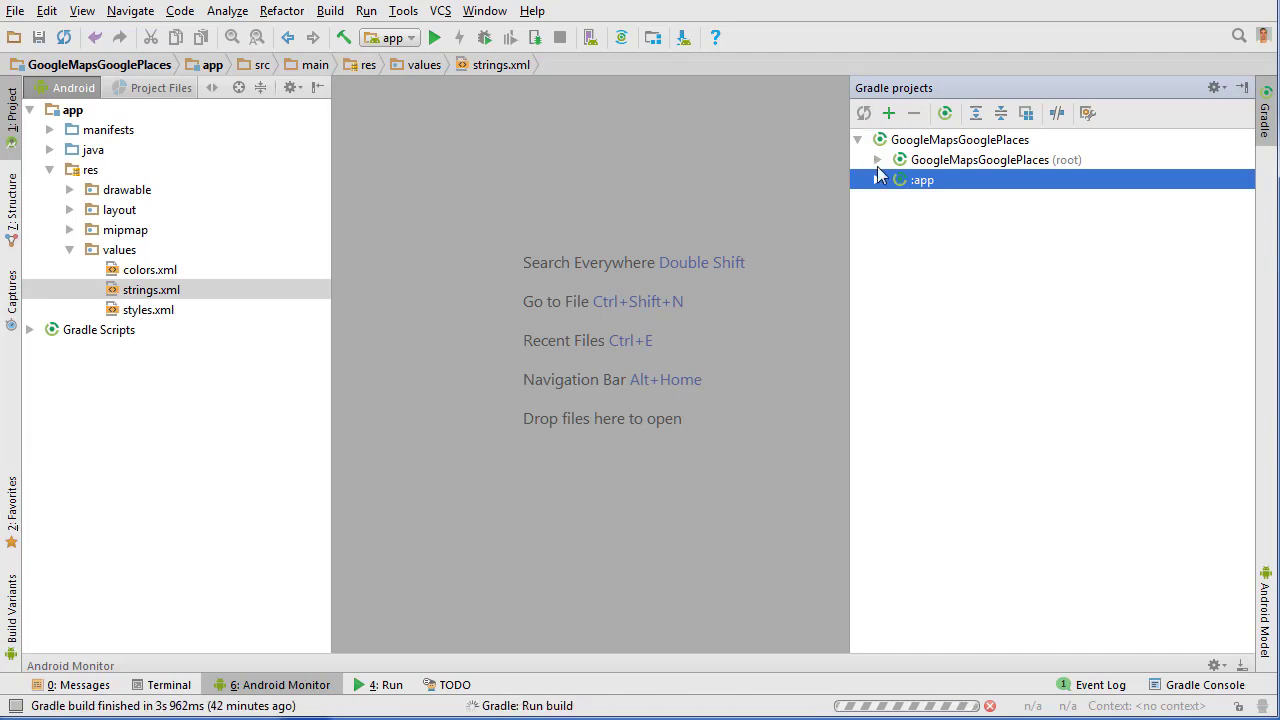
click(876, 180)
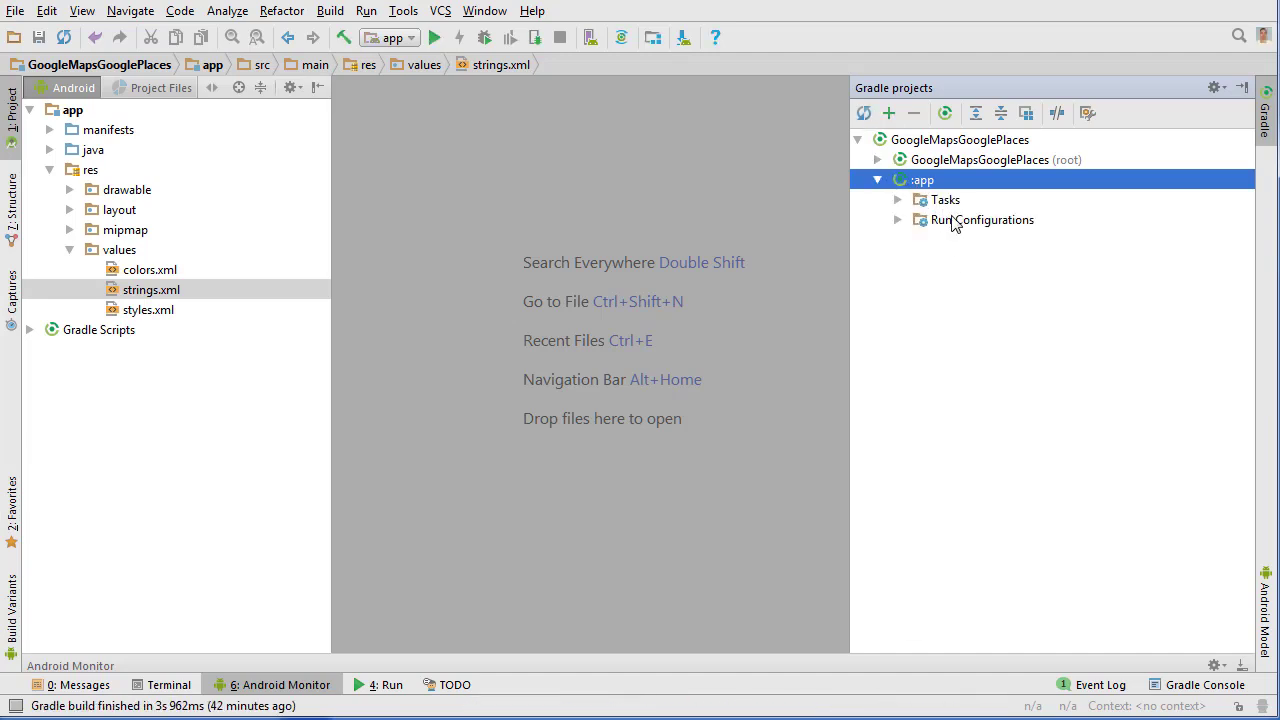
click(944, 200)
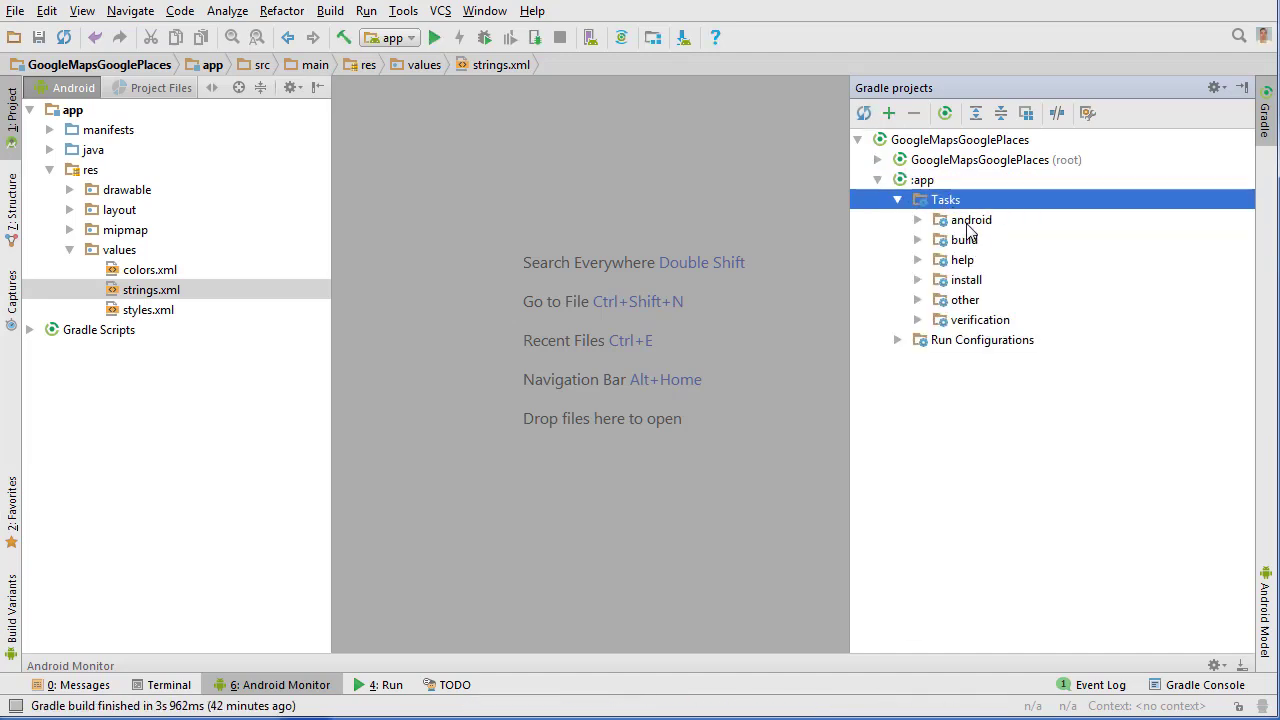
double_click(970, 218)
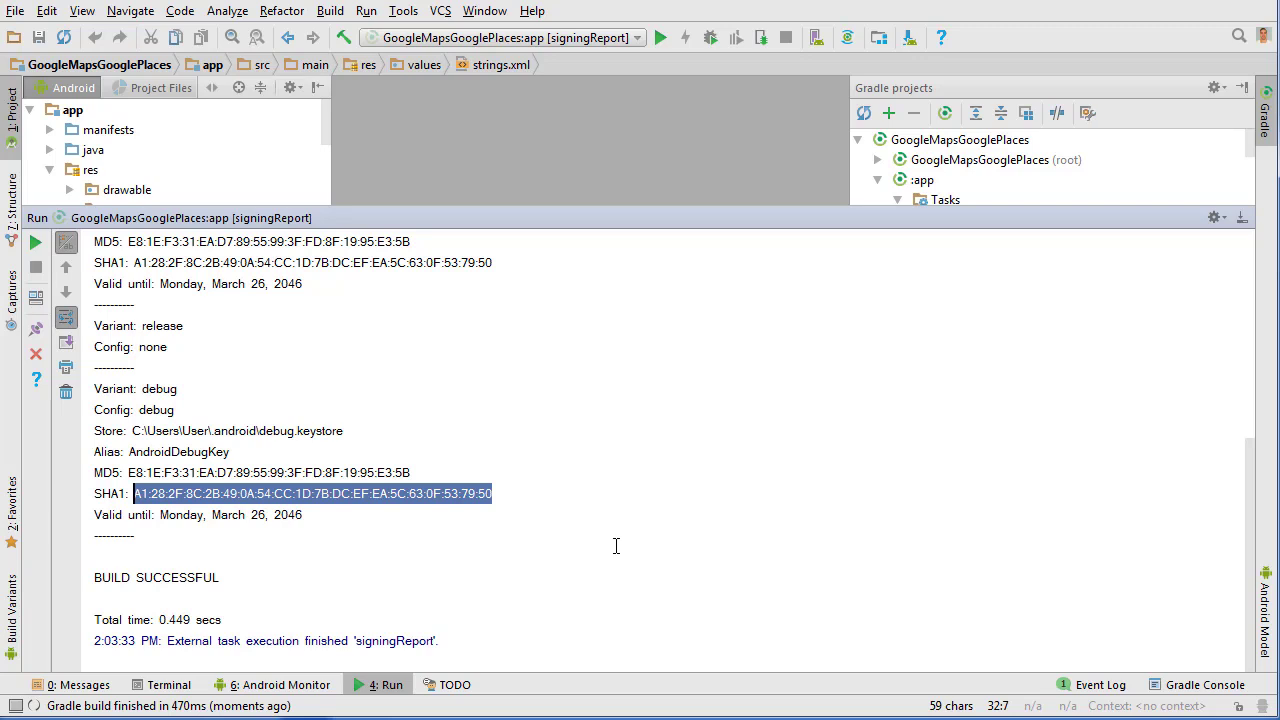
mouse_move(580, 522)
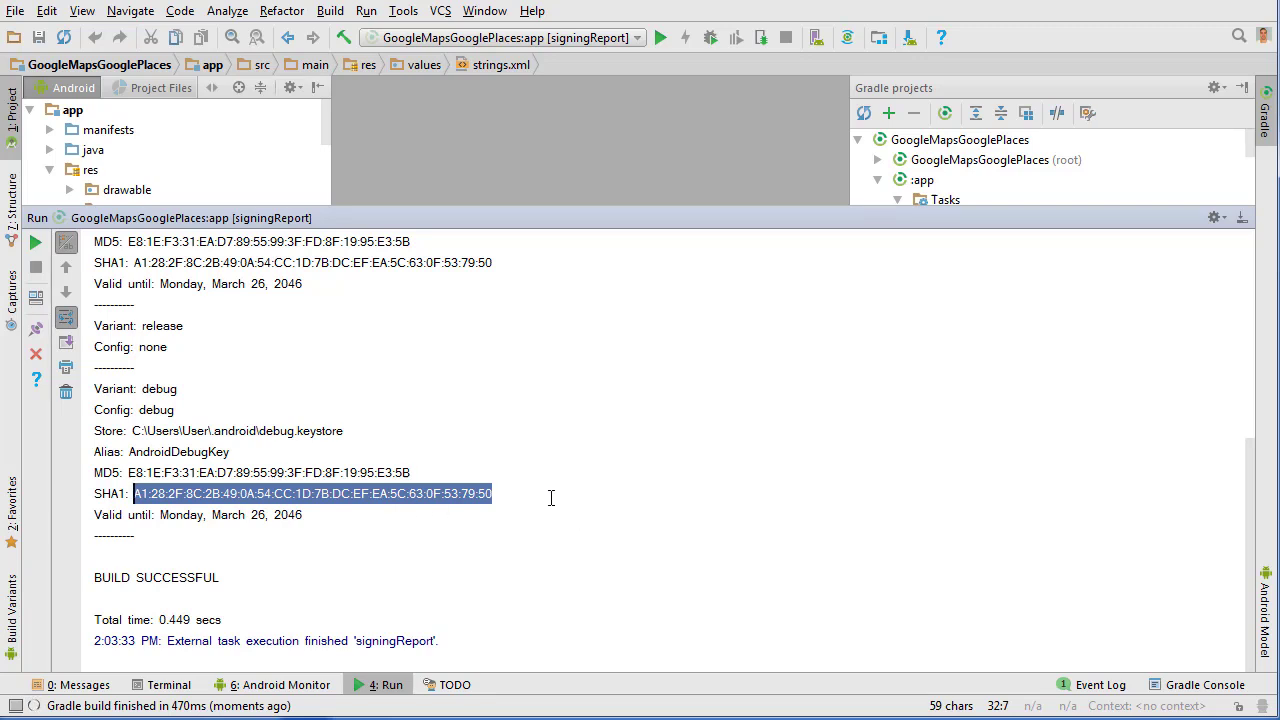
mouse_move(506, 542)
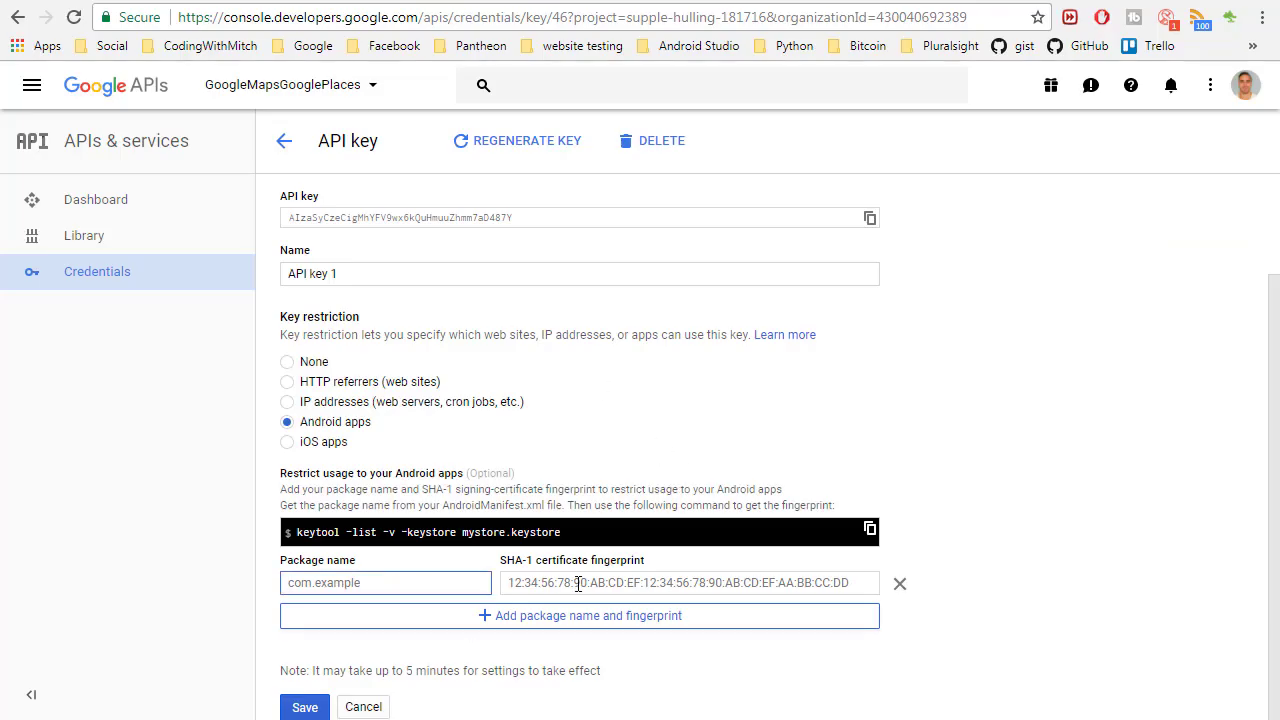
text(A1:28:2F:8C:2B:49:0A:54:CC:1D:7B:DC:EF:EA:5C:63:0F:53:79:50)
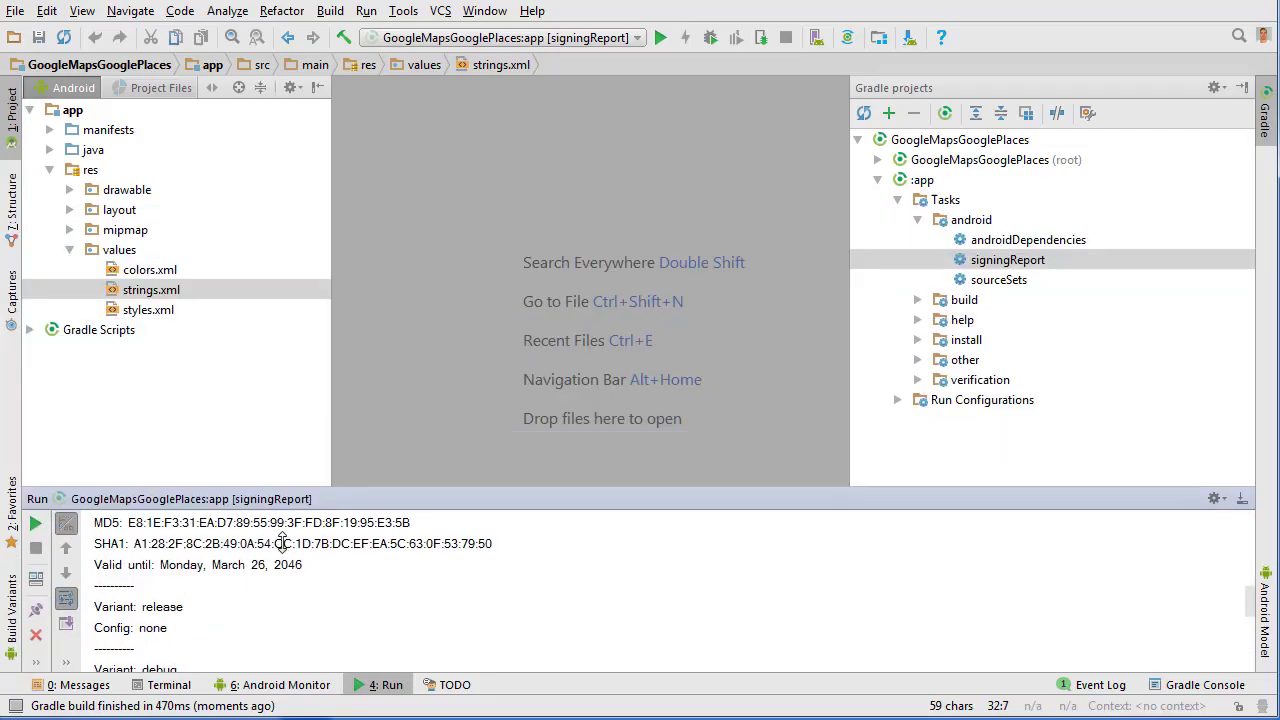
Step: Select the app's main package name under the java folder for copying
click(48, 148)
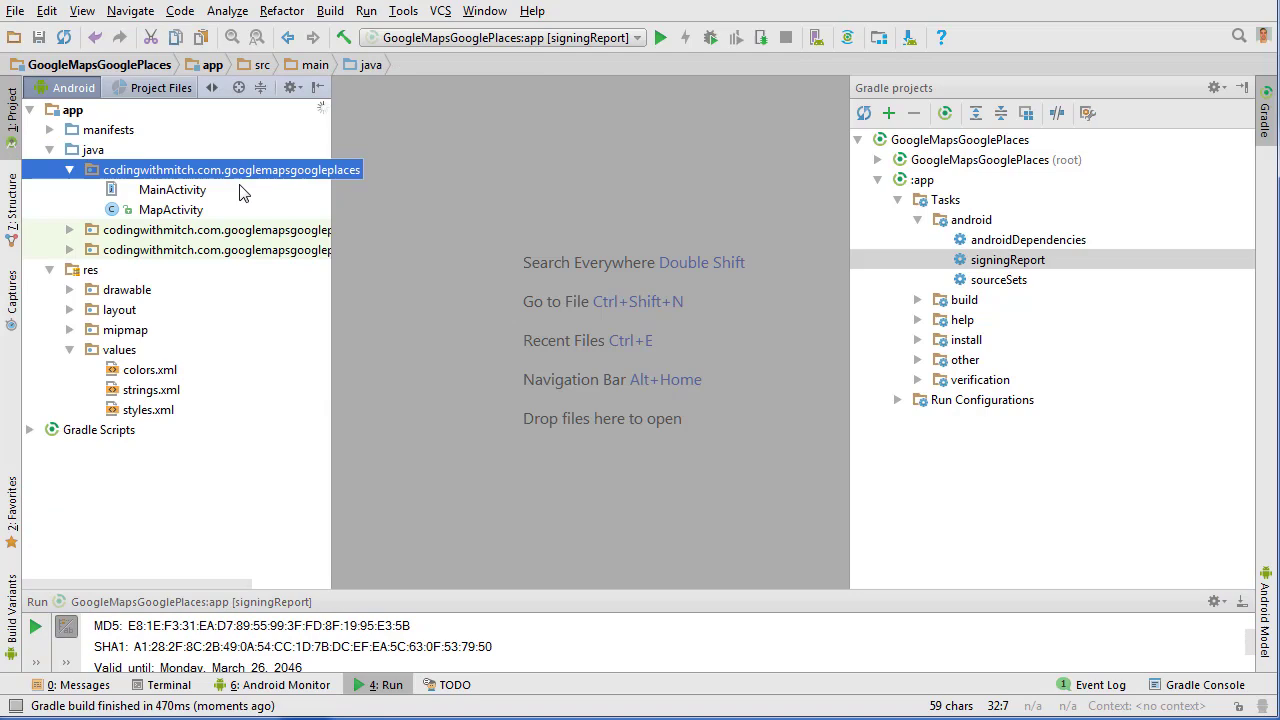
double_click(172, 188)
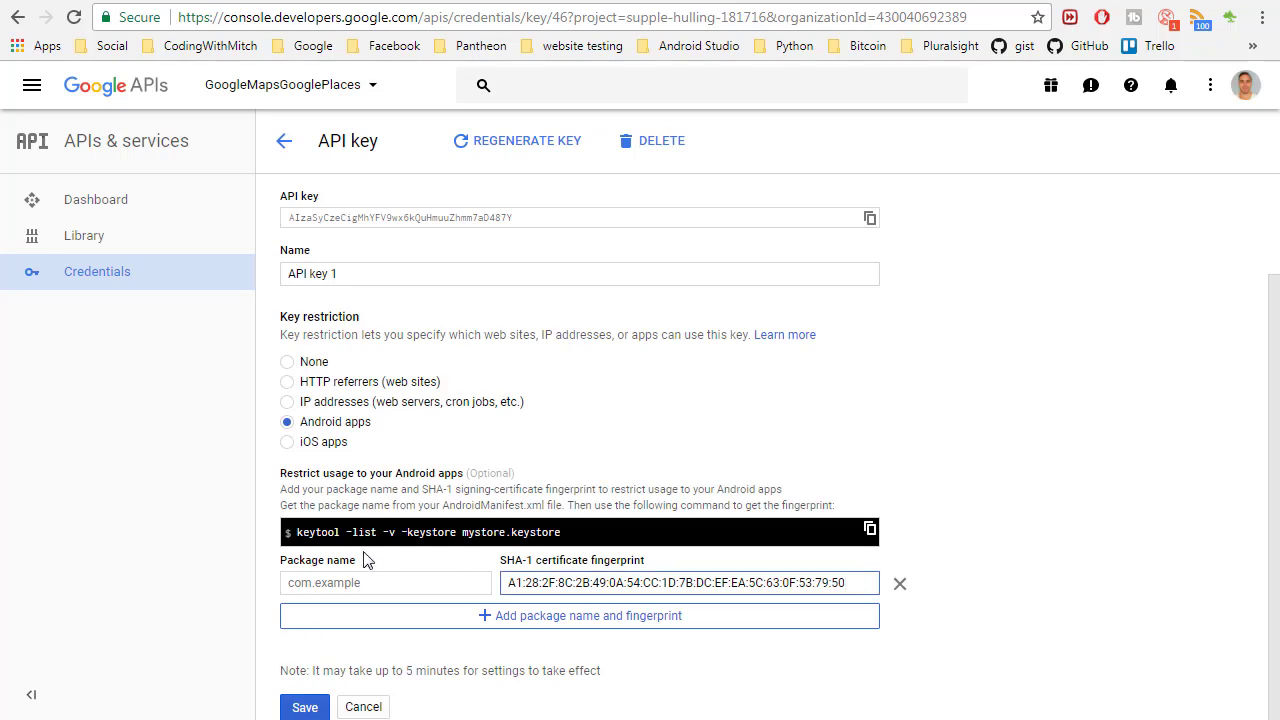
Step: Enter package nitch.com.googlemapsgoogleplaces, name the key 'Google Maps and Google Places', and save
text(nitch.com.googlemapsgoogleplaces)
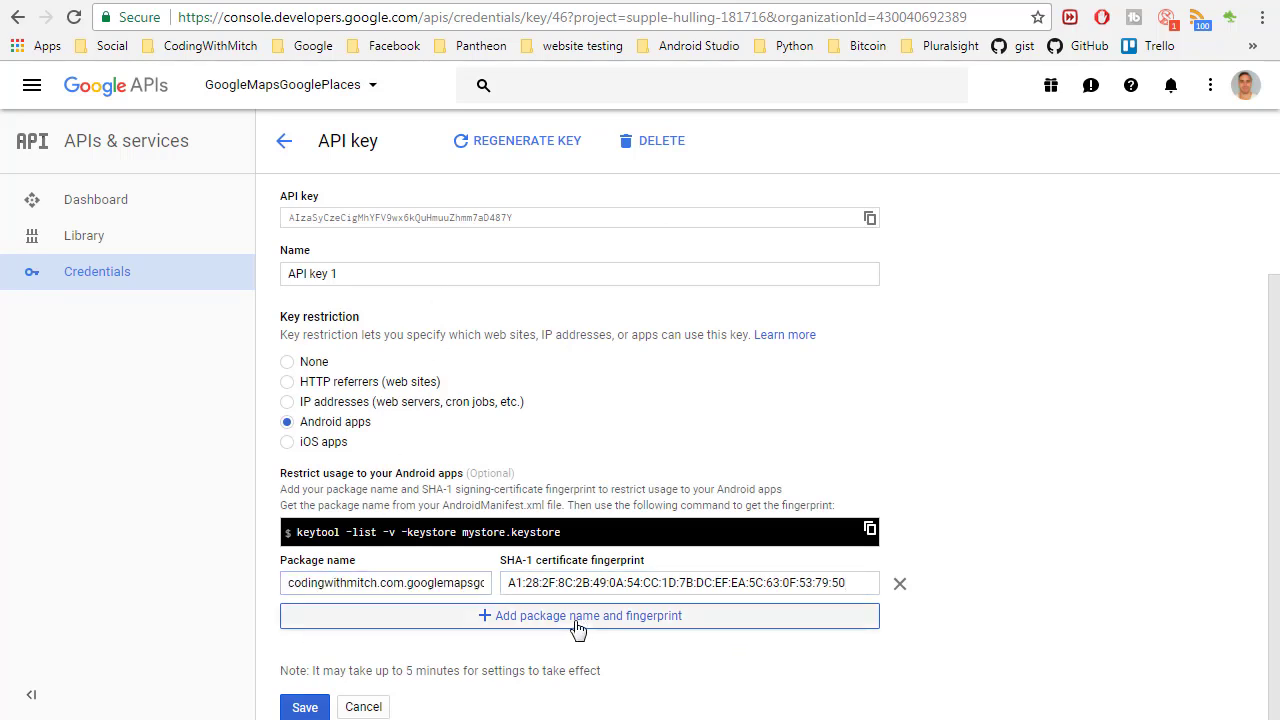
mouse_move(744, 628)
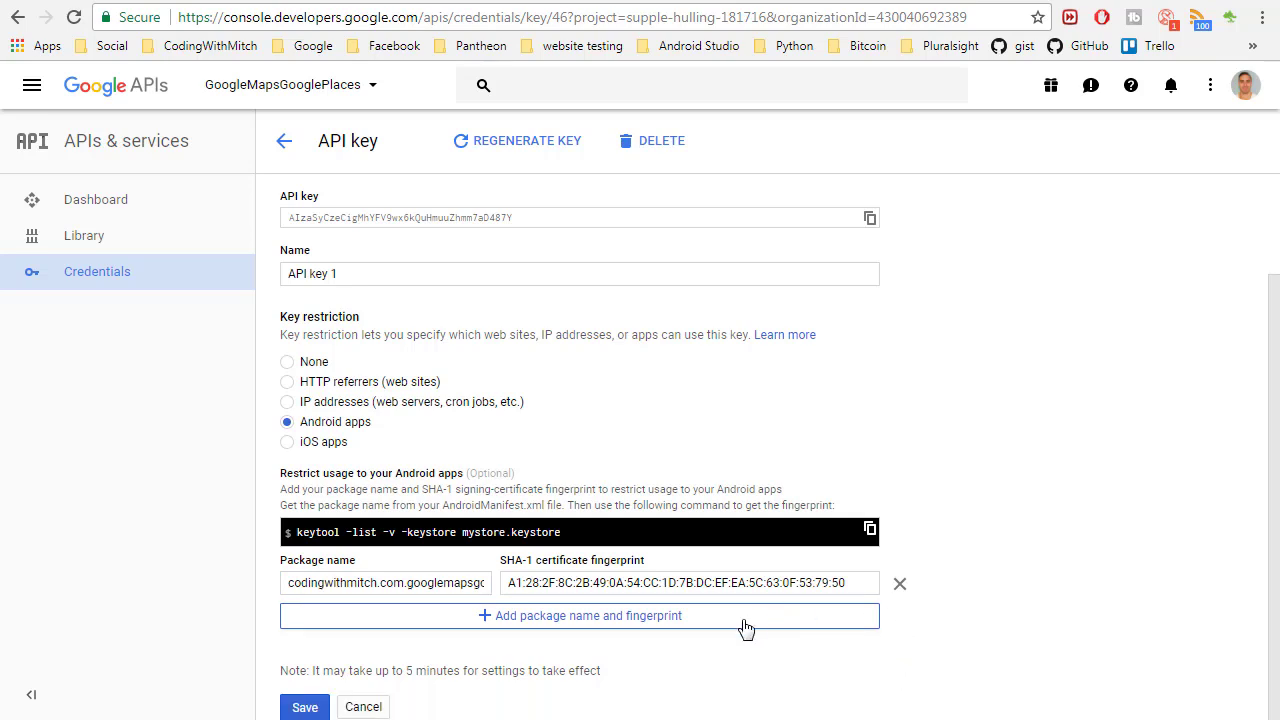
mouse_move(336, 712)
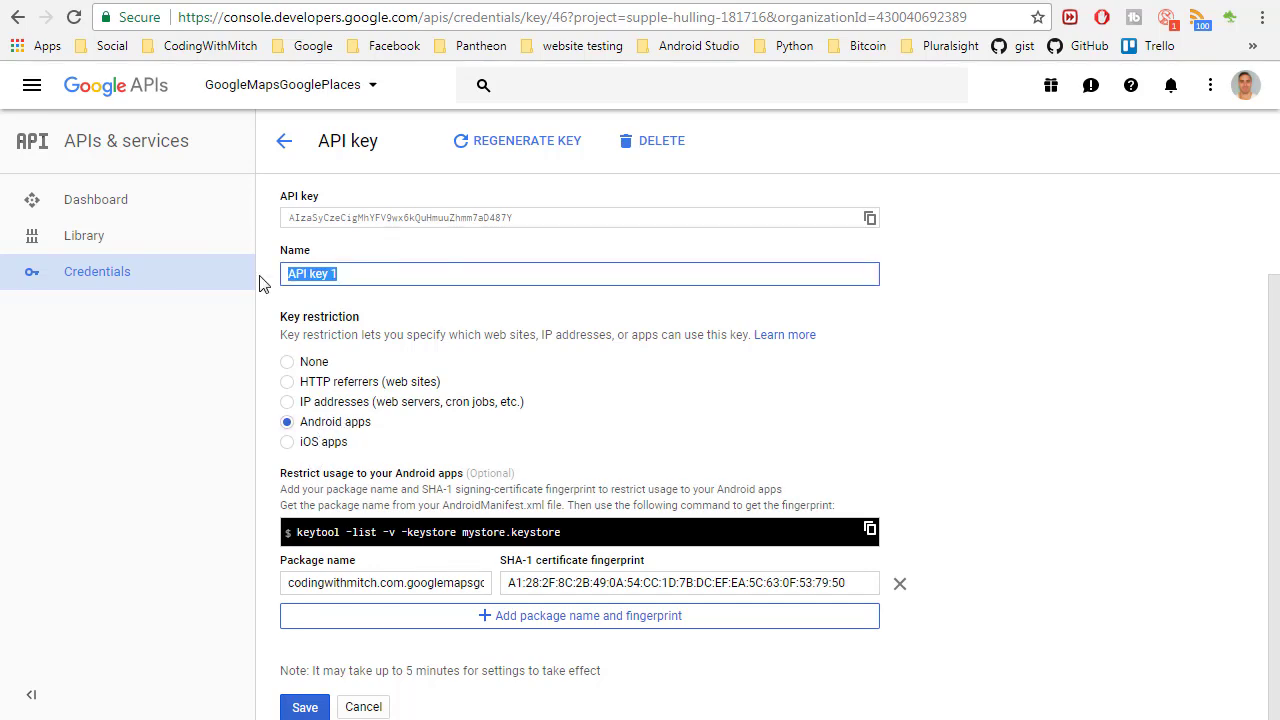
text(Google Maps and Google Places)
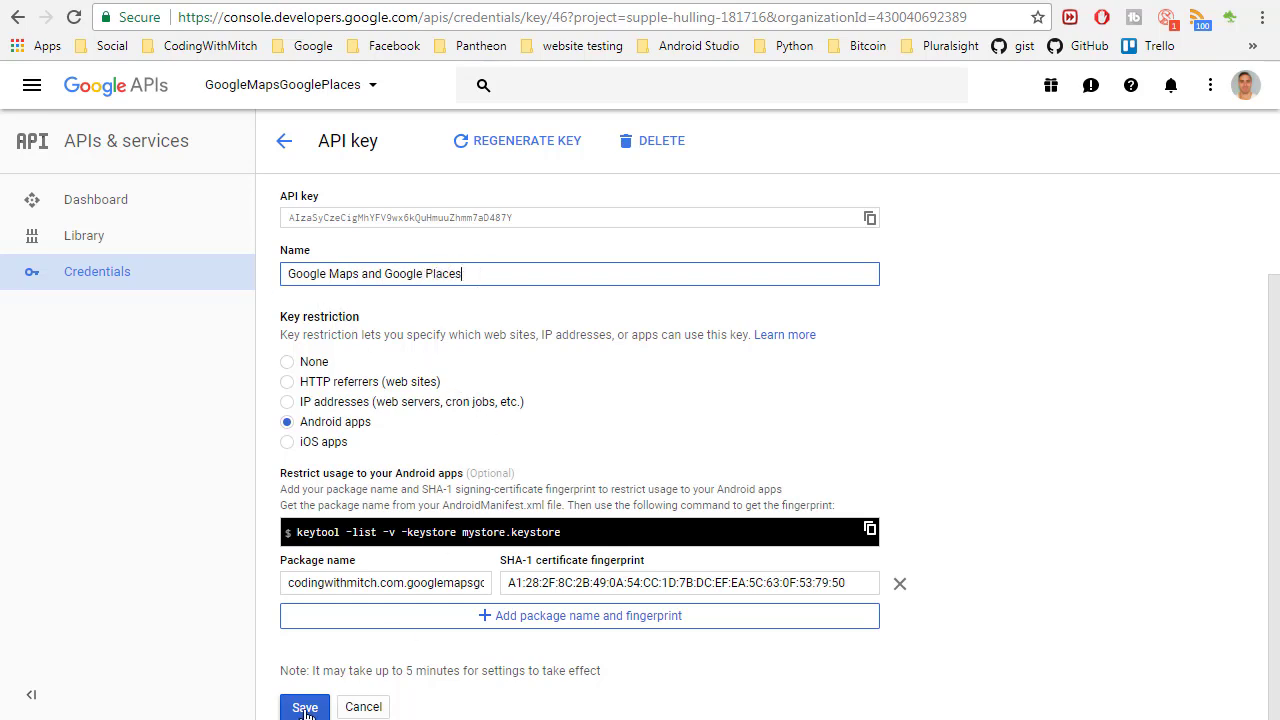
click(304, 708)
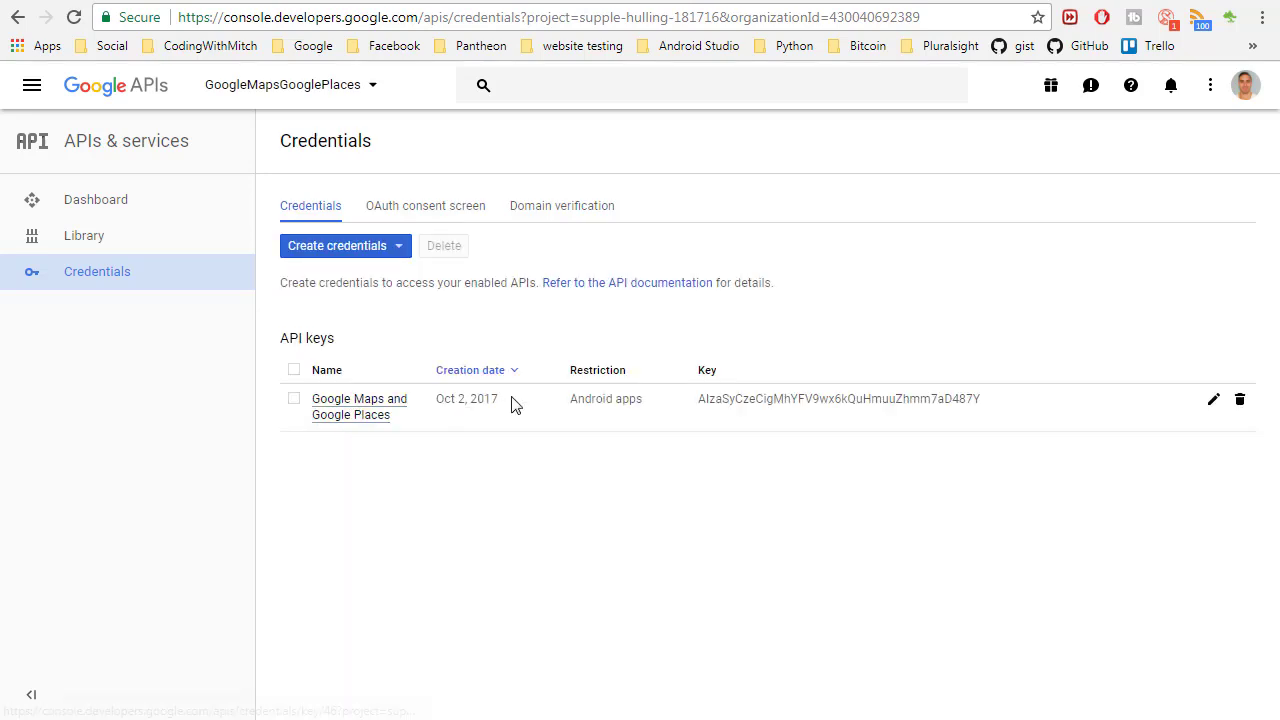
mouse_move(672, 436)
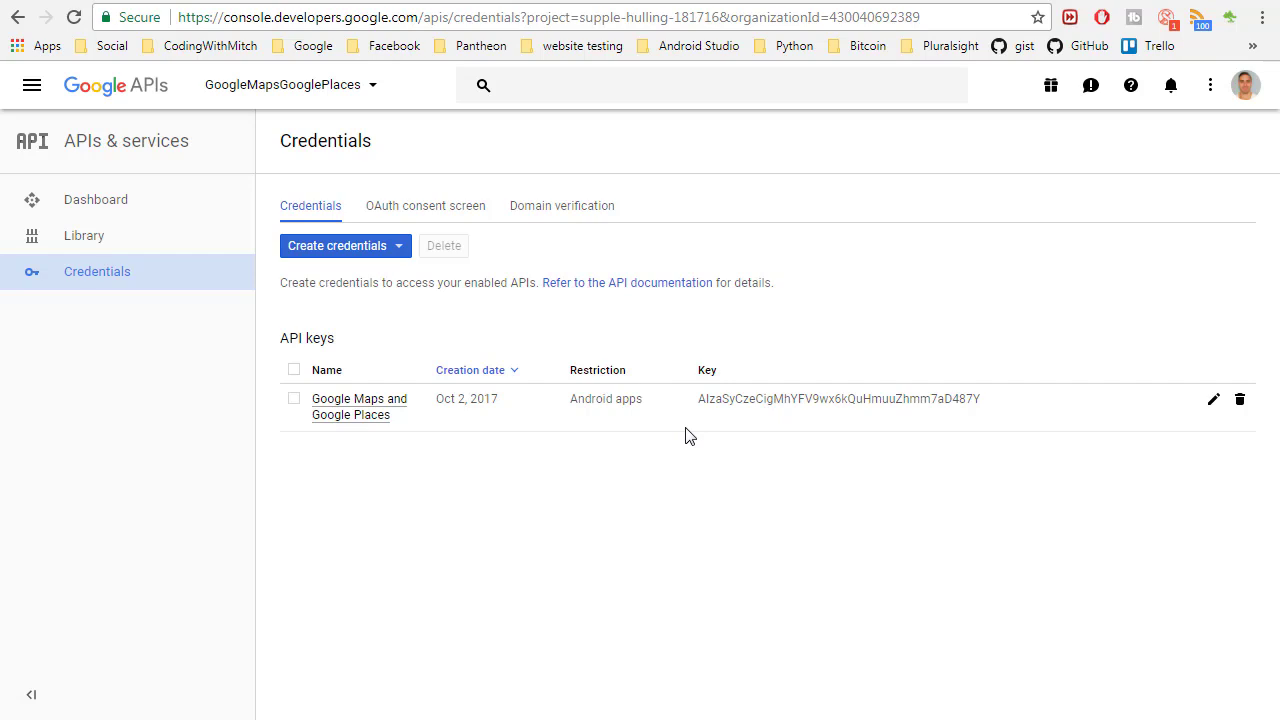
mouse_move(684, 424)
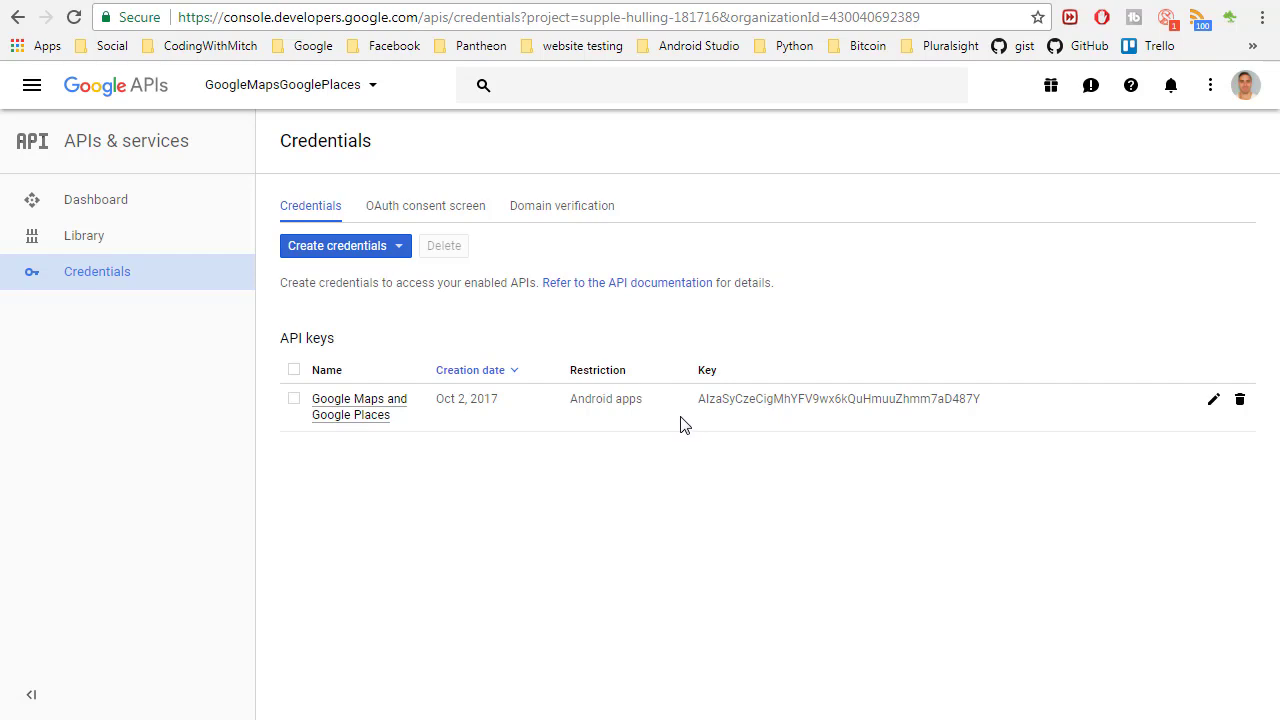
mouse_move(258, 206)
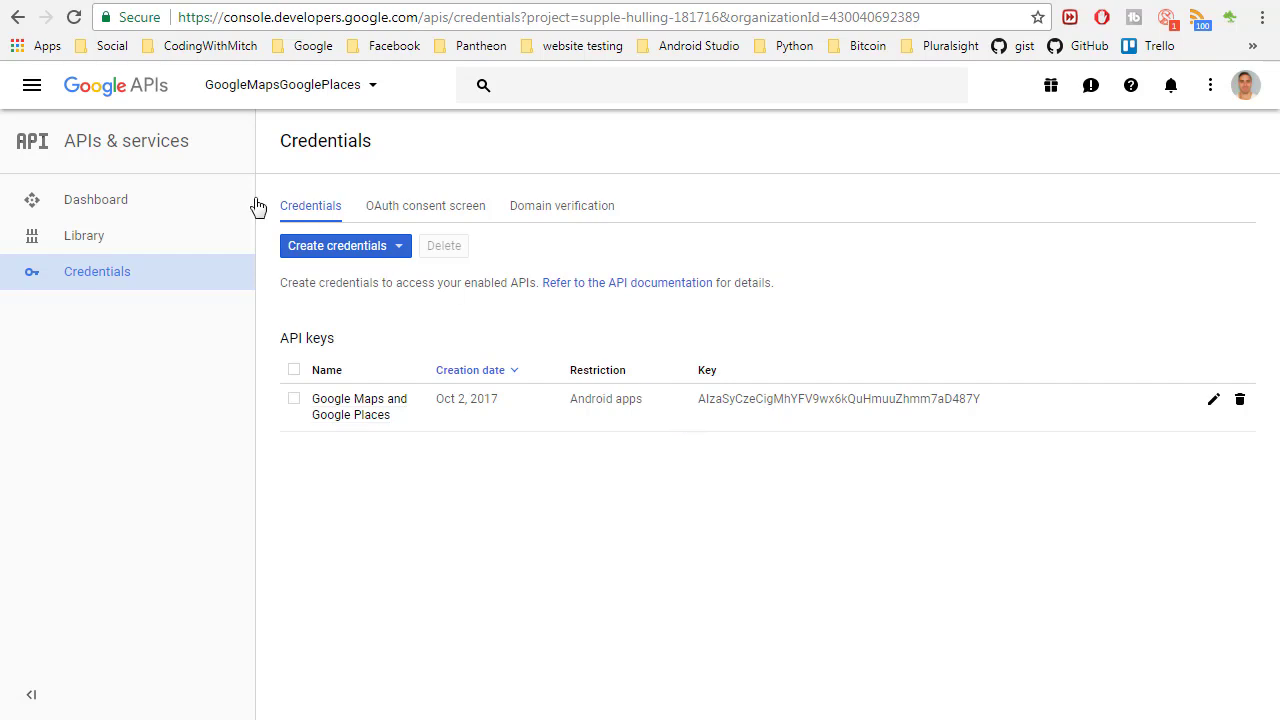
Step: Enable the Google Places API for Android and reopen the Google Maps and Google Places key settings
click(84, 236)
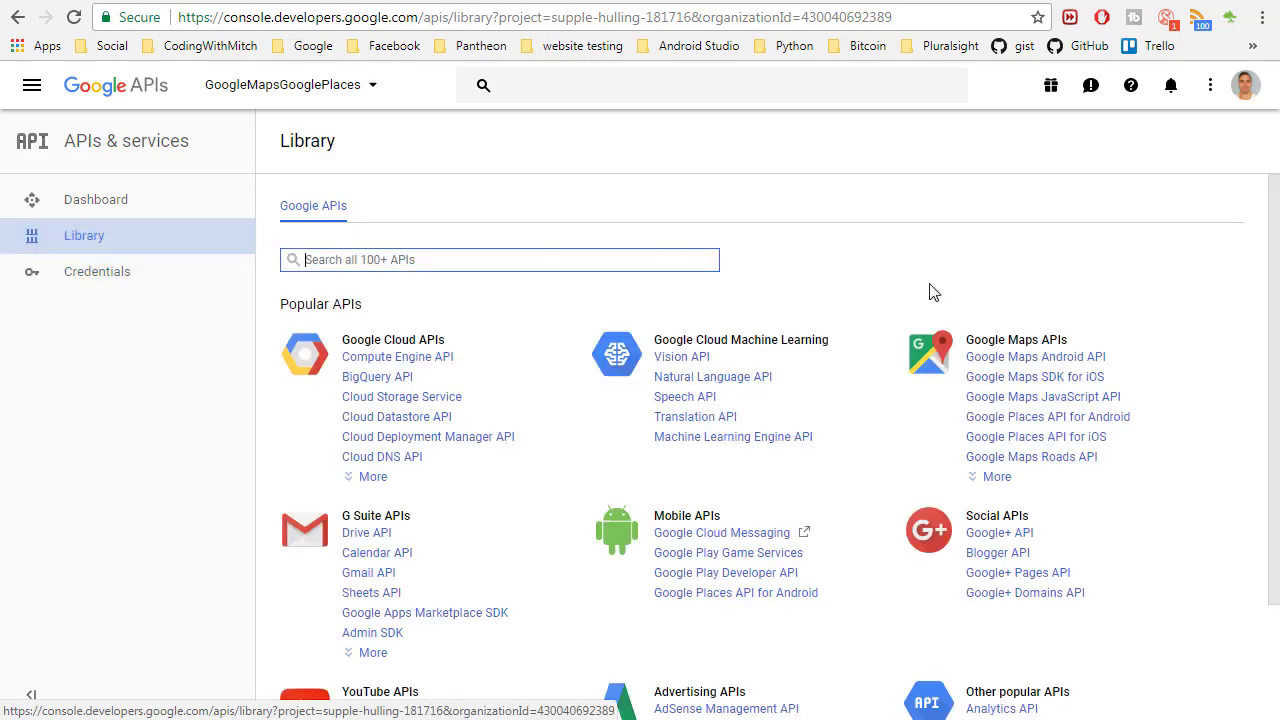
mouse_move(1048, 418)
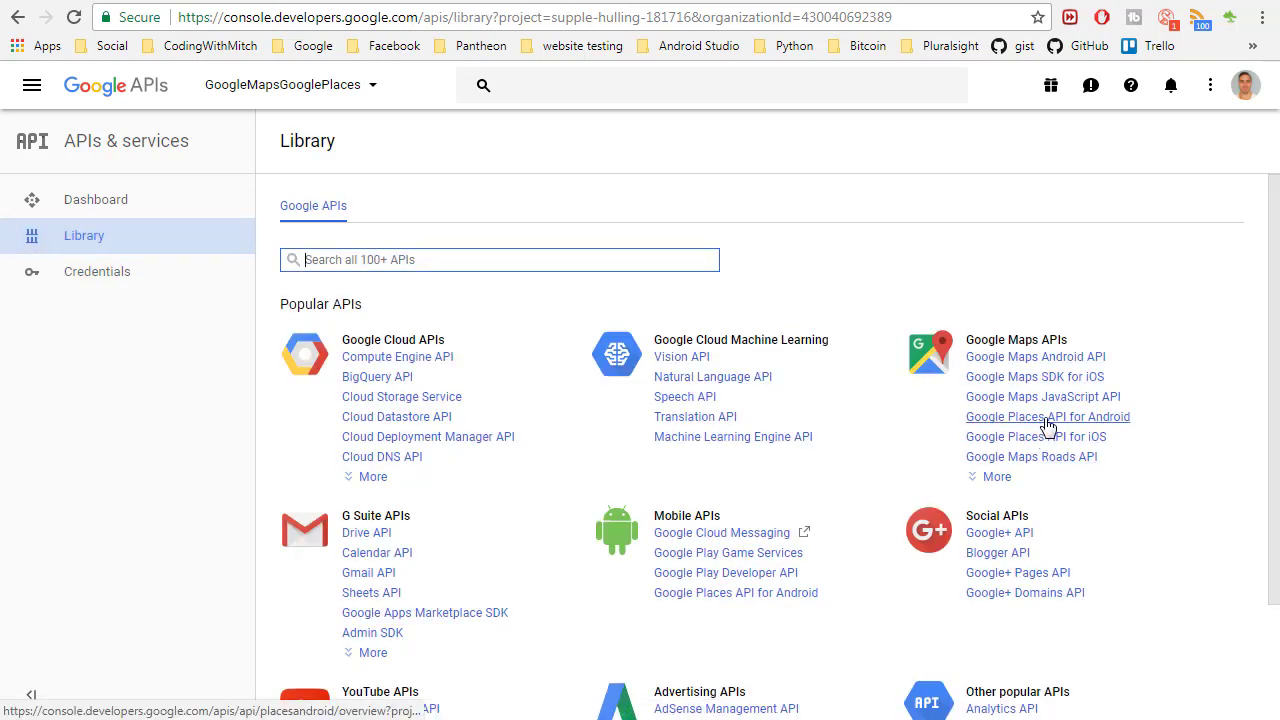
click(1048, 418)
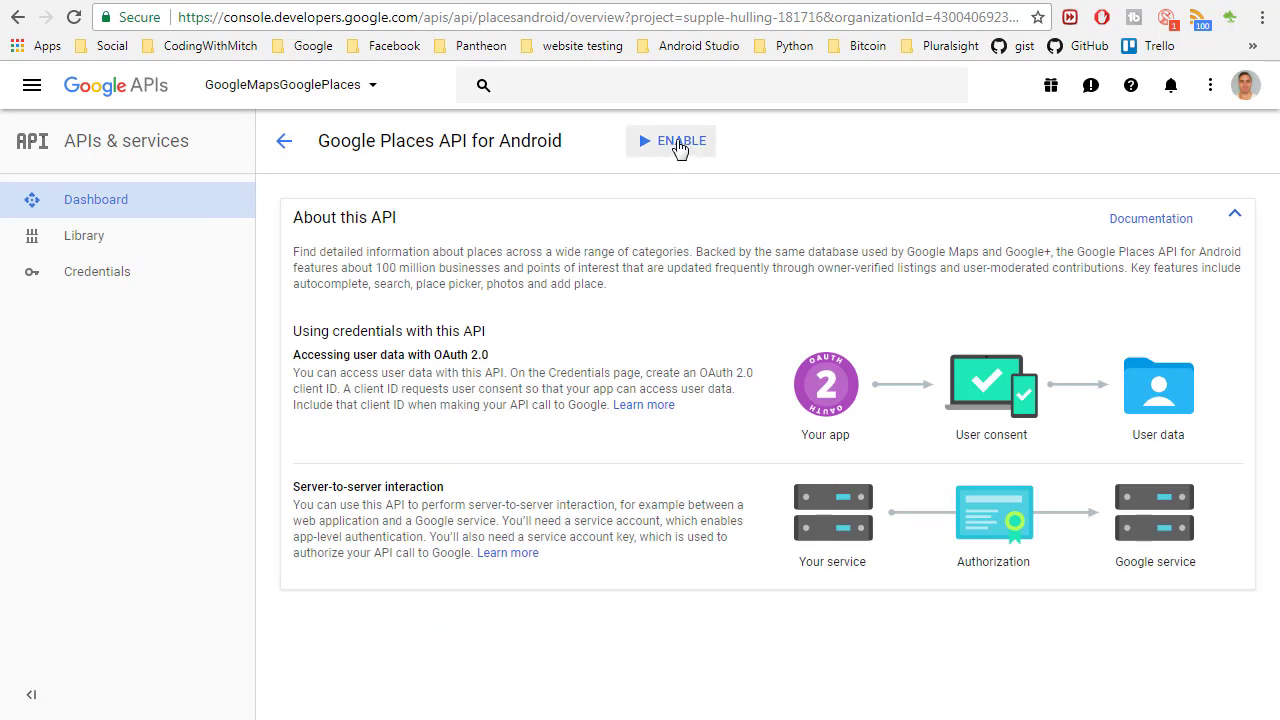
click(672, 140)
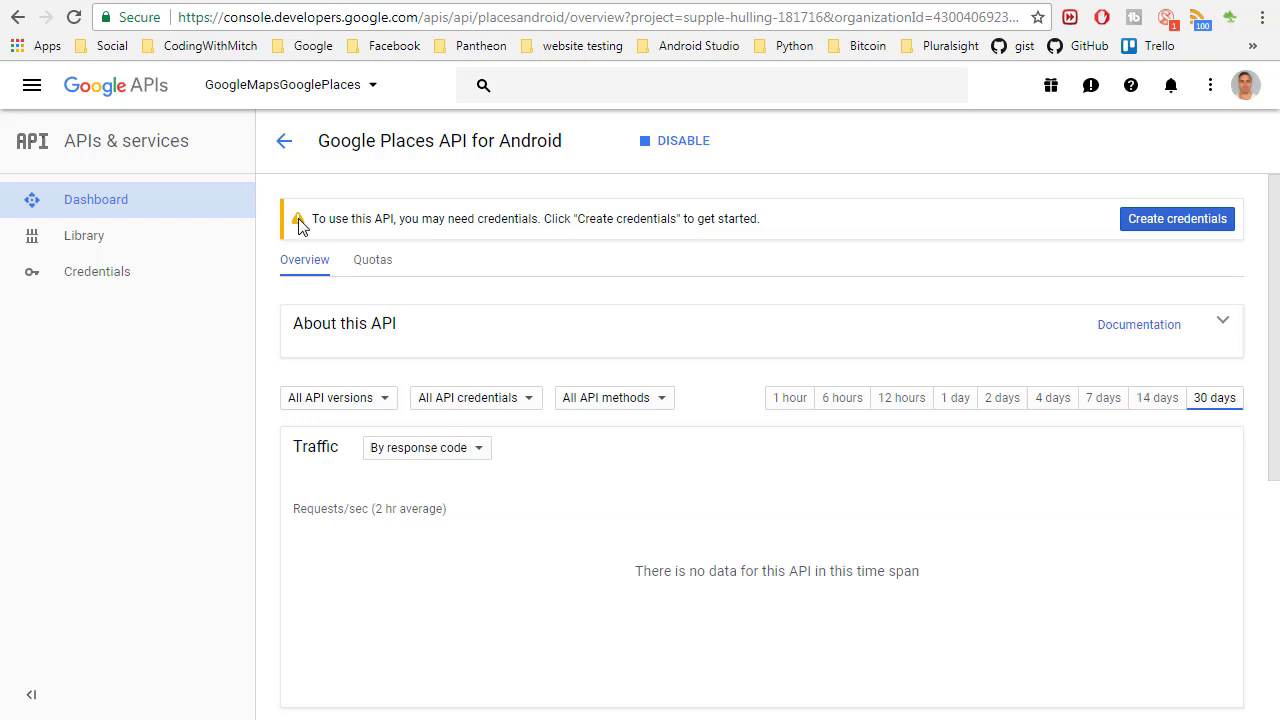
mouse_move(560, 238)
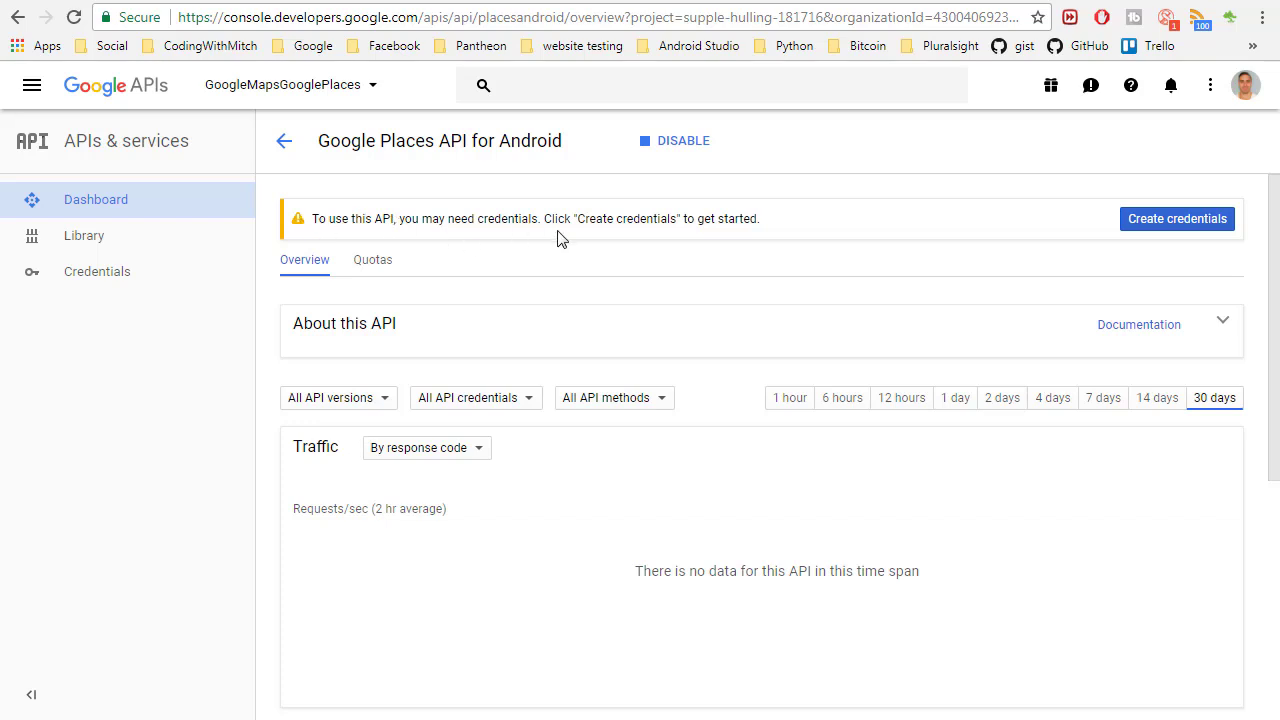
mouse_move(84, 236)
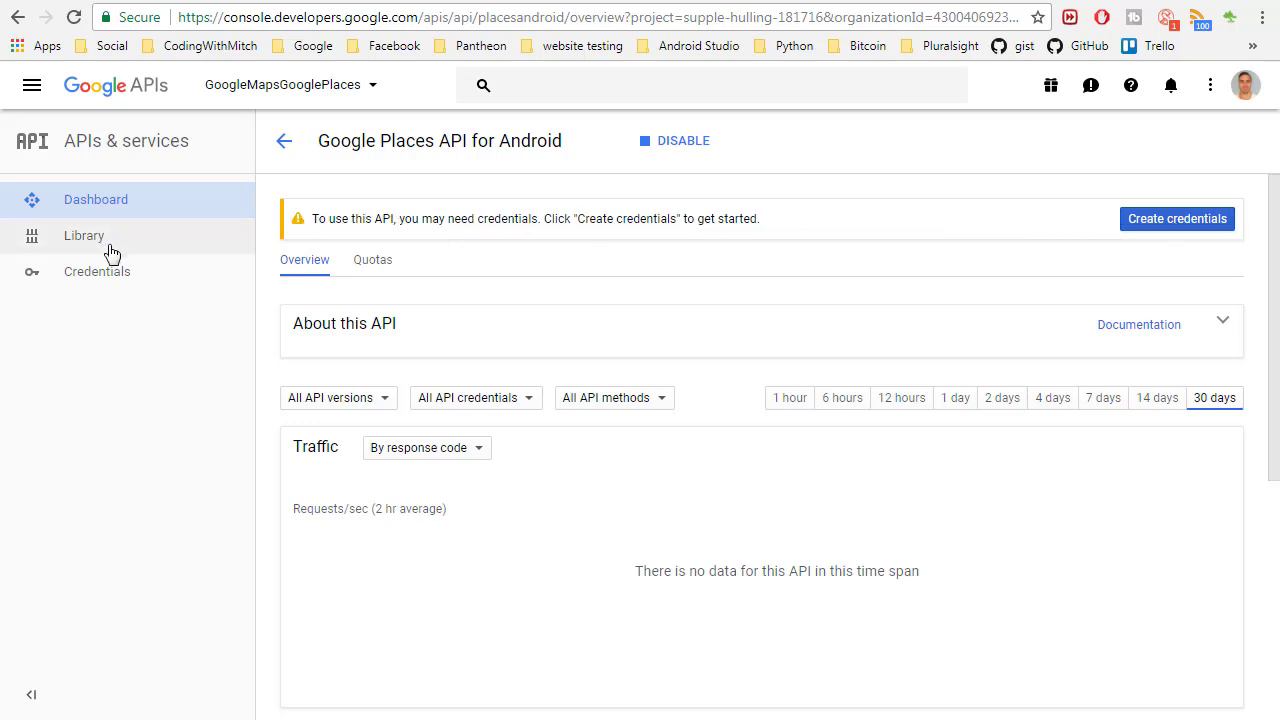
click(96, 272)
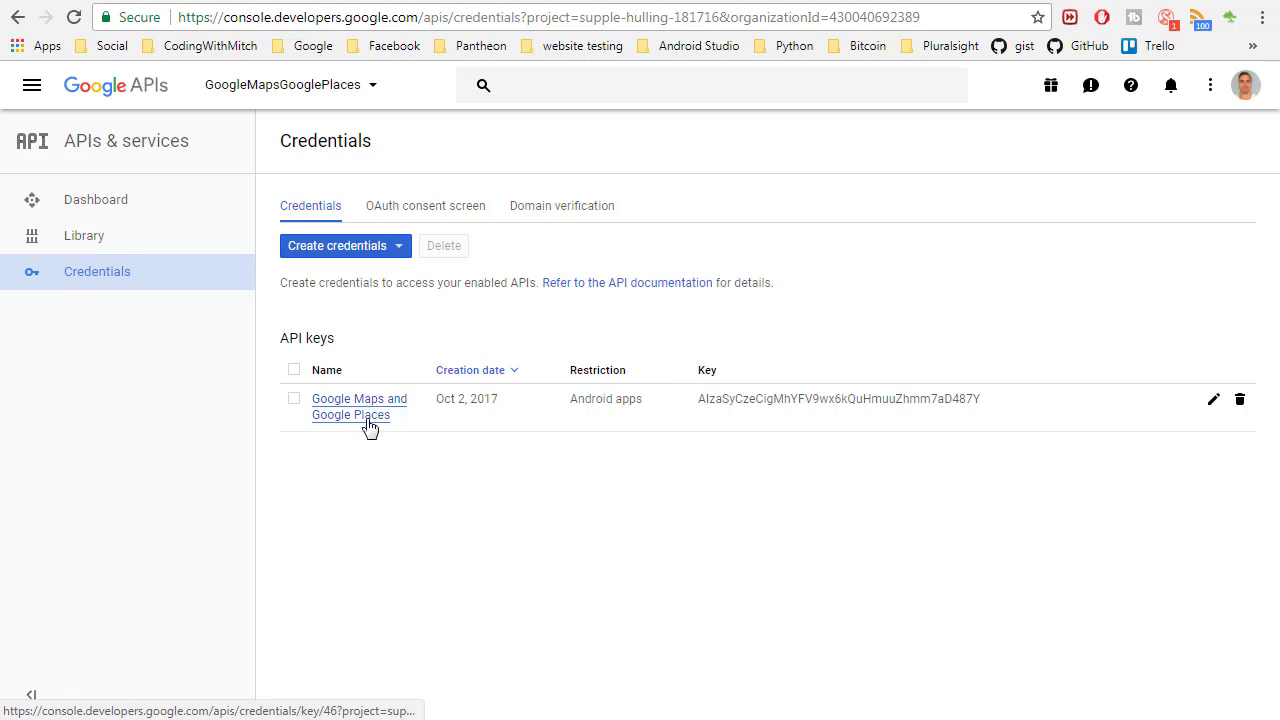
click(360, 406)
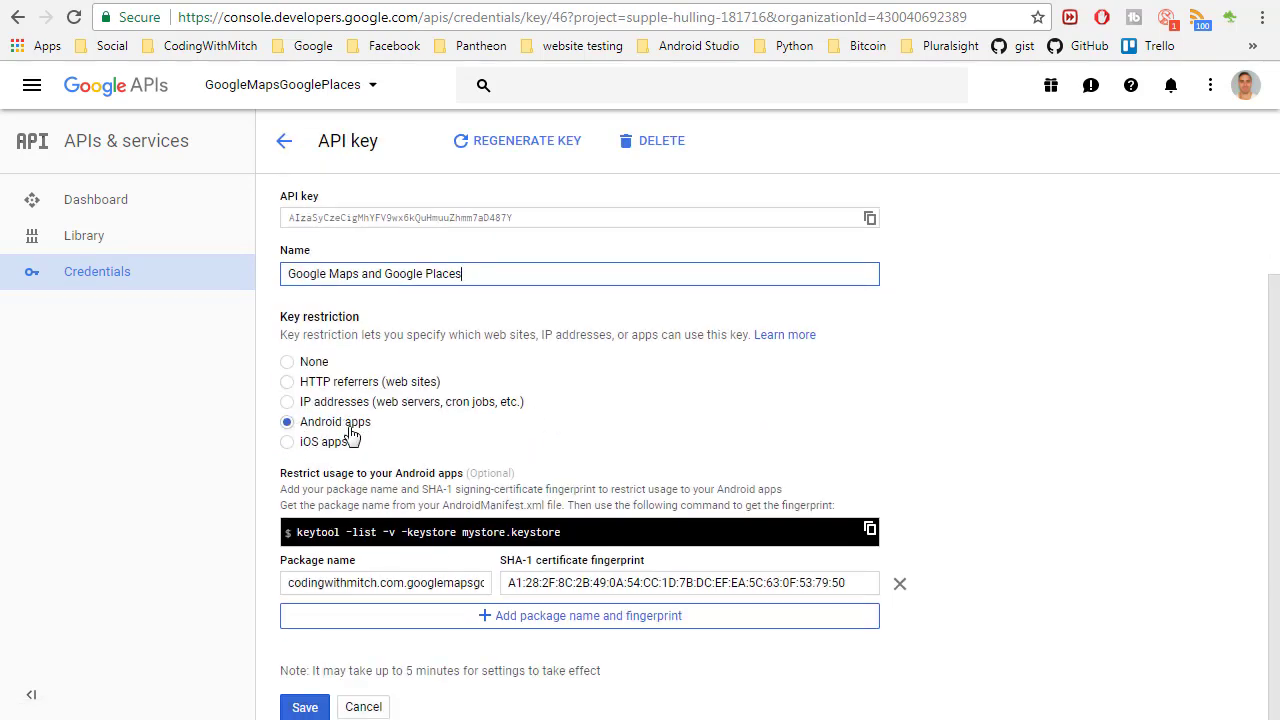
mouse_move(392, 572)
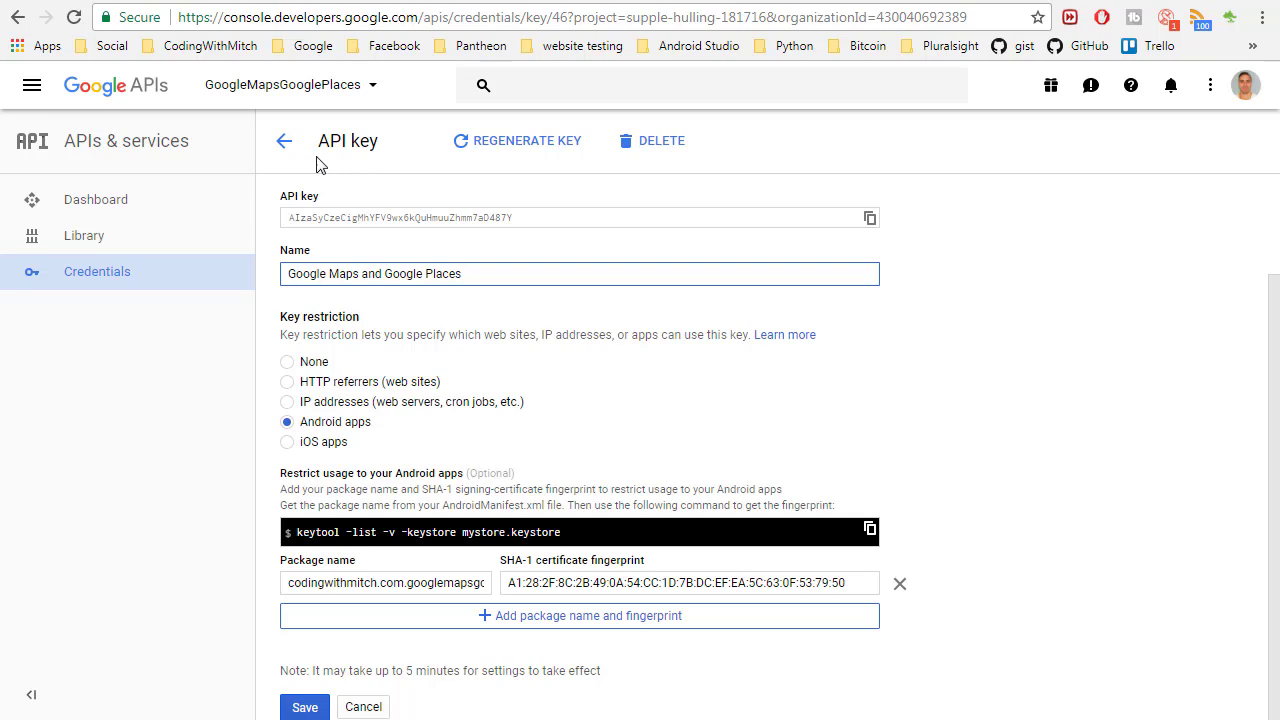
Step: Leave the key settings and test the mirrored app's search bar with 'new'
click(284, 140)
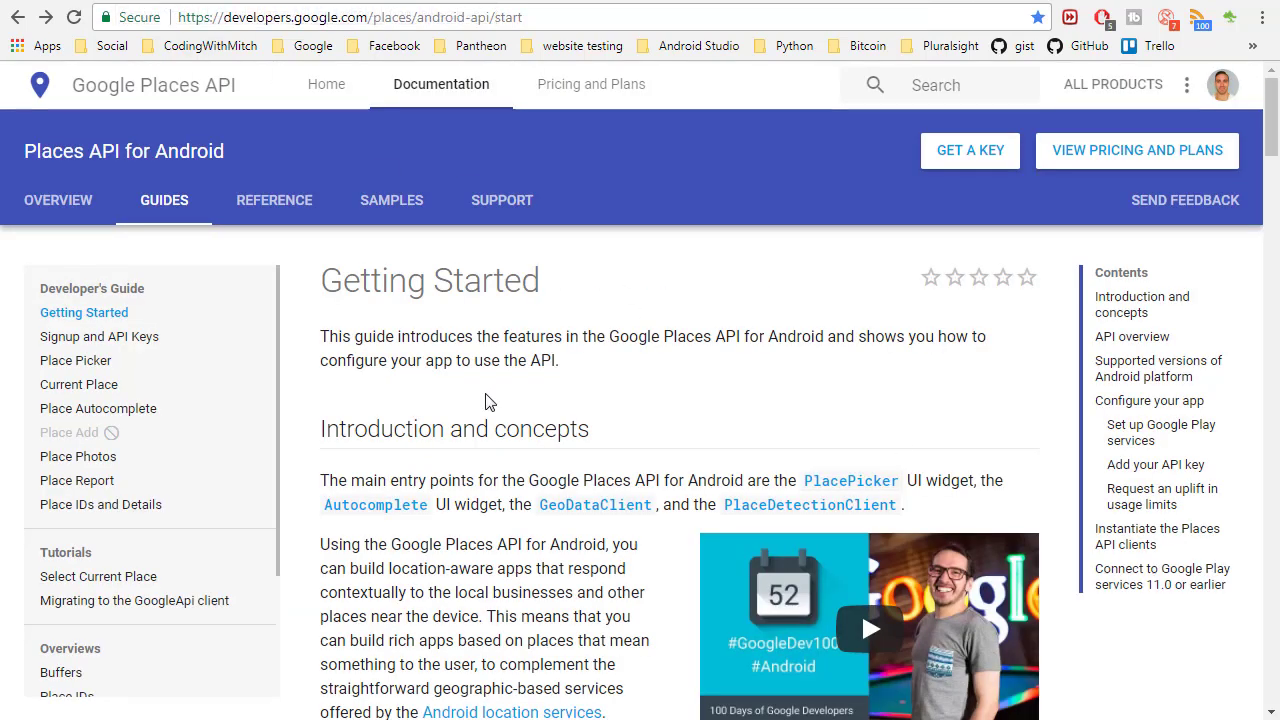
mouse_move(98, 408)
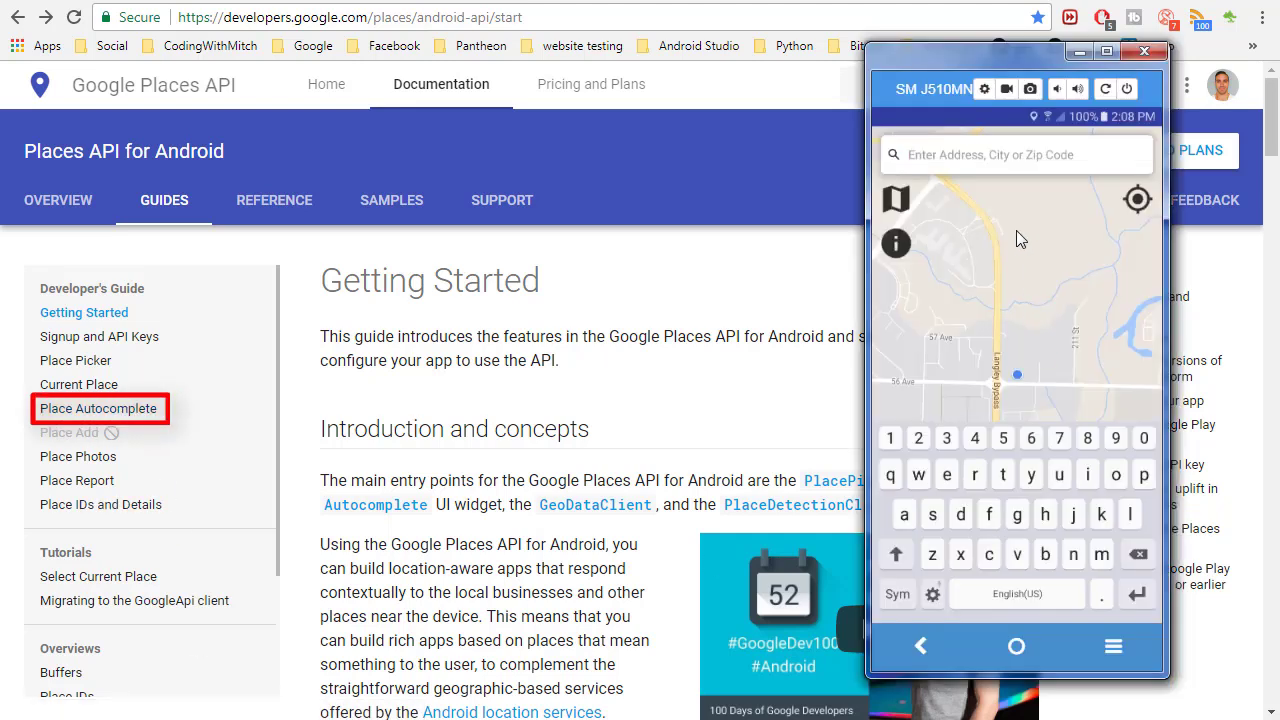
mouse_move(976, 160)
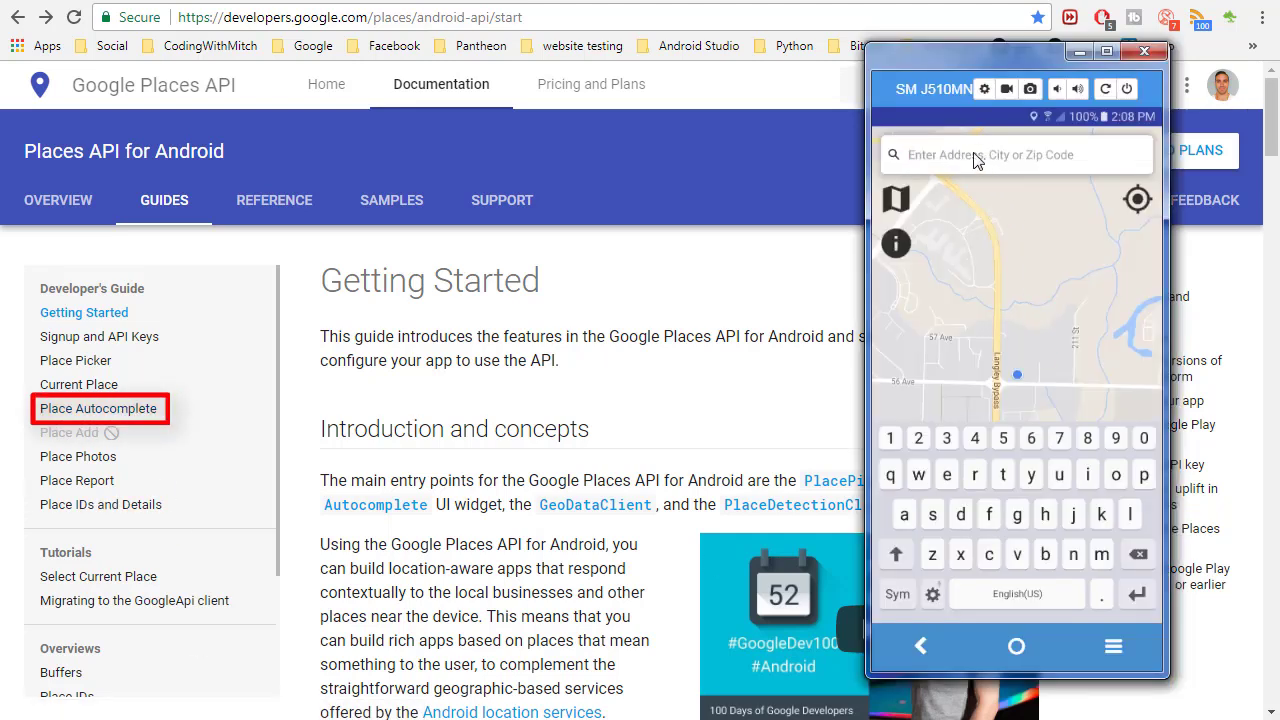
text(new)
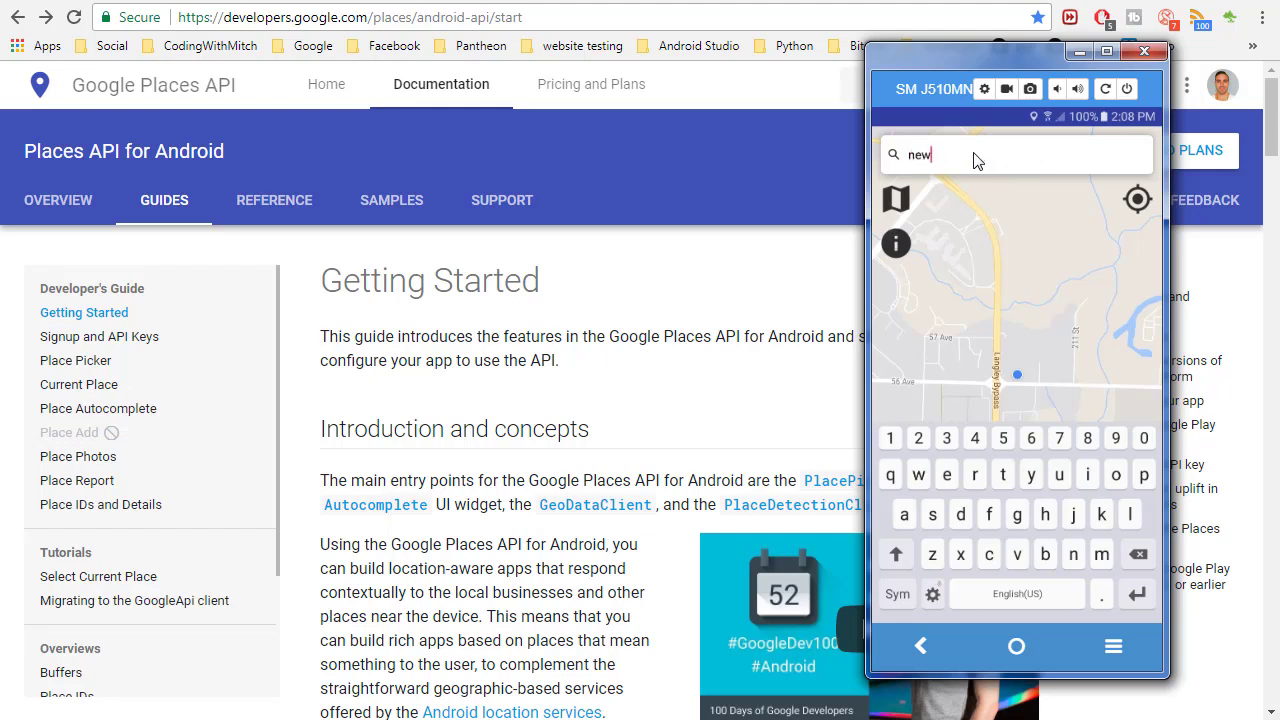
text(new)
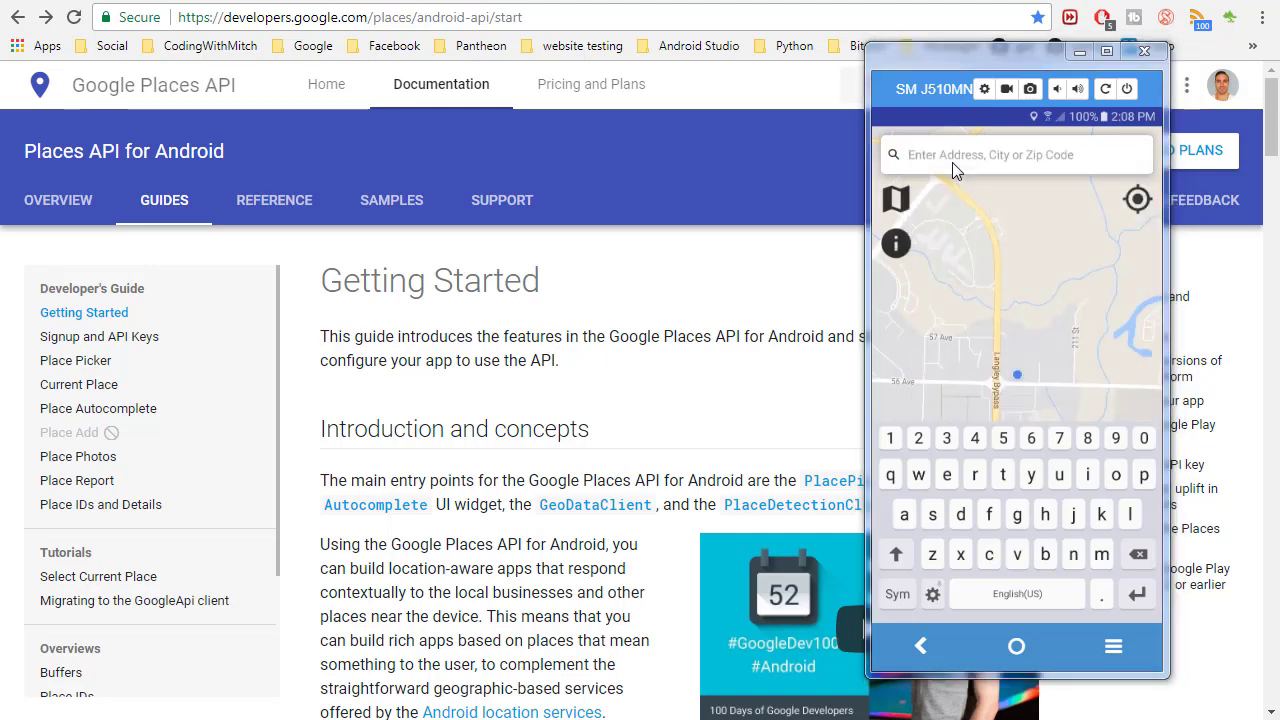
mouse_move(344, 400)
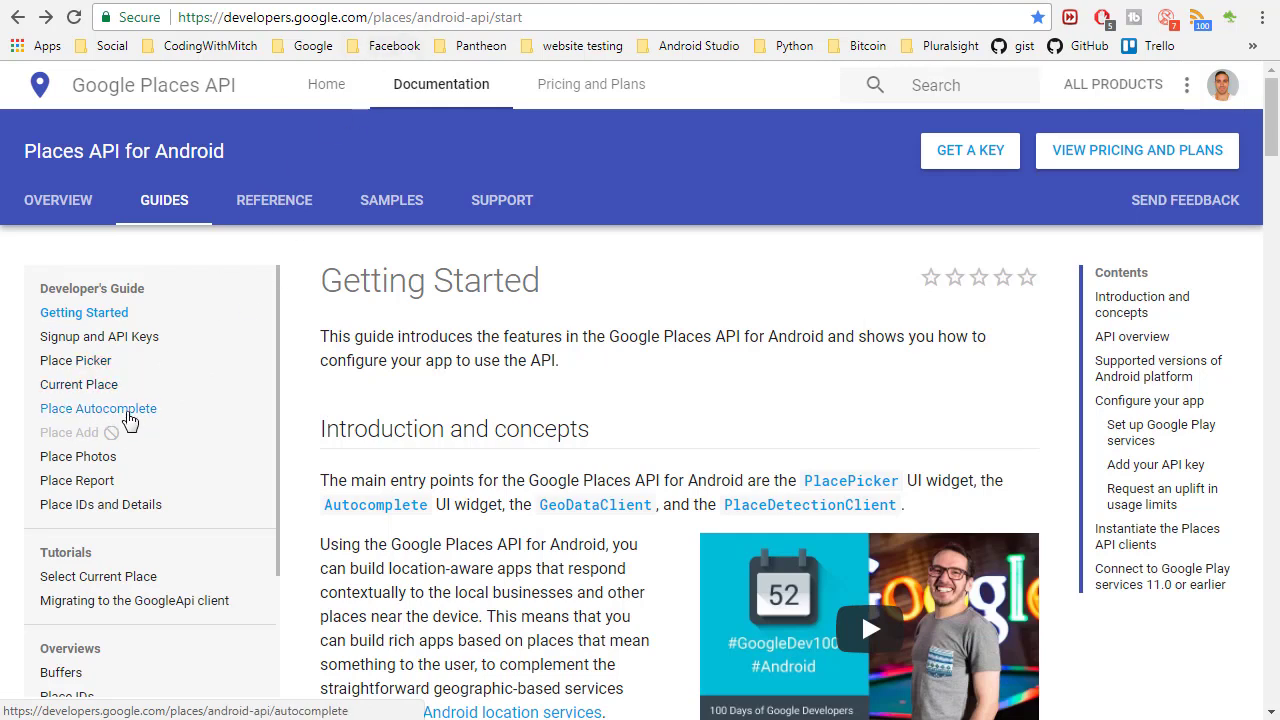
Step: Read through the Place Autocomplete guide down to the predictions section
click(98, 408)
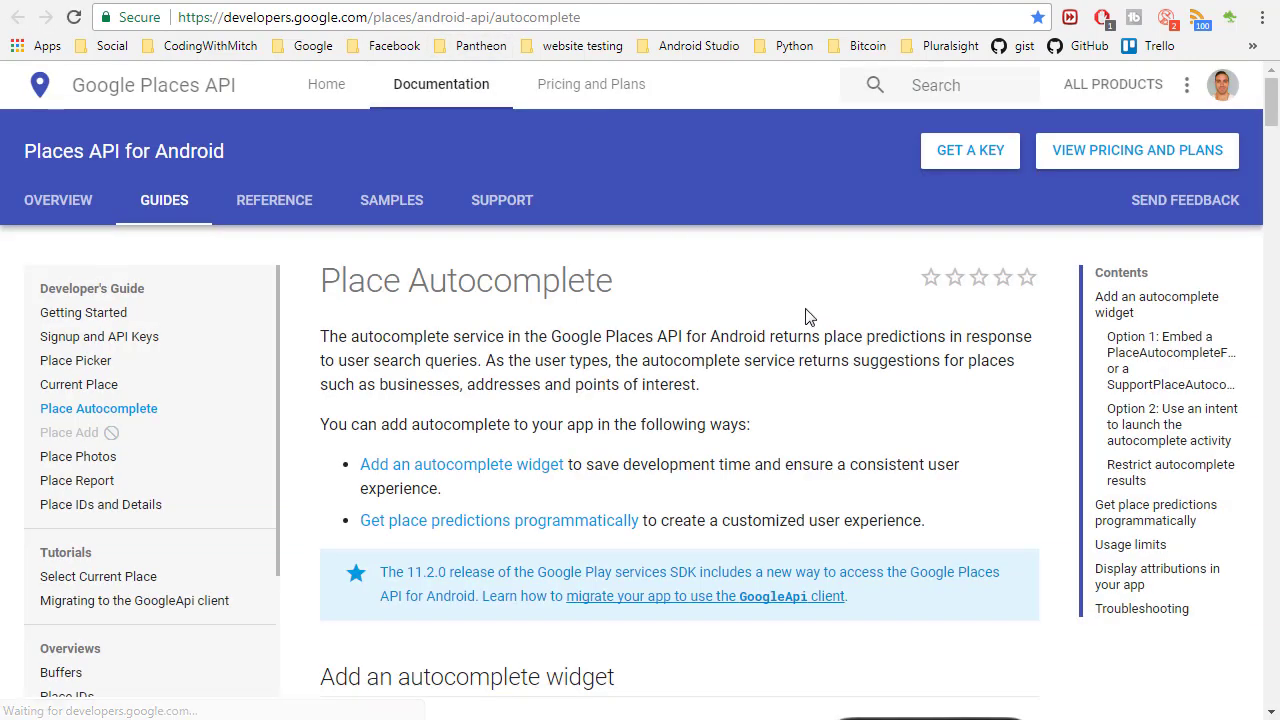
mouse_move(828, 444)
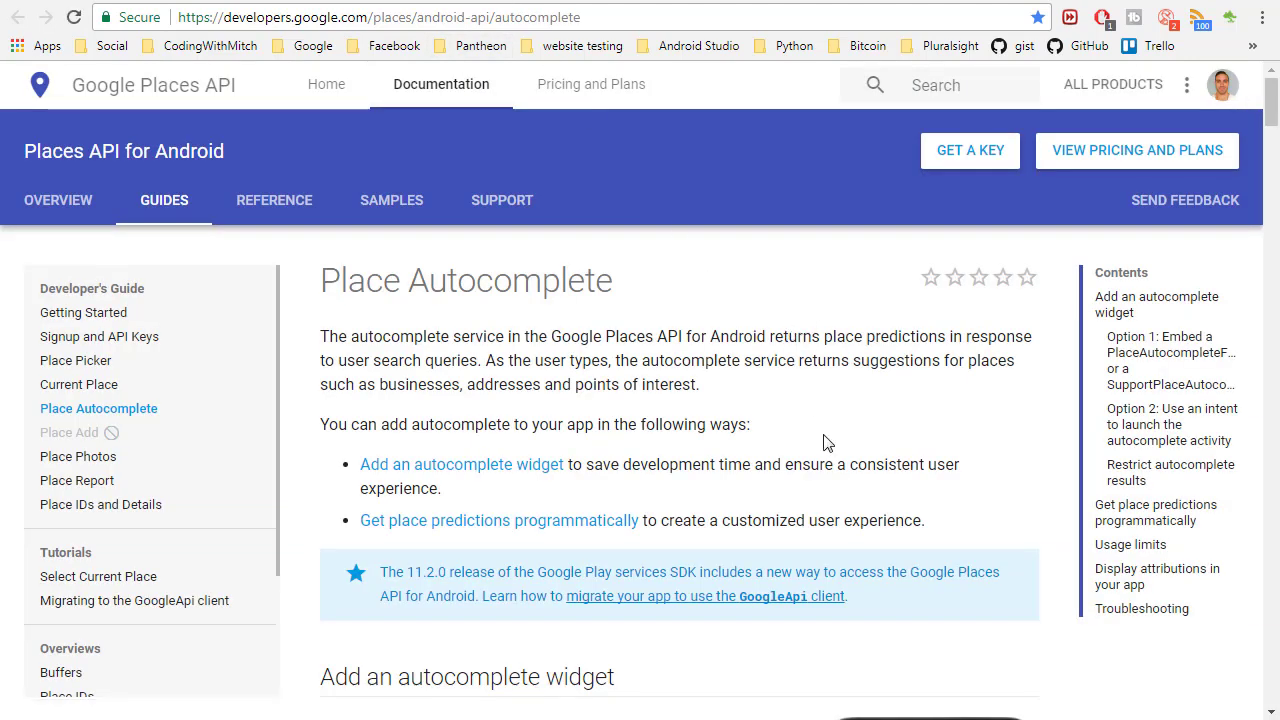
mouse_move(920, 474)
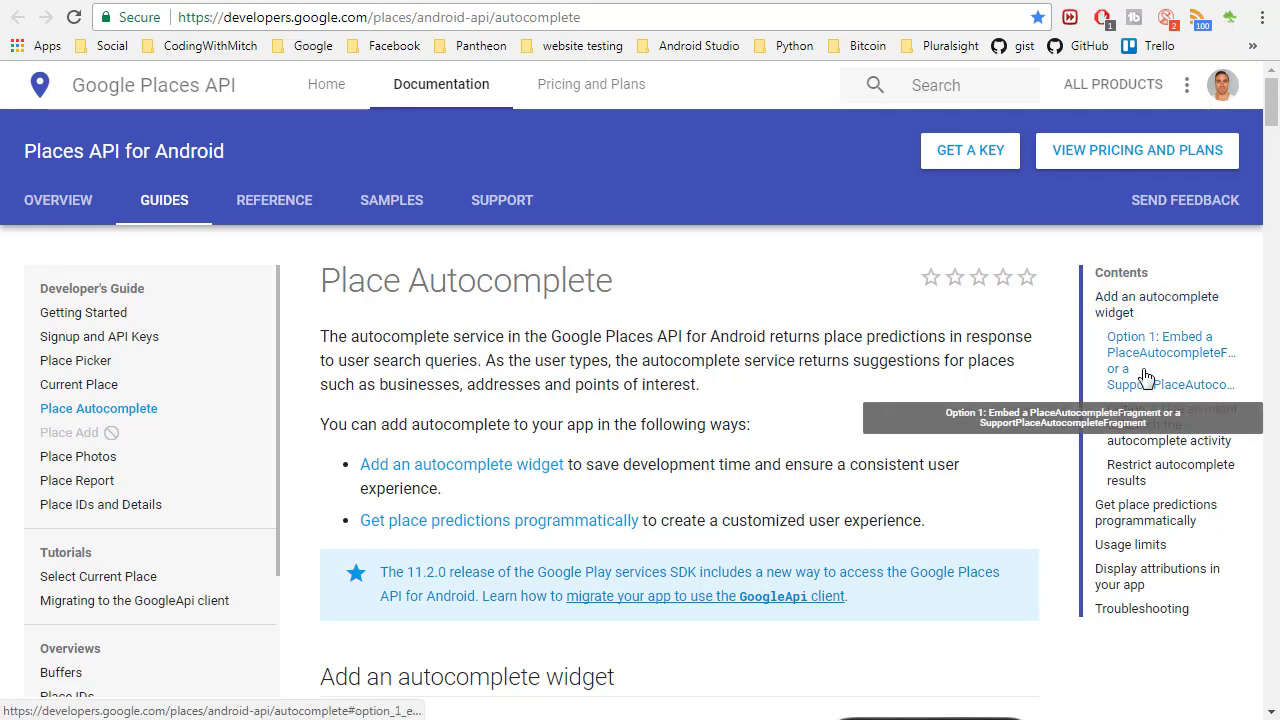
mouse_move(1170, 368)
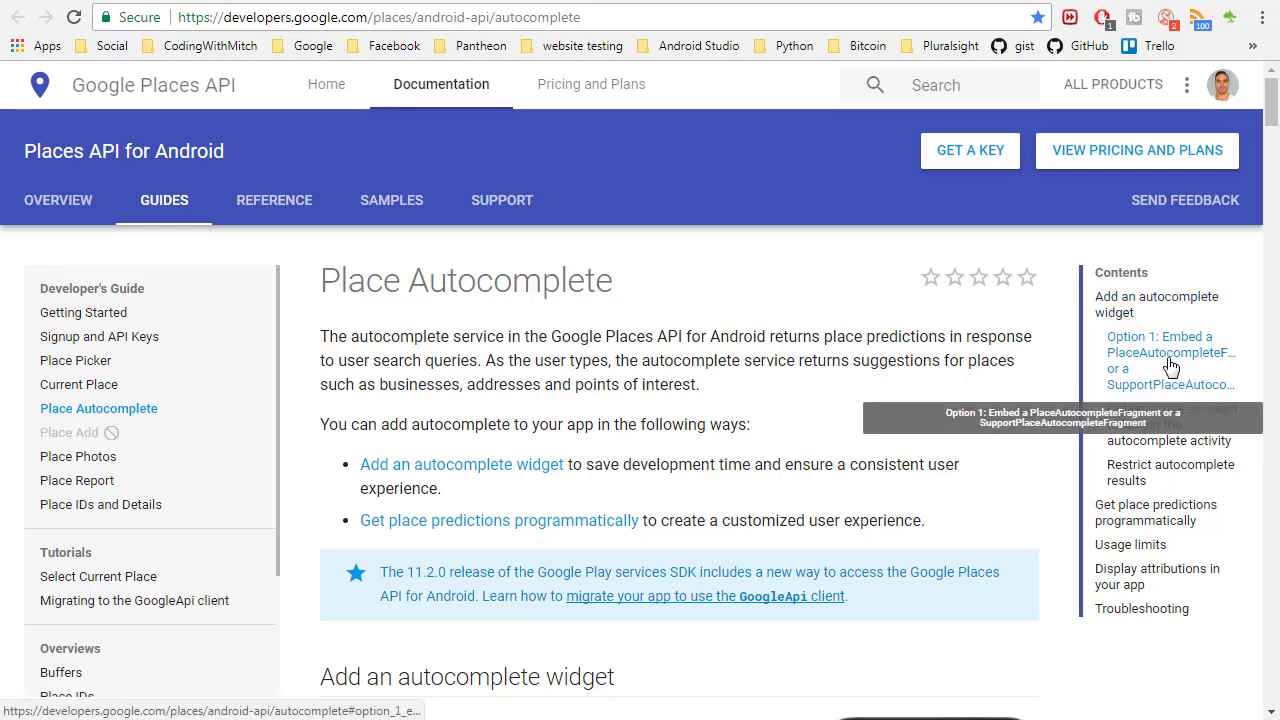
scroll(down, 3)
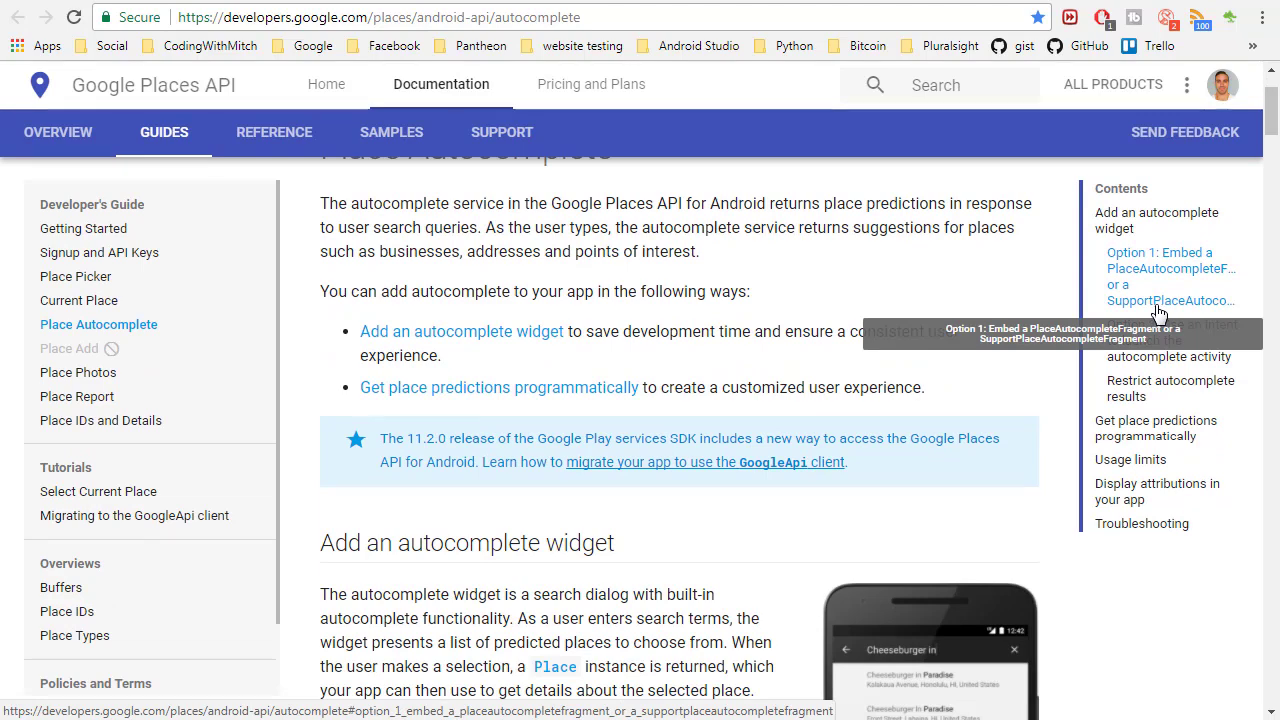
scroll(down, 3)
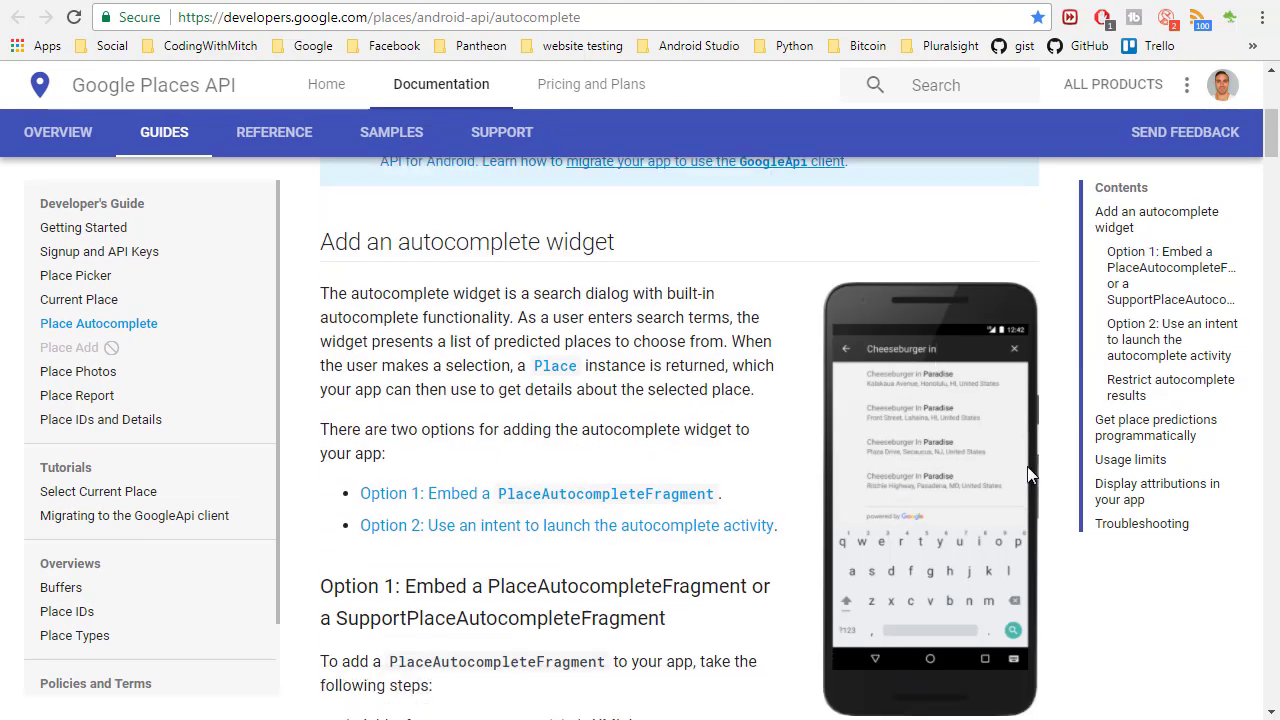
scroll(down, 3)
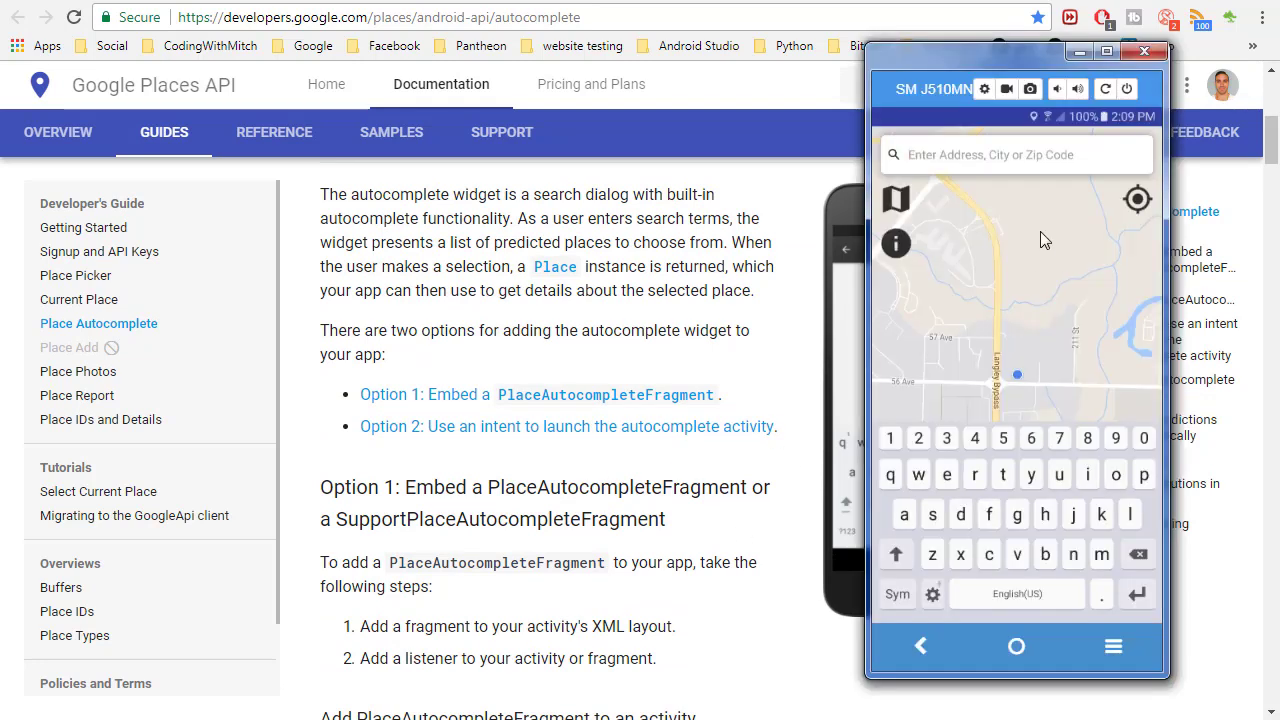
mouse_move(696, 484)
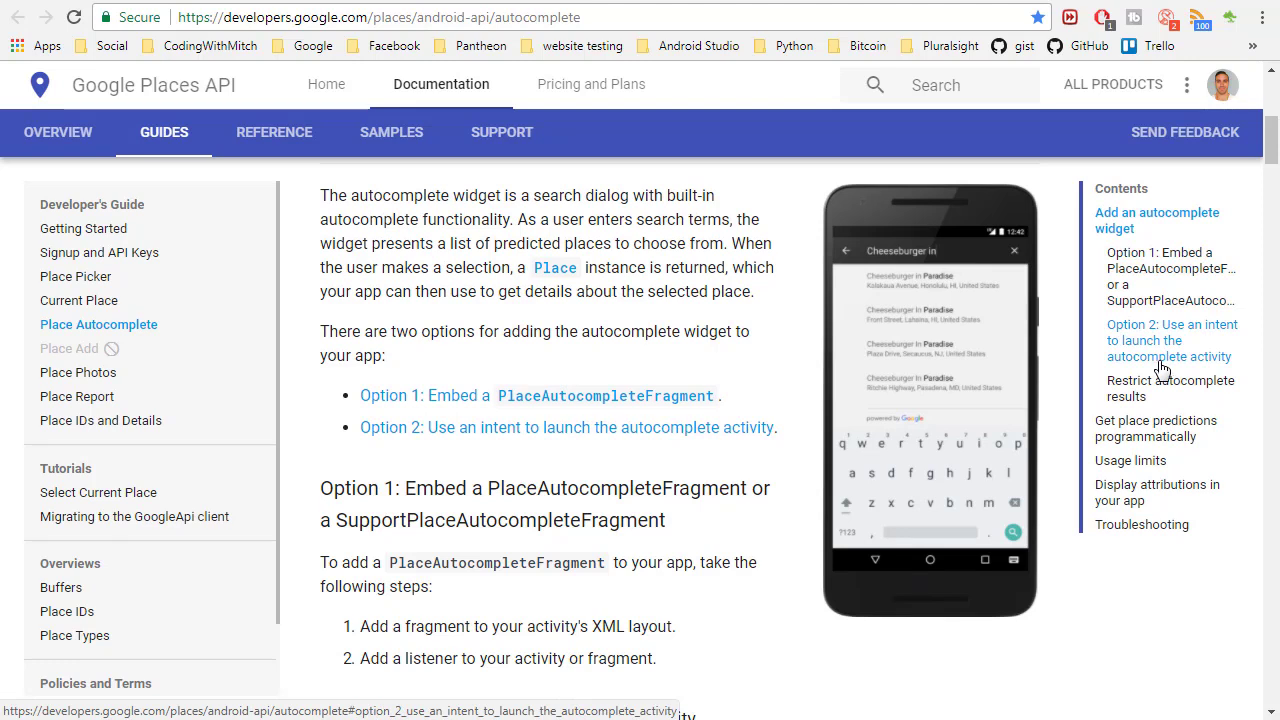
scroll(down, 3)
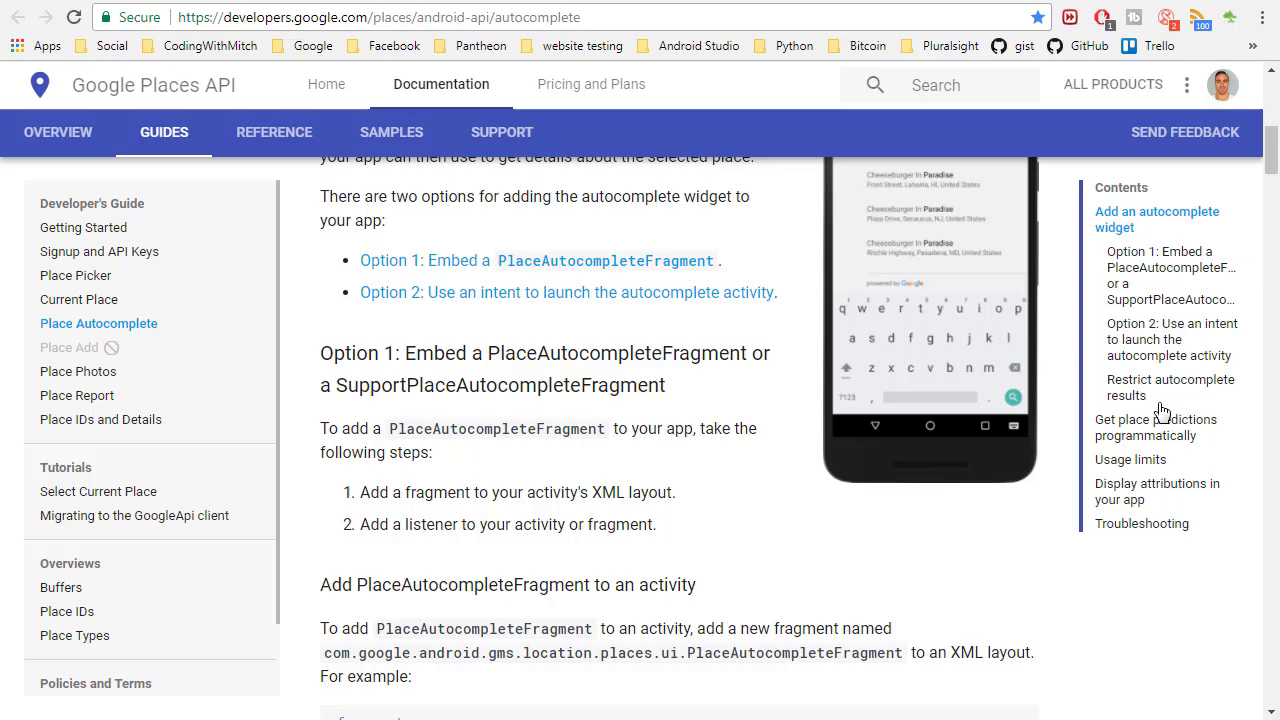
scroll(down, 3)
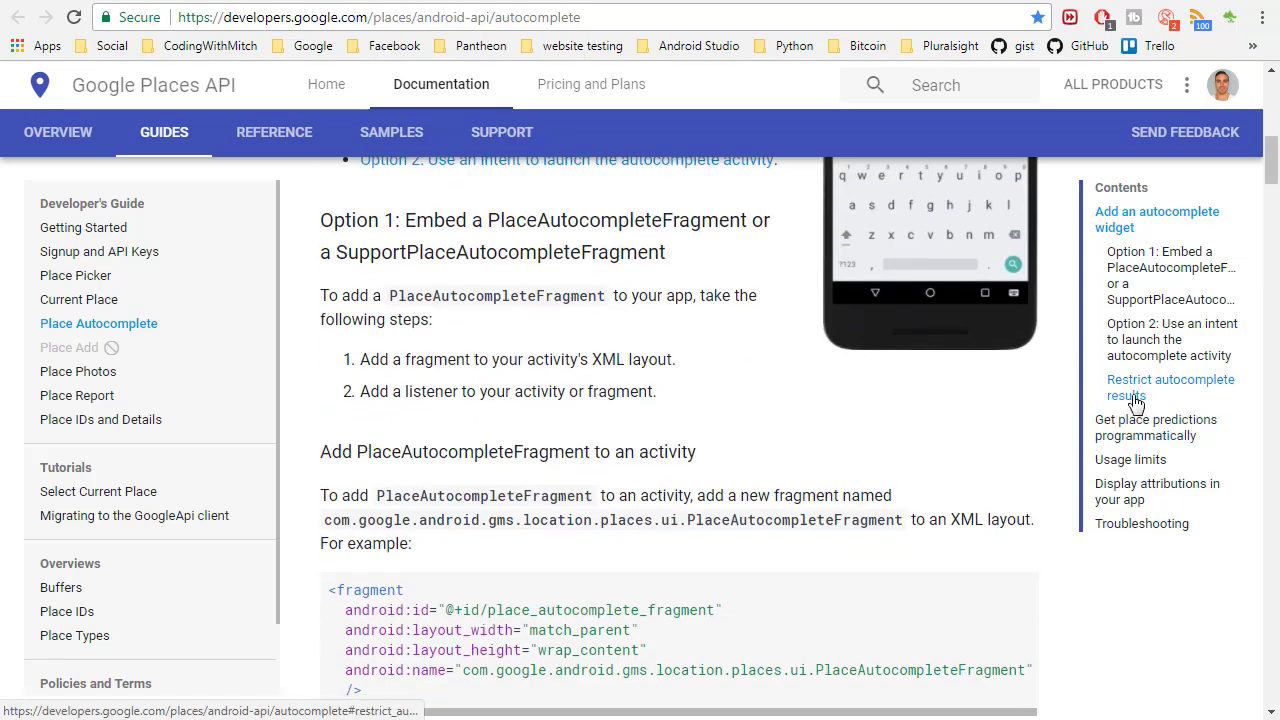
scroll(down, 3)
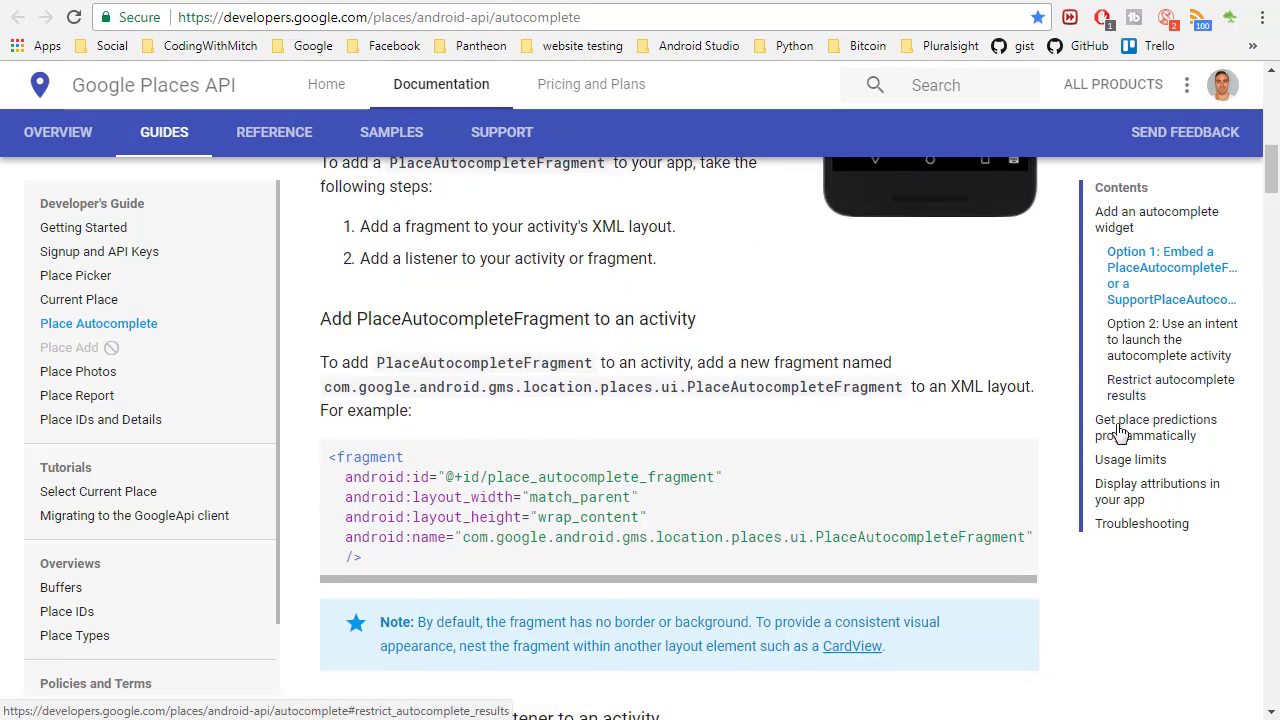
scroll(down, 3)
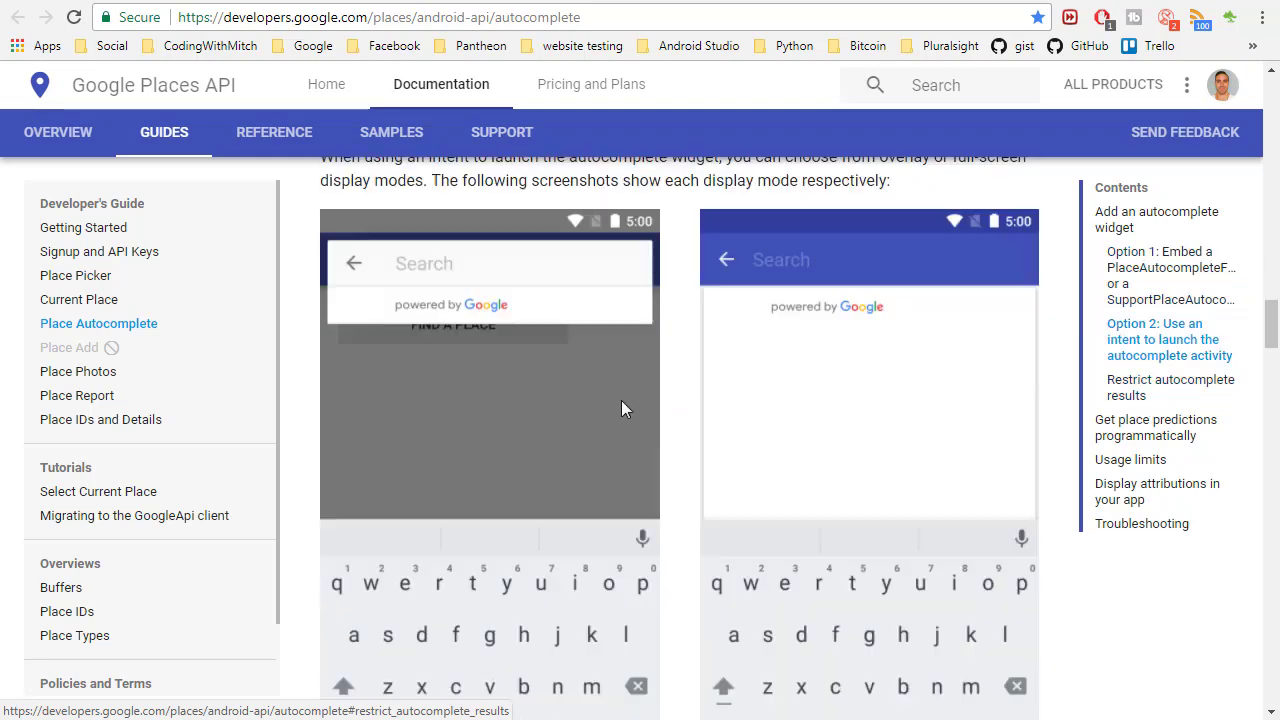
Step: Review getting place predictions programmatically through to Troubleshooting
click(1170, 388)
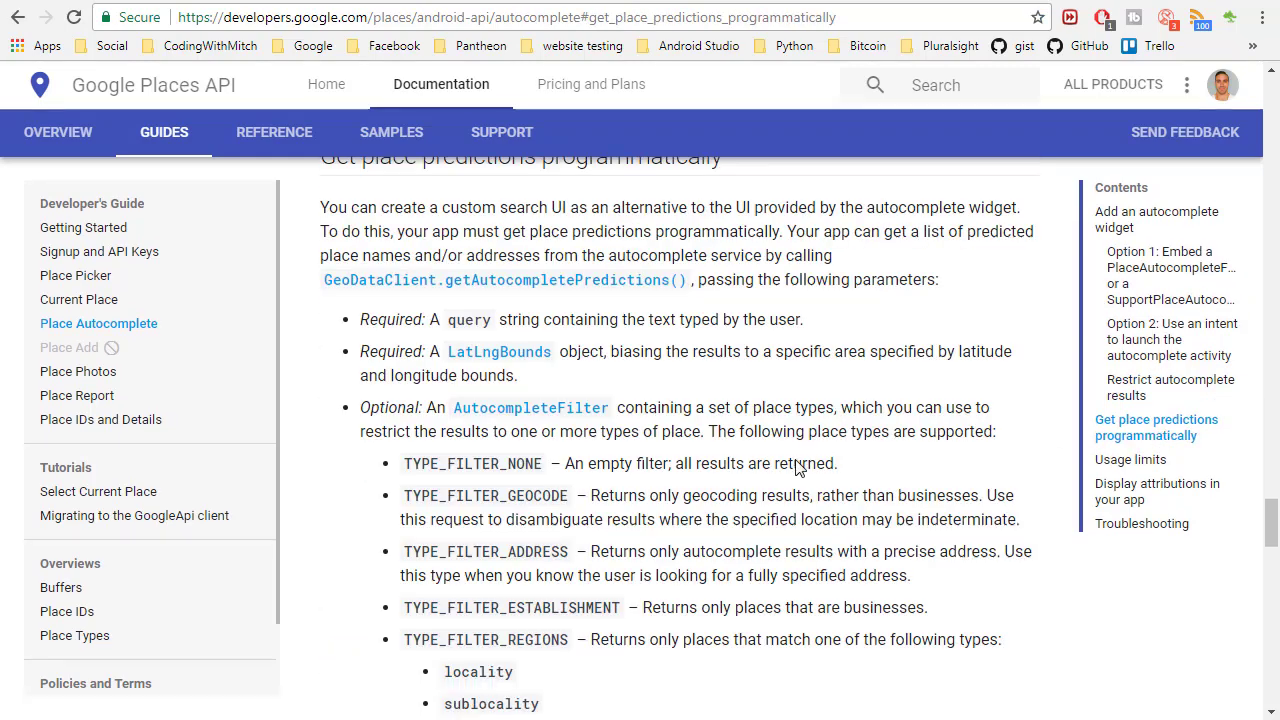
scroll(down, 3)
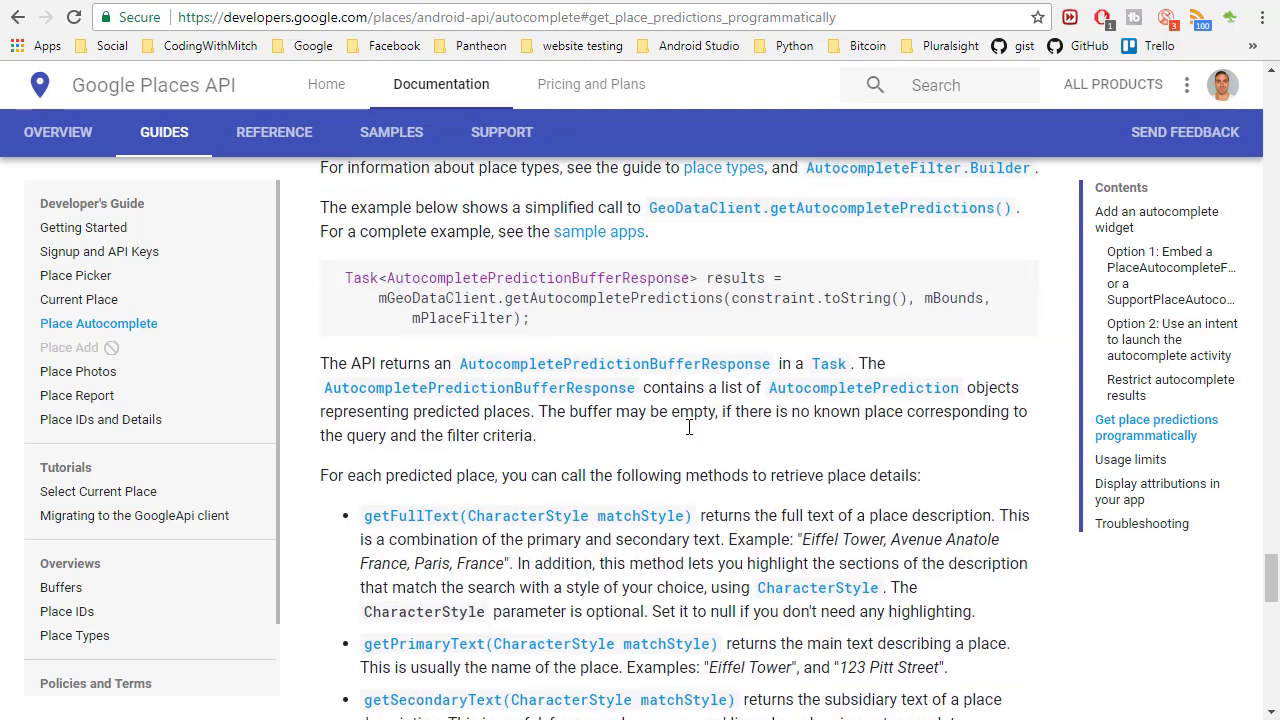
scroll(down, 3)
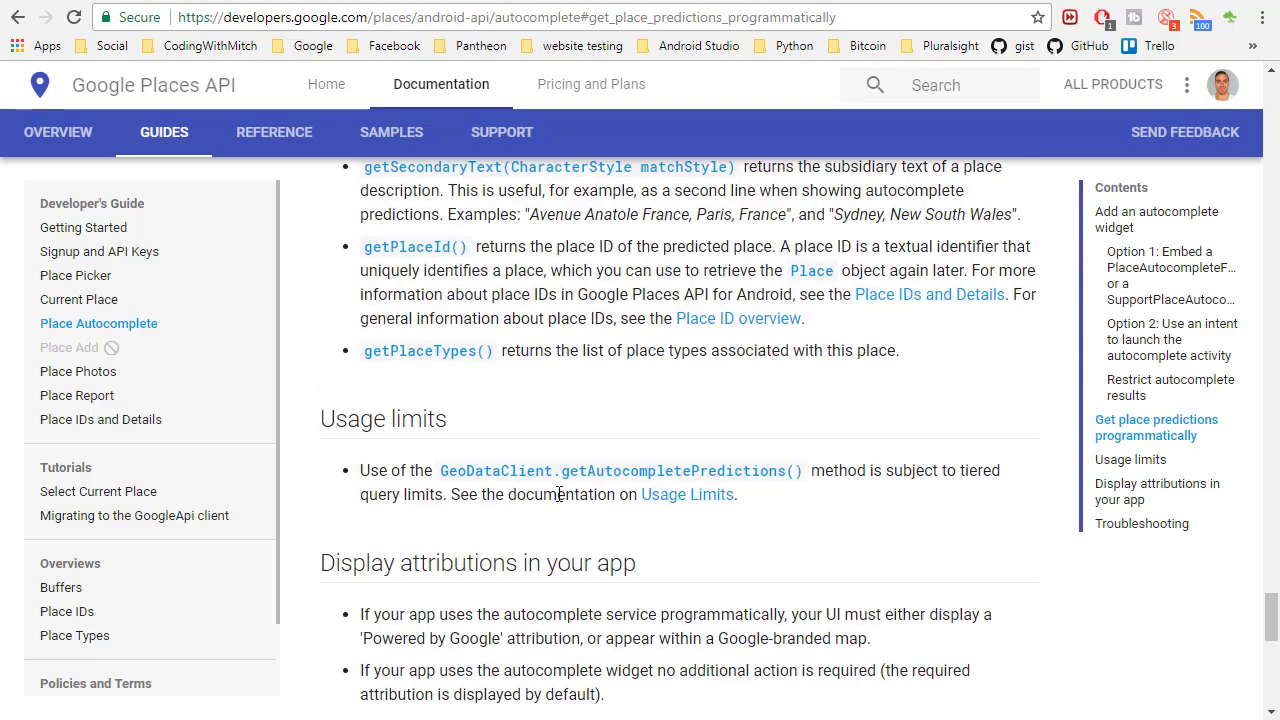
scroll(down, 3)
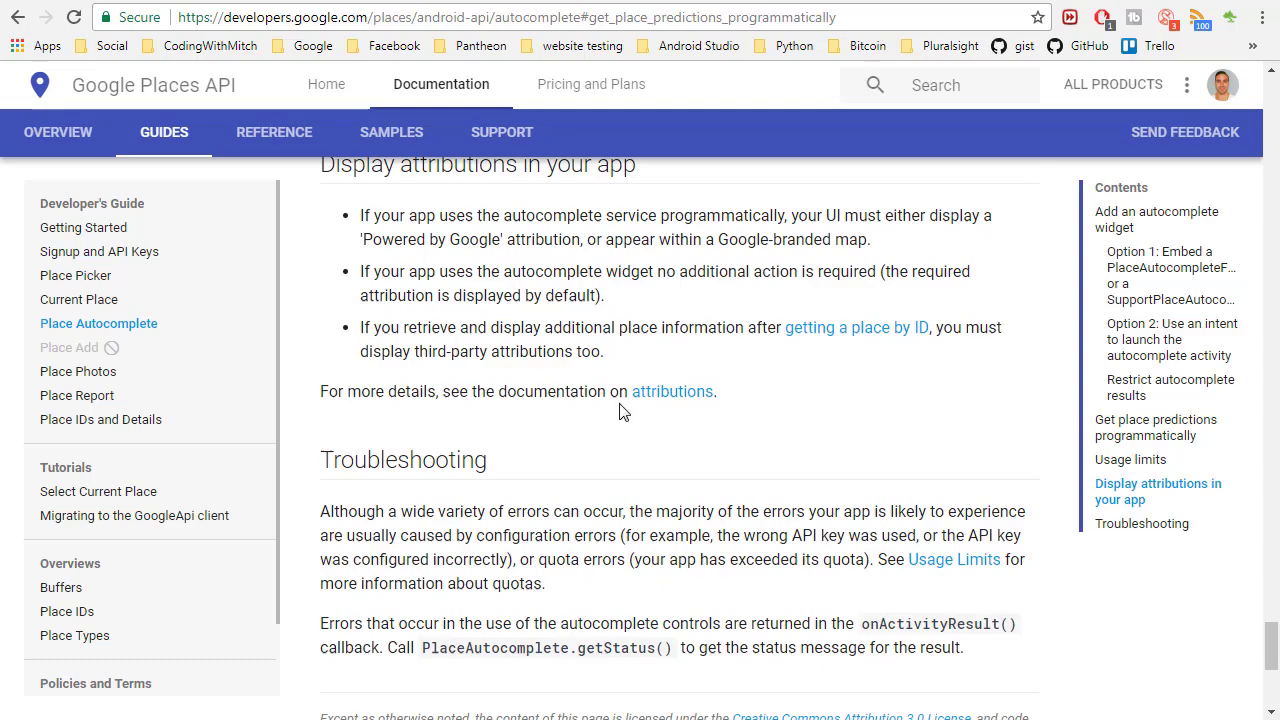
scroll(up, 3)
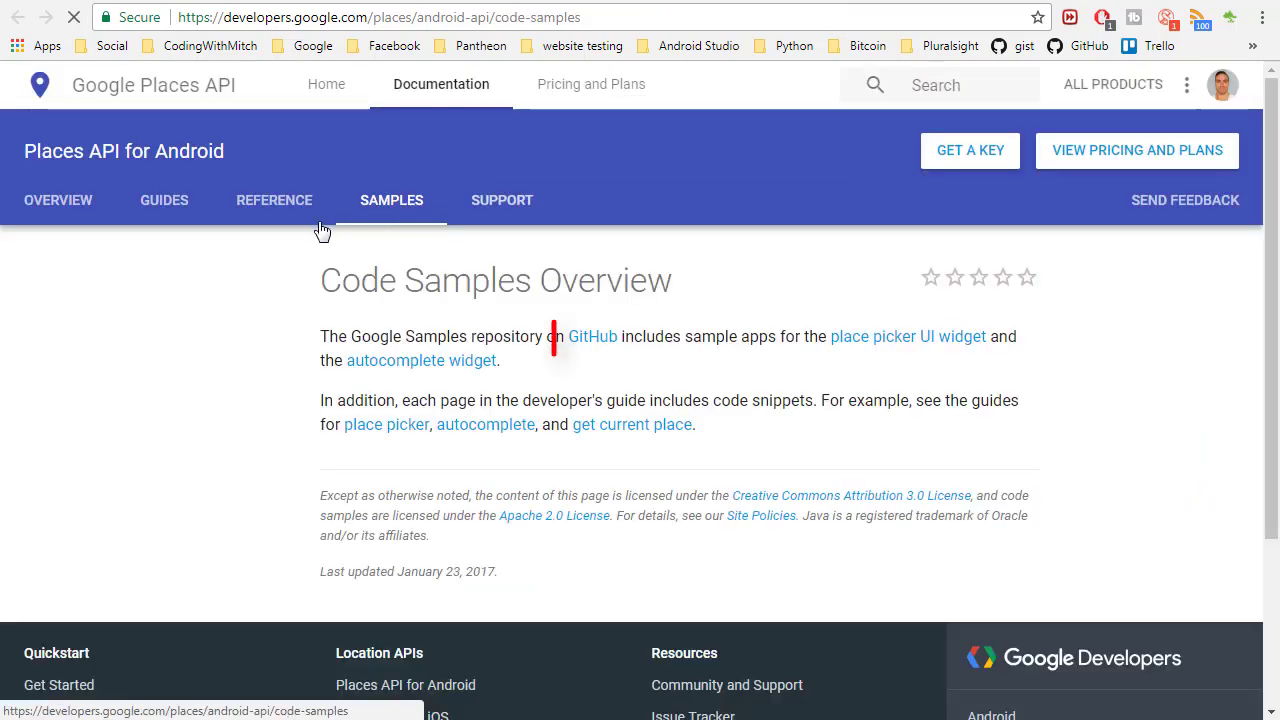
Step: Open the android-play-places GitHub repository and its PlaceCompleteAdapter sample folder
click(592, 336)
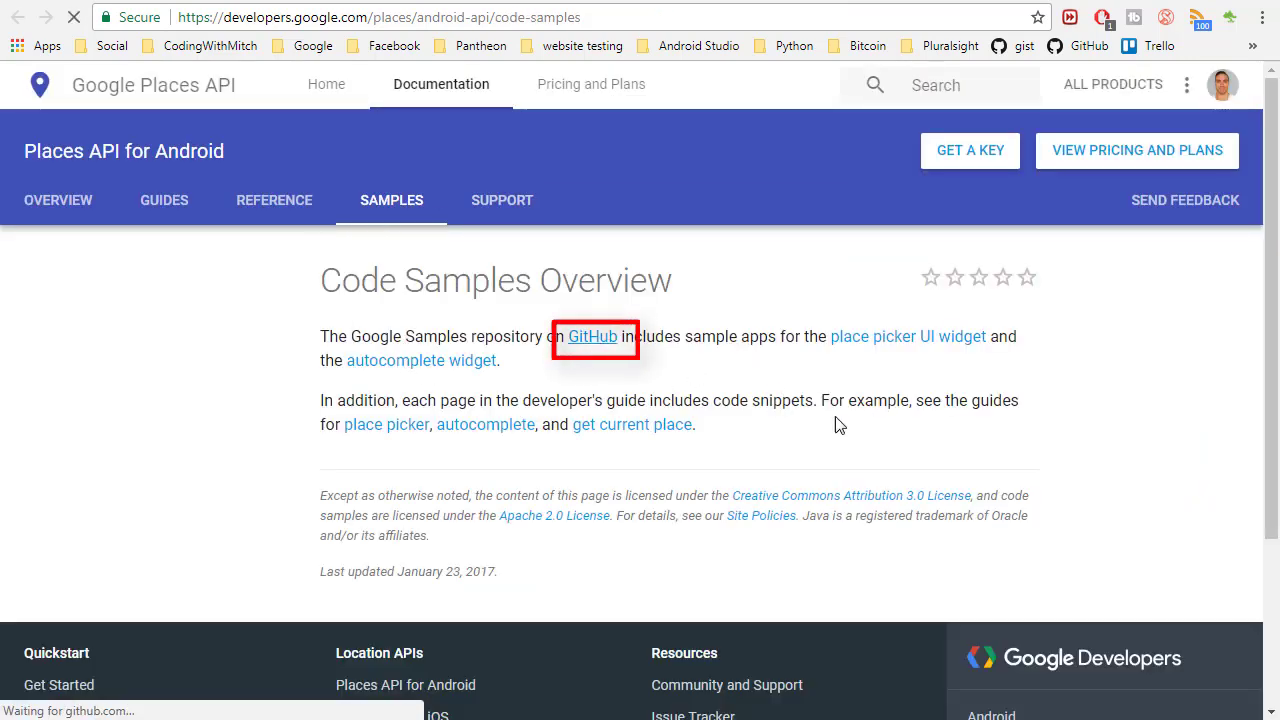
click(592, 336)
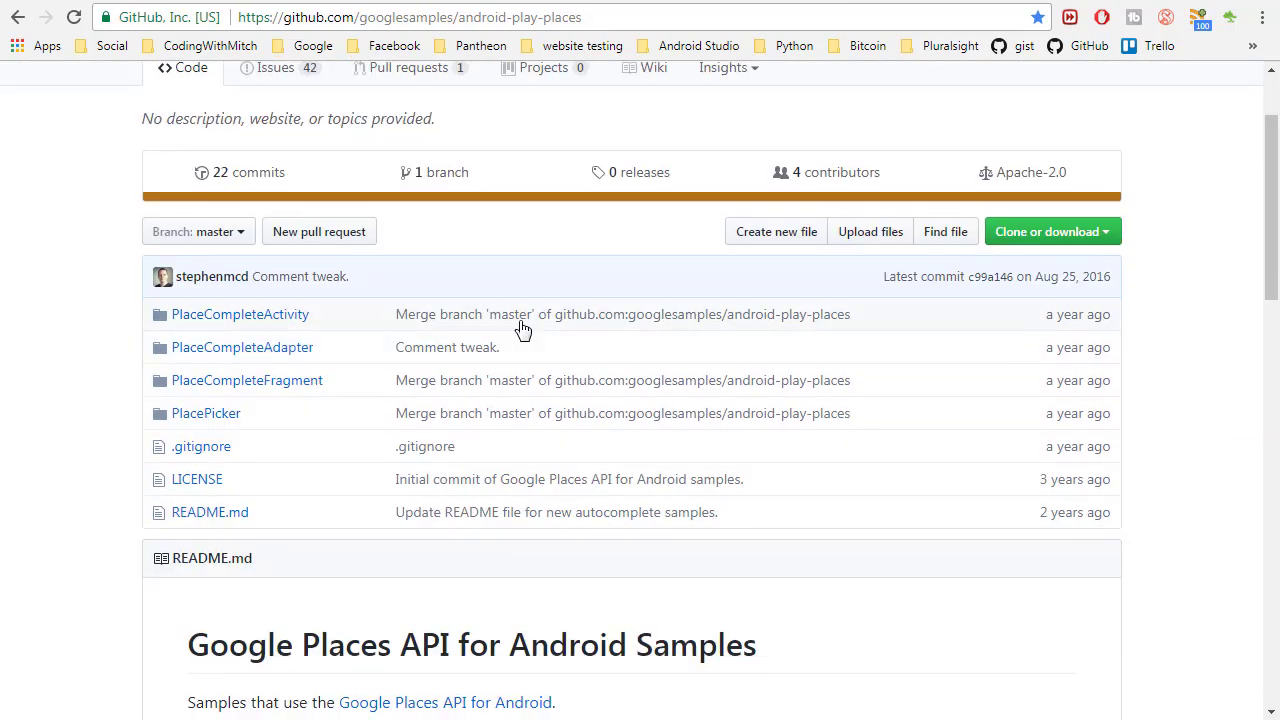
scroll(down, 3)
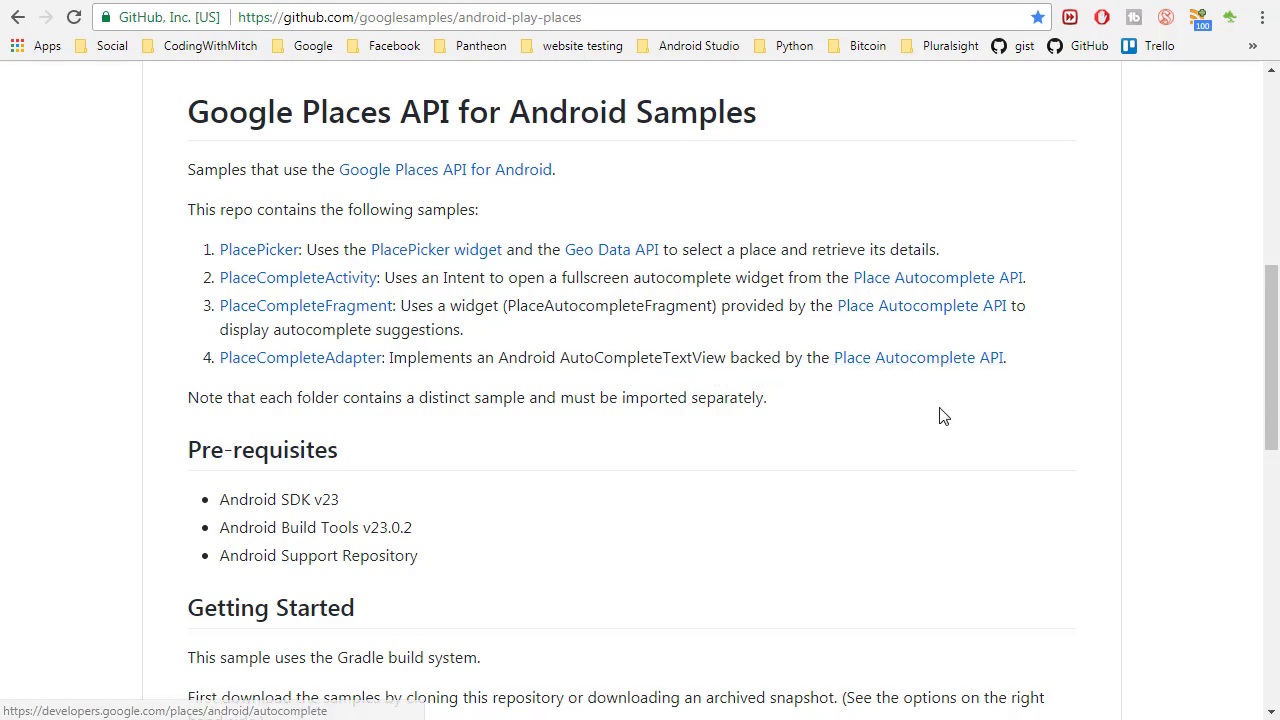
mouse_move(938, 422)
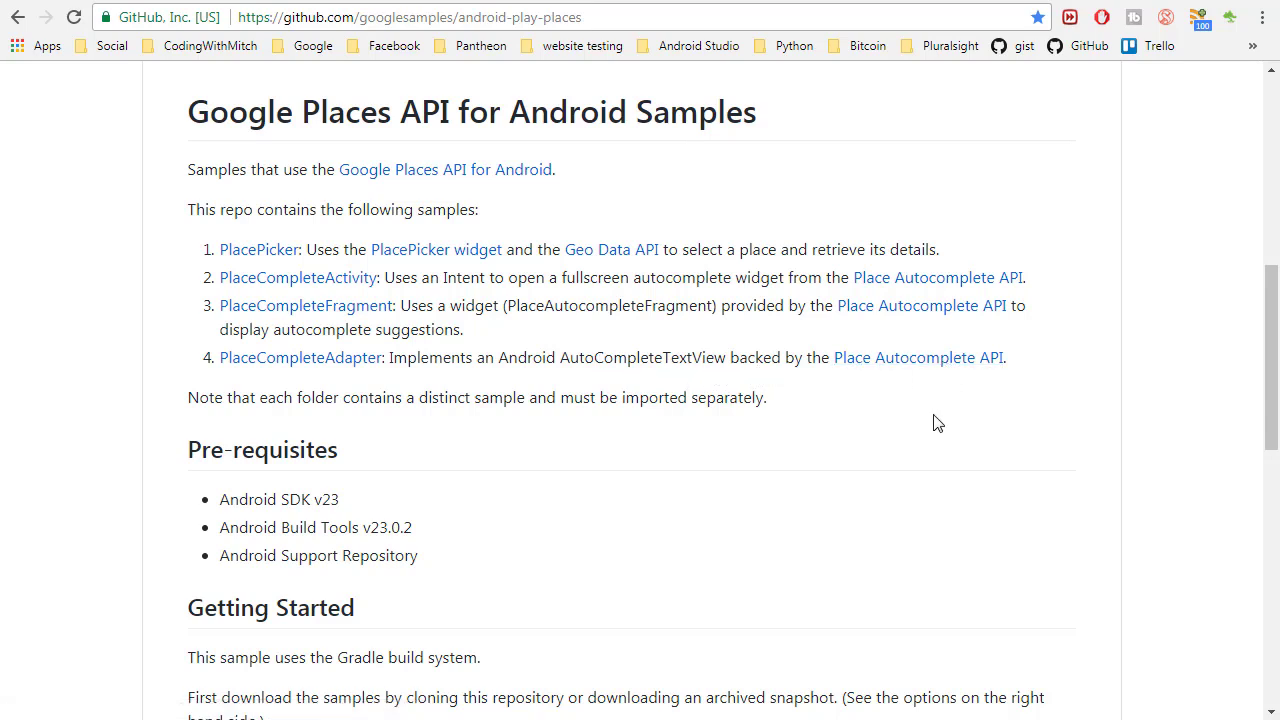
mouse_move(938, 430)
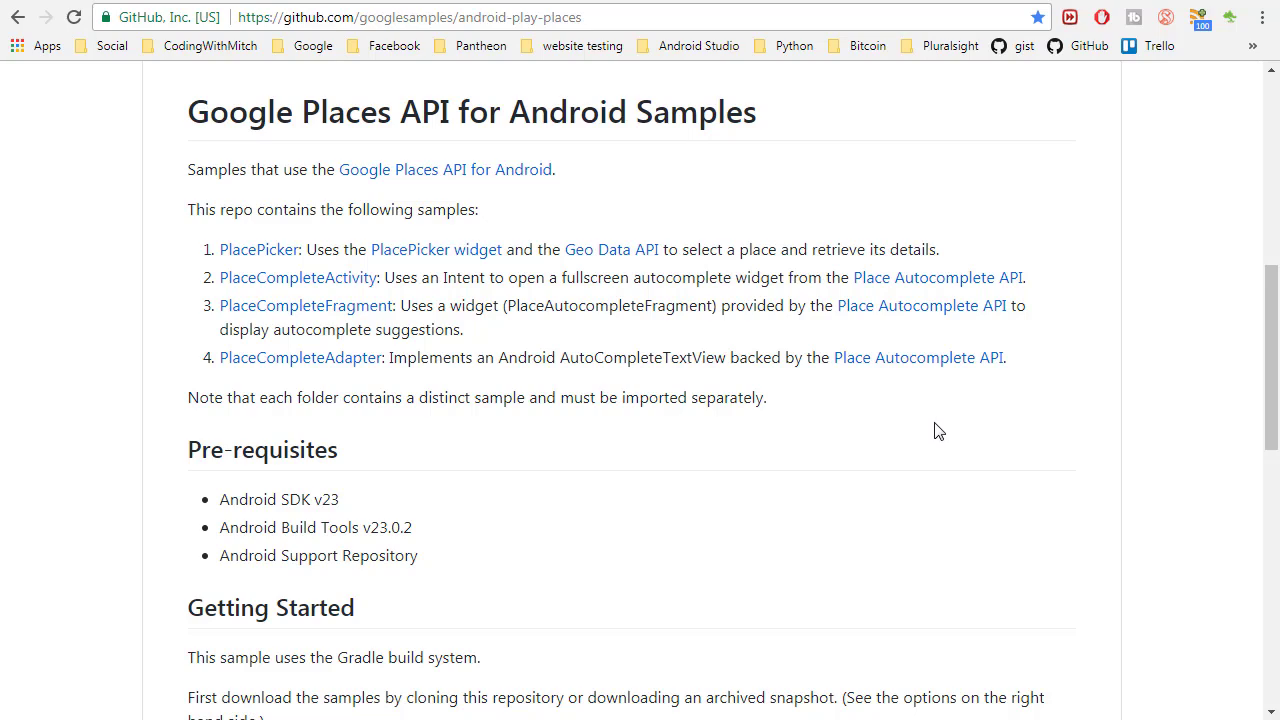
mouse_move(292, 378)
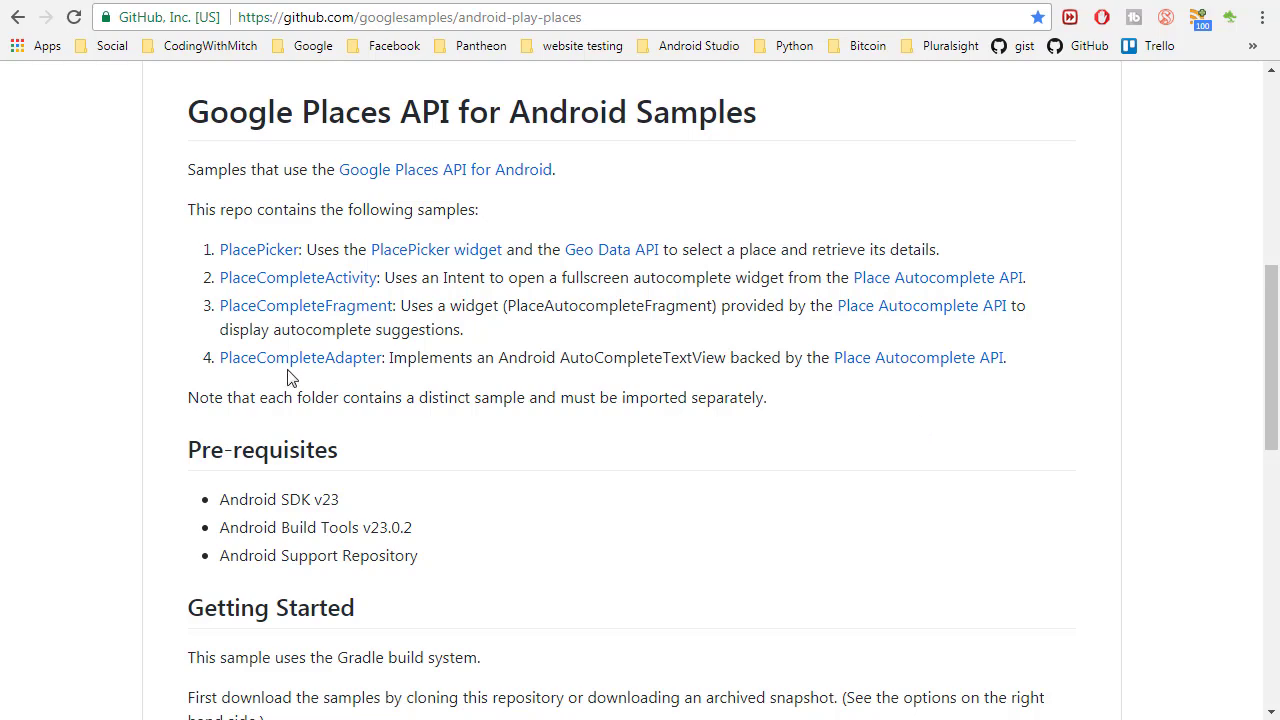
click(300, 356)
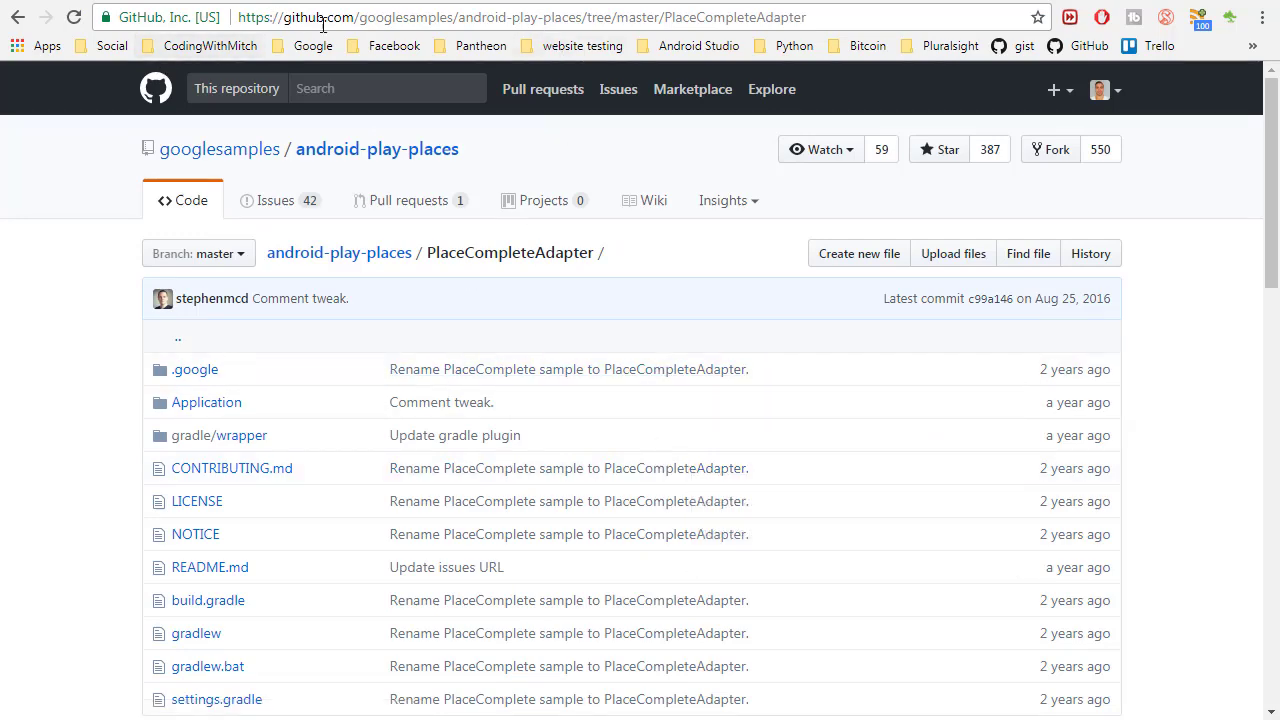
Step: Browse the sample repo down to Application/src/main/java/com/example/google/playservices/placecomplete
click(520, 16)
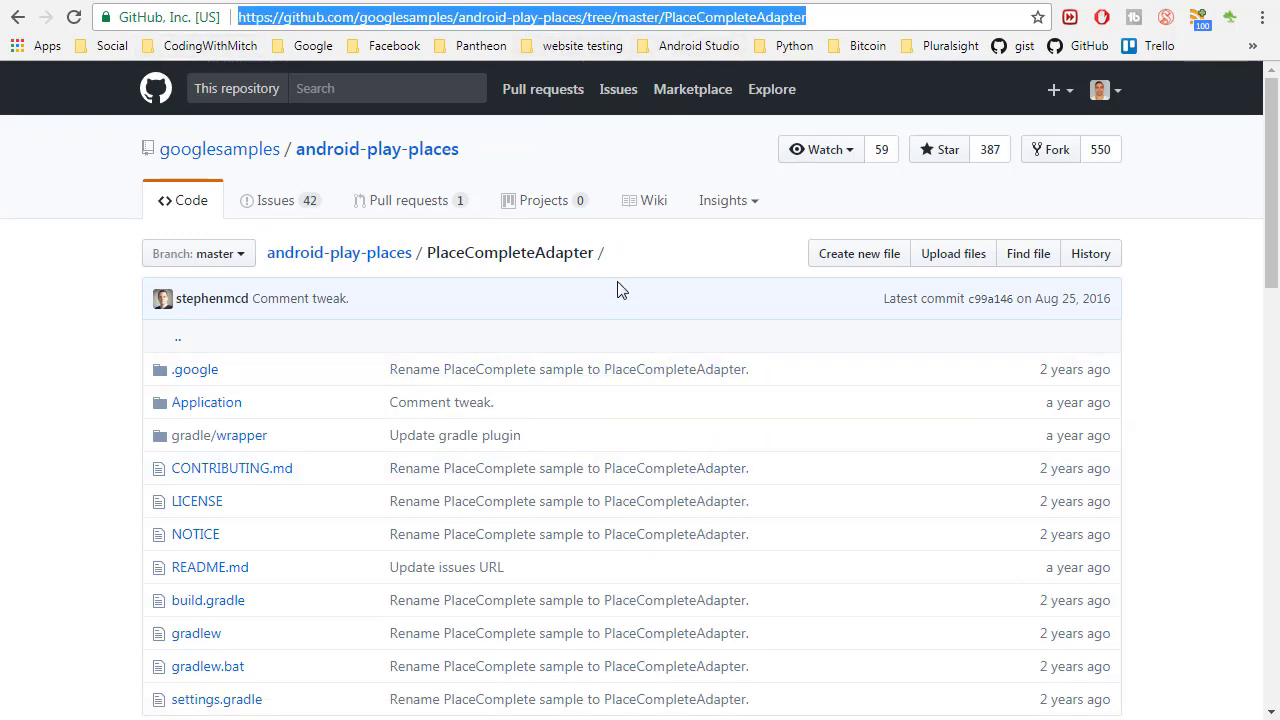
scroll(down, 3)
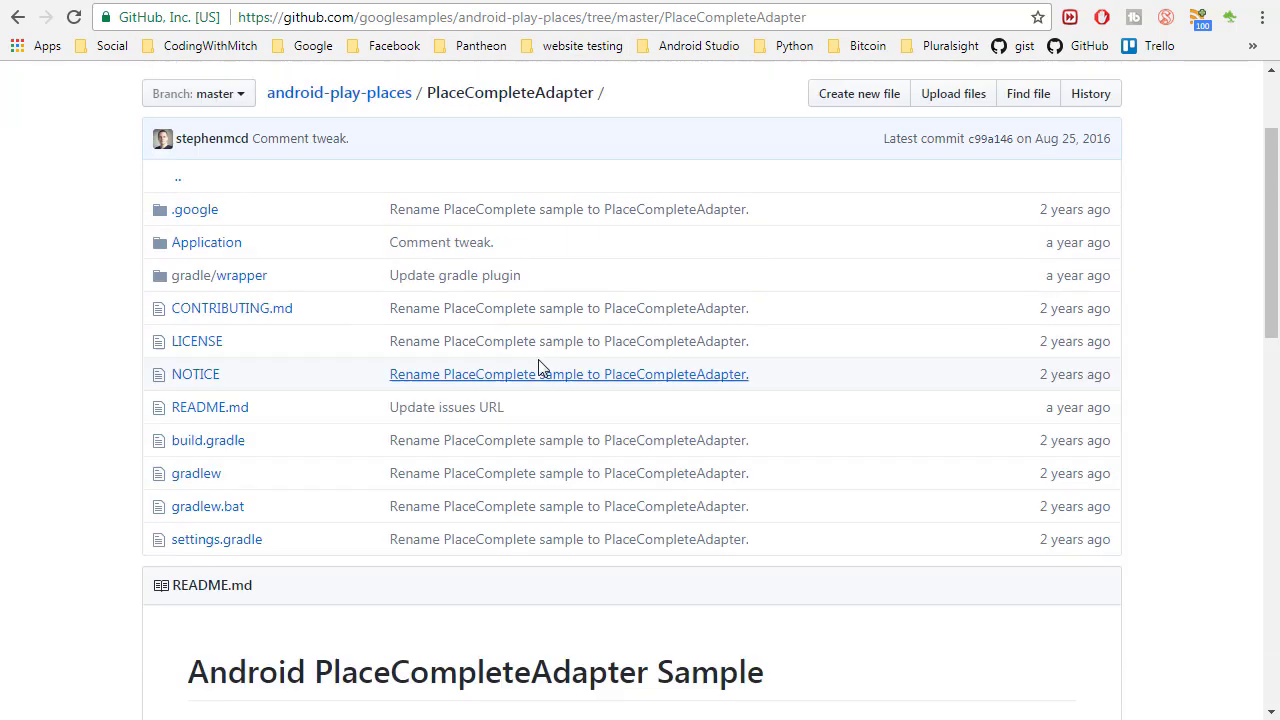
click(206, 242)
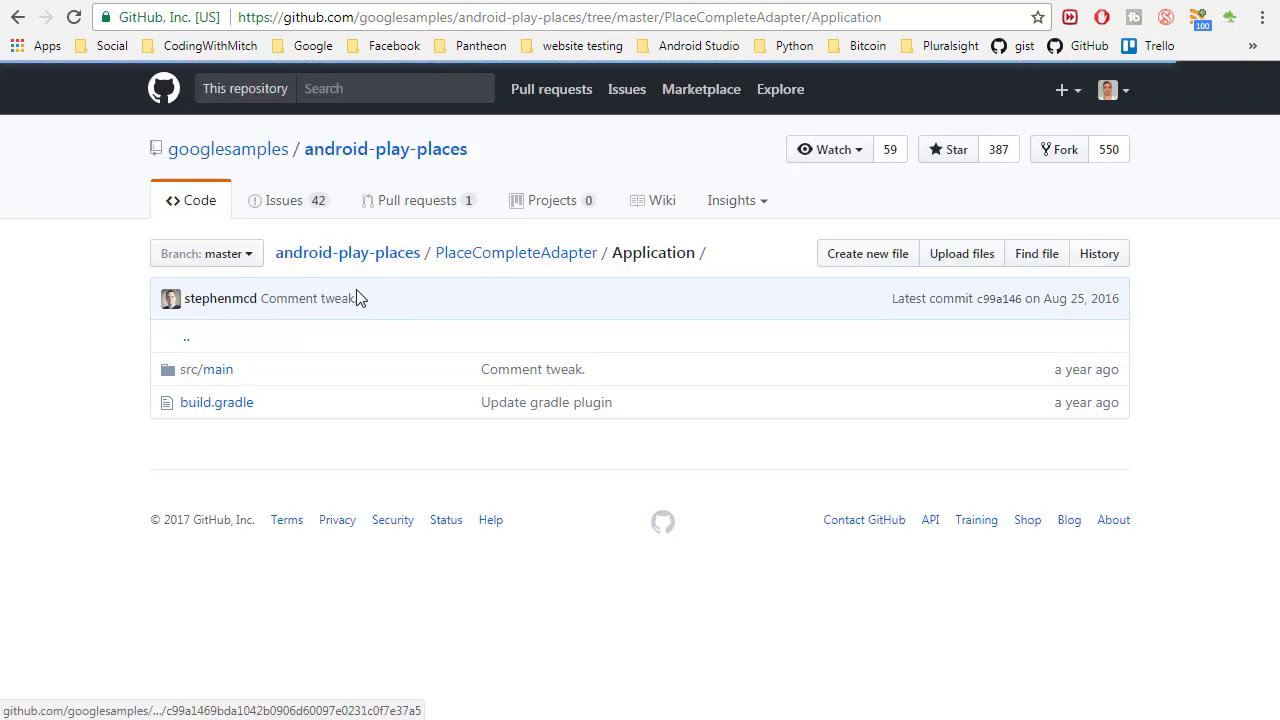
click(206, 368)
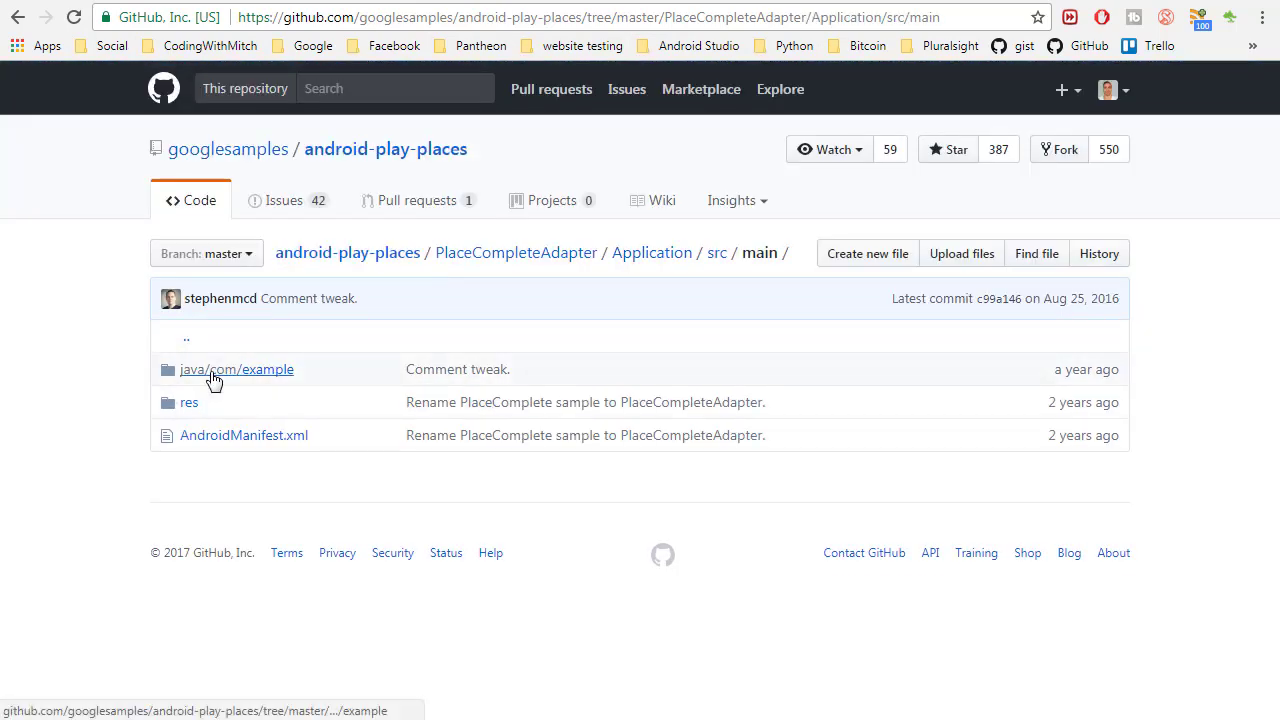
click(236, 368)
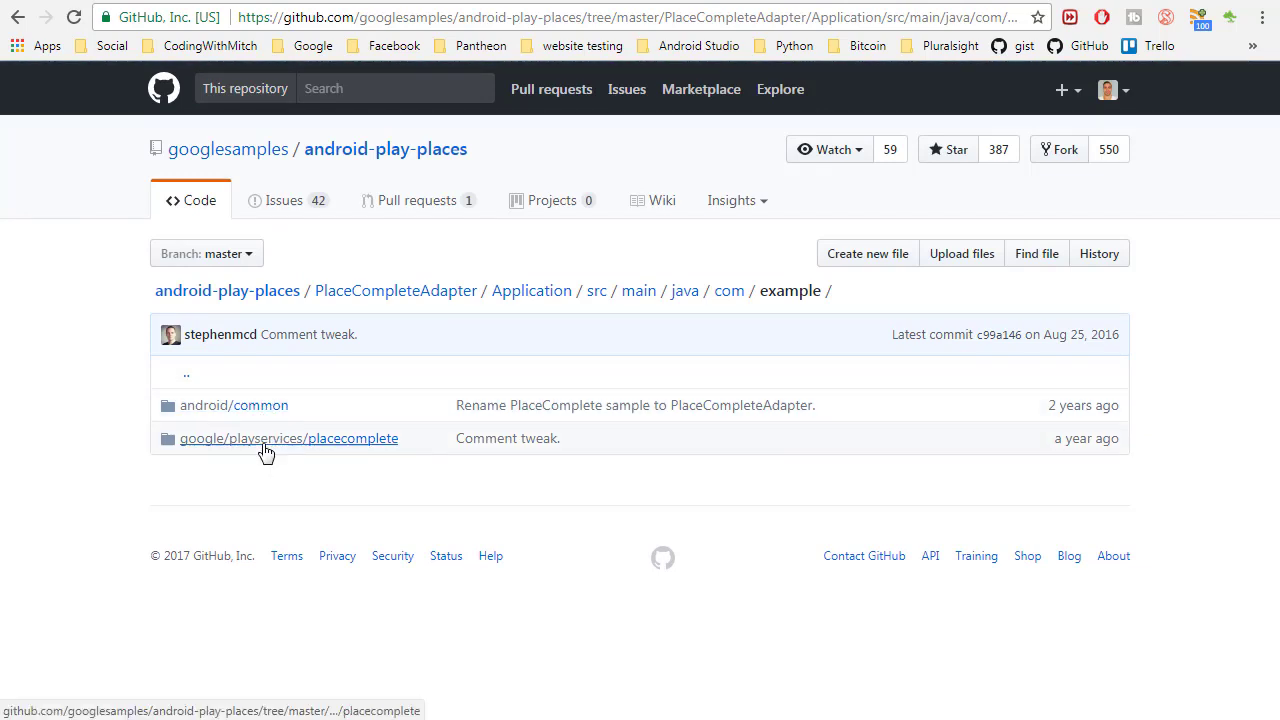
click(288, 438)
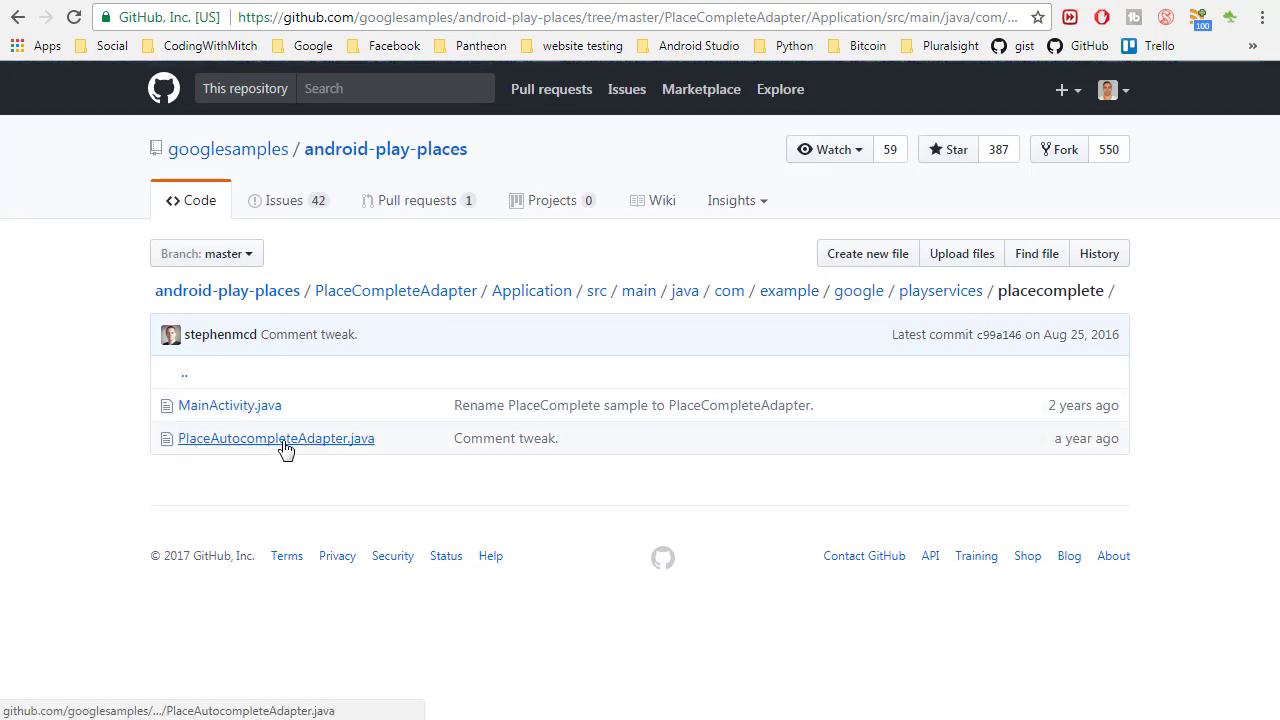
mouse_move(240, 446)
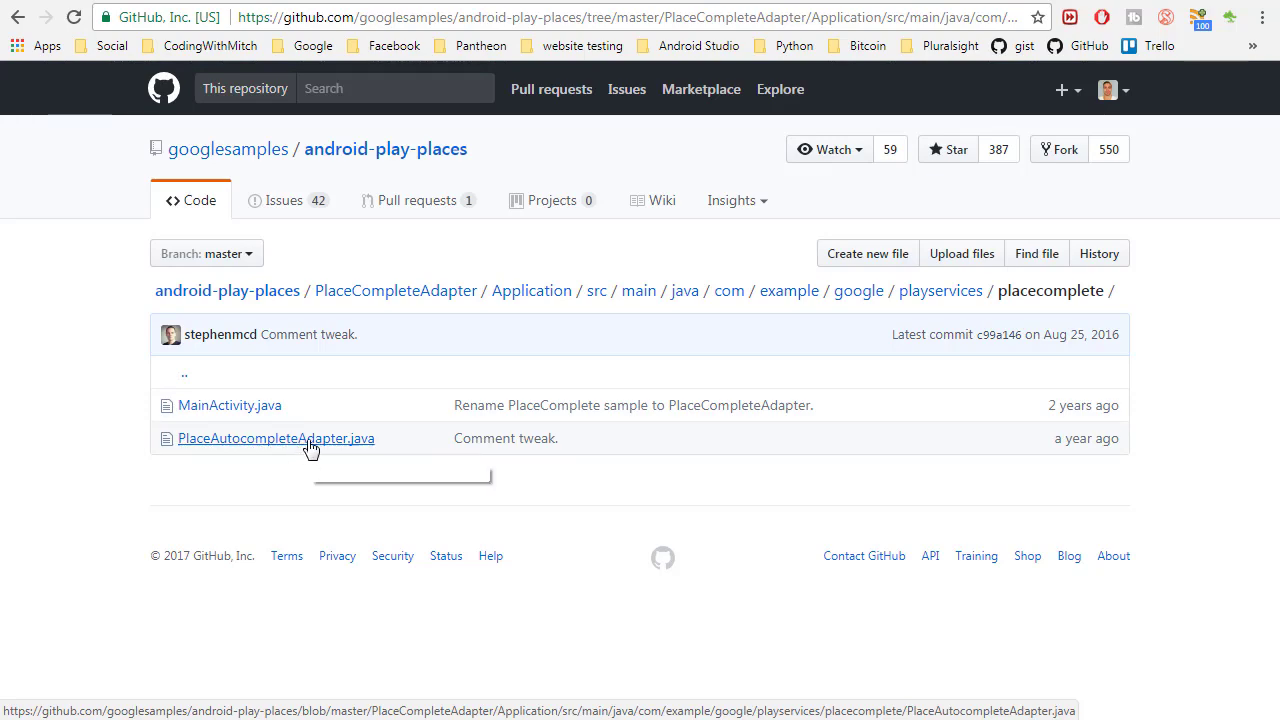
Step: View PlaceAutocompleteAdapter.java on GitHub and select all of its code for copying
click(276, 438)
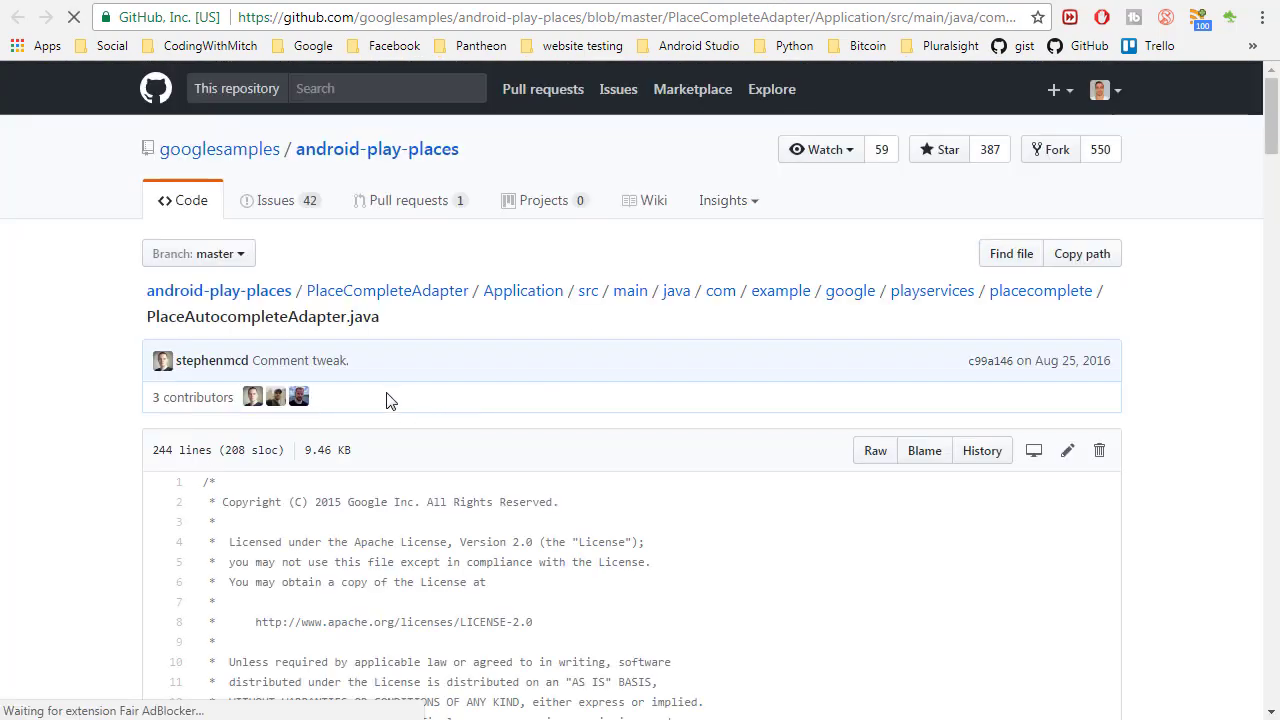
scroll(down, 3)
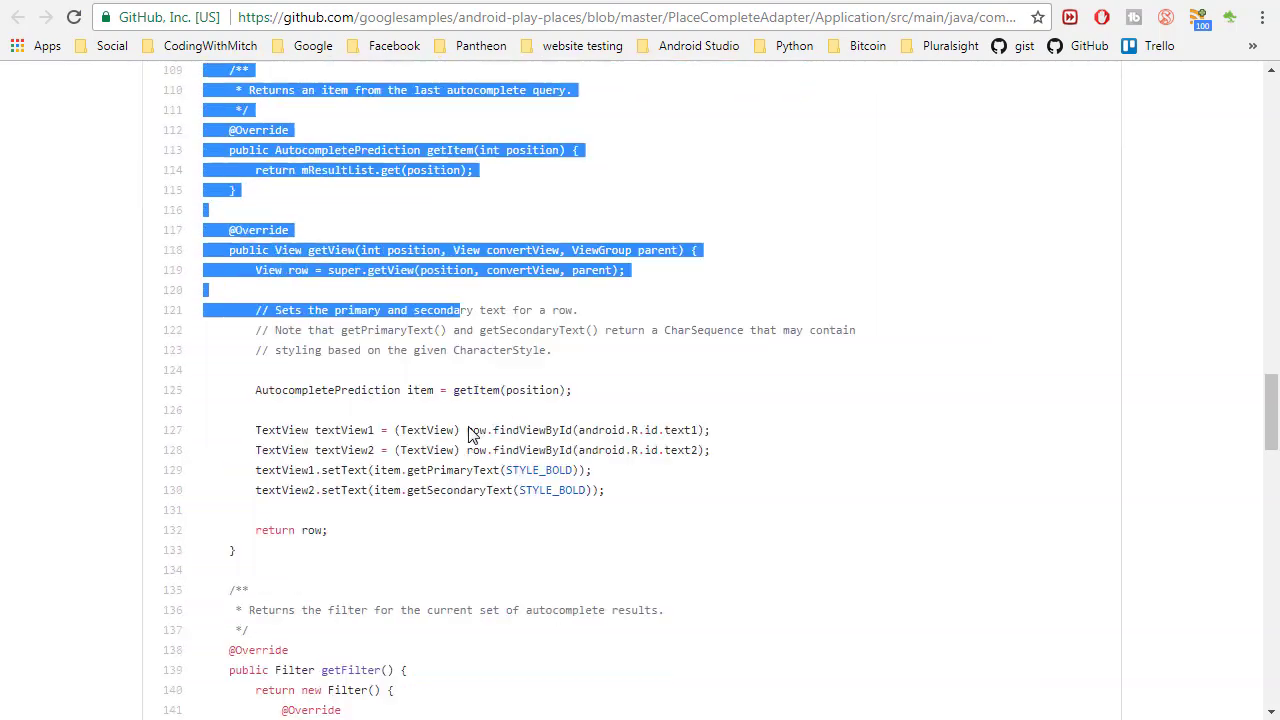
scroll(down, 3)
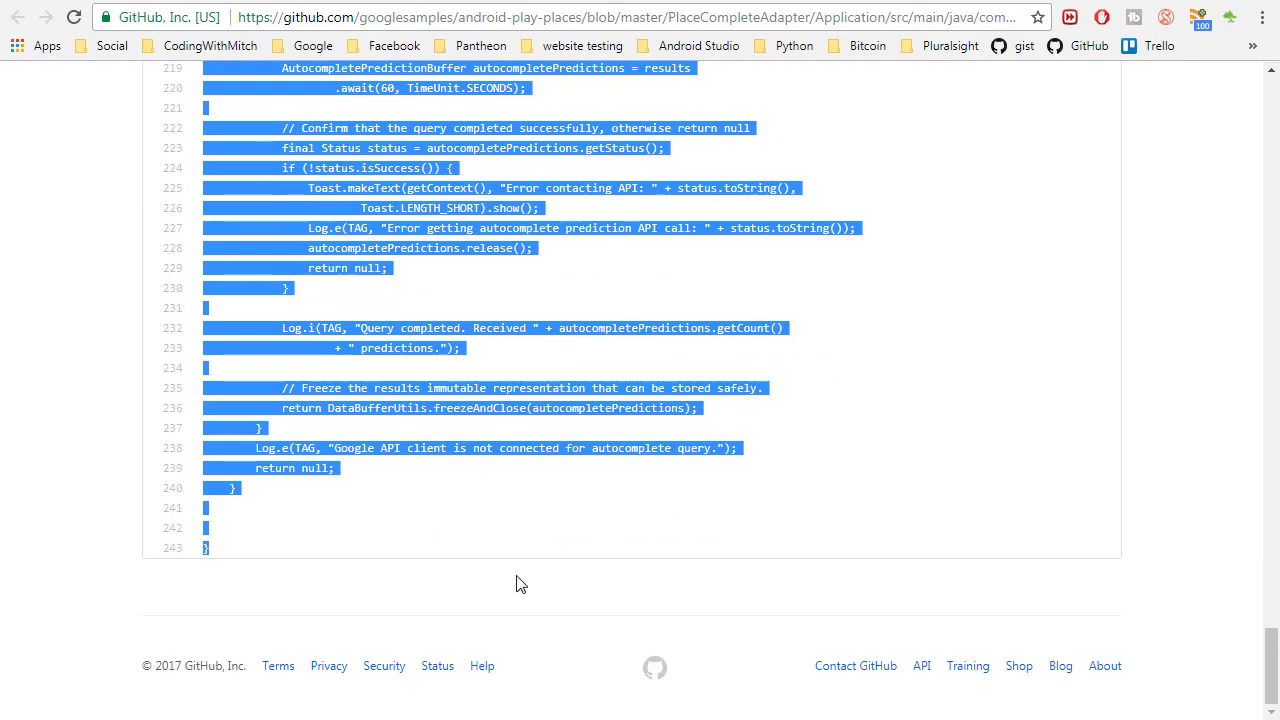
mouse_move(534, 568)
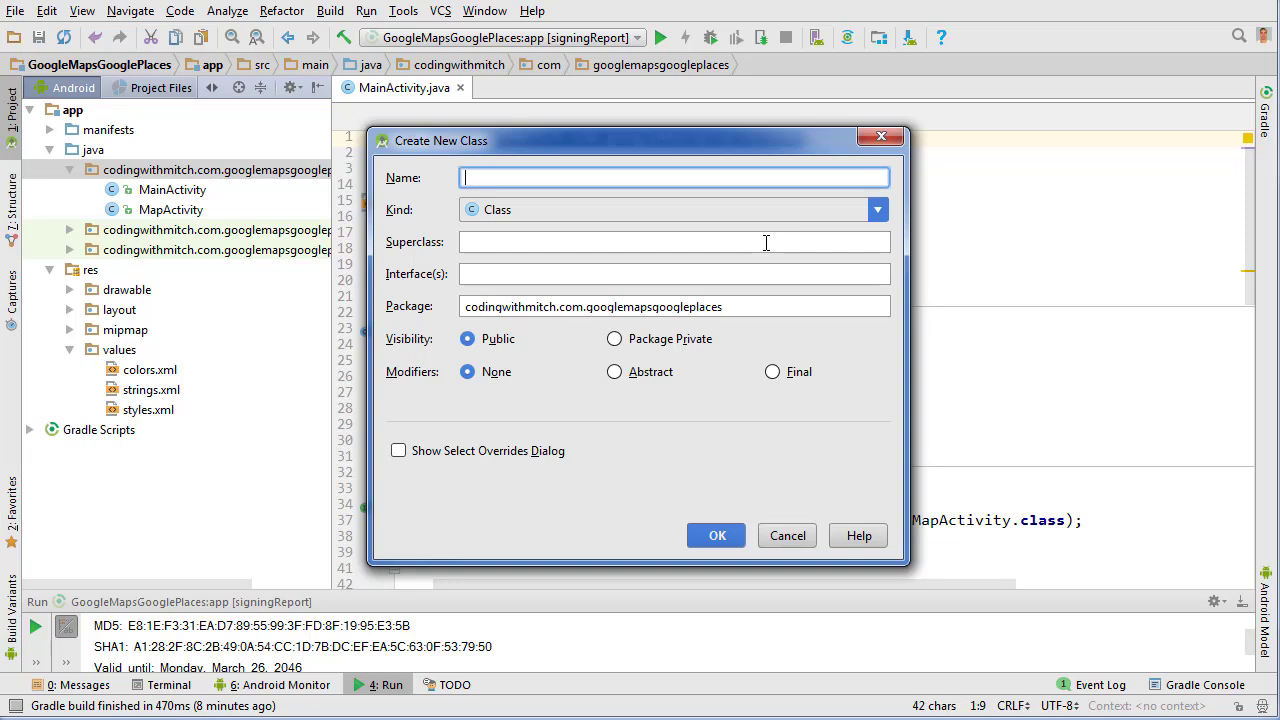
Step: Create a new Java class named PlaceAutoCompleteAdapter and paste the sample adapter code into it
text(PlaceAutoCompleteA)
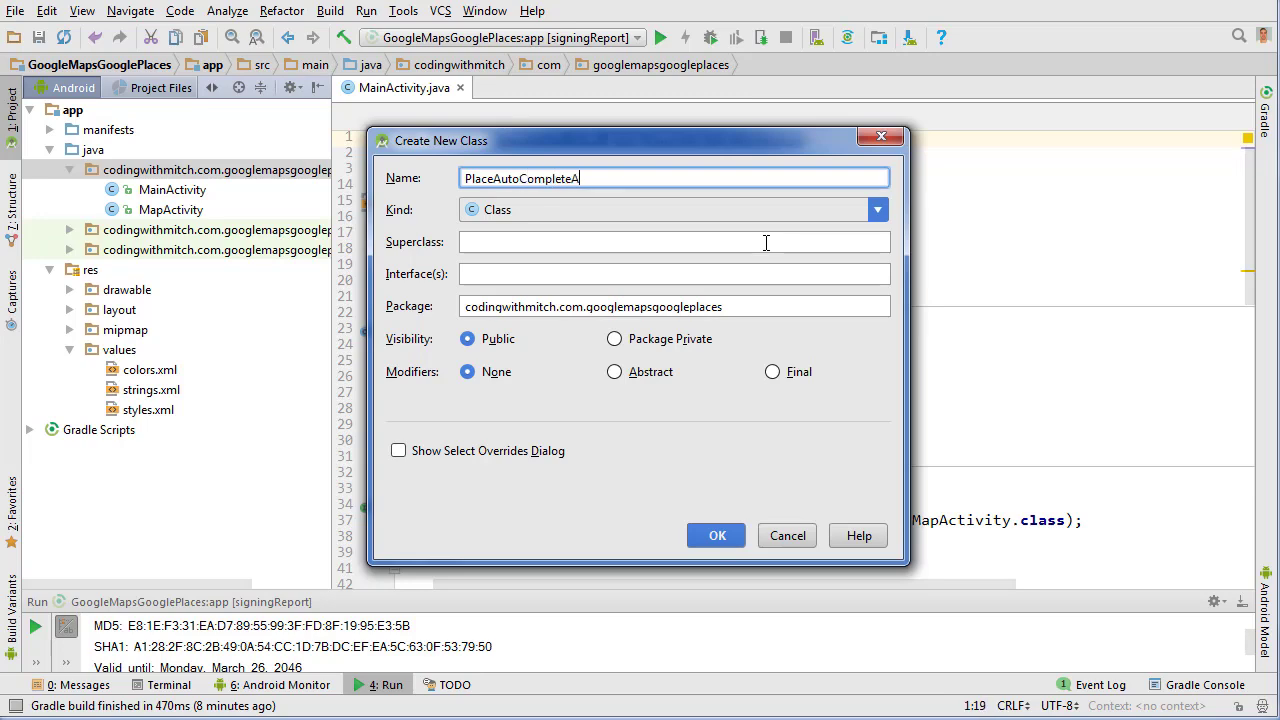
click(716, 536)
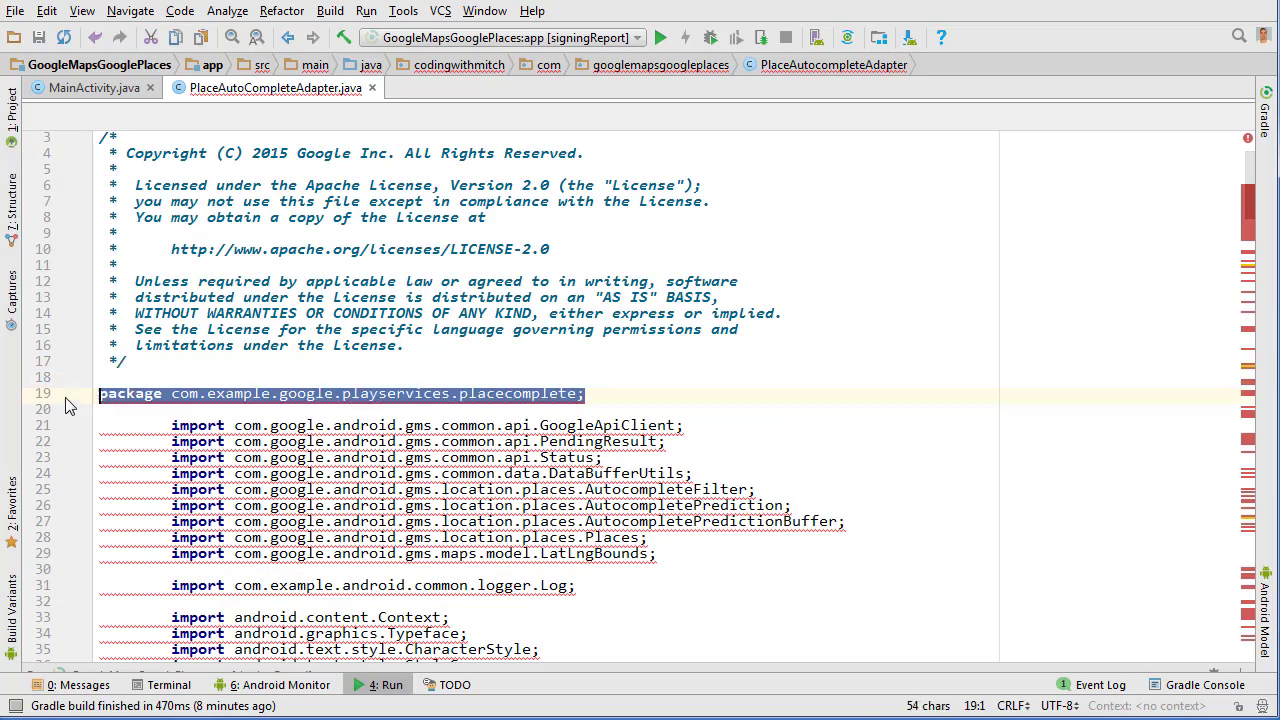
Step: Remove the sample package line and logger import, then scroll through the adapter code to review it
scroll(down, 3)
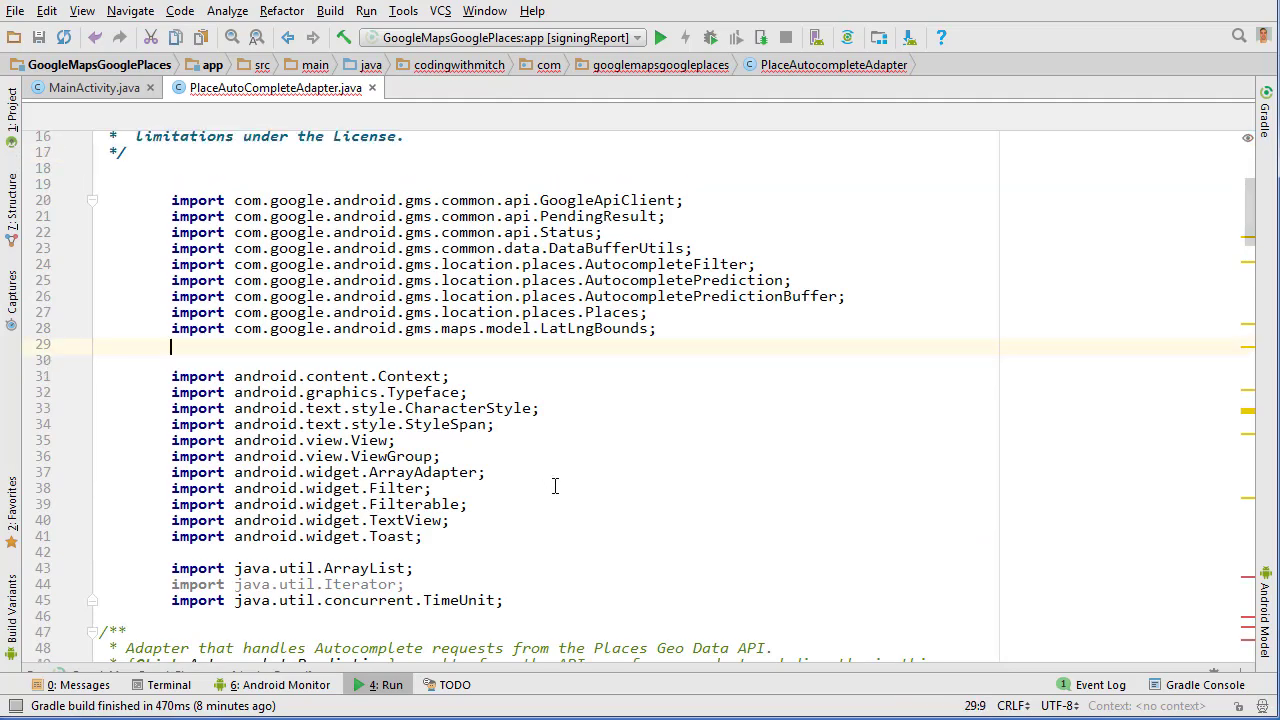
scroll(down, 3)
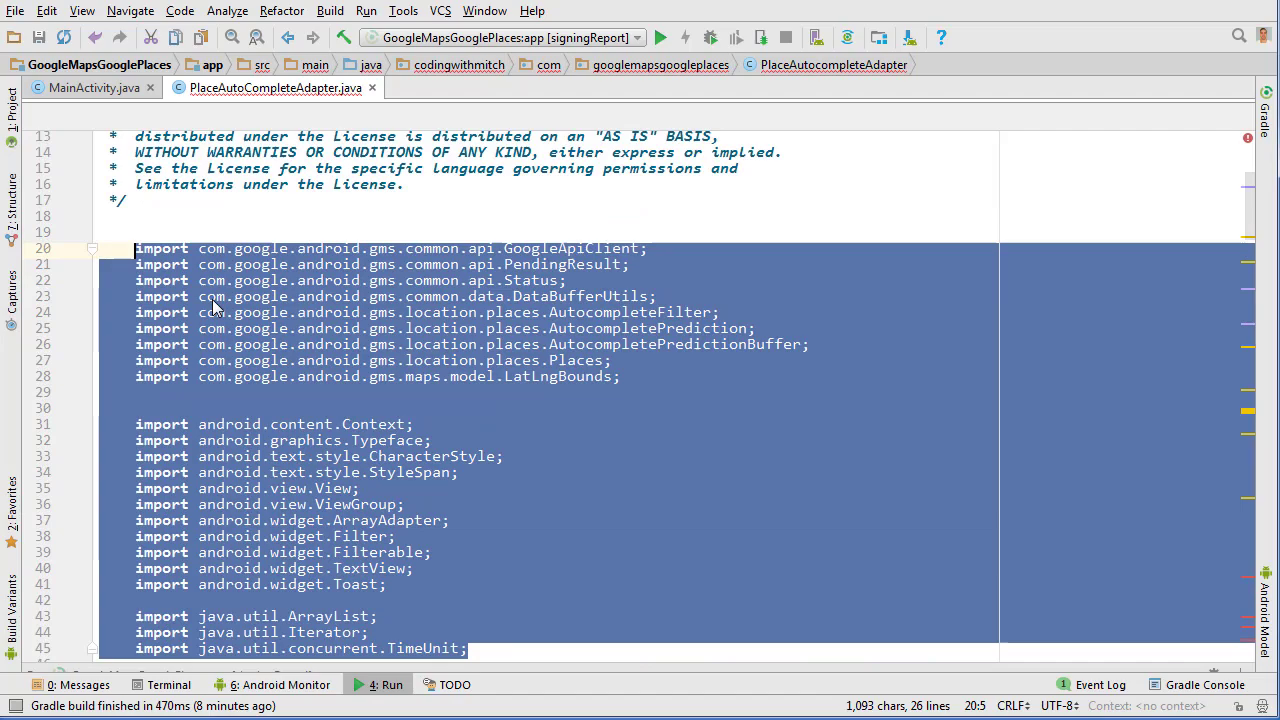
scroll(down, 3)
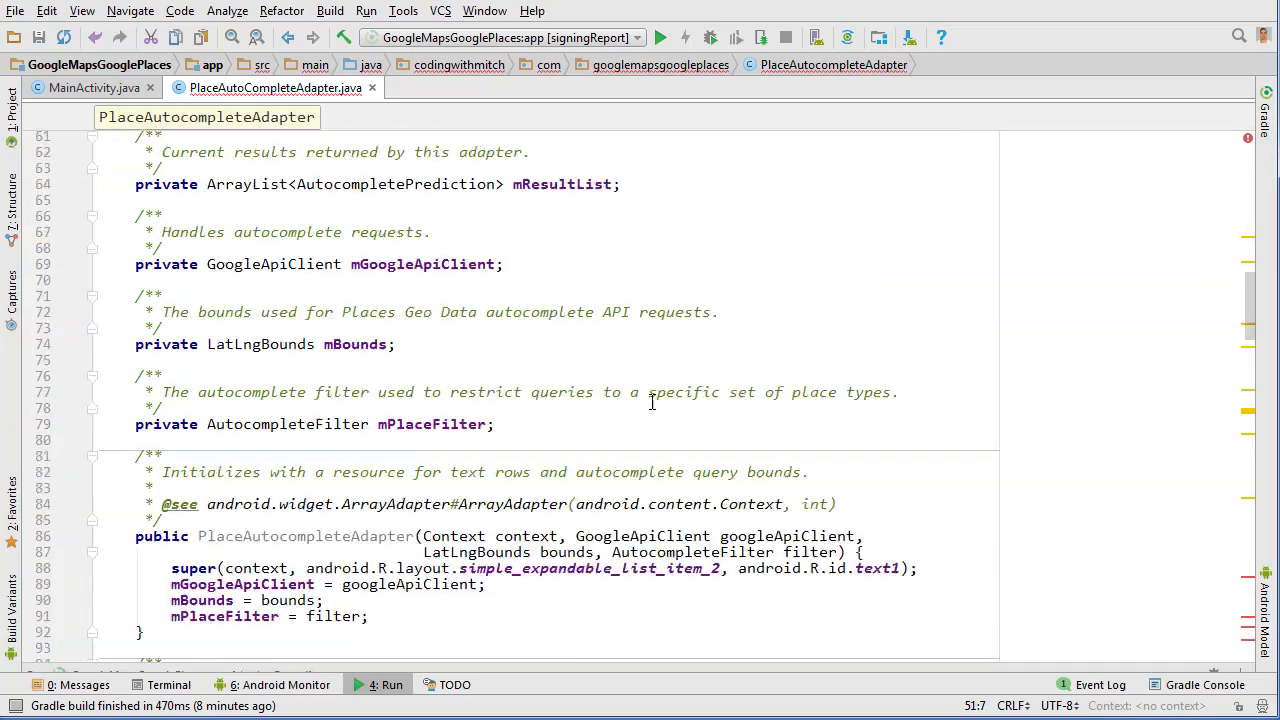
scroll(down, 3)
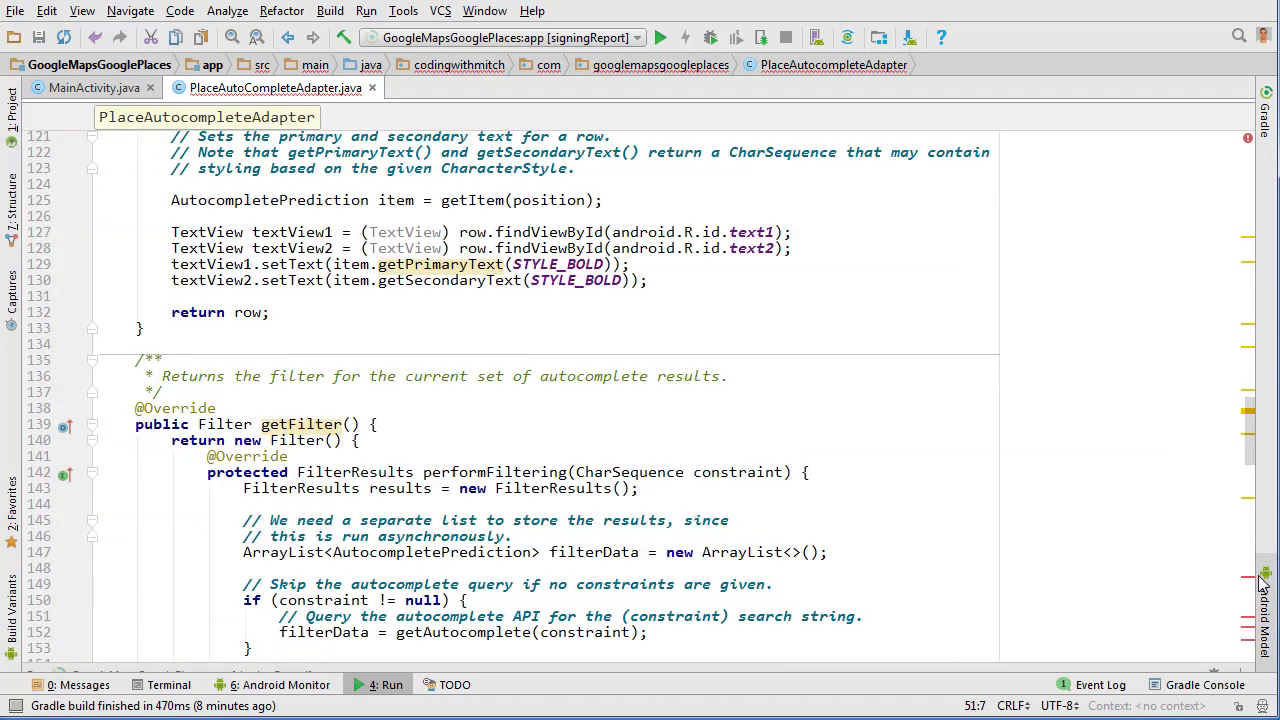
scroll(down, 3)
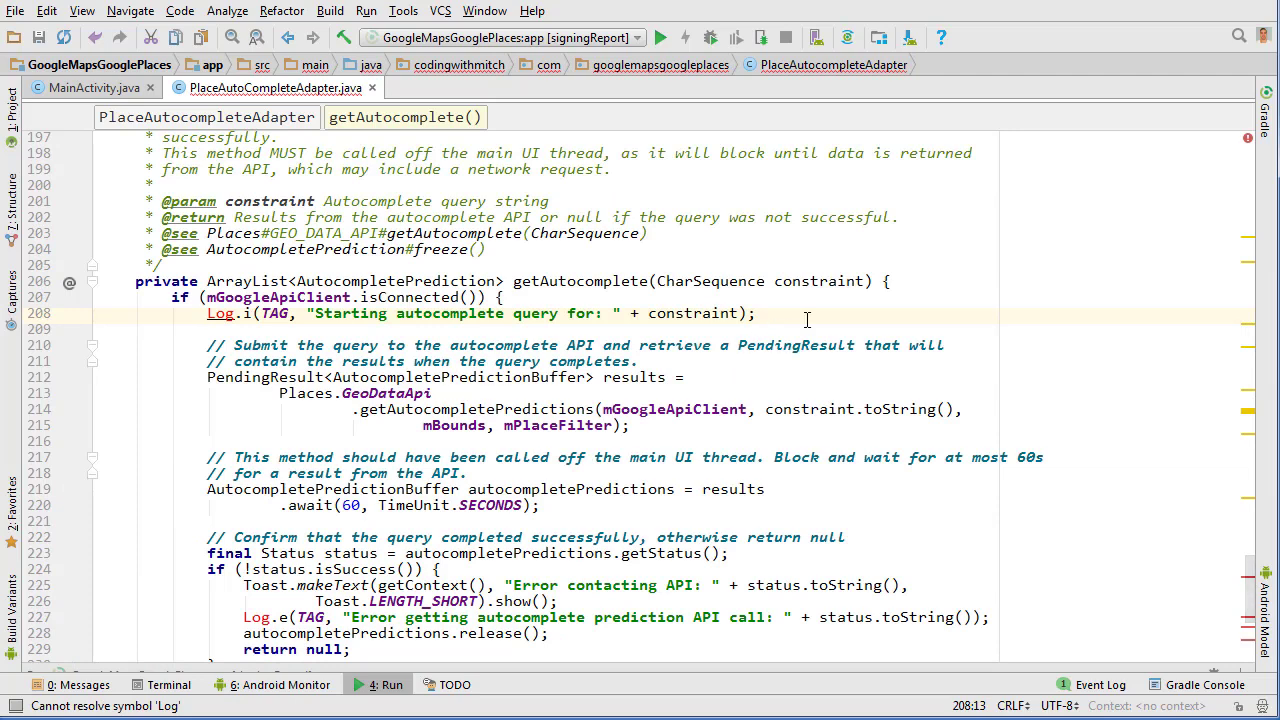
scroll(down, 3)
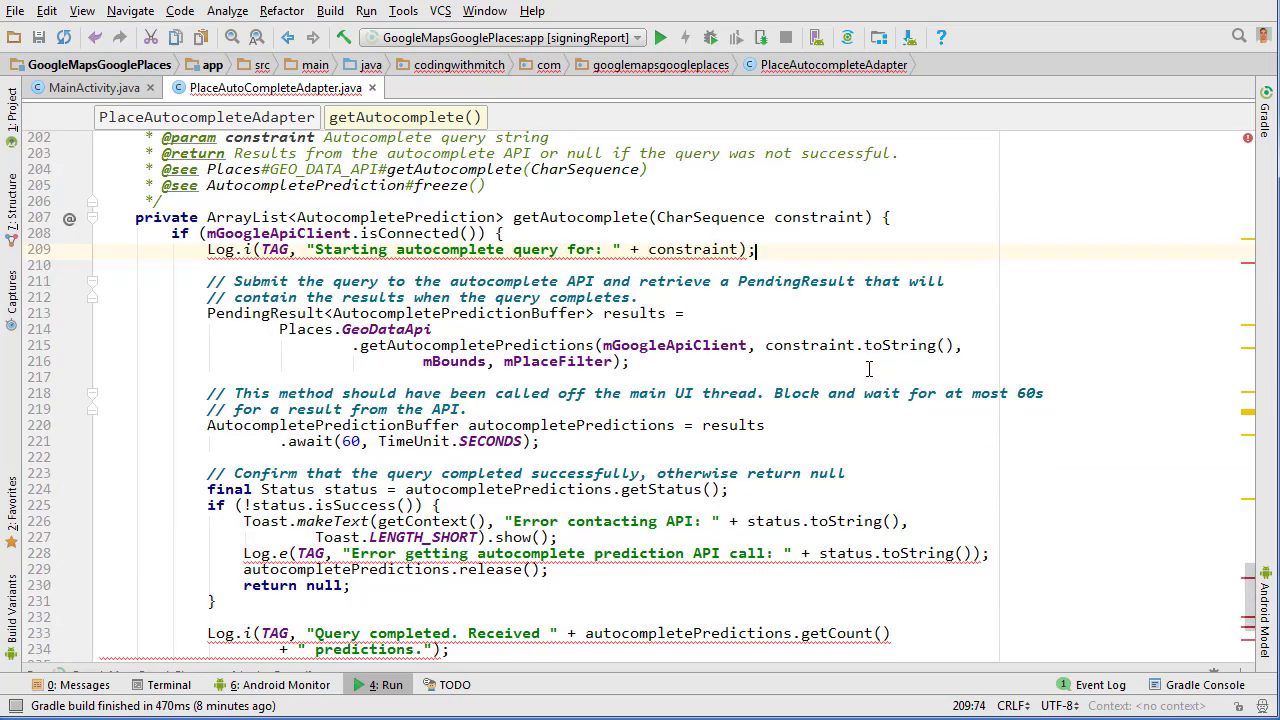
scroll(down, 3)
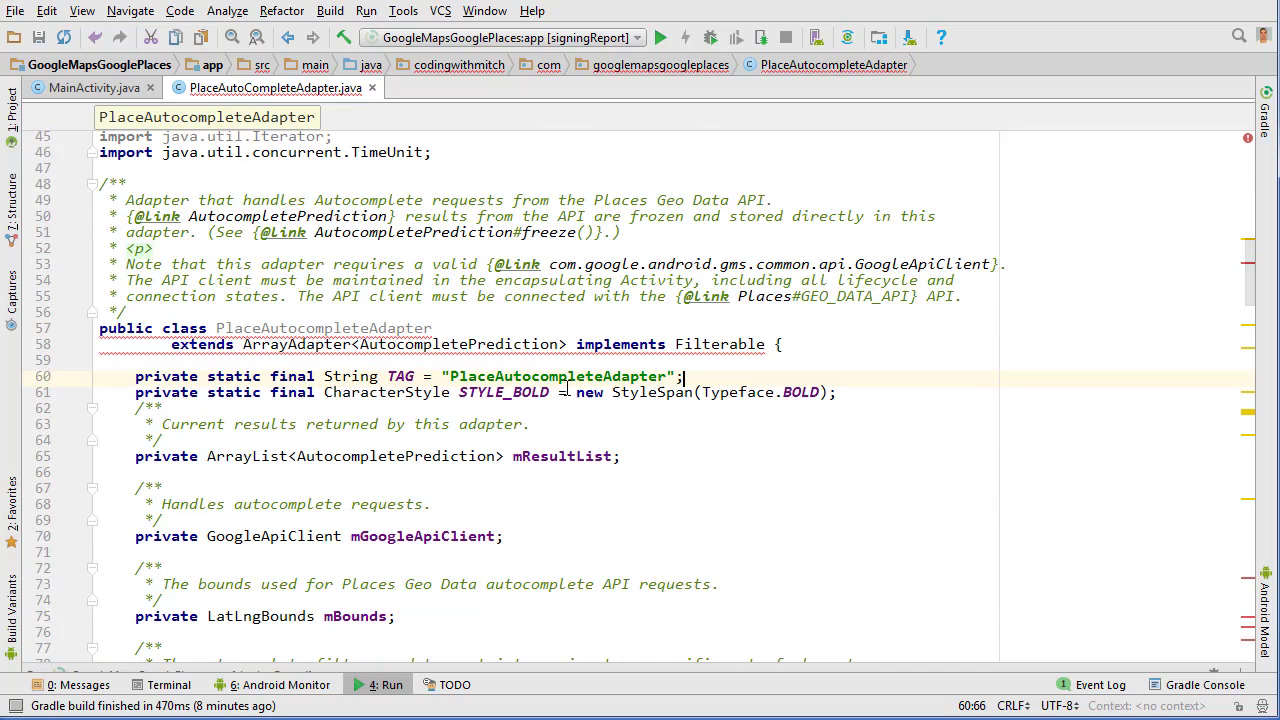
Step: Edit the TAG string and public class declaration, then rename the file to PlaceAutocompleteAdapter.java
double_click(556, 376)
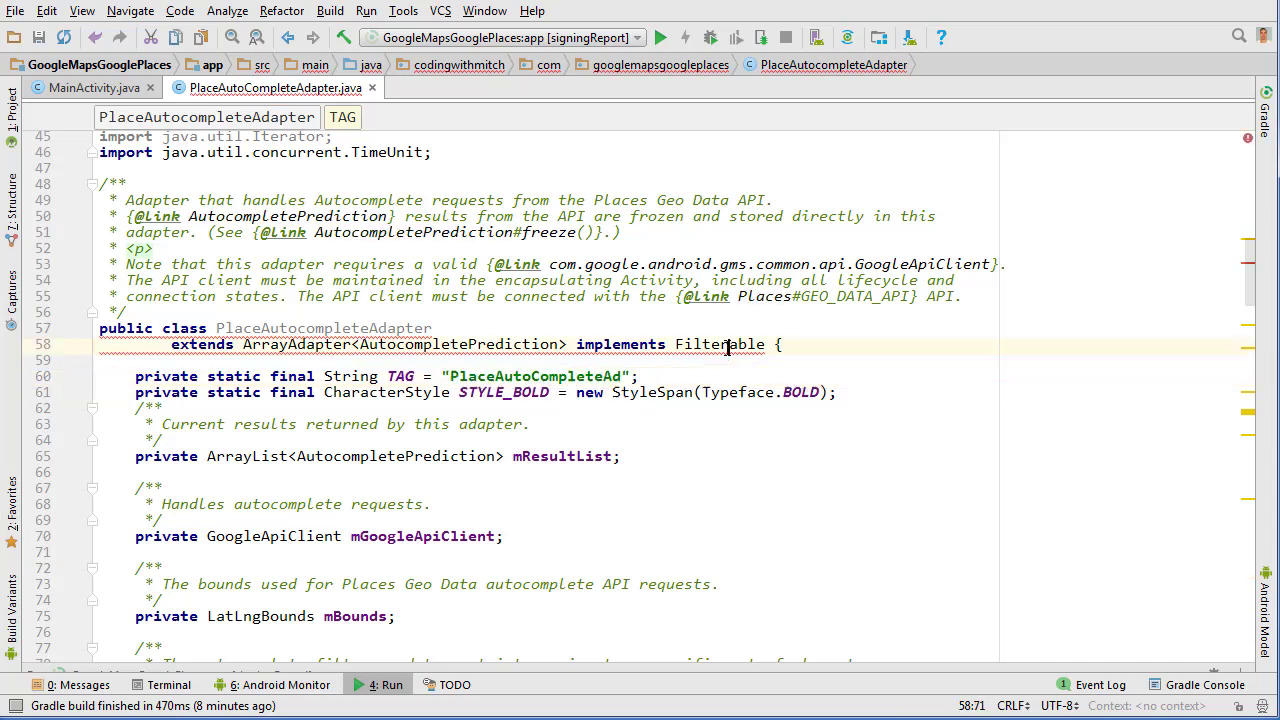
click(114, 344)
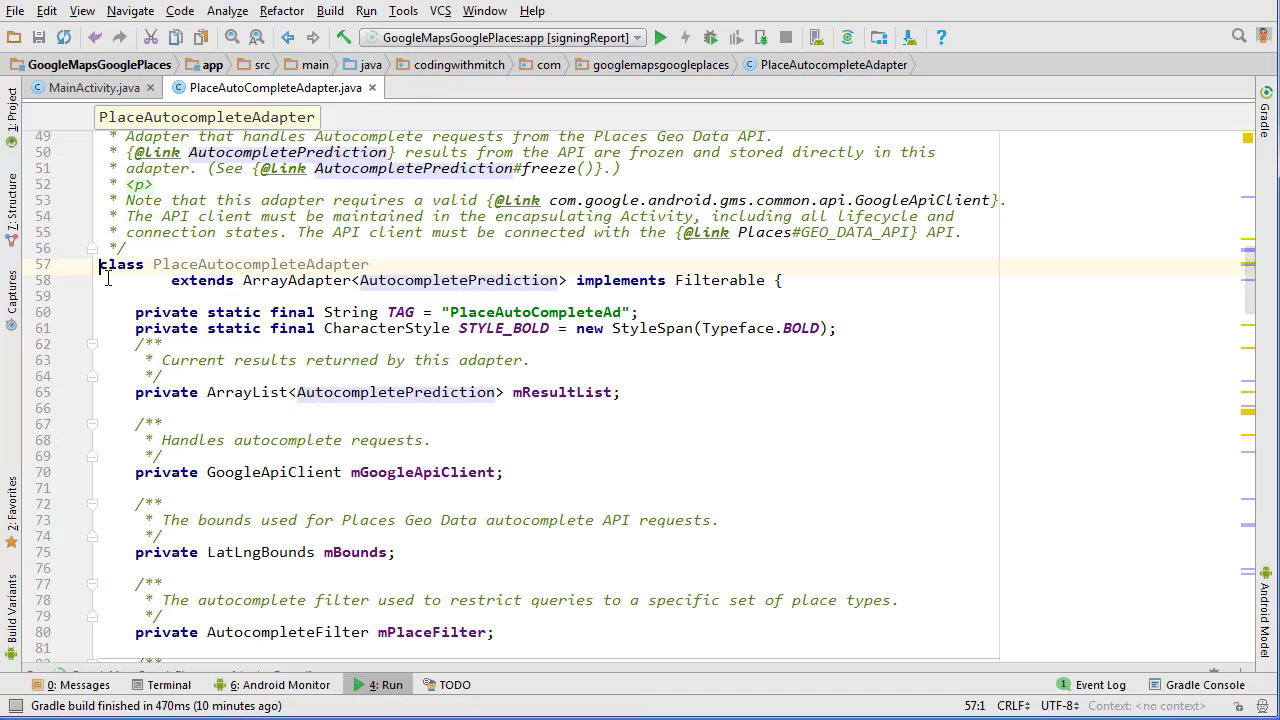
text(public)
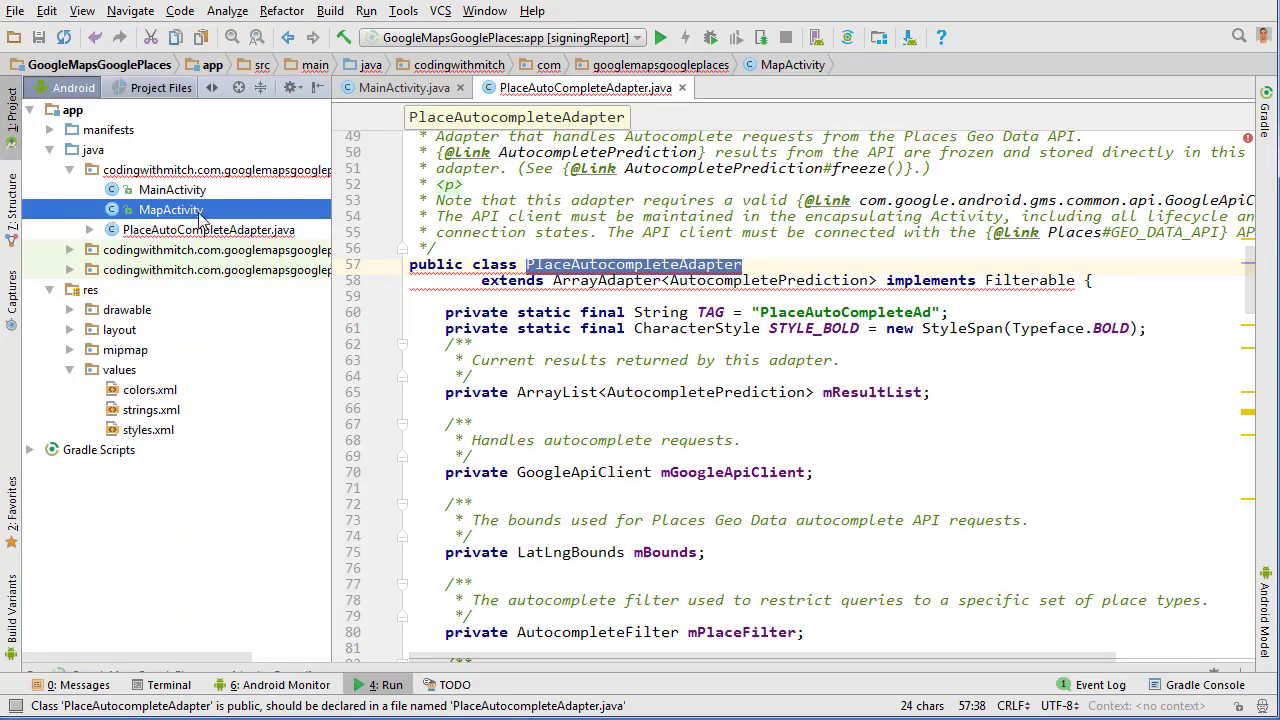
right_click(170, 210)
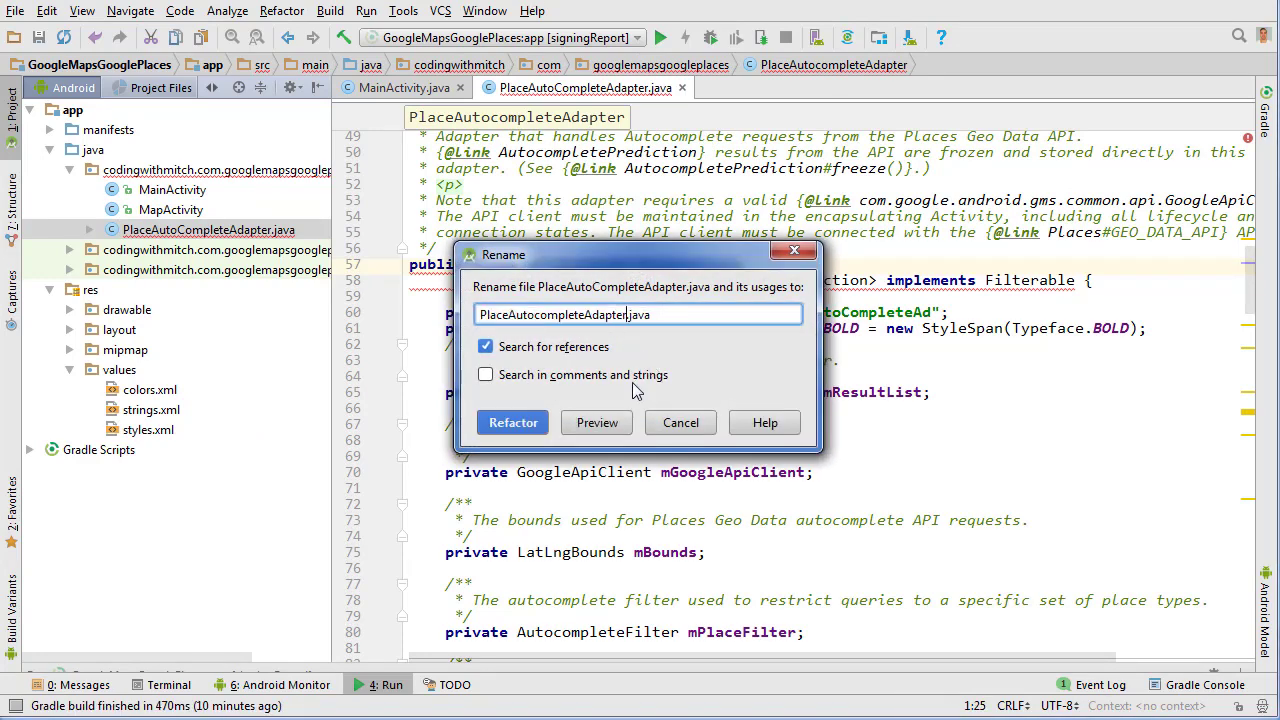
click(512, 422)
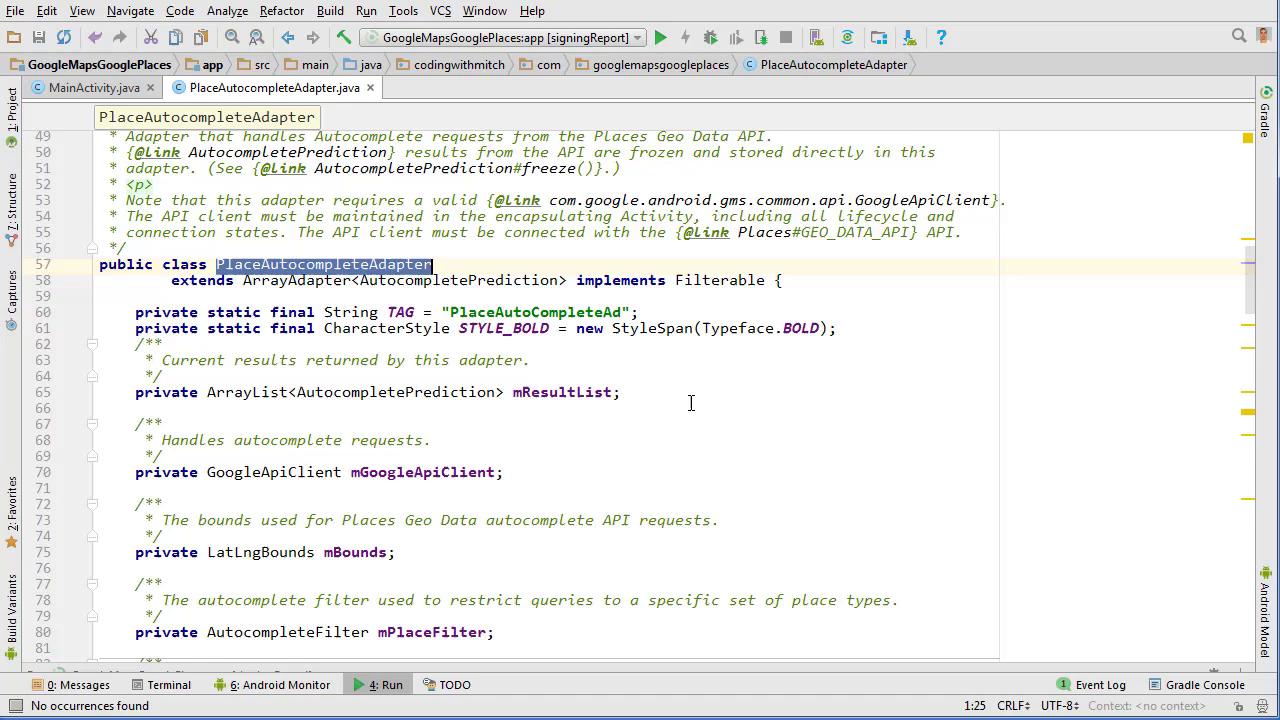
scroll(down, 3)
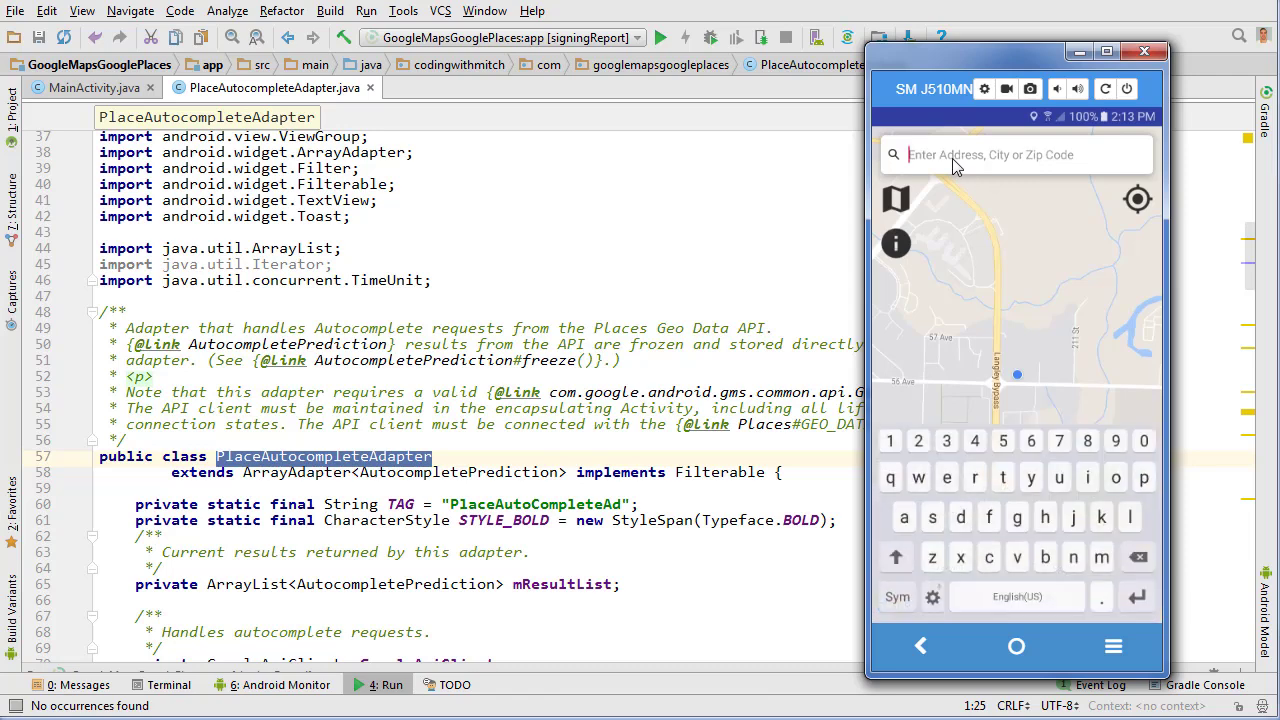
text(jh)
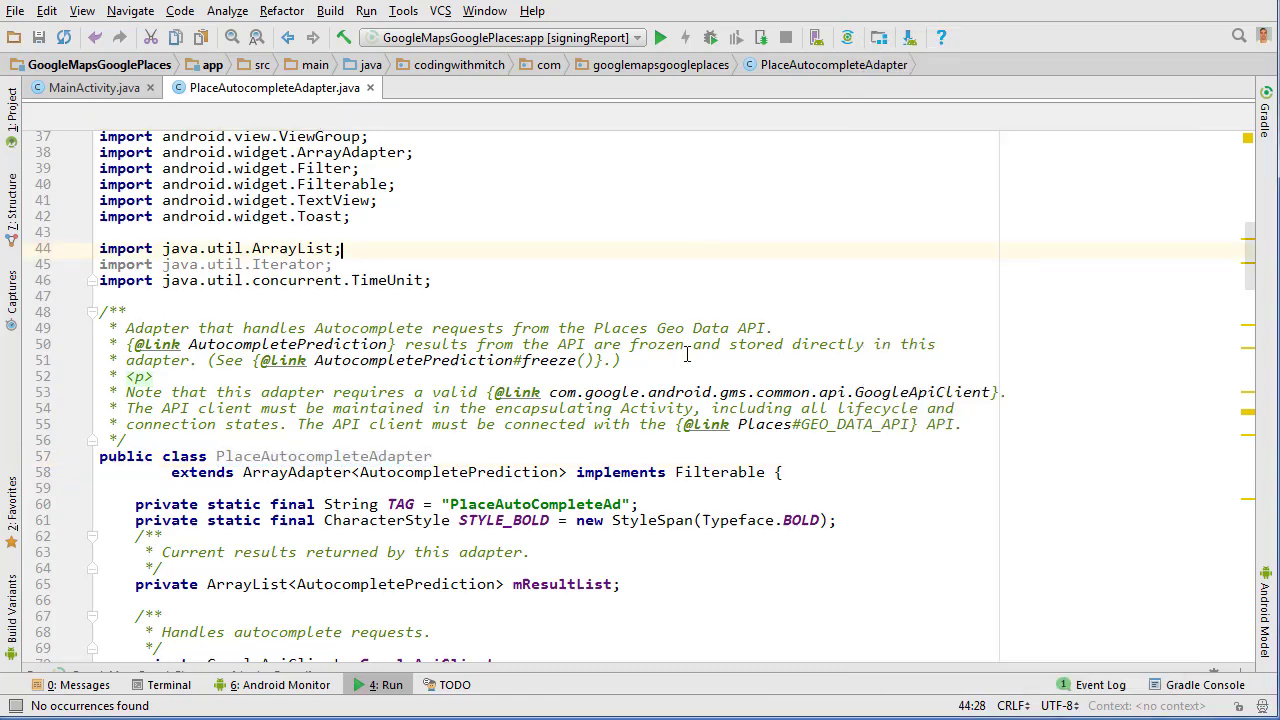
scroll(down, 3)
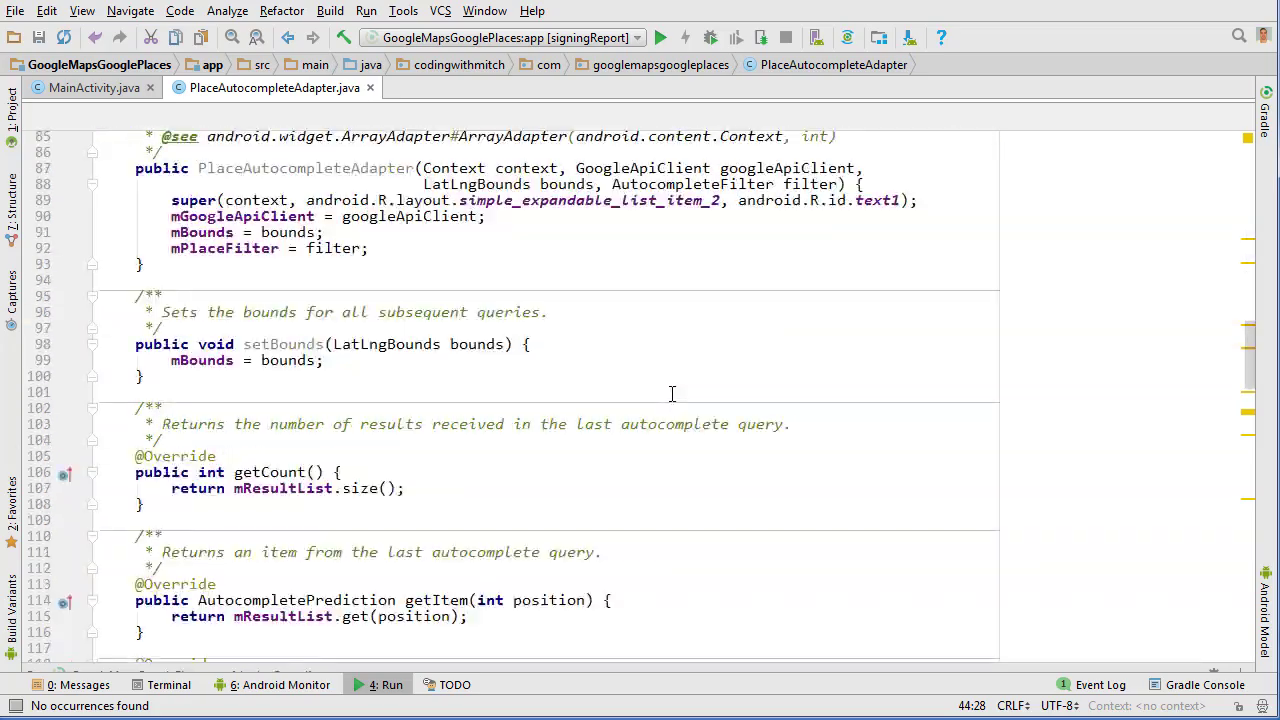
scroll(down, 3)
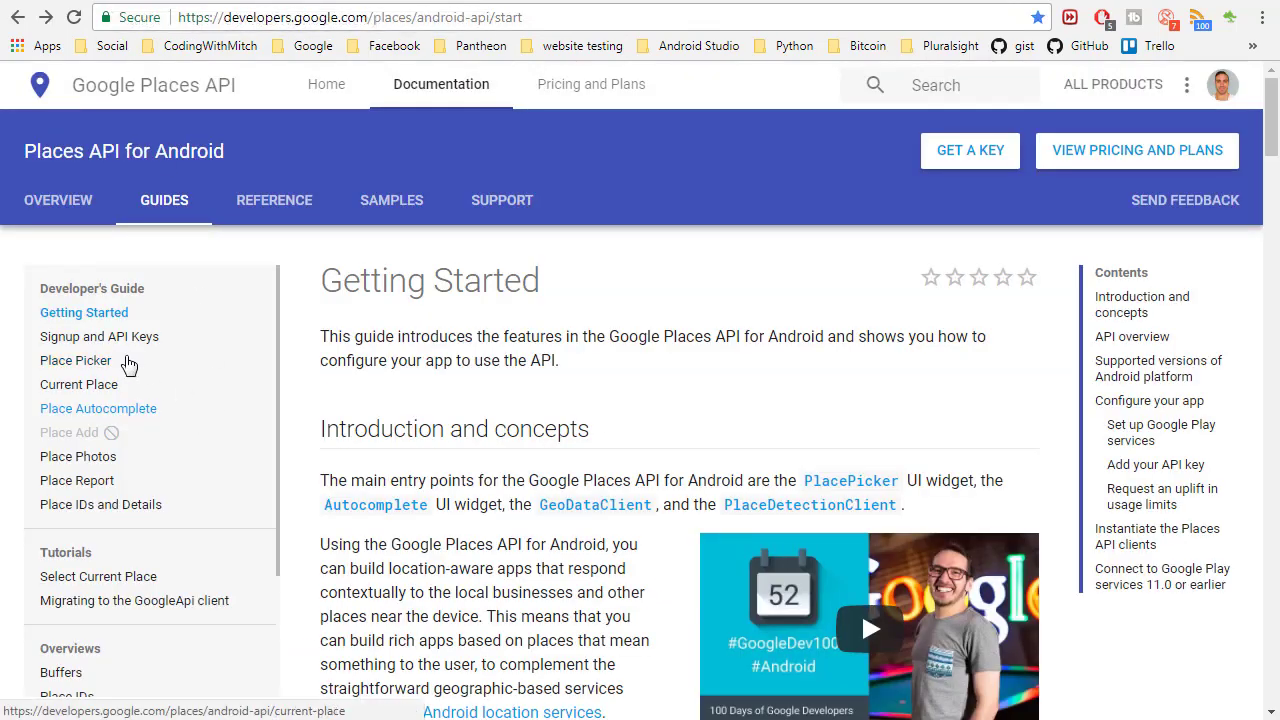
Step: Go to the Place Autocomplete guide's 'Get place predictions programmatically' section
click(98, 408)
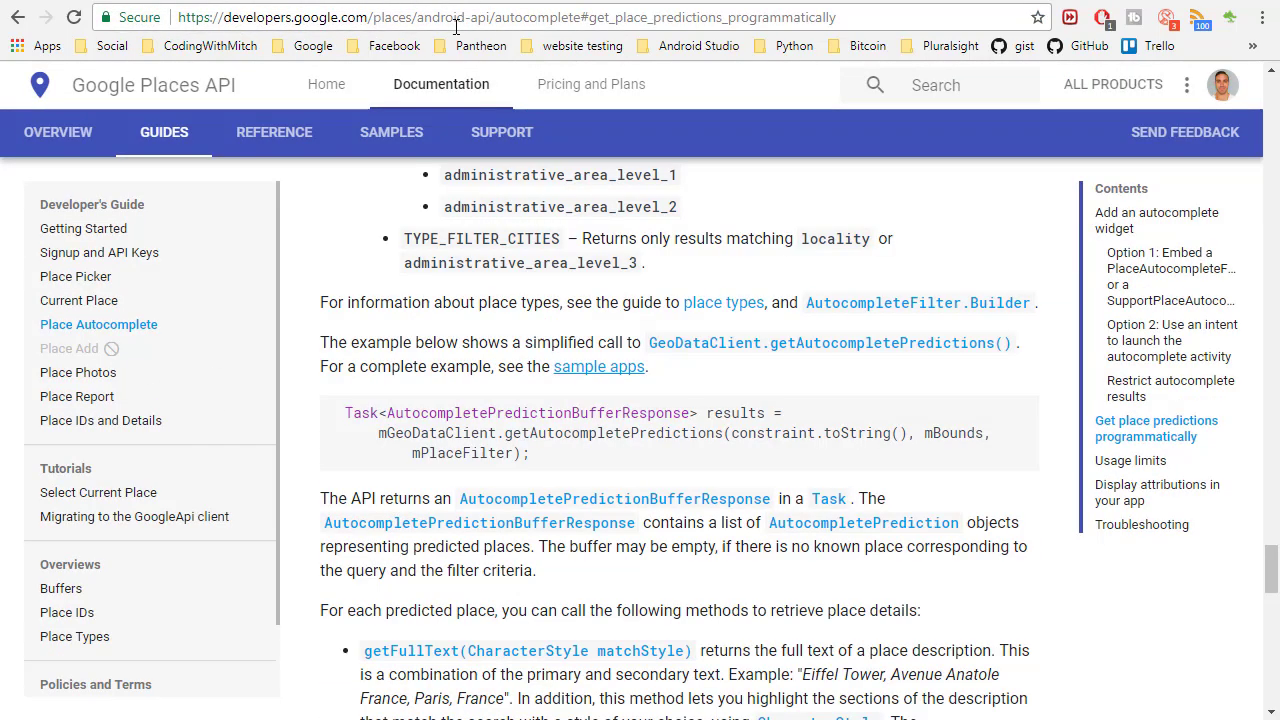
mouse_move(576, 384)
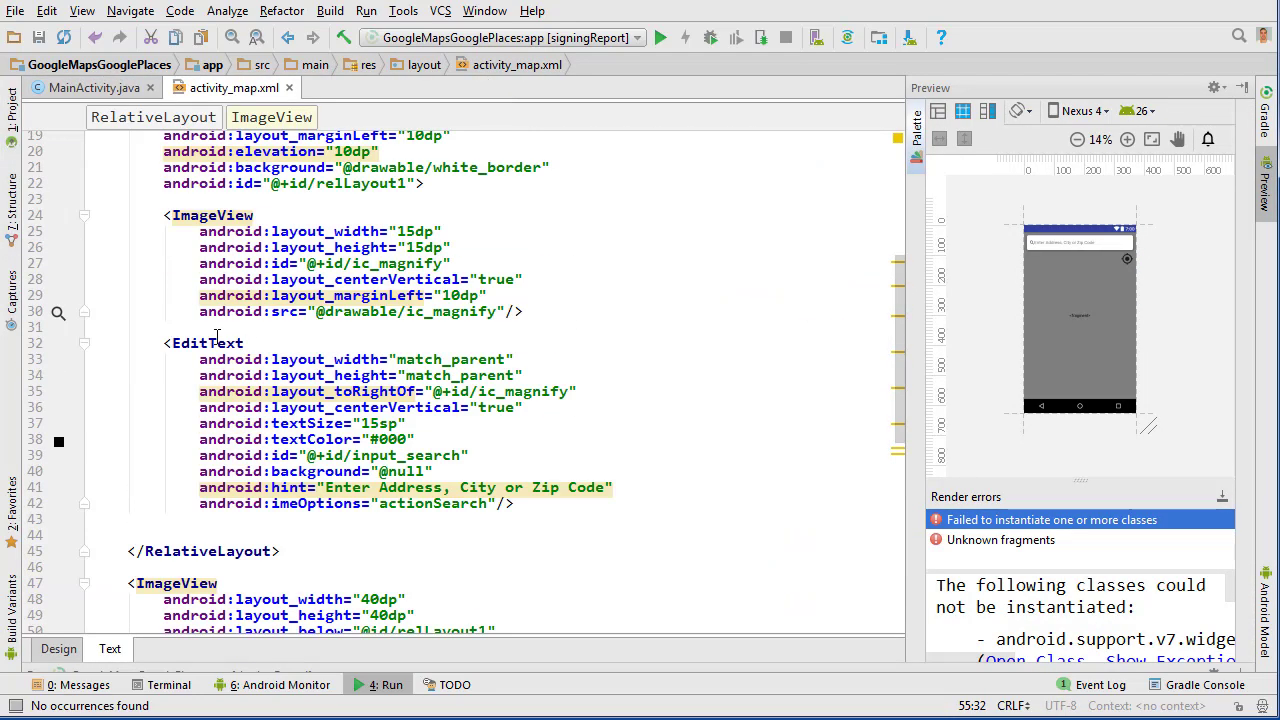
Step: Change the search EditText to AutoCompleteTextView in activity_map.xml and update the mSearchText cast in MapActivity
text(AutoComplete)
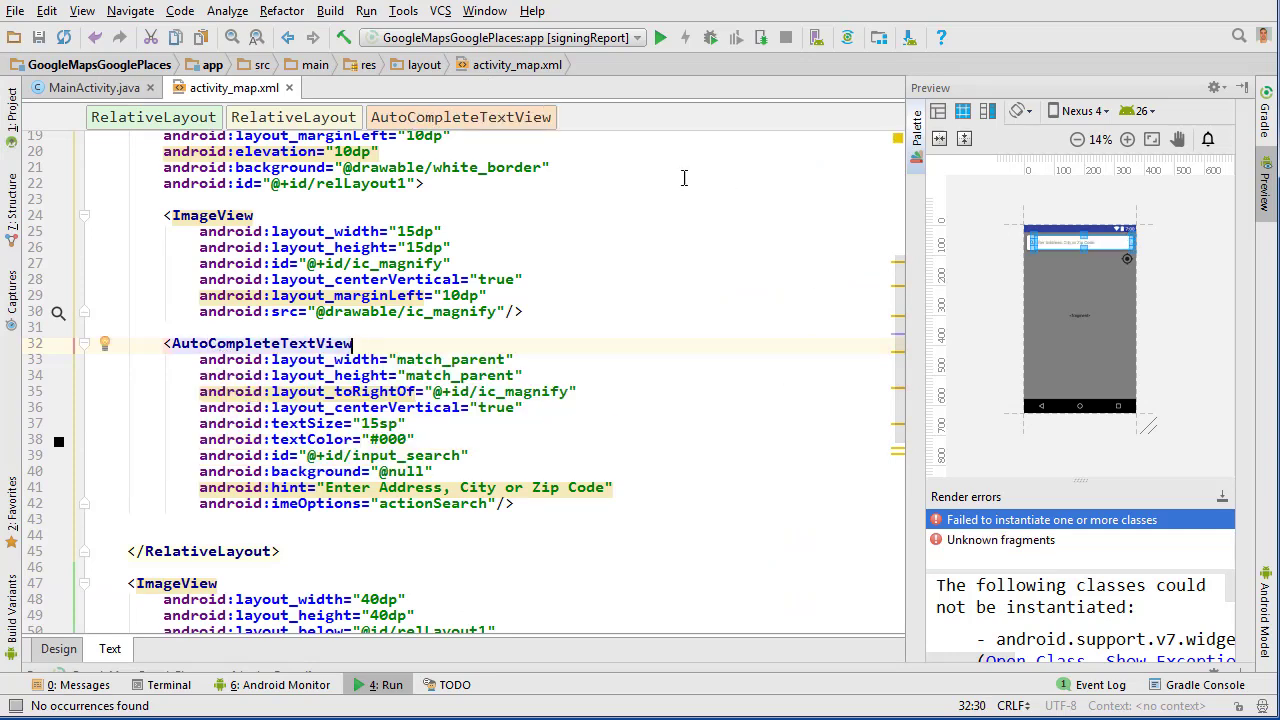
click(88, 88)
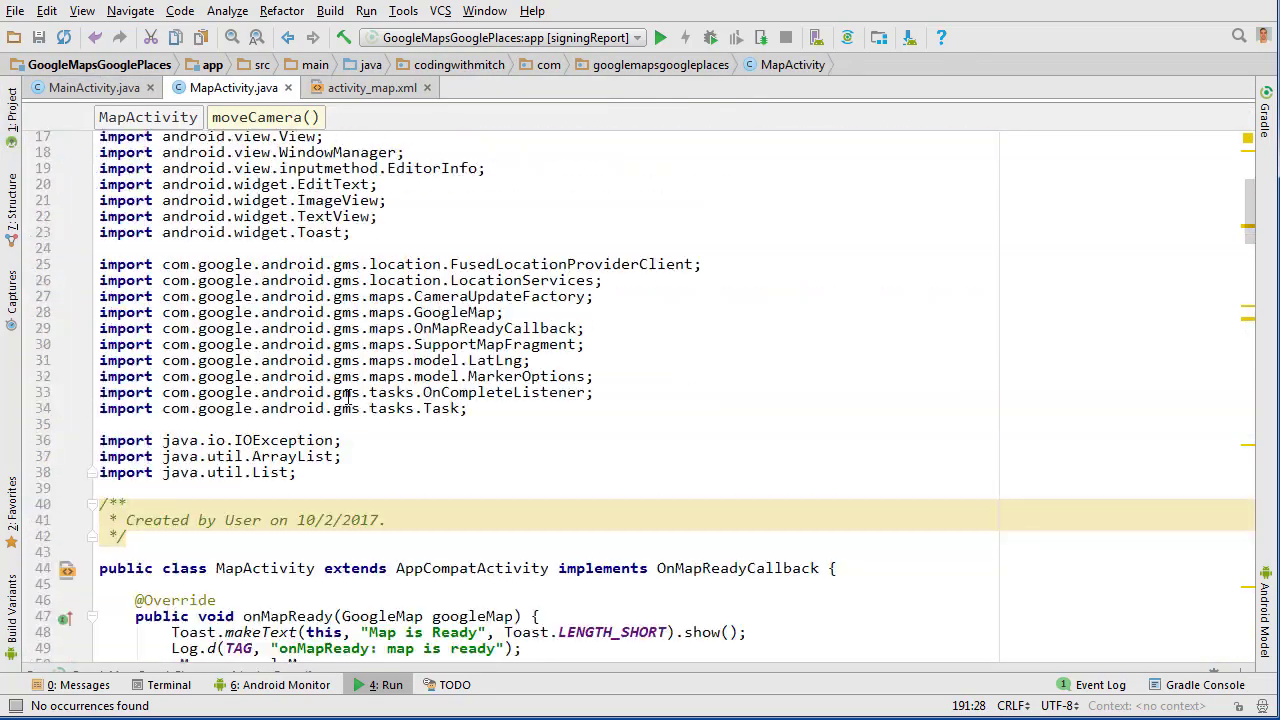
scroll(down, 3)
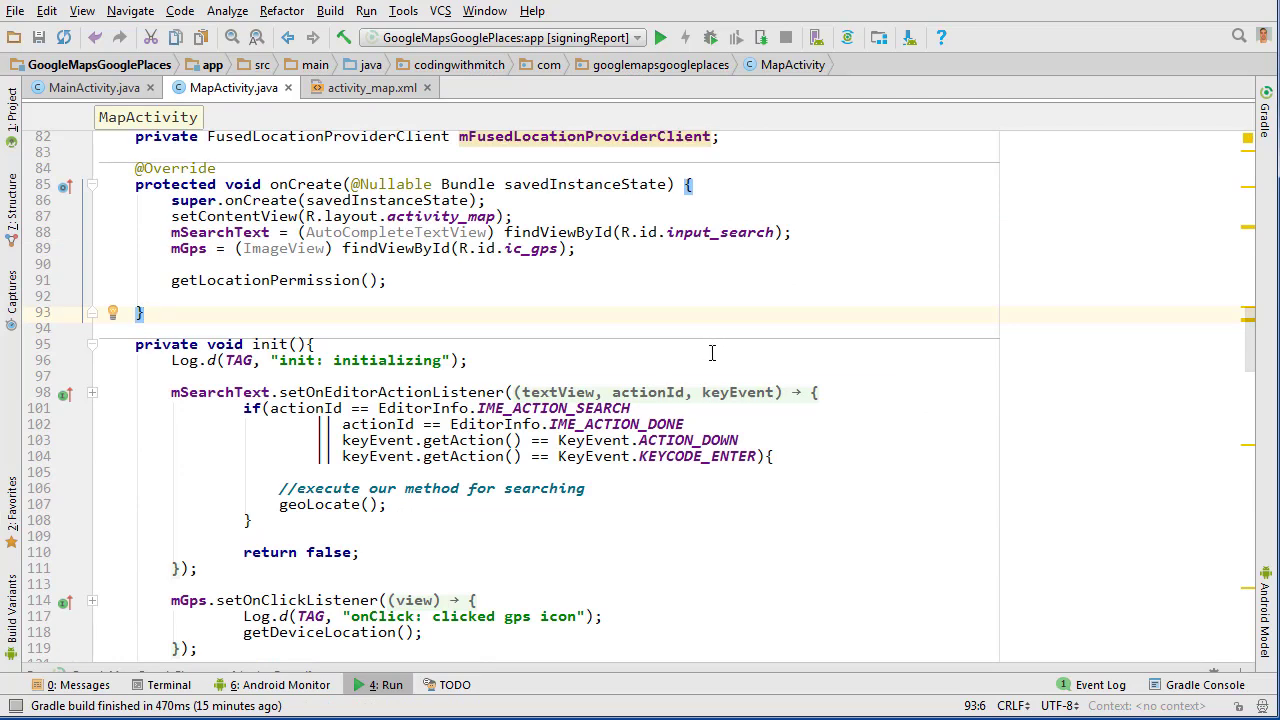
mouse_move(240, 396)
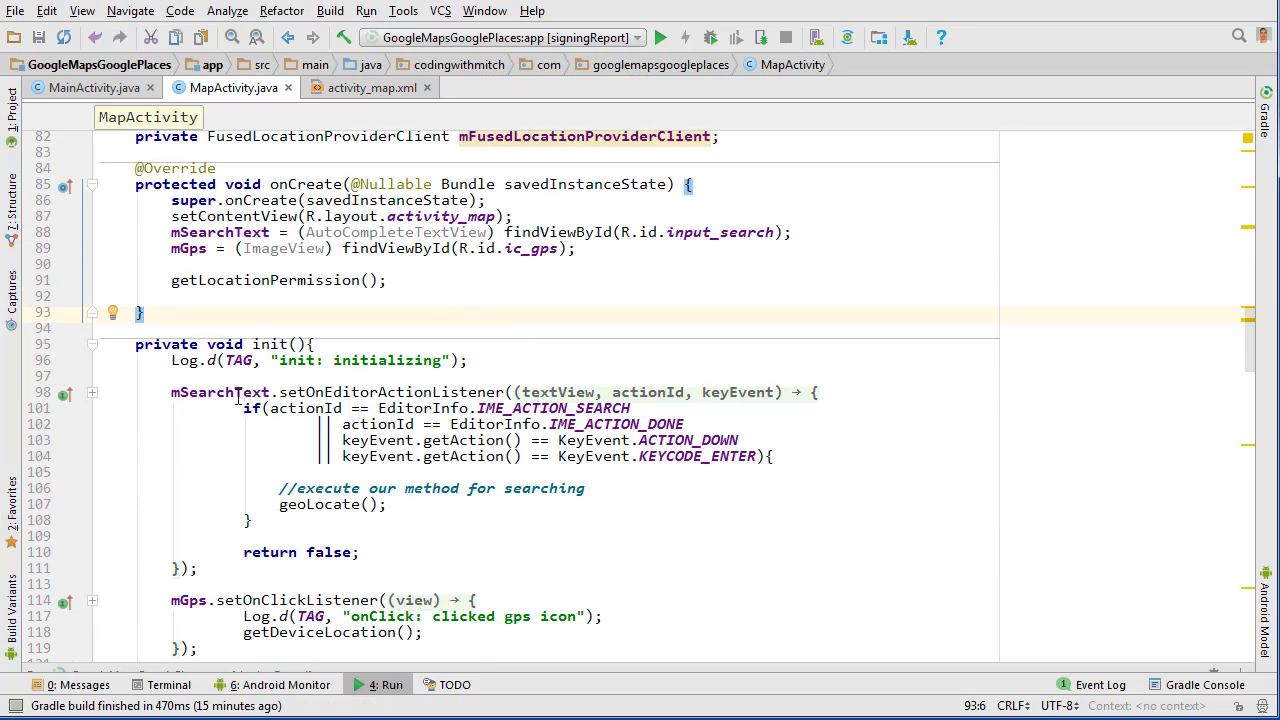
mouse_move(740, 316)
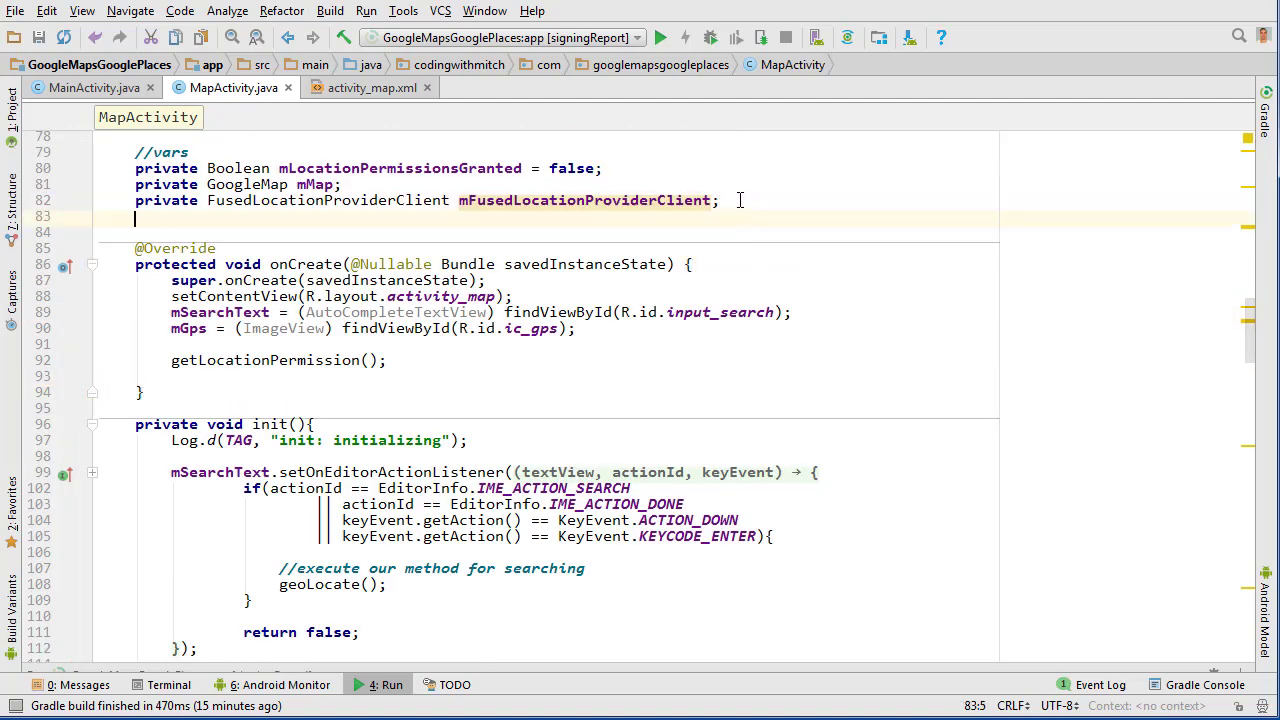
Step: Declare private PlaceAutocompleteAdapter mPlaceAutocompleteAdapter and assign it new PlaceAutocompleteAdapter() in init()
text(private)
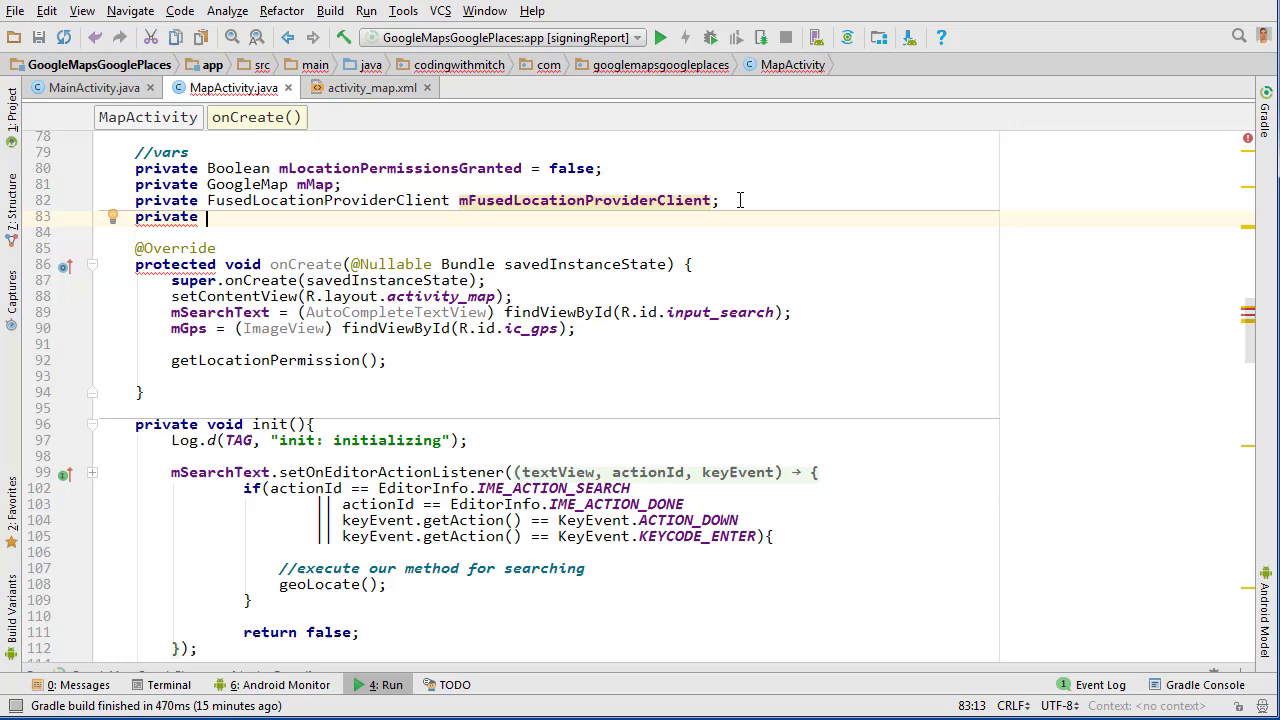
text(PlaceAutocompleteAdapter)
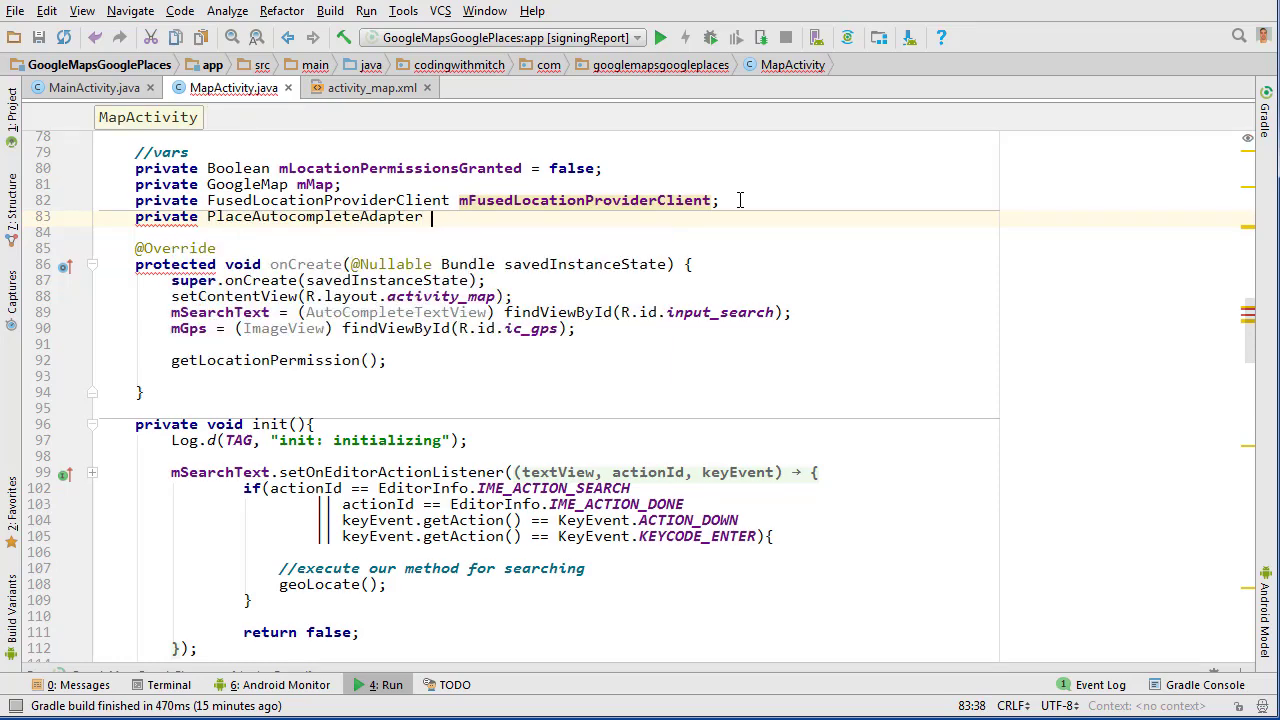
text(mA)
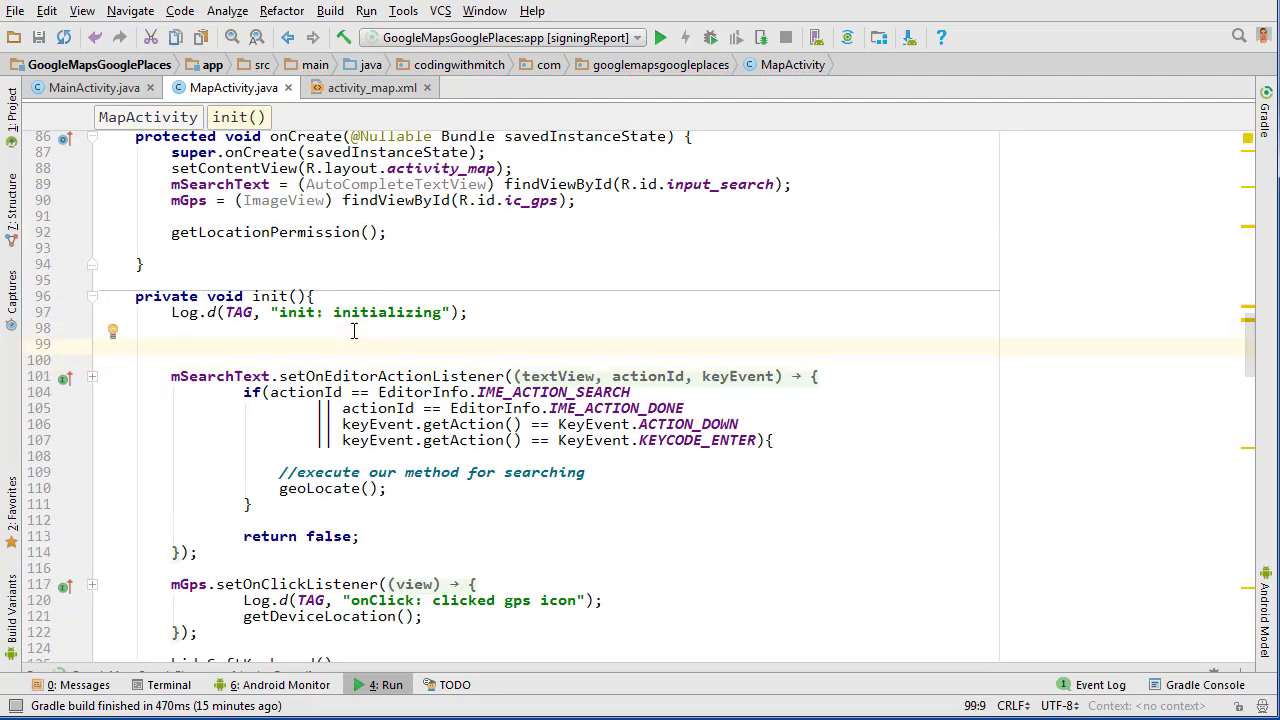
text(mPlaceAutocompleteAdapter)
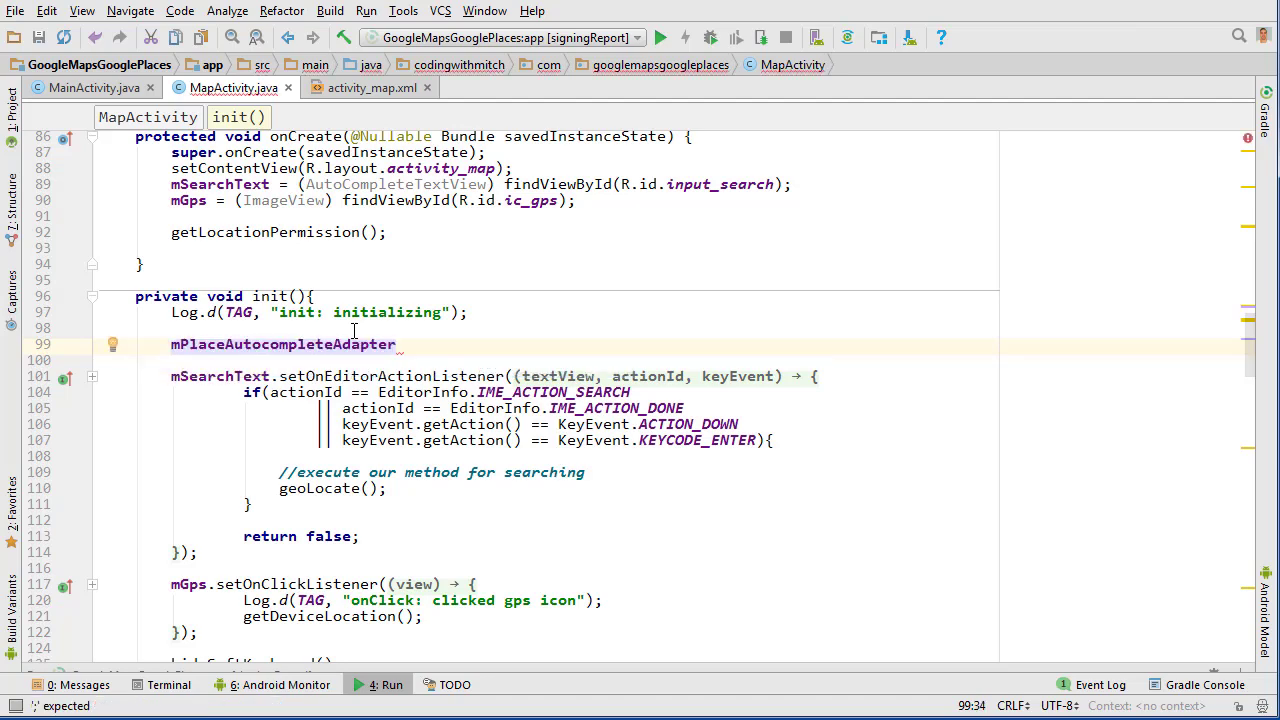
text(= new Plac)
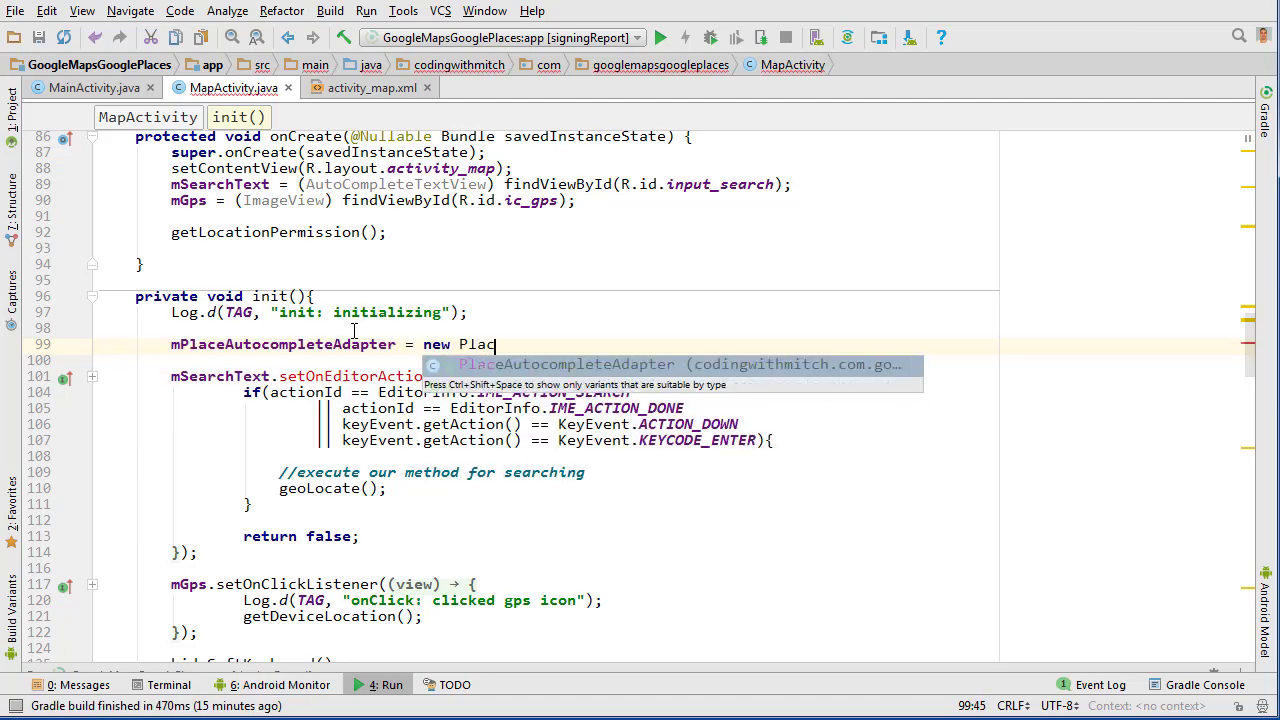
text(laceAutocompleteAdapter())
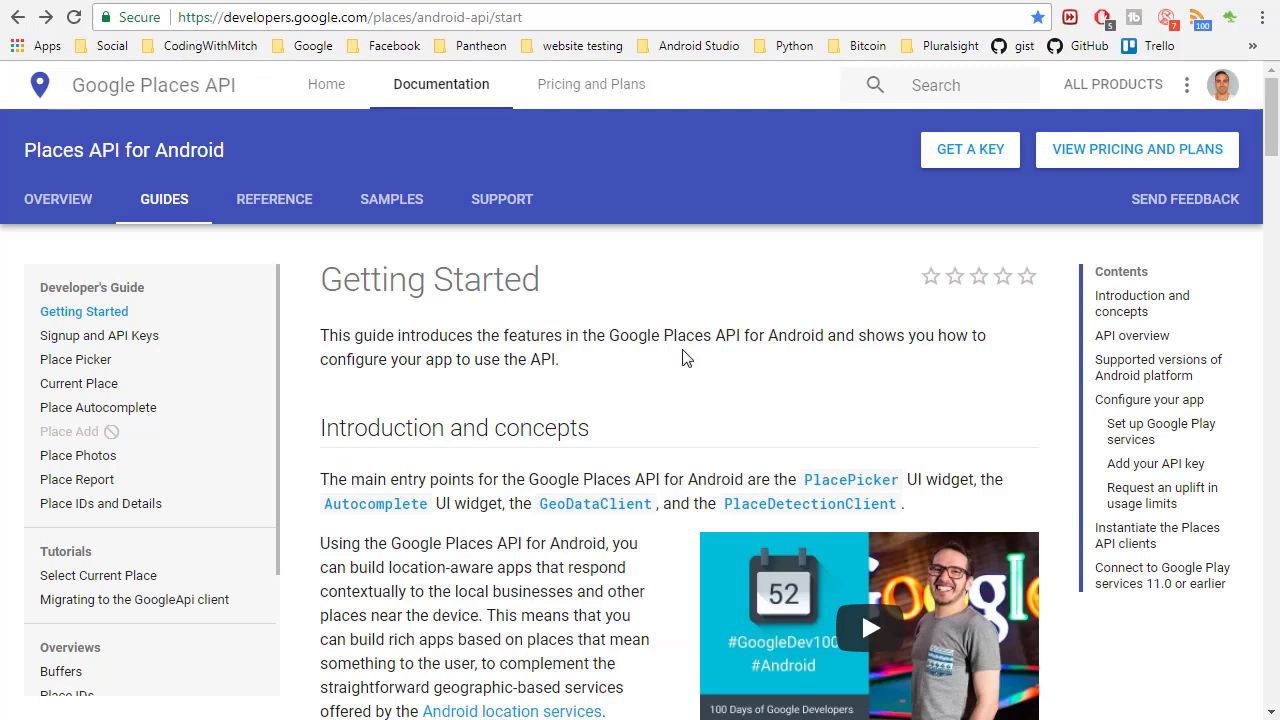
mouse_move(656, 330)
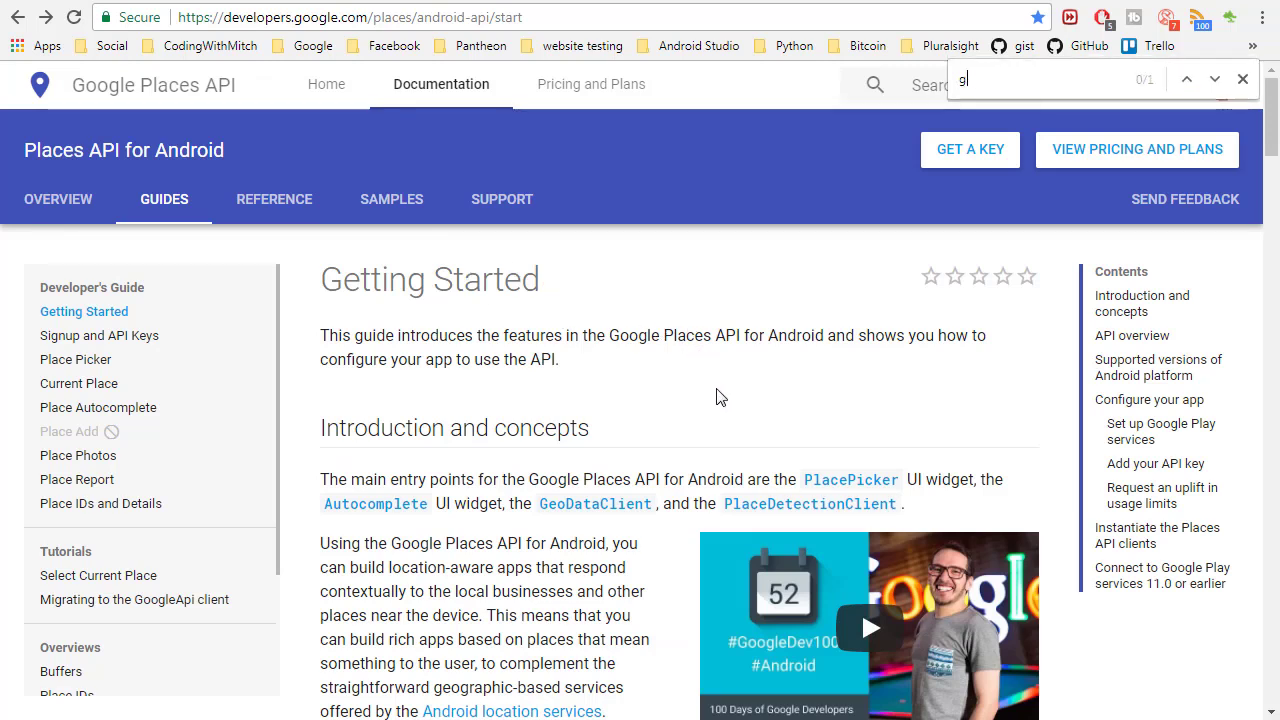
Step: Search the Getting Started guide for googleapiclient and select the GoogleApiClient builder code sample
text(googlecli)
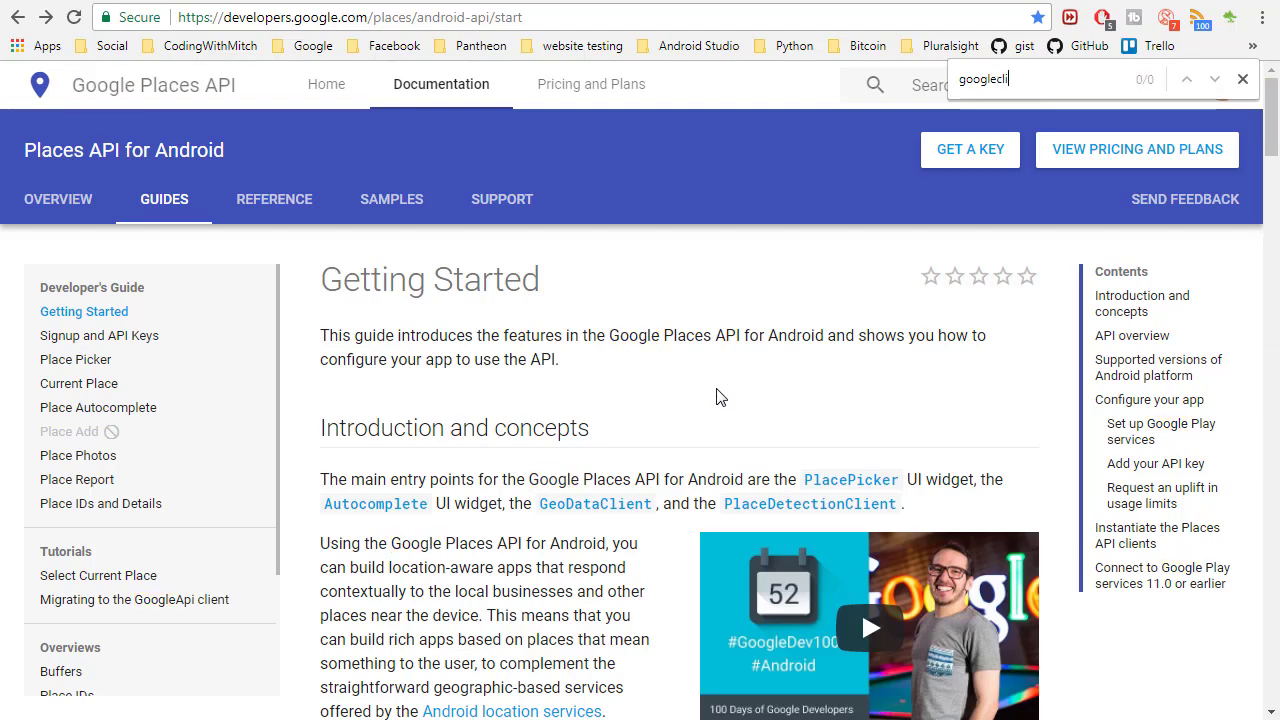
text(googleapiclient)
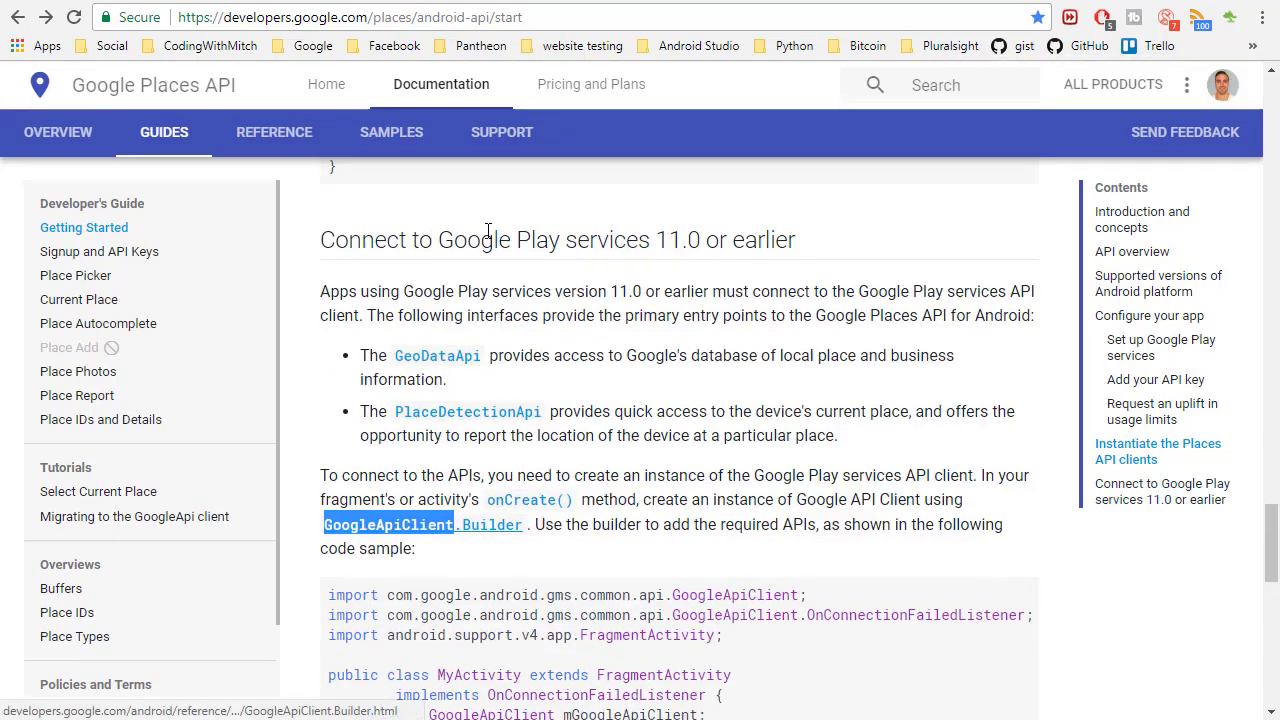
scroll(down, 3)
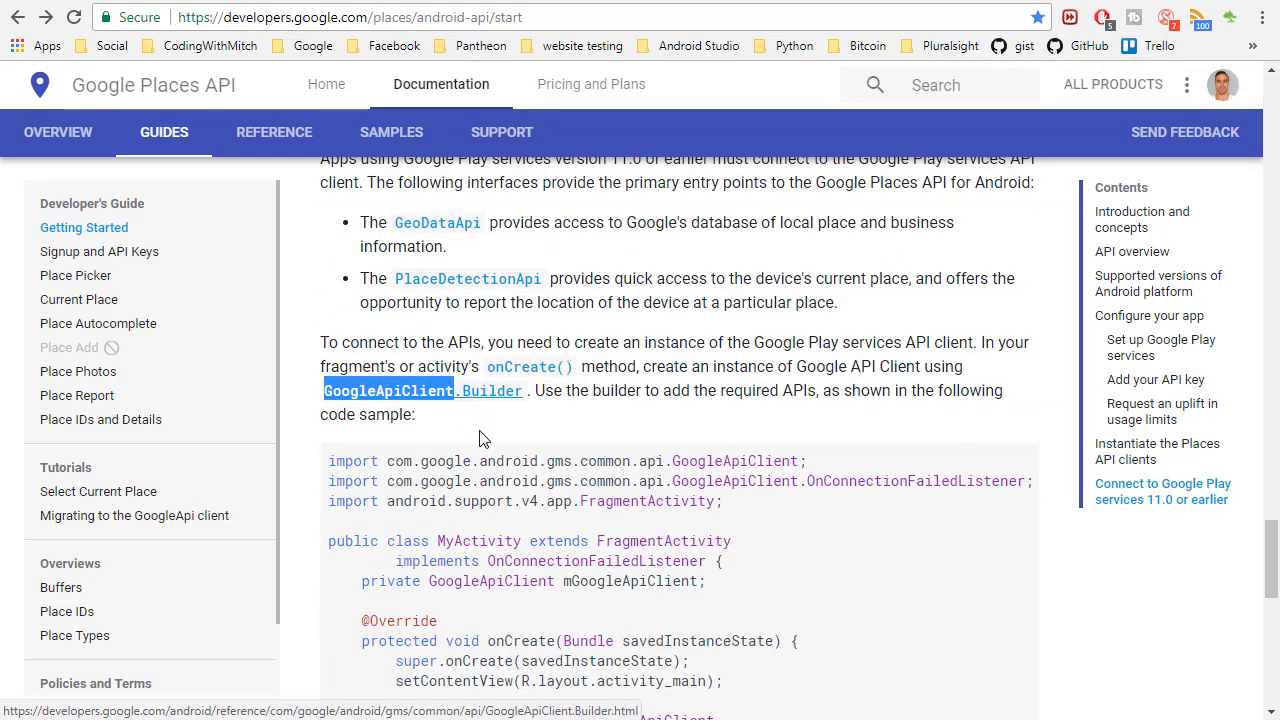
scroll(down, 3)
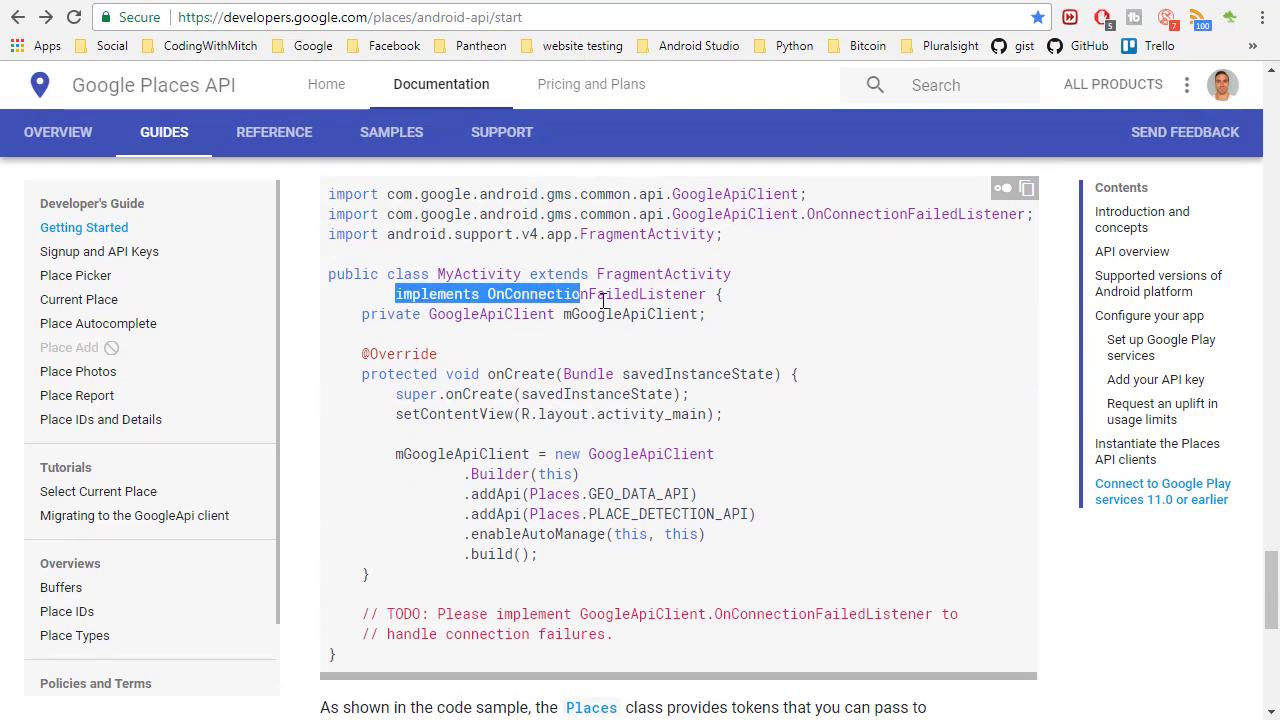
scroll(down, 3)
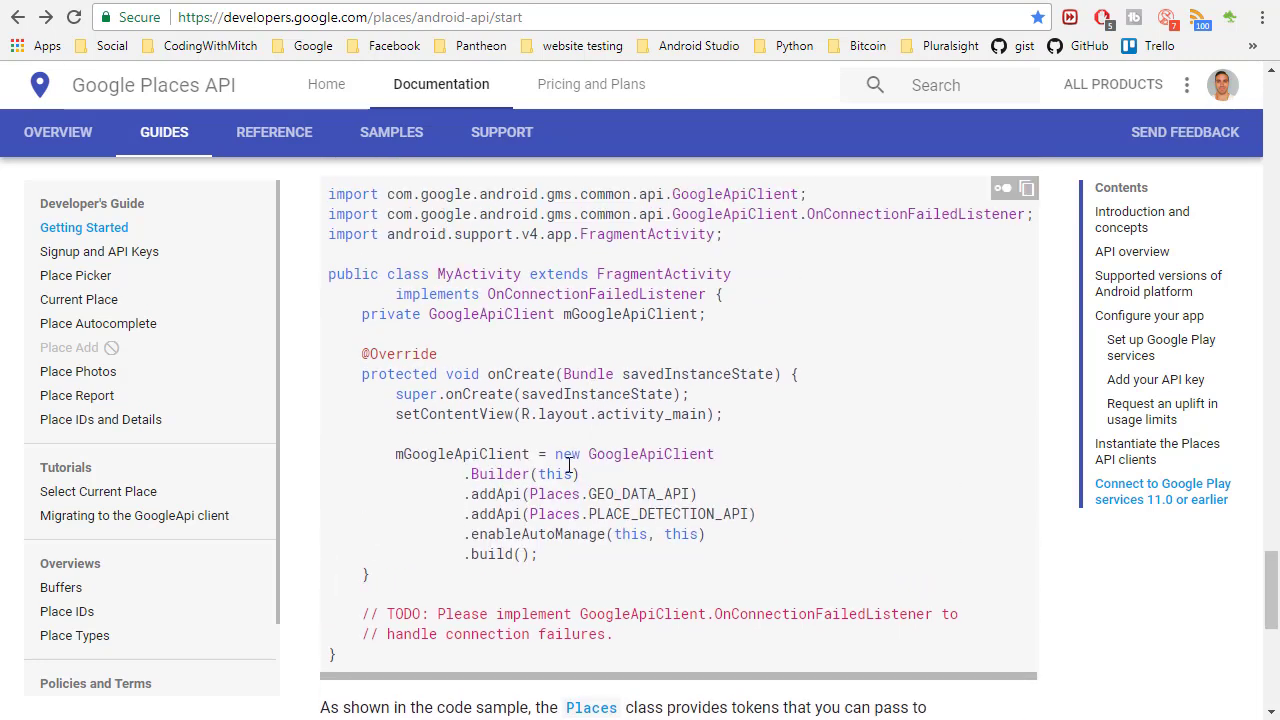
drag(404, 452, 536, 554)
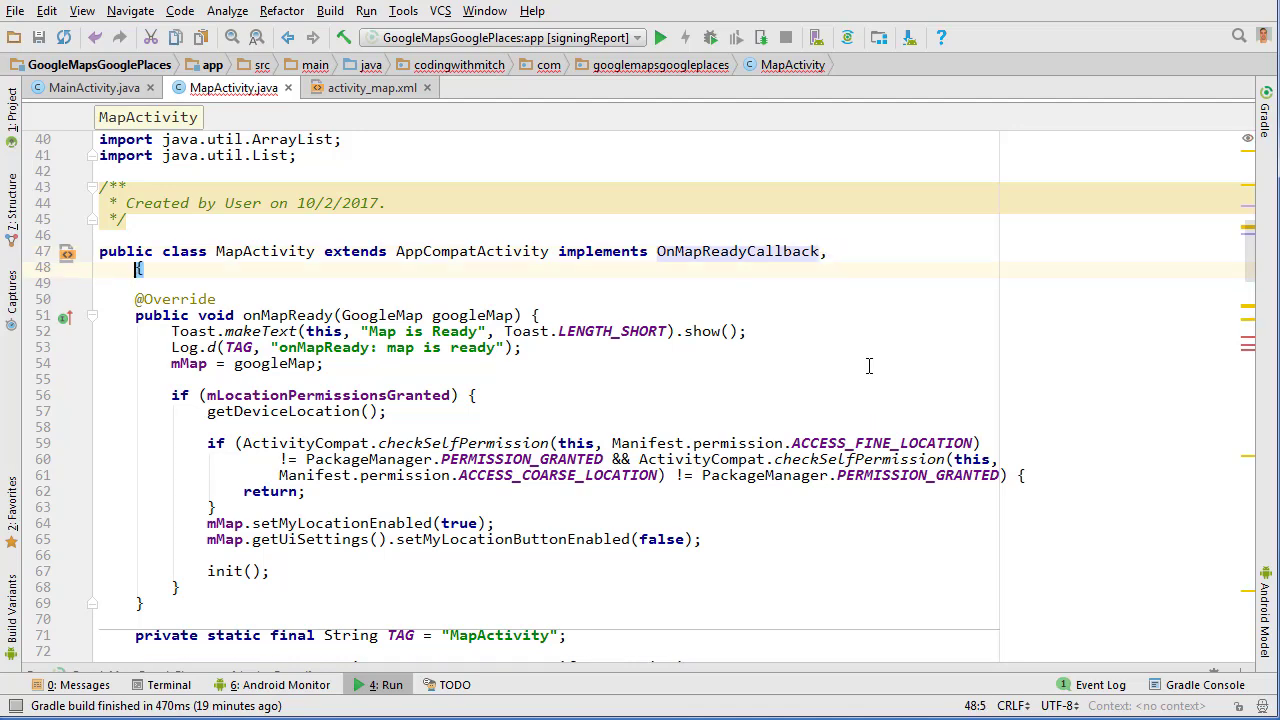
Step: Implement OnConnectionFailedListener with its override and paste the GoogleApiClient builder into init(), selecting mGoogleApiClient
text(OnConf)
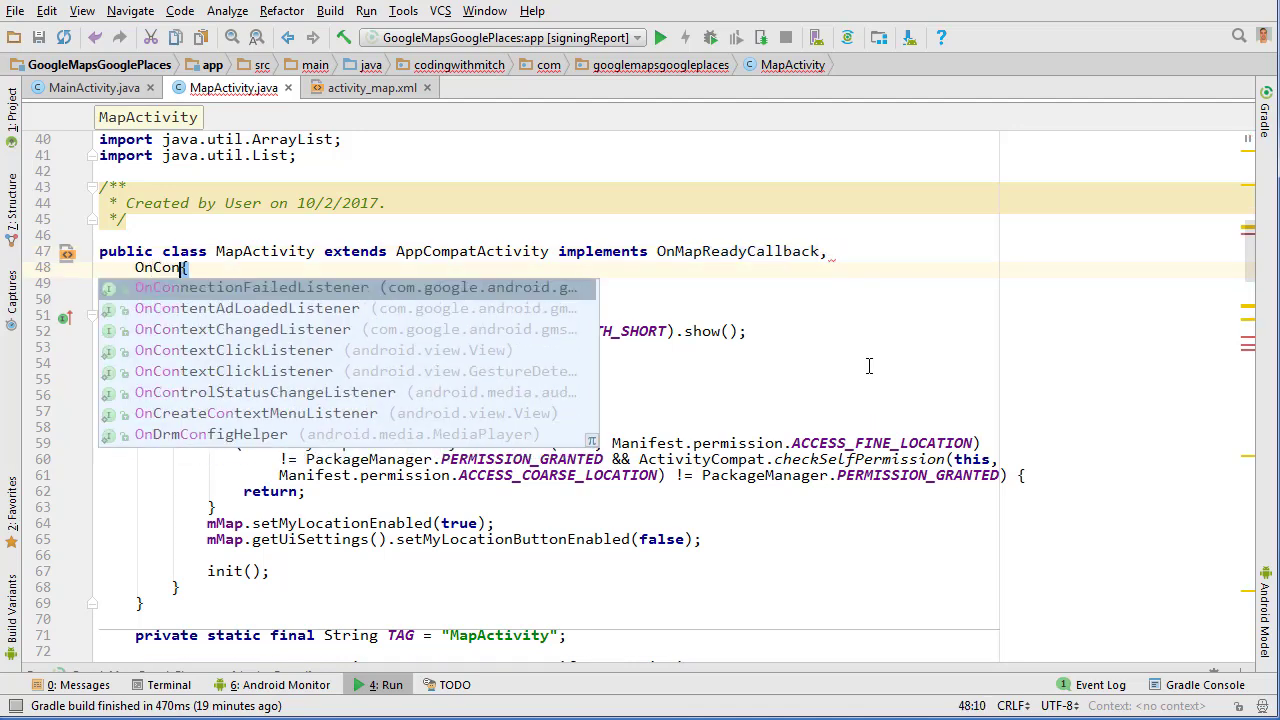
click(250, 288)
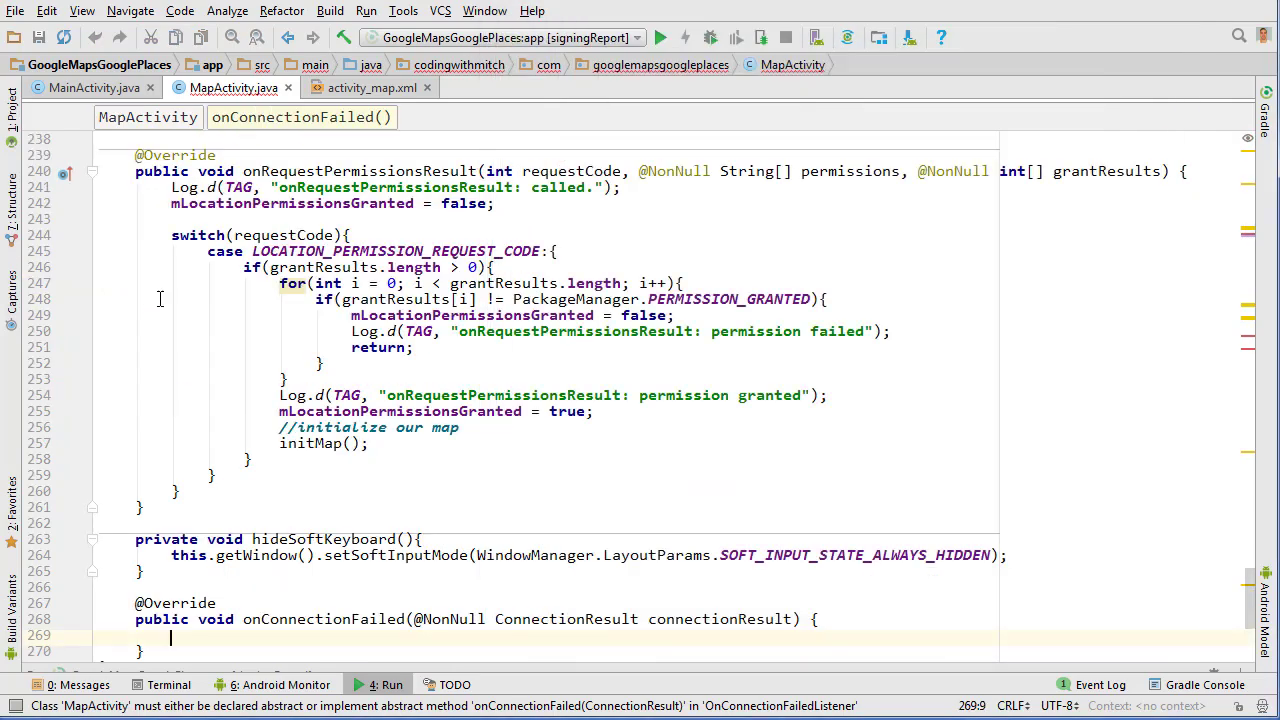
scroll(down, 3)
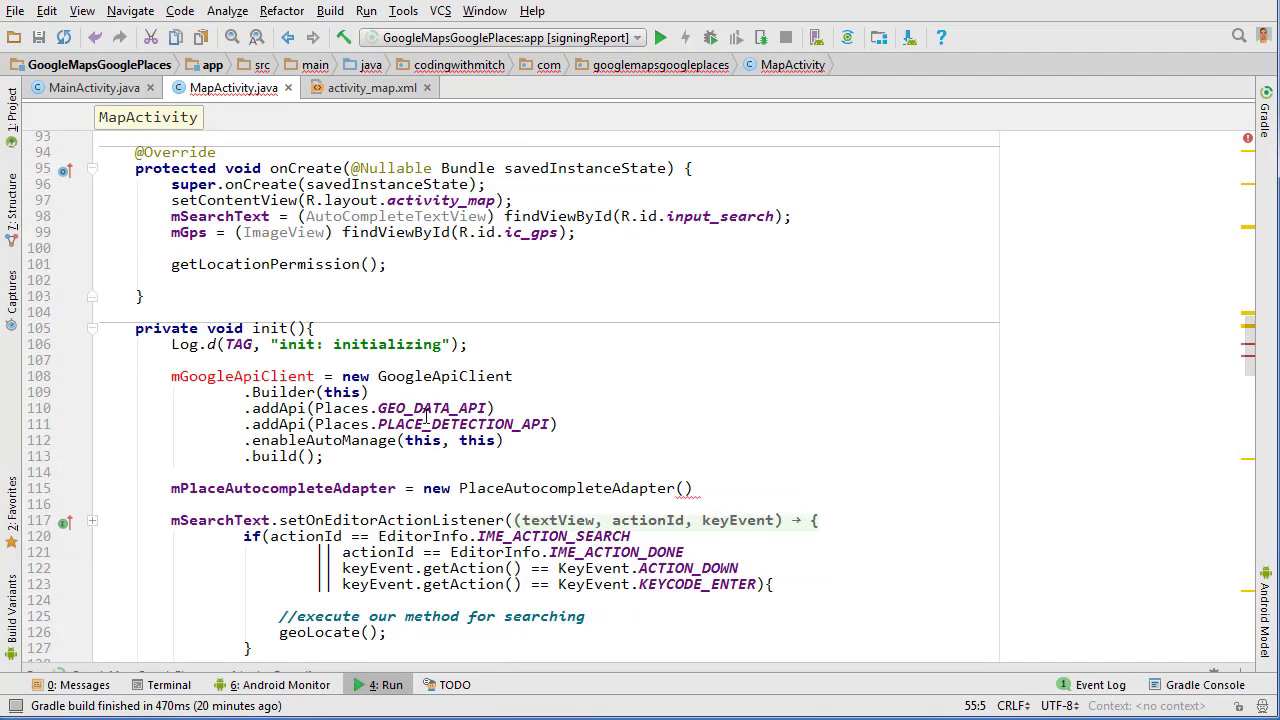
double_click(476, 440)
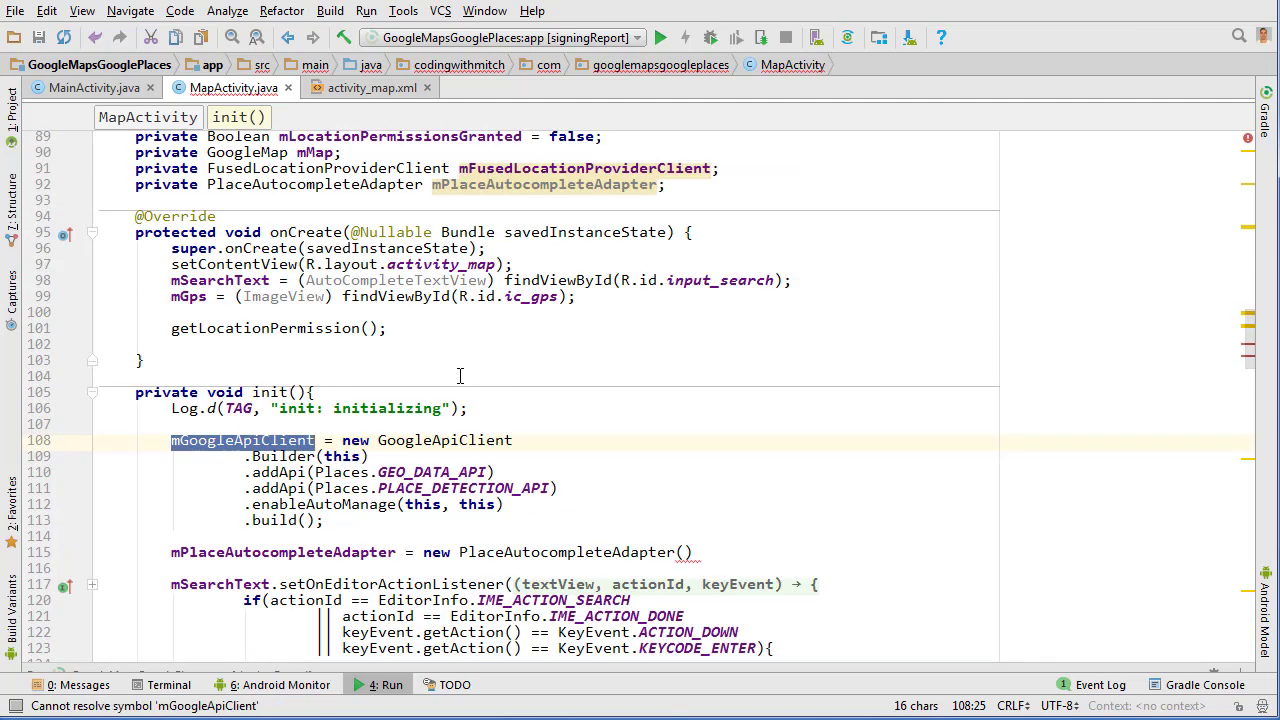
Step: Declare a GoogleApiClient field and begin new PlaceAutocompleteAdapter(this, mGoogleApiClient in init()
scroll(up, 3)
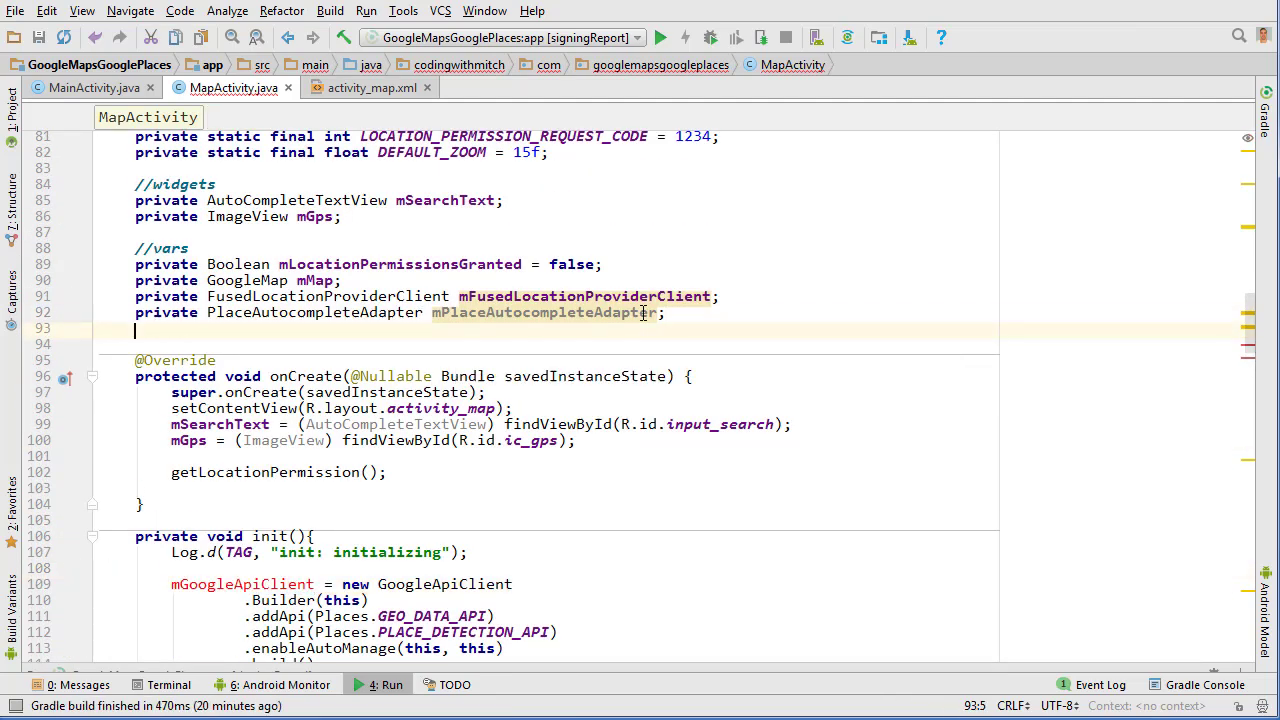
text(GoogleApiClient mGoogleApiClient;)
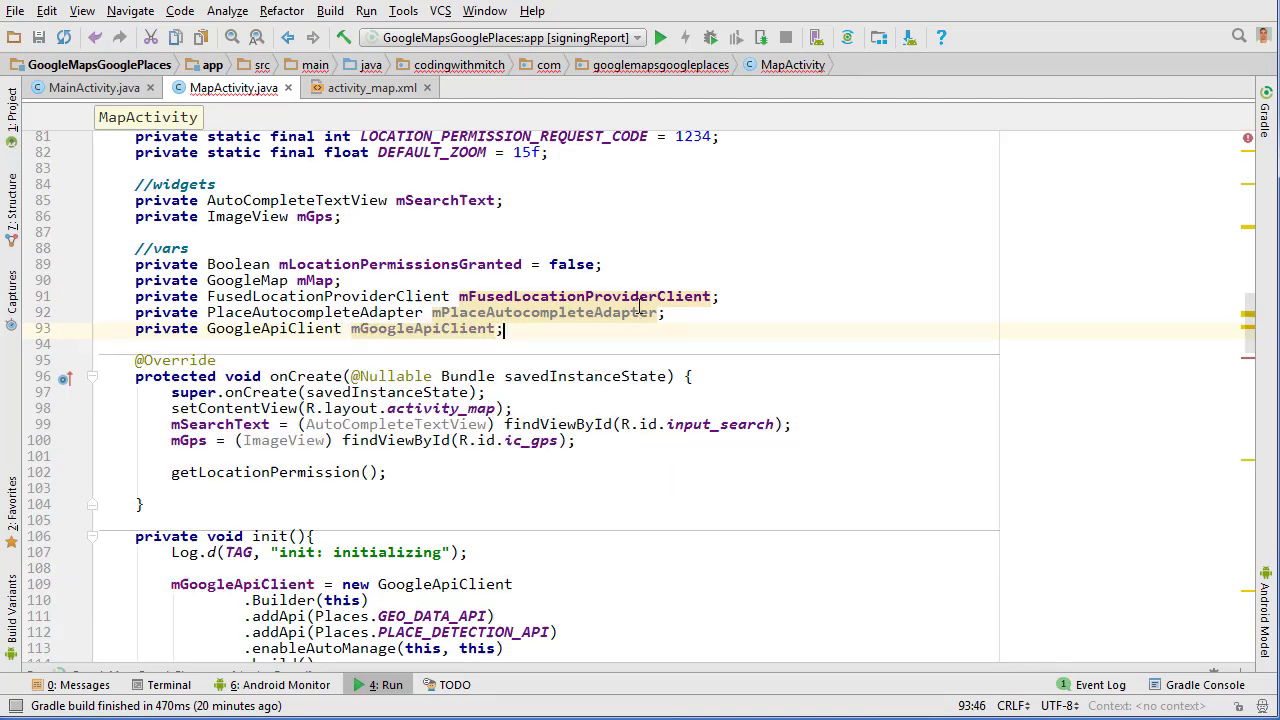
scroll(down, 3)
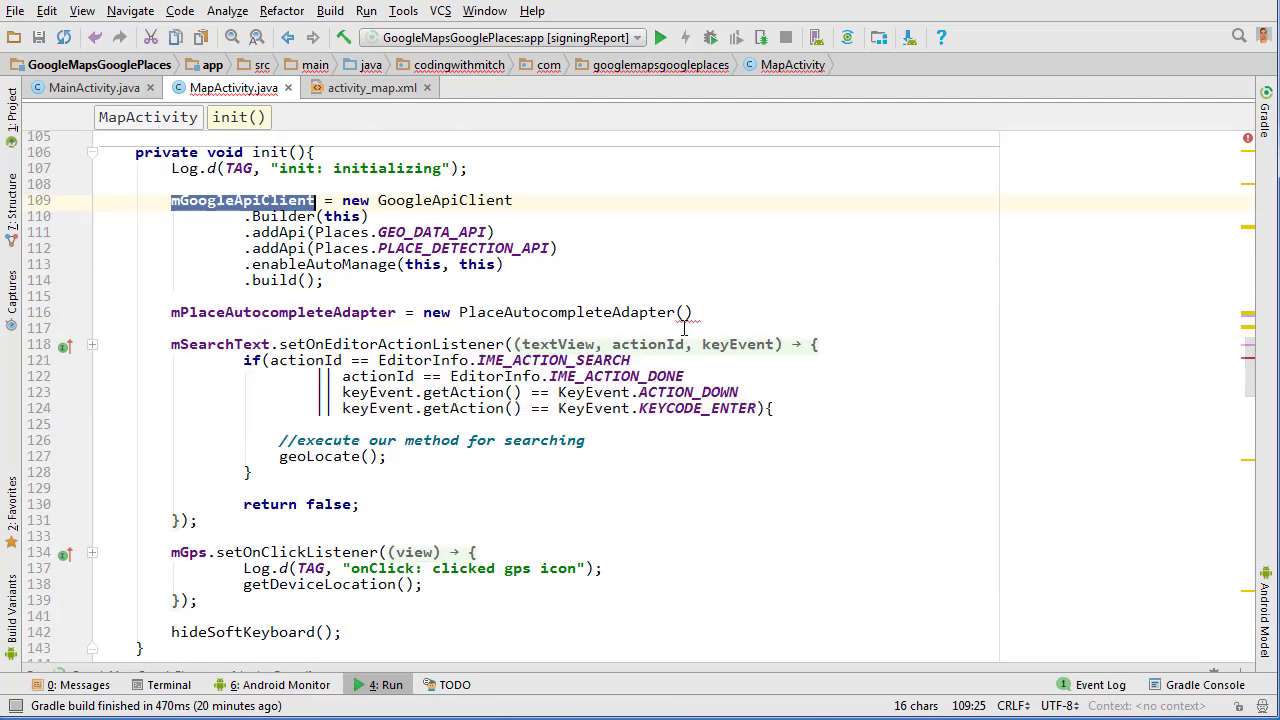
text(this,)
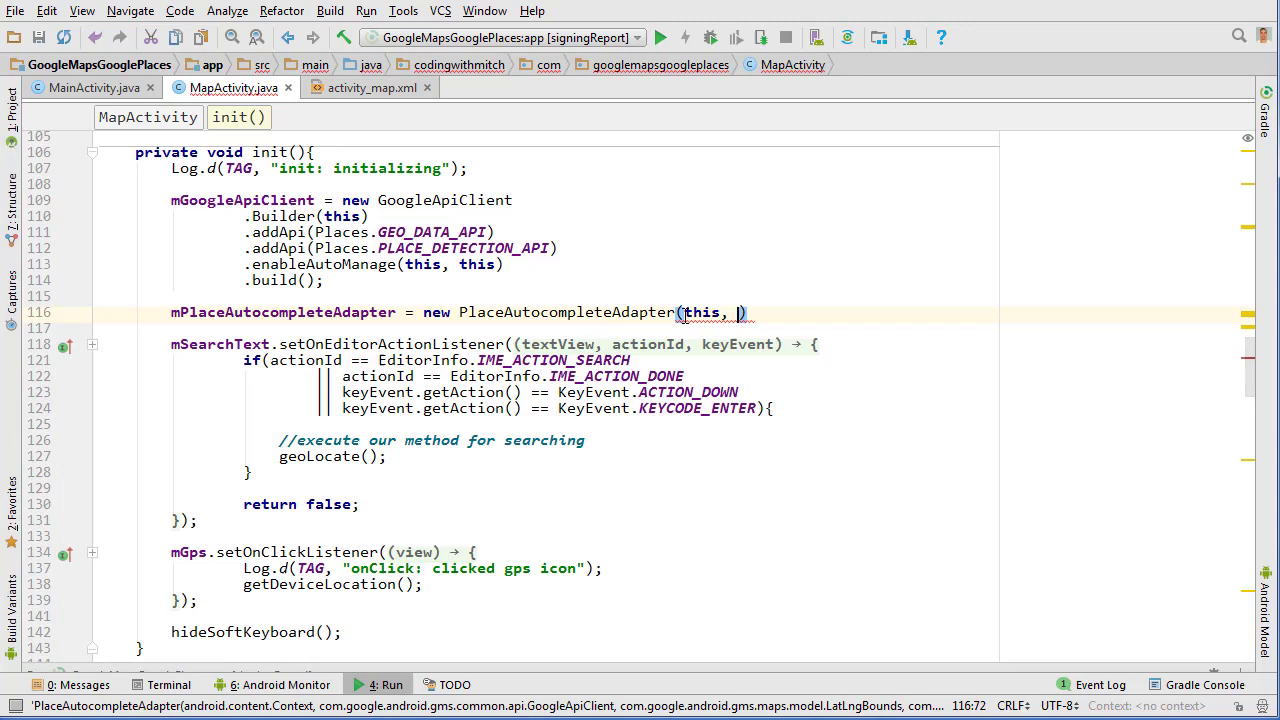
text(mg)
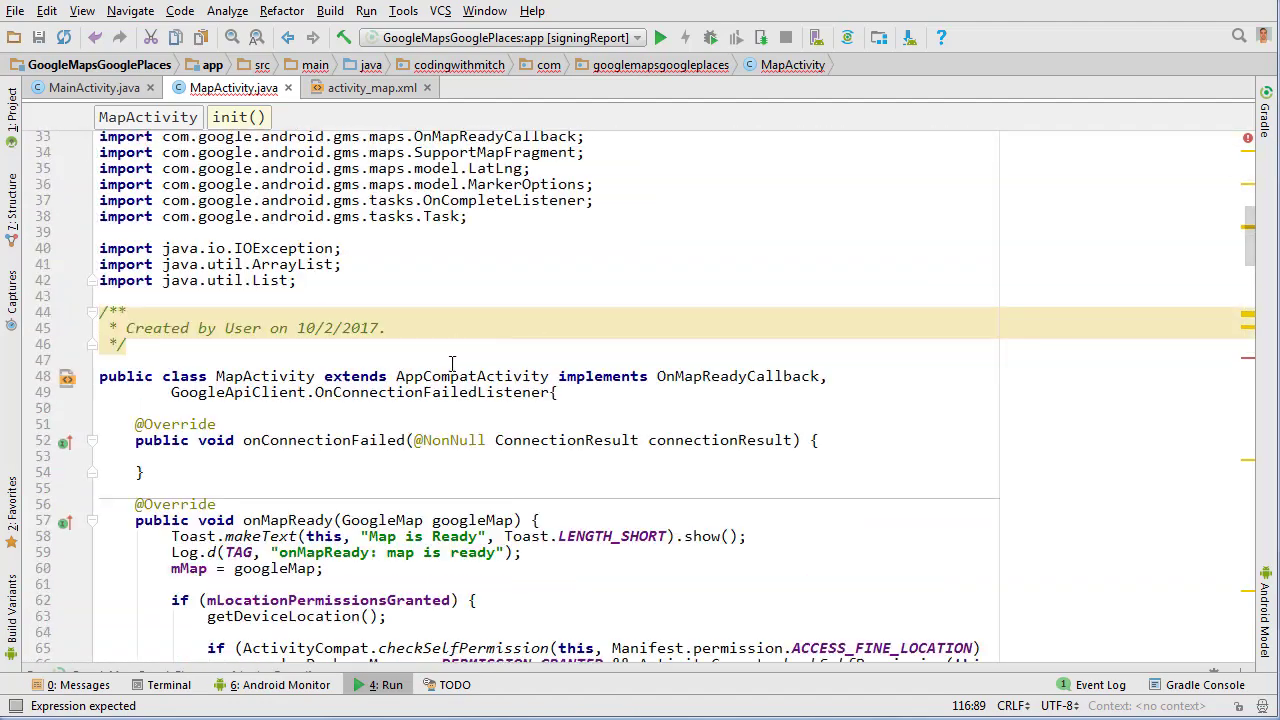
Step: Declare the private static final LatLngBounds LAT_LNG_BOUNDS constant below DEFAULT_ZOOM
scroll(down, 3)
text(private)
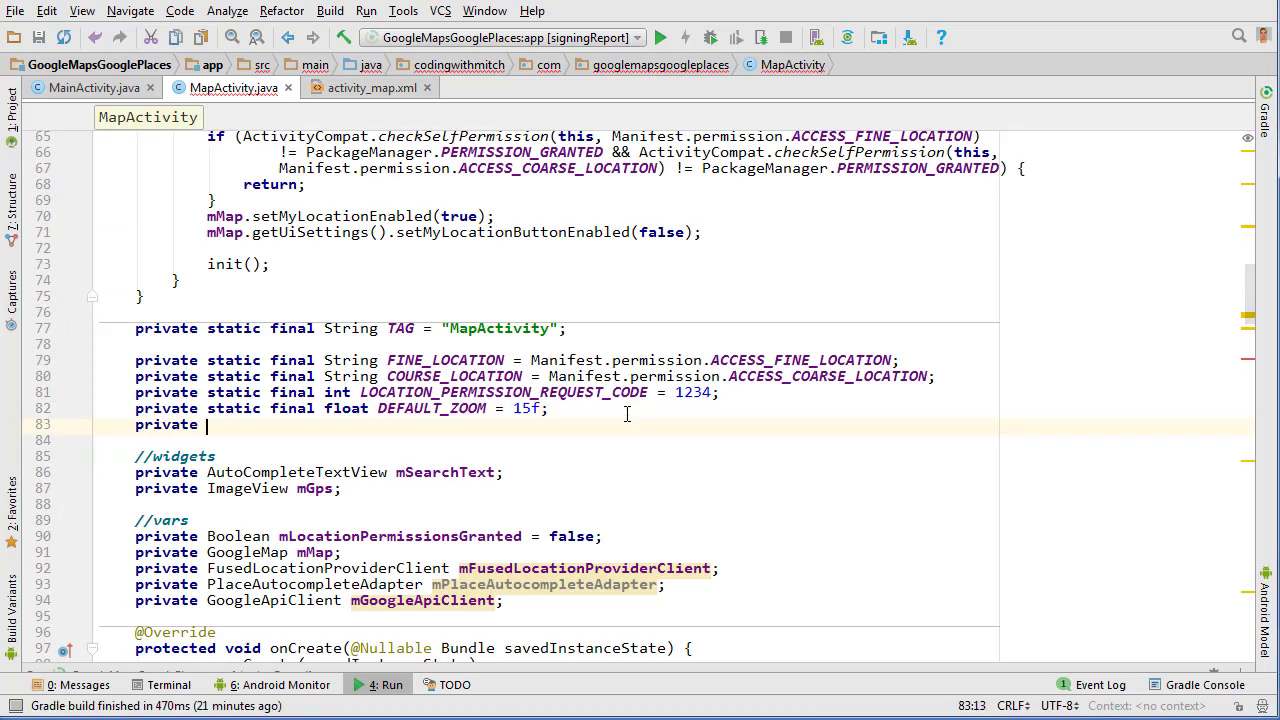
text(static fian)
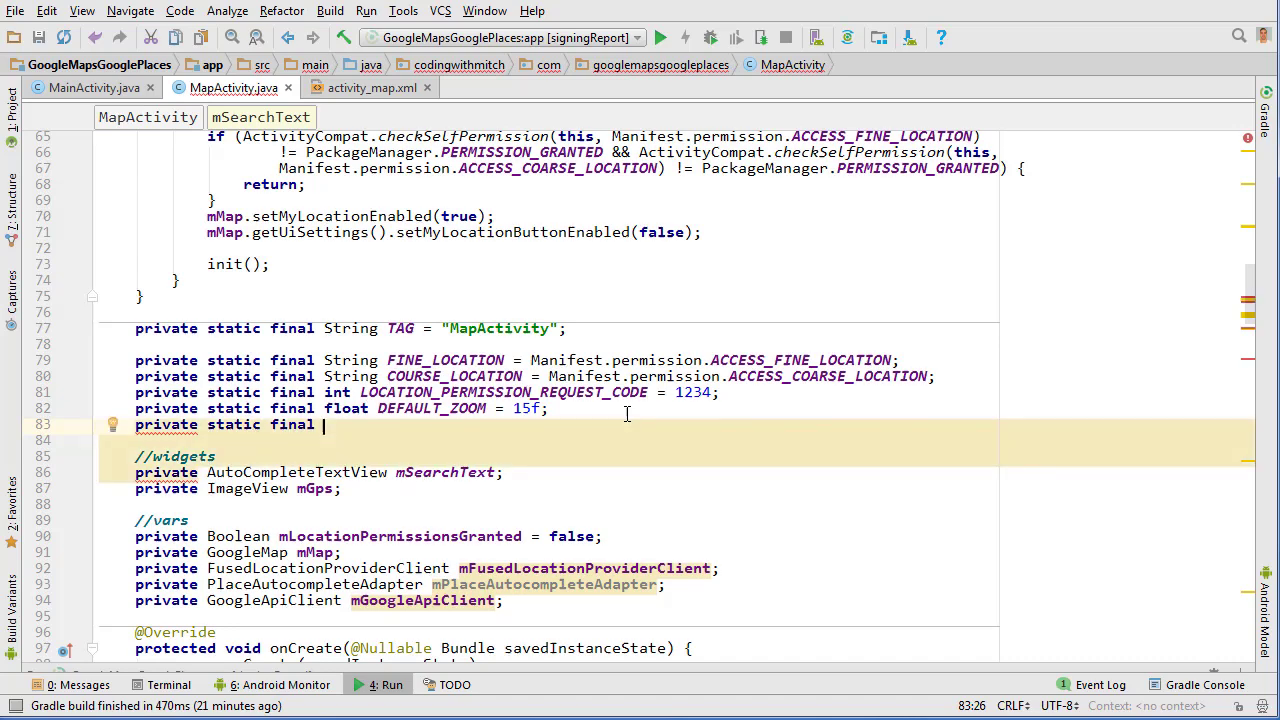
text(LatLngBounds BOU)
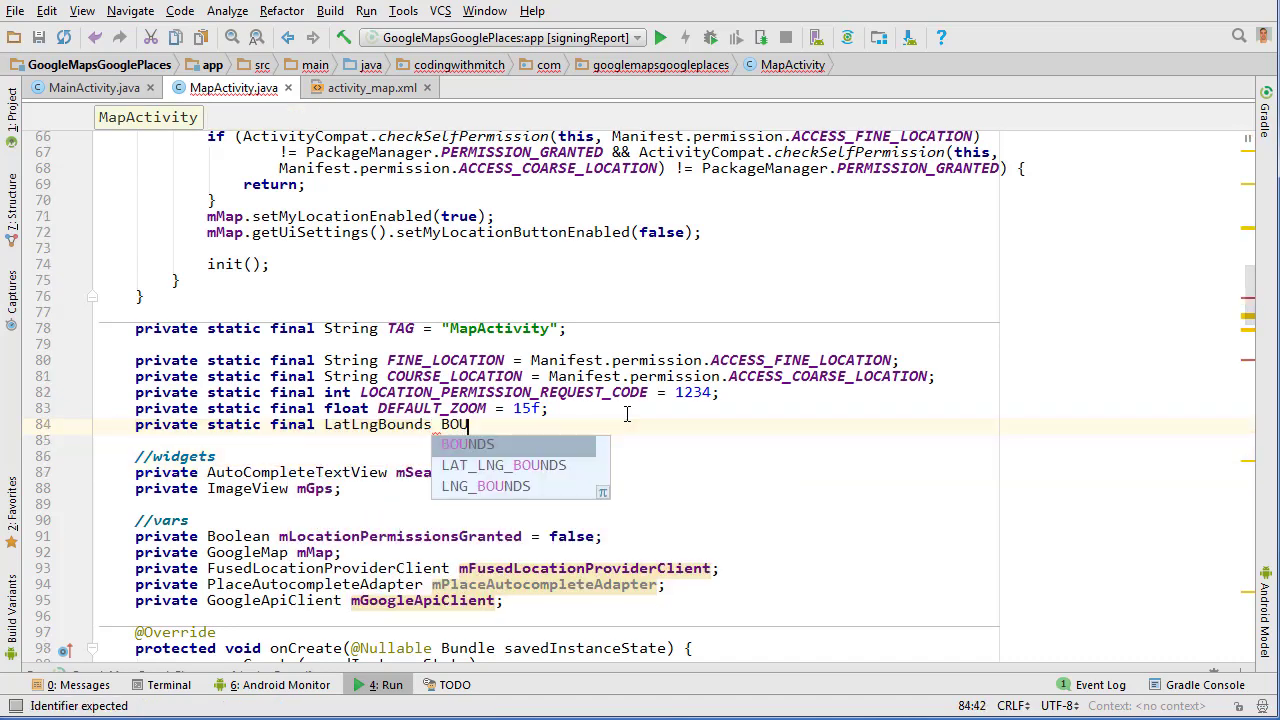
text(LAT_LNG_)
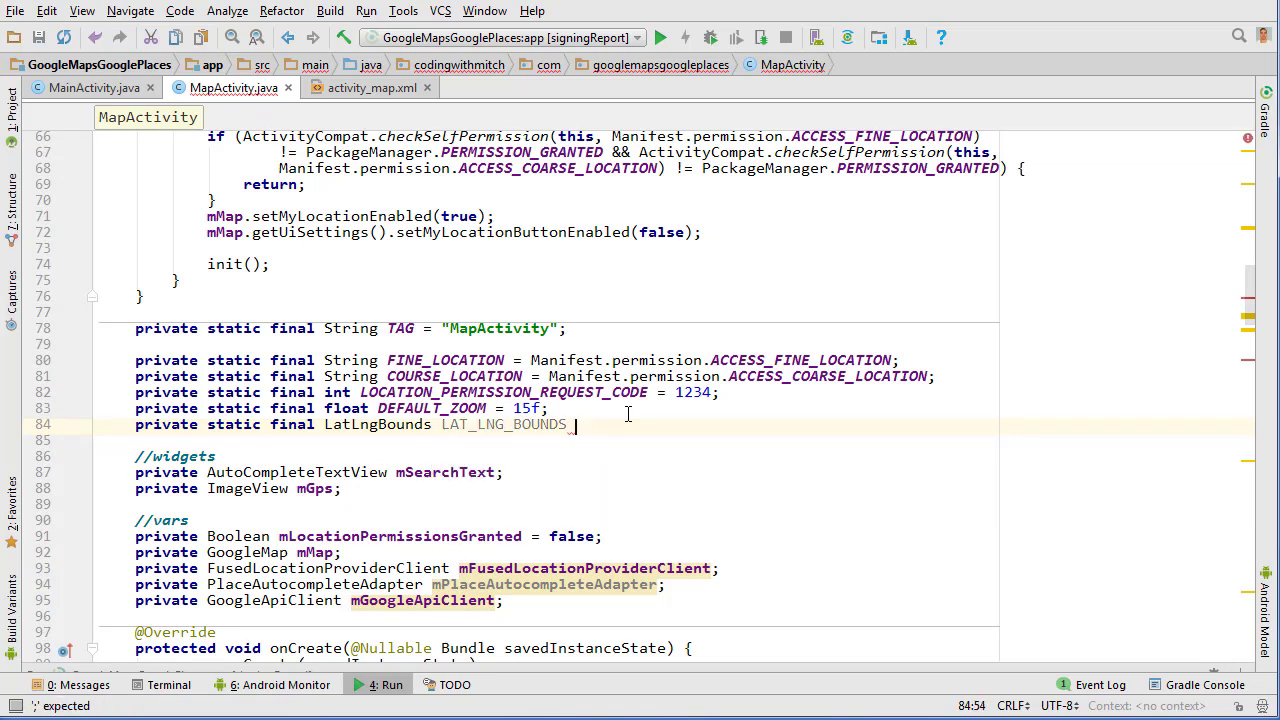
text(= new LatLngBounds()
text(new LatLng()
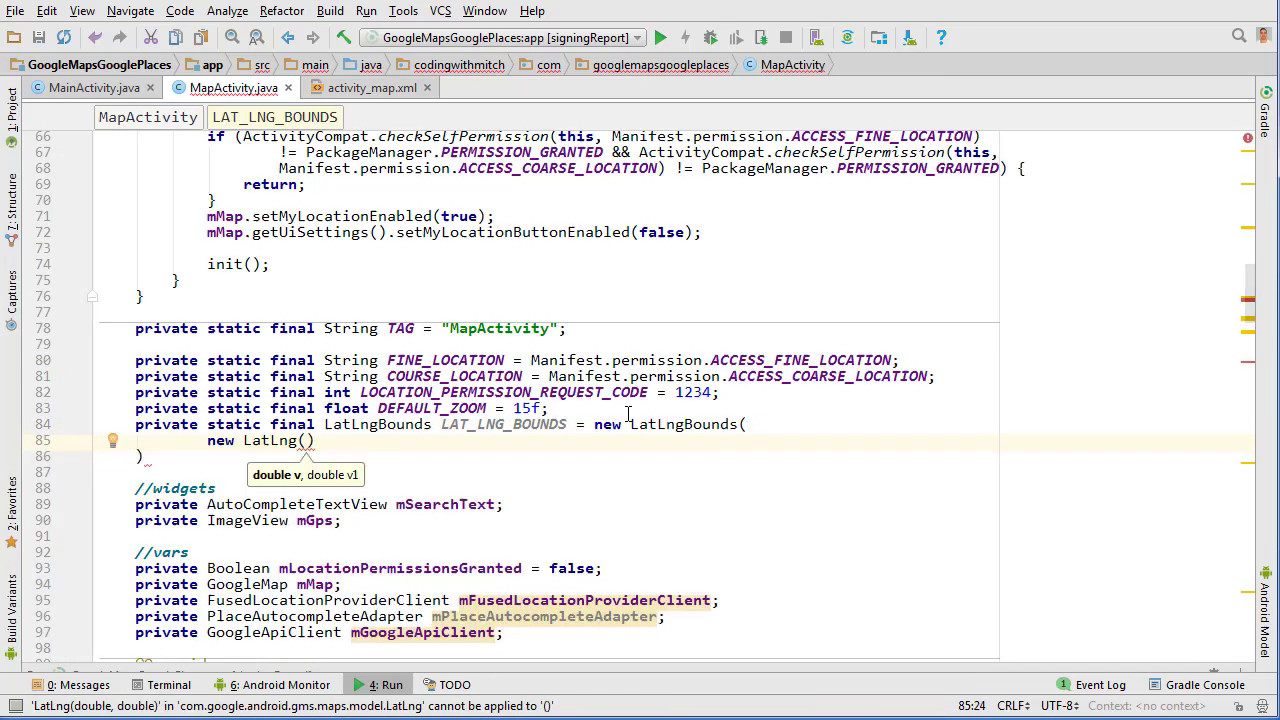
Step: Initialise it as new LatLngBounds(new LatLng(-40, -168), new LatLng(71, 136))
text(-40, -1)
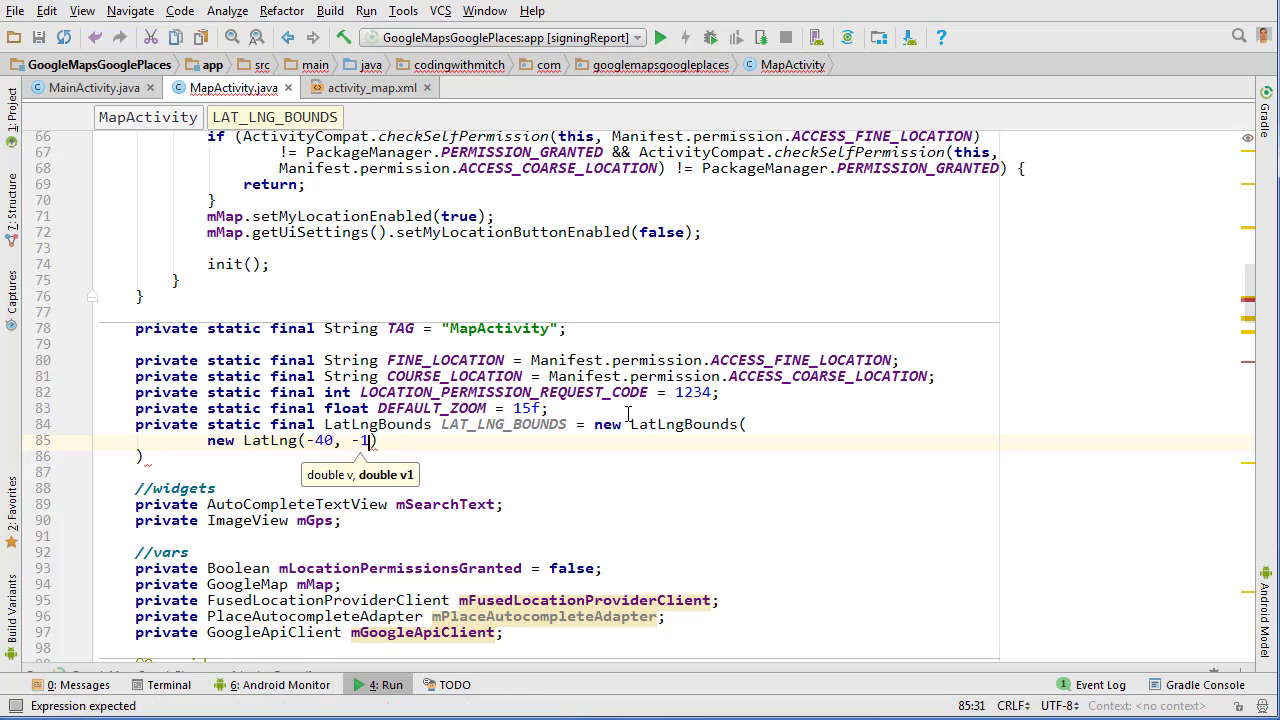
text(68)
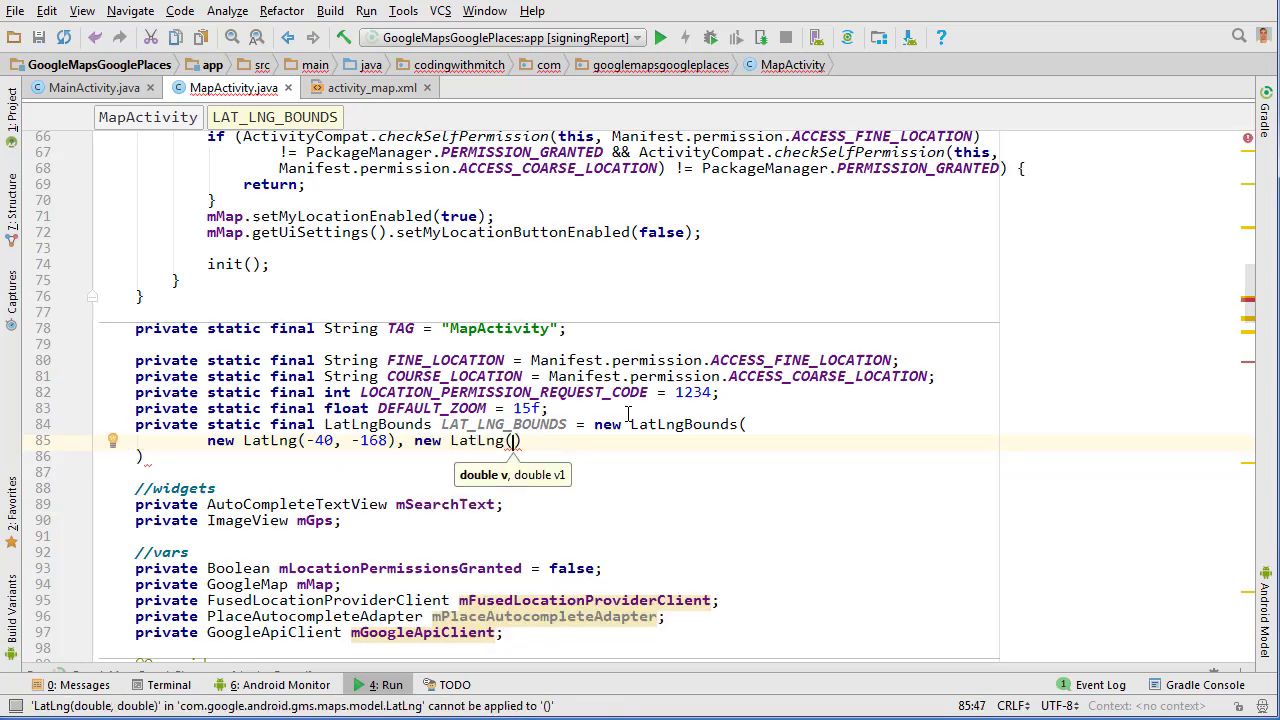
text(71,)
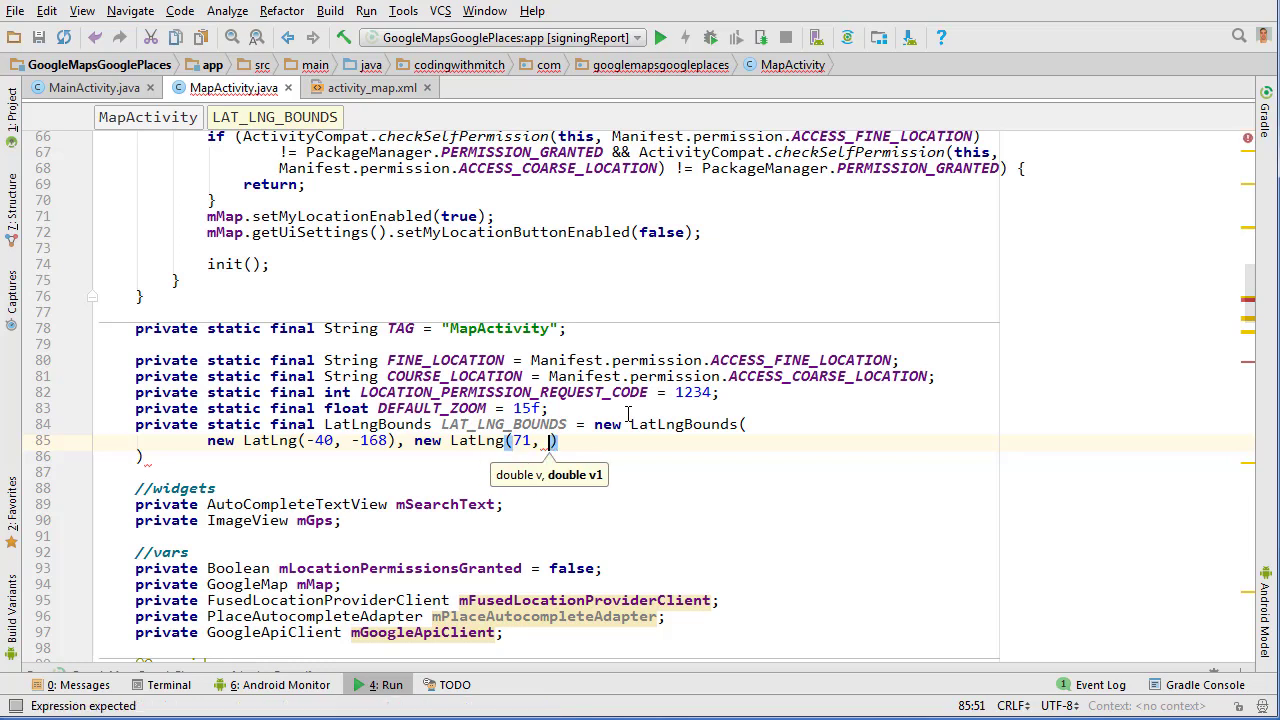
text(136)
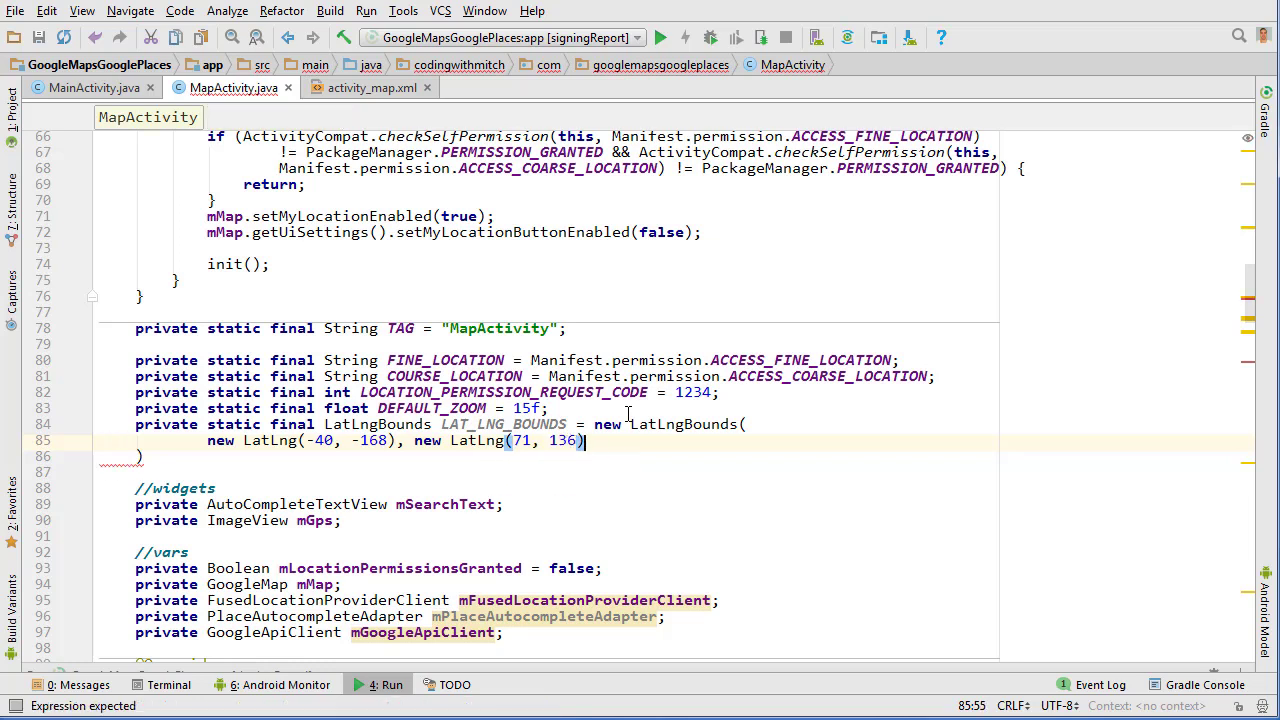
text(;)
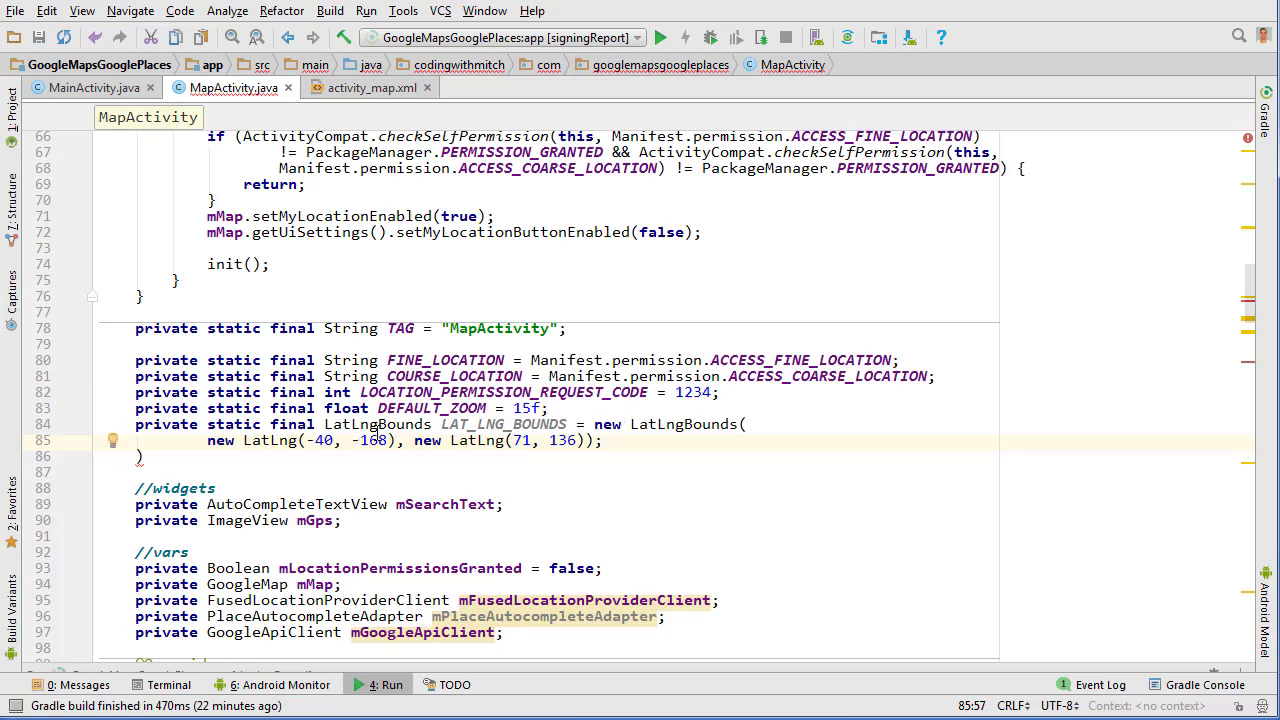
mouse_move(490, 424)
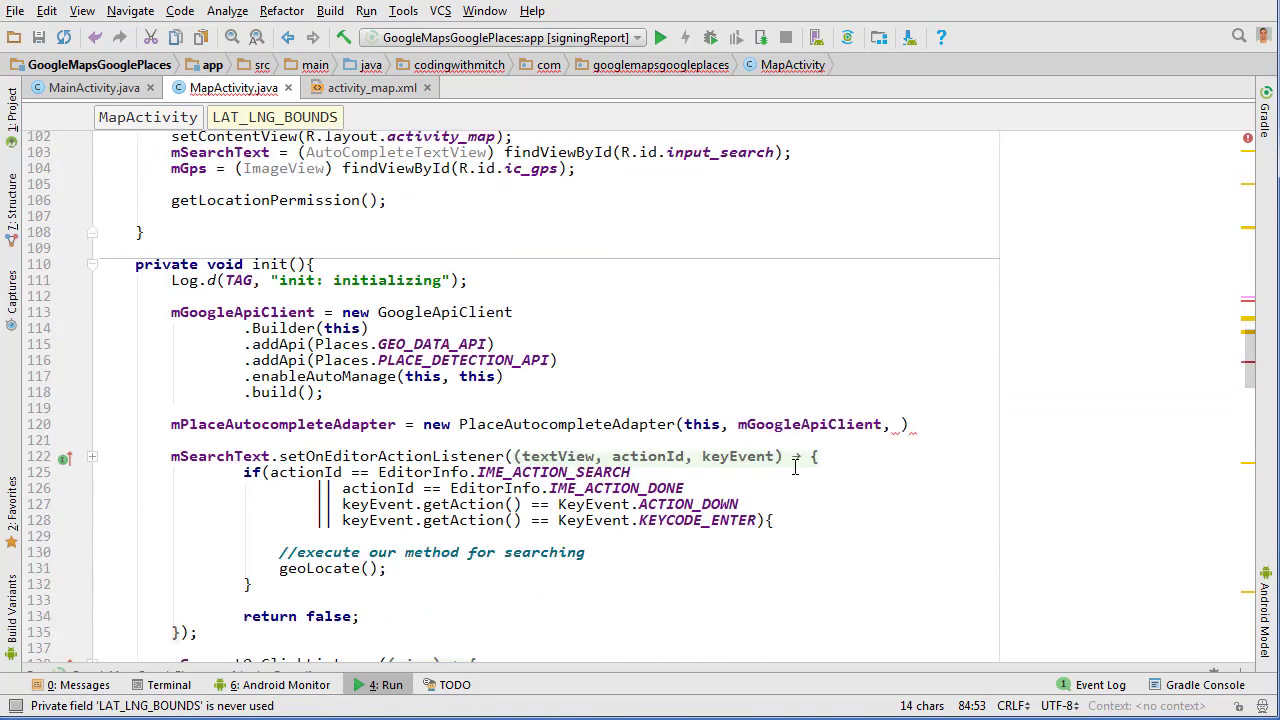
Step: Complete the PlaceAutocompleteAdapter constructor with LAT_LNG_BOUNDS and null
text(LAT_LNG_BOUNDS)
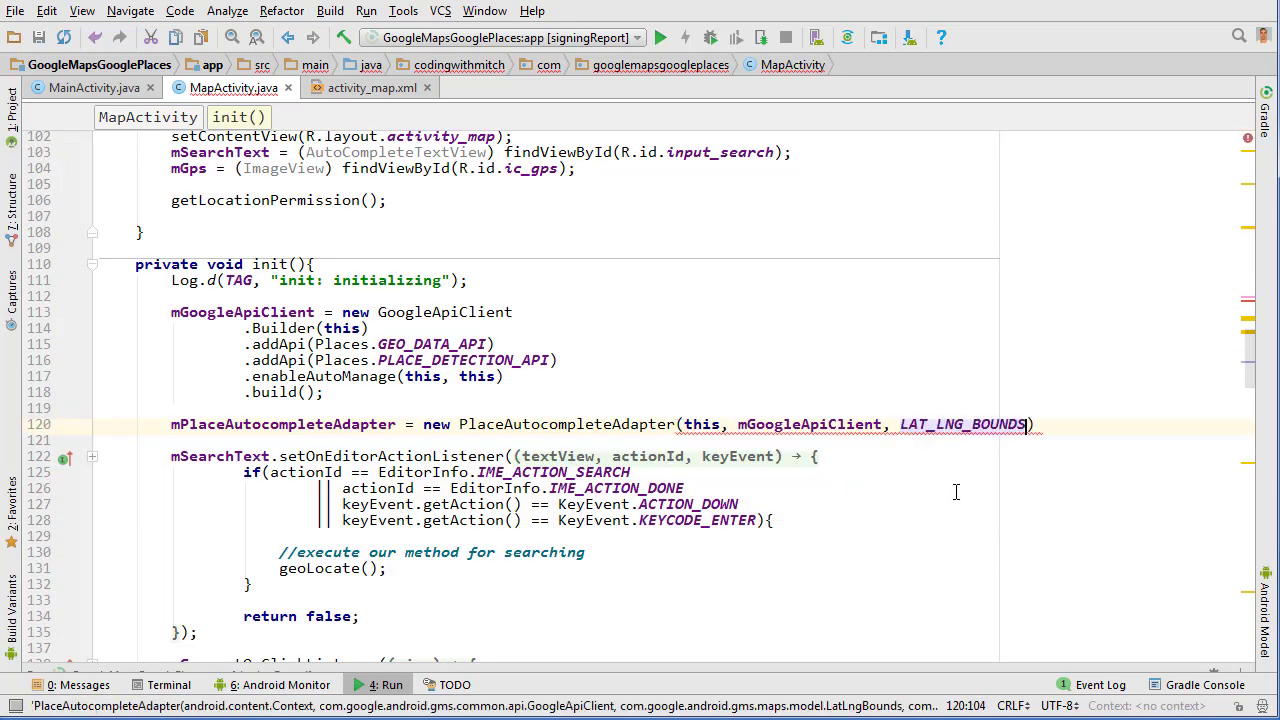
text(, null);)
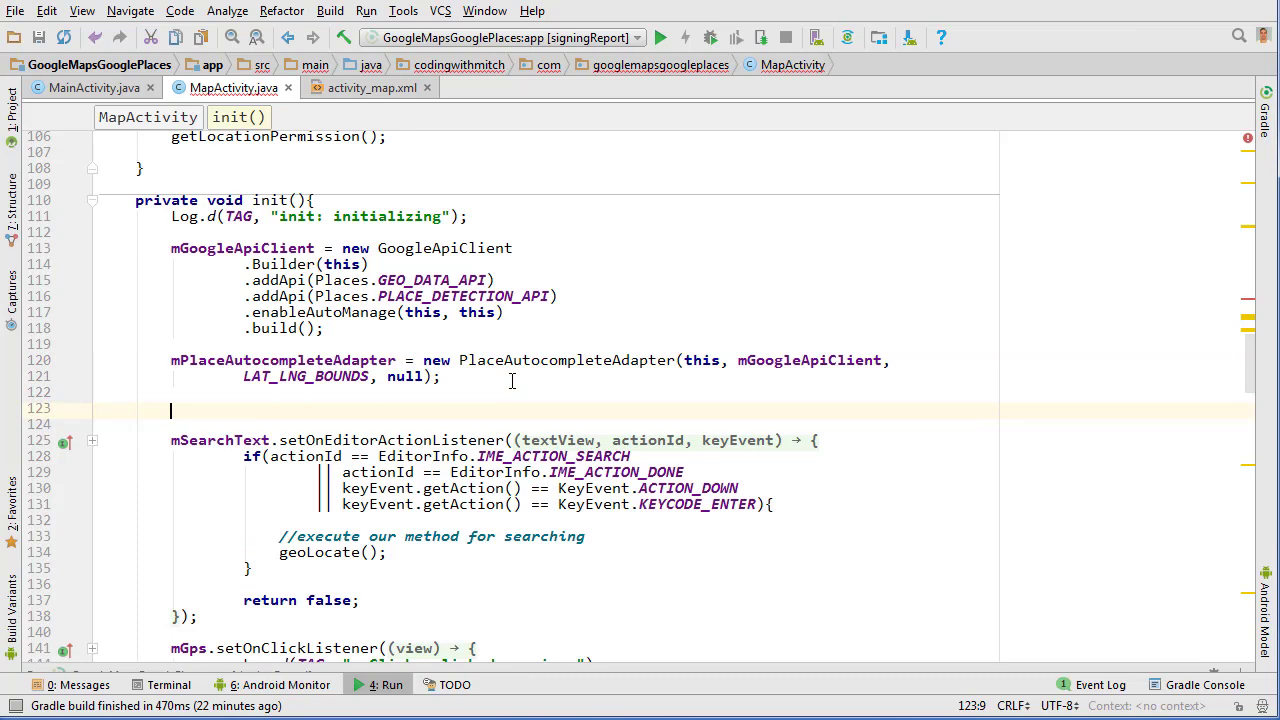
text(m)
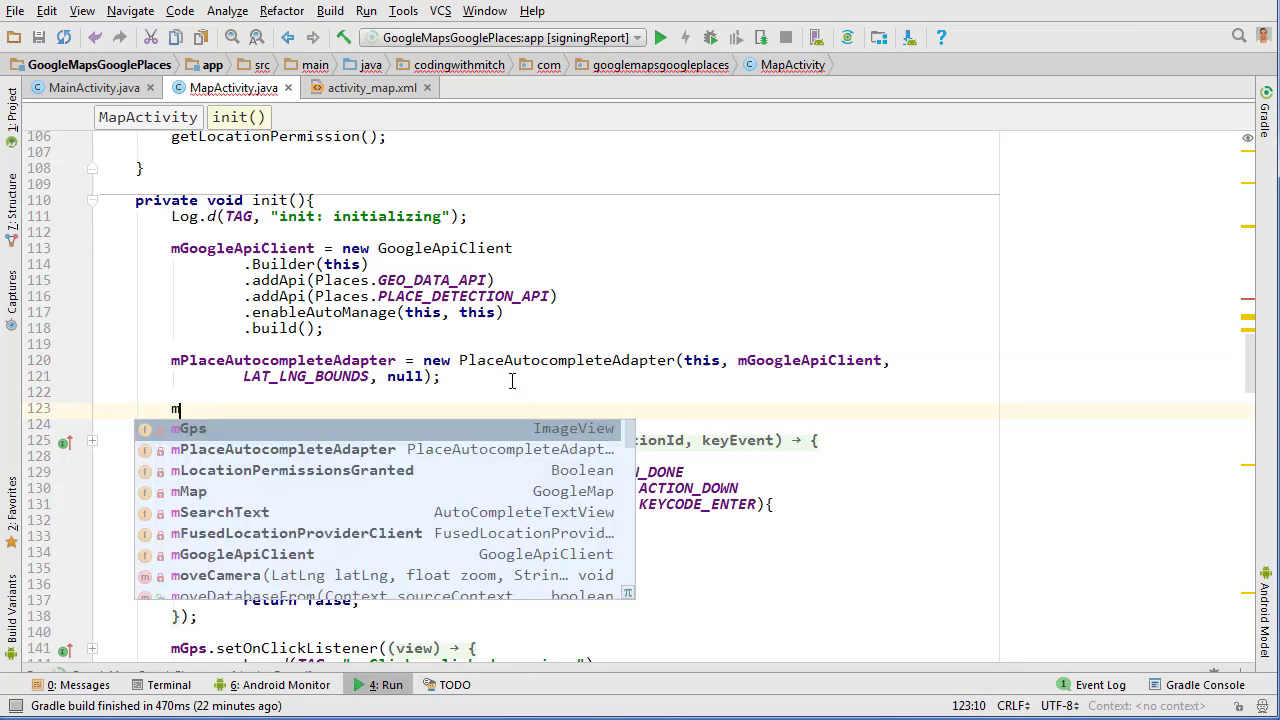
text(a)
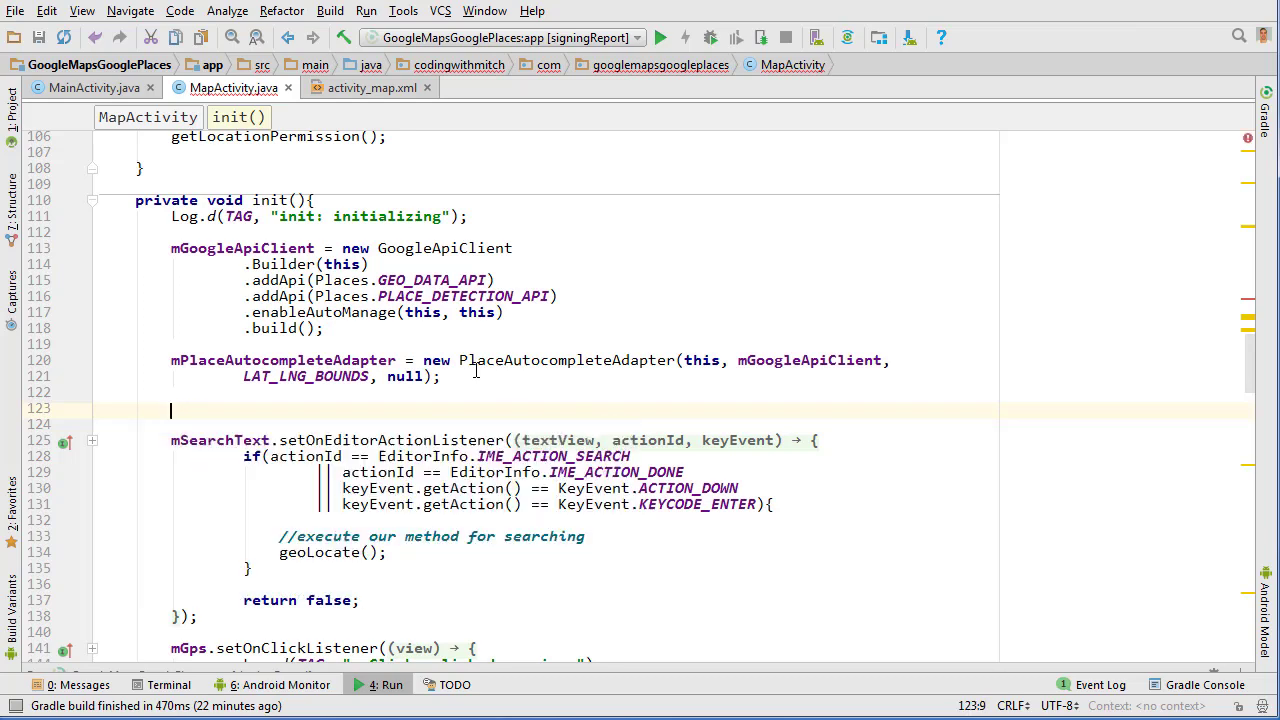
Step: Add mSearchText.setAdapter(mPlaceAutocompleteAdapter) in init()
text(mSearchText)
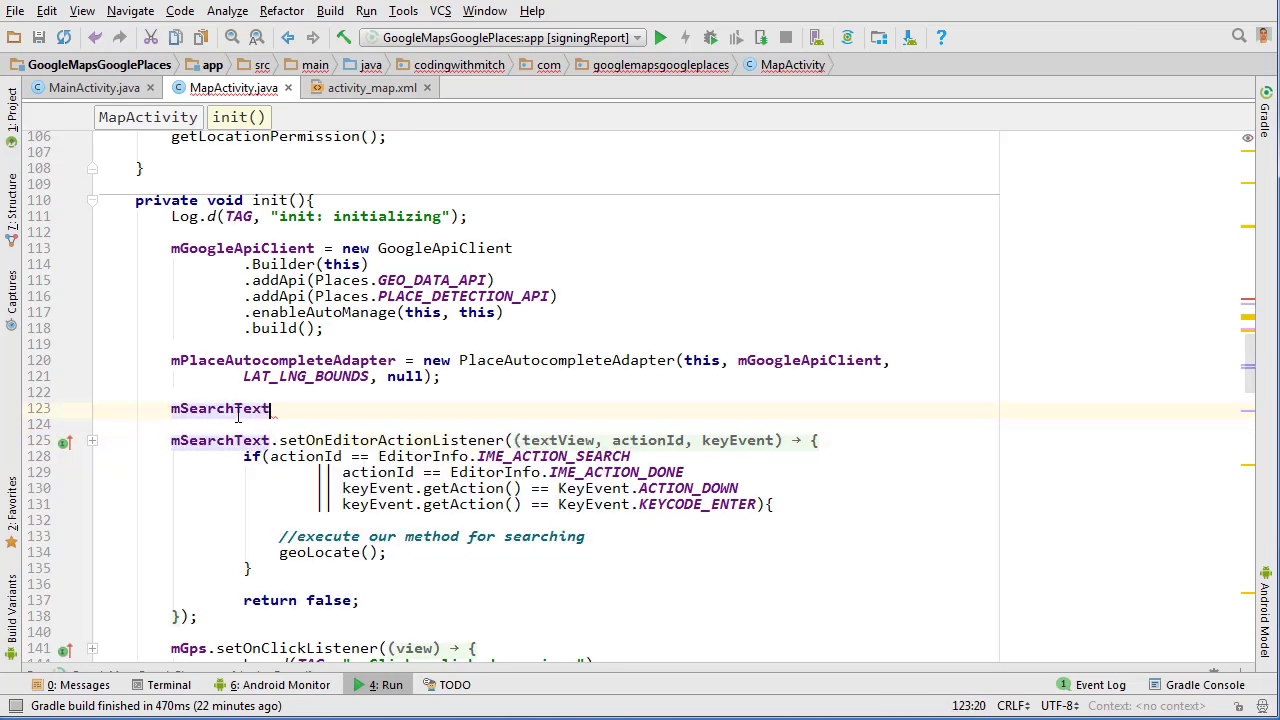
text(.setAdapter(mPlaceAutocompleteAdapter);)
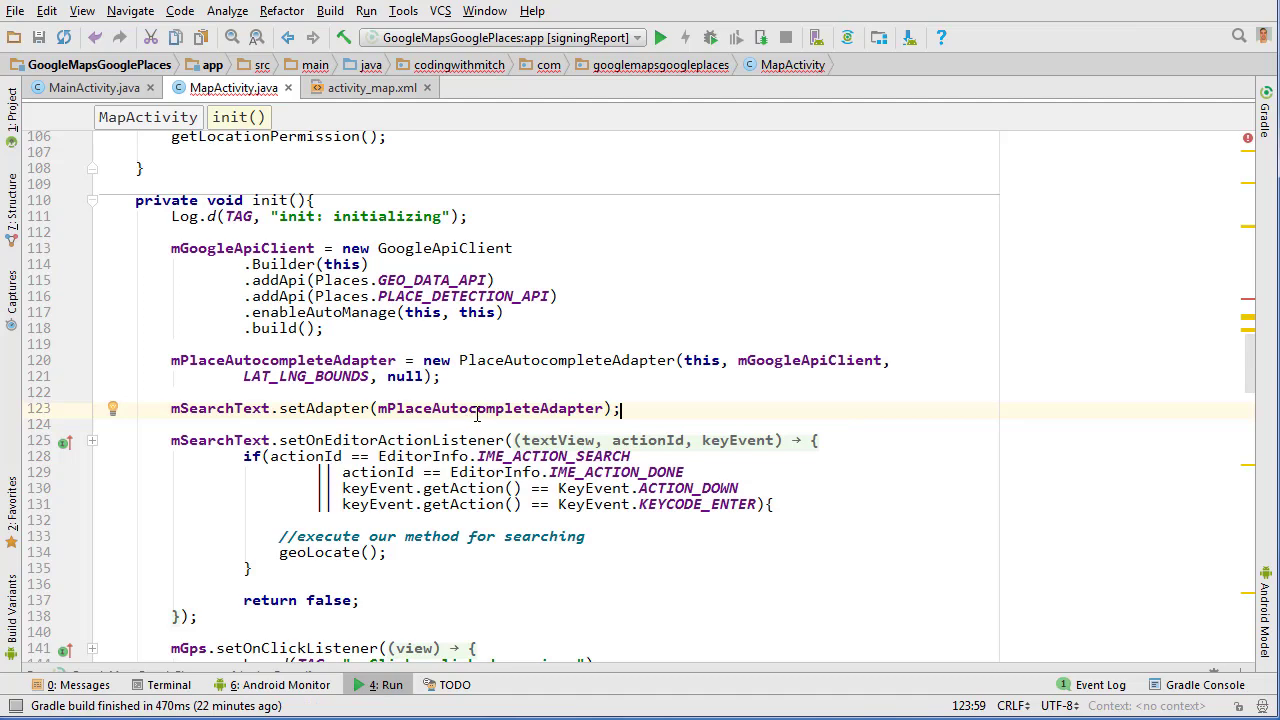
mouse_move(470, 390)
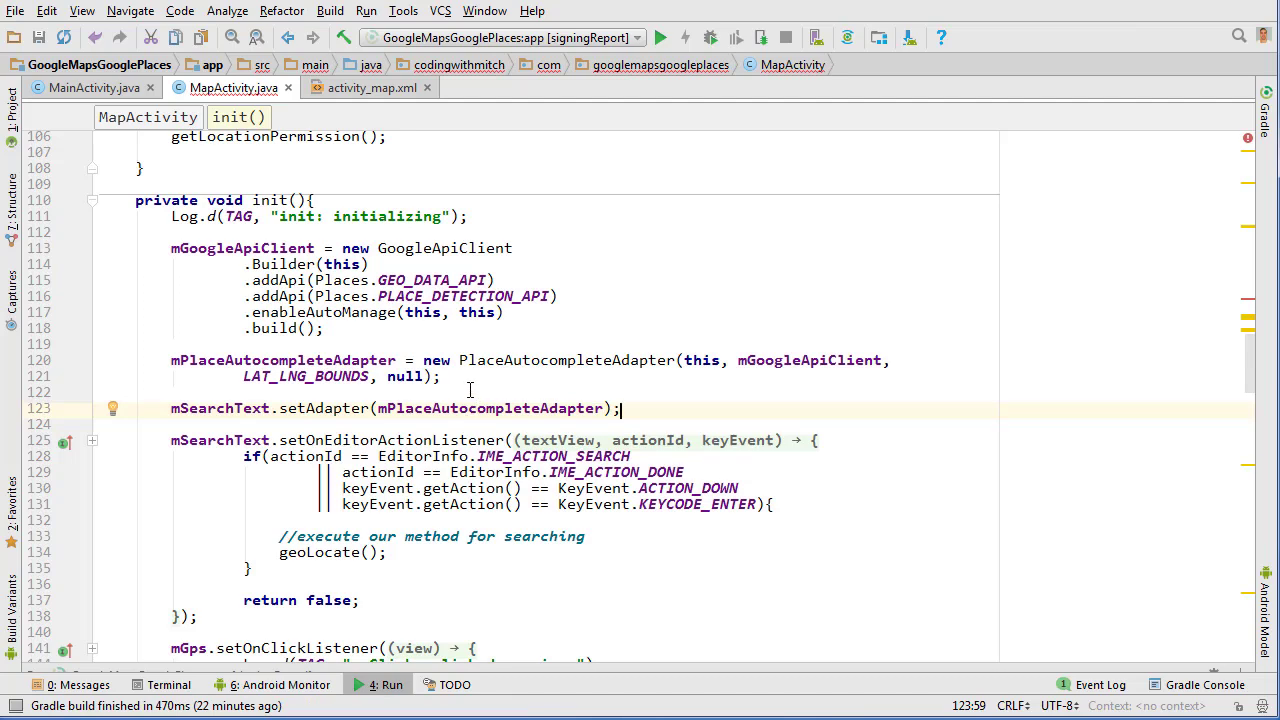
scroll(down, 3)
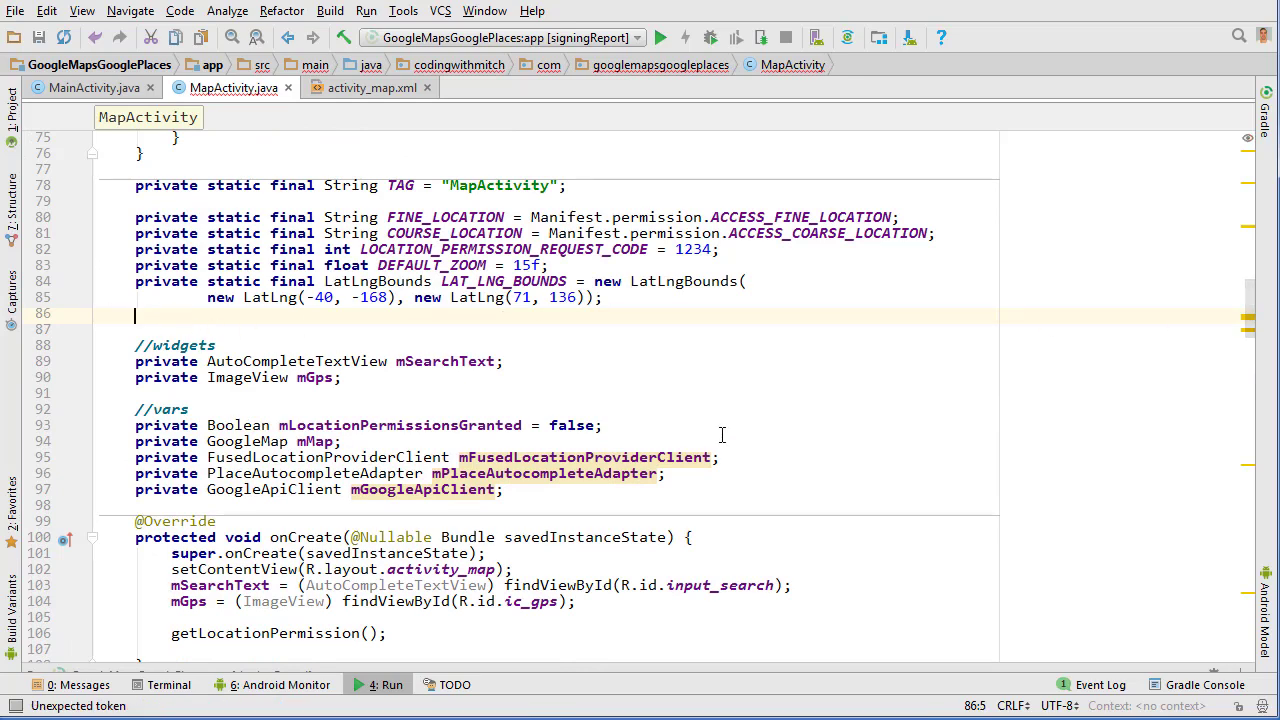
scroll(down, 3)
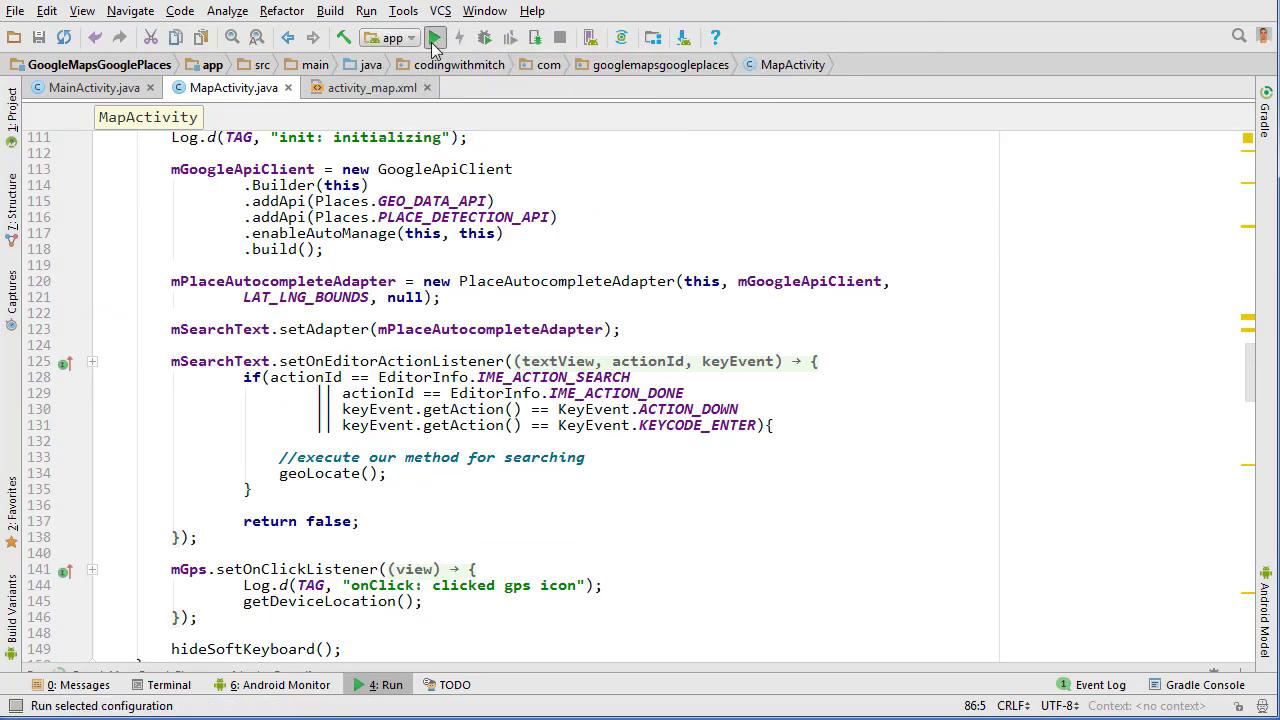
Step: Run the app and search 'universal' then 'walmart' to confirm place suggestions appear
click(434, 36)
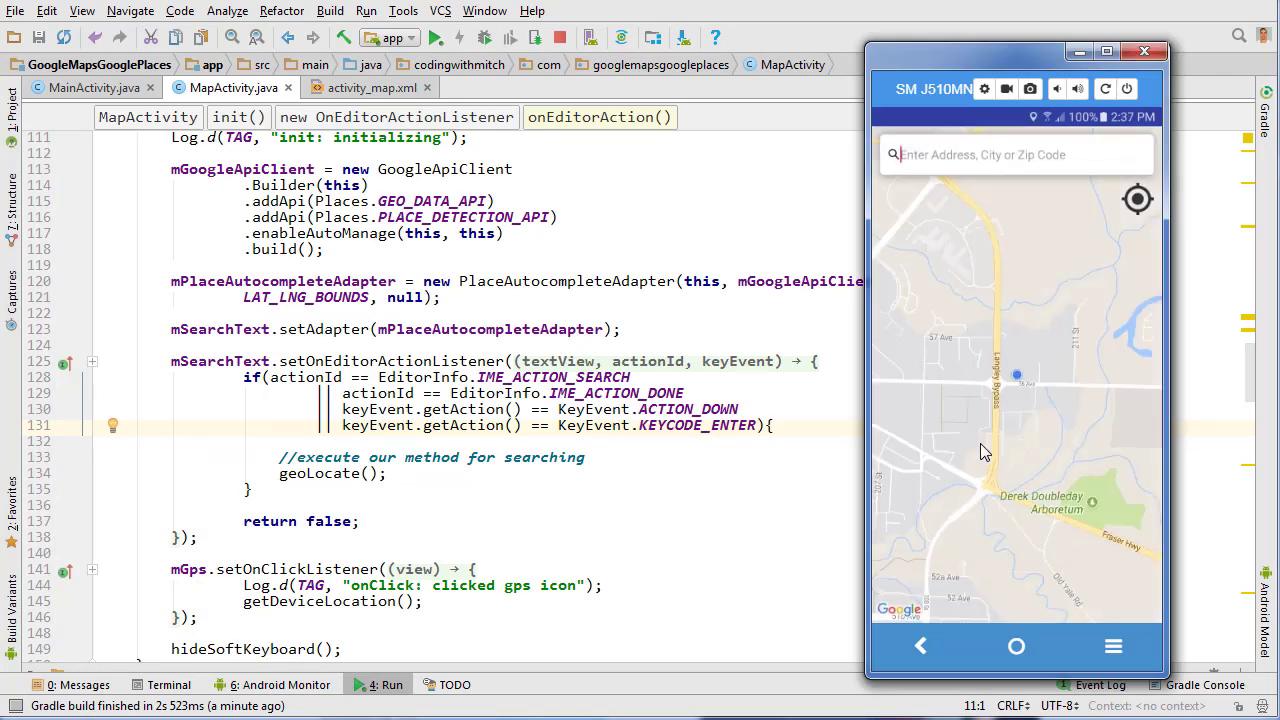
text(universal)
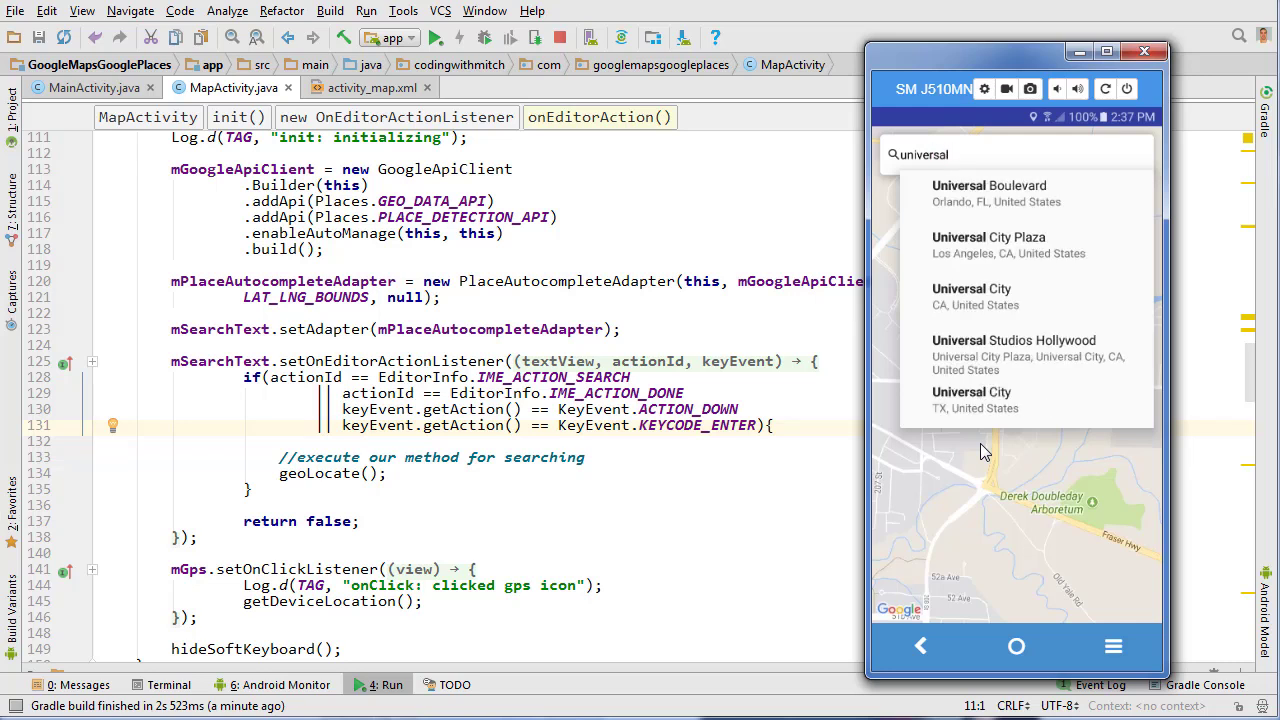
mouse_move(904, 210)
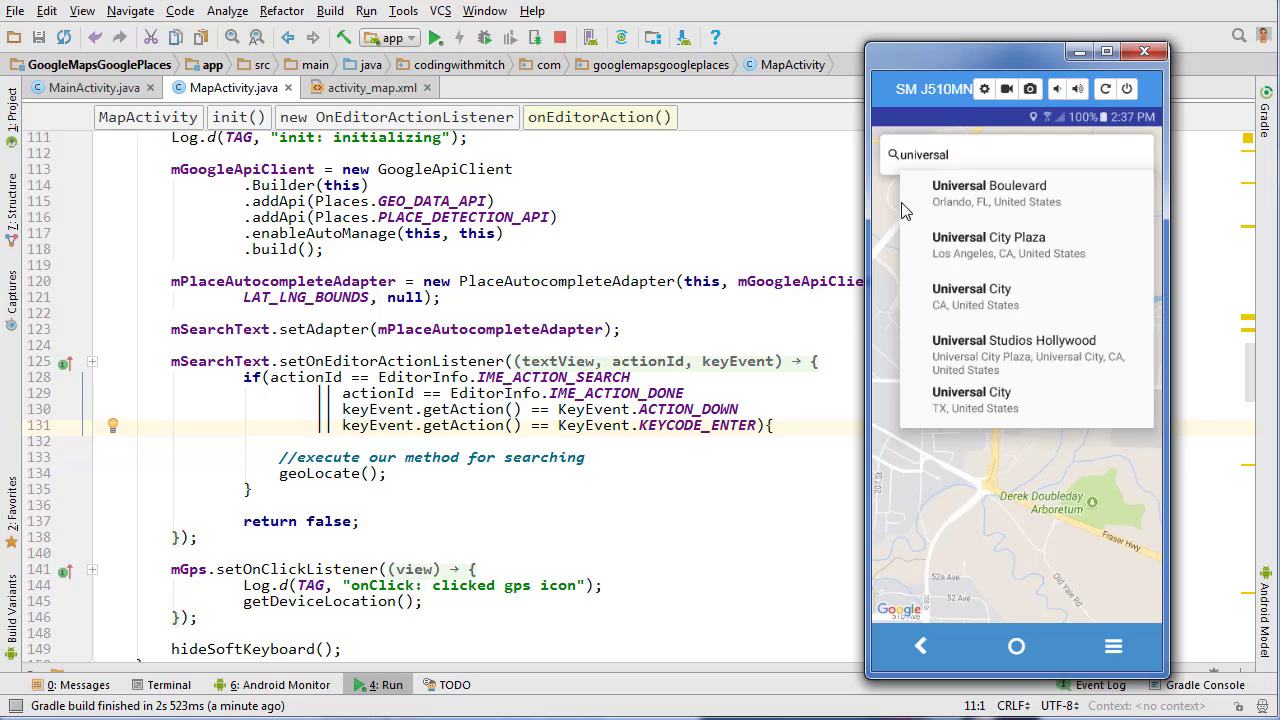
mouse_move(1008, 362)
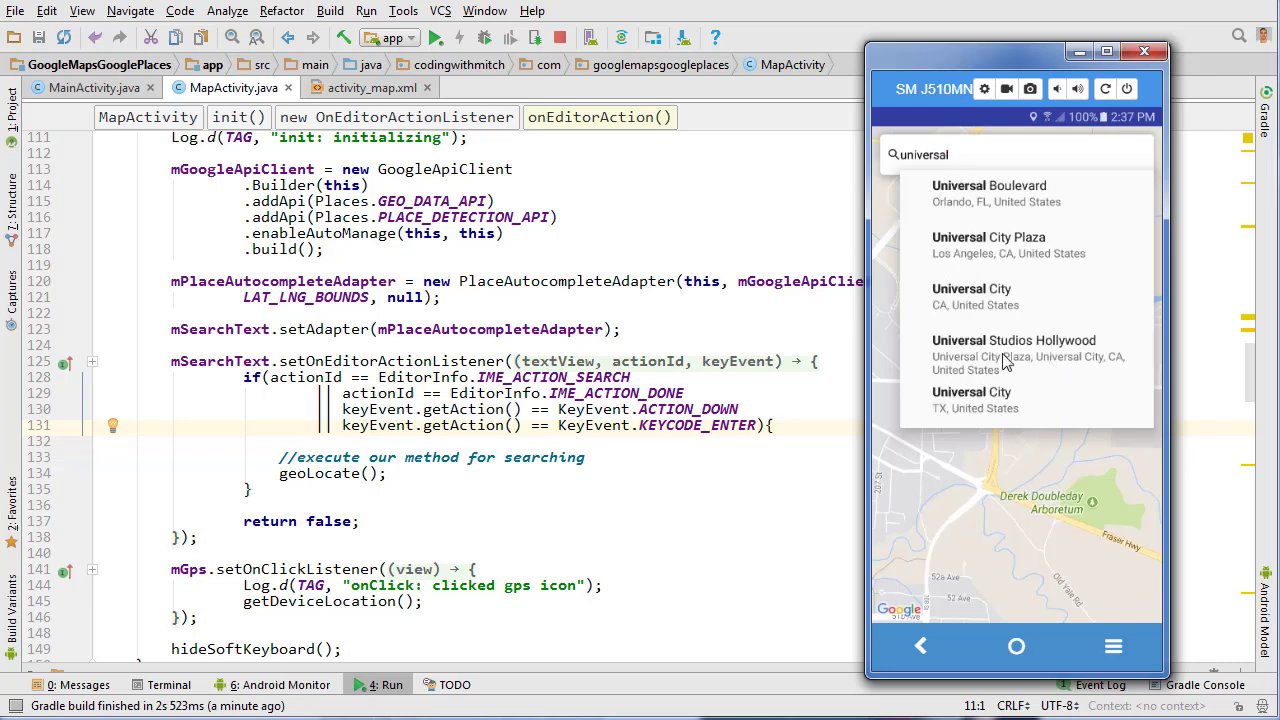
click(1012, 356)
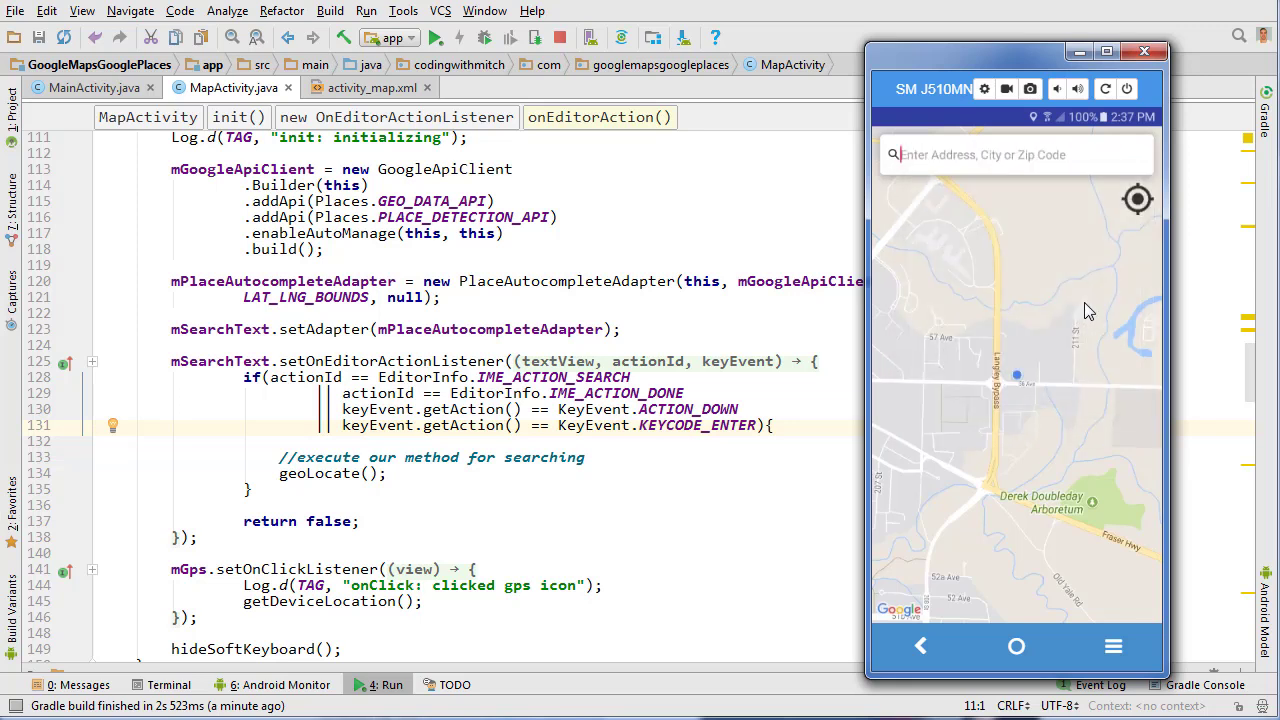
text(walmart)
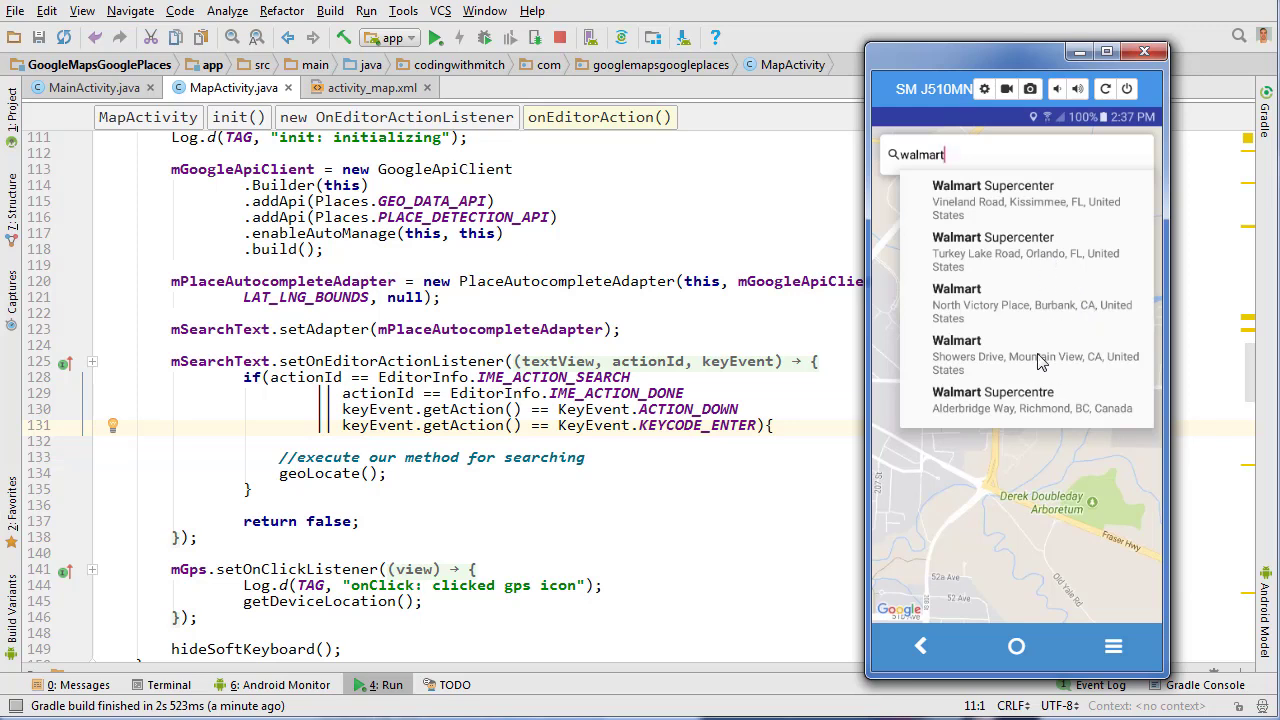
mouse_move(984, 352)
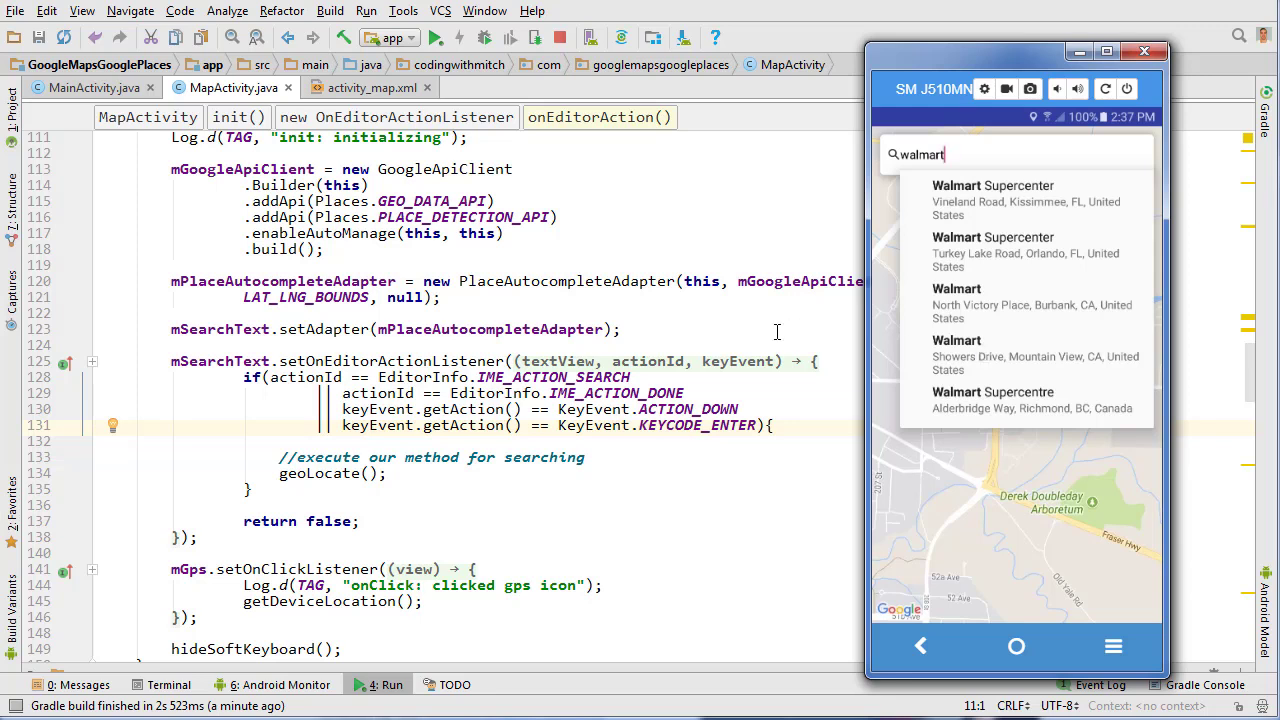
mouse_move(320, 252)
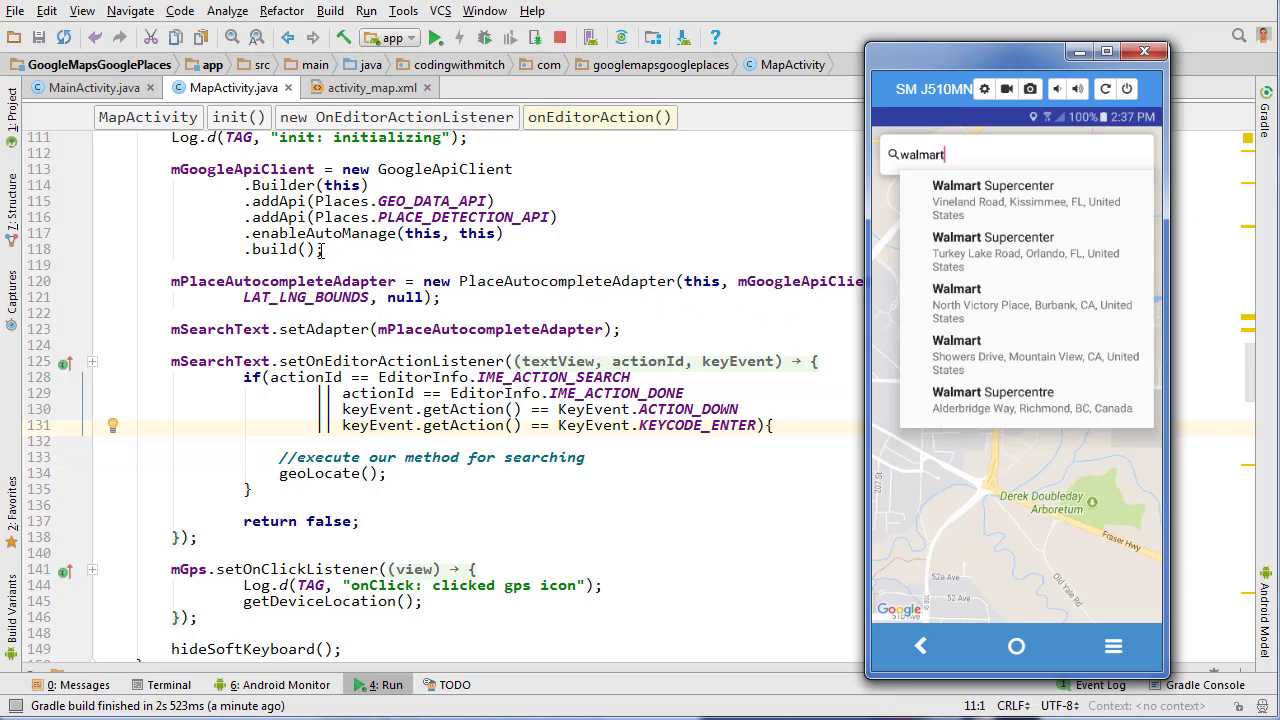
mouse_move(630, 336)
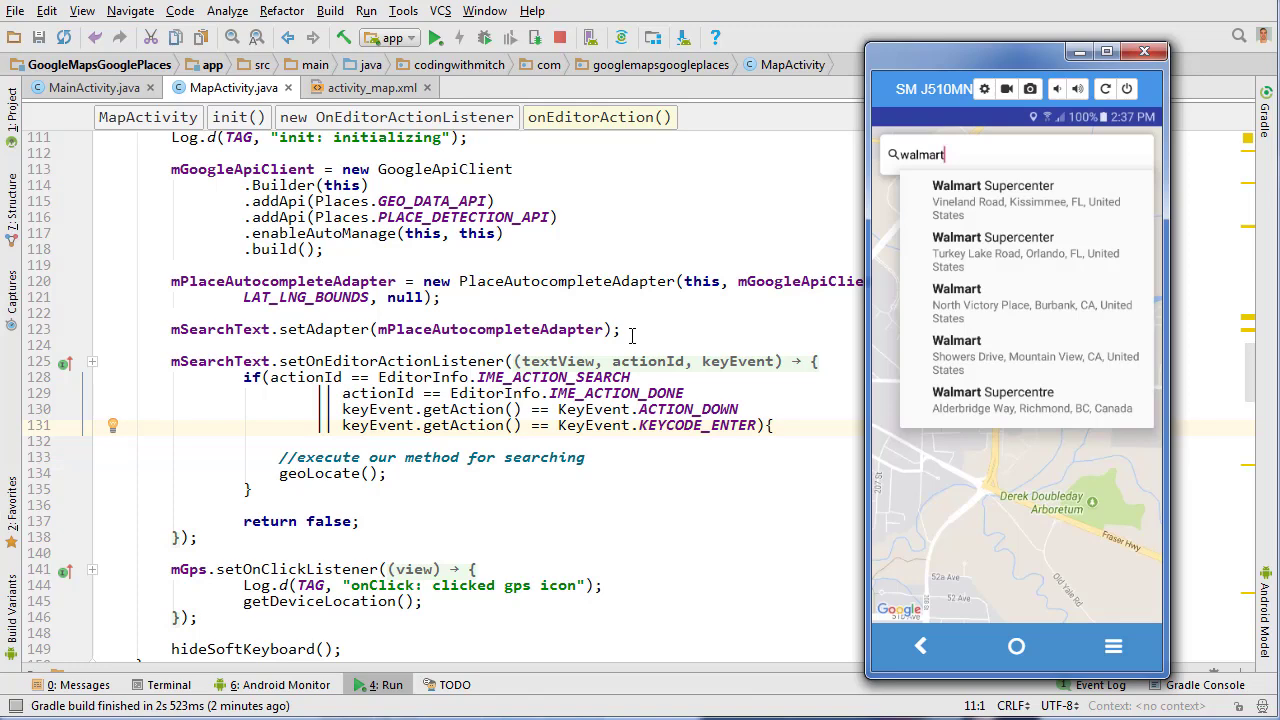